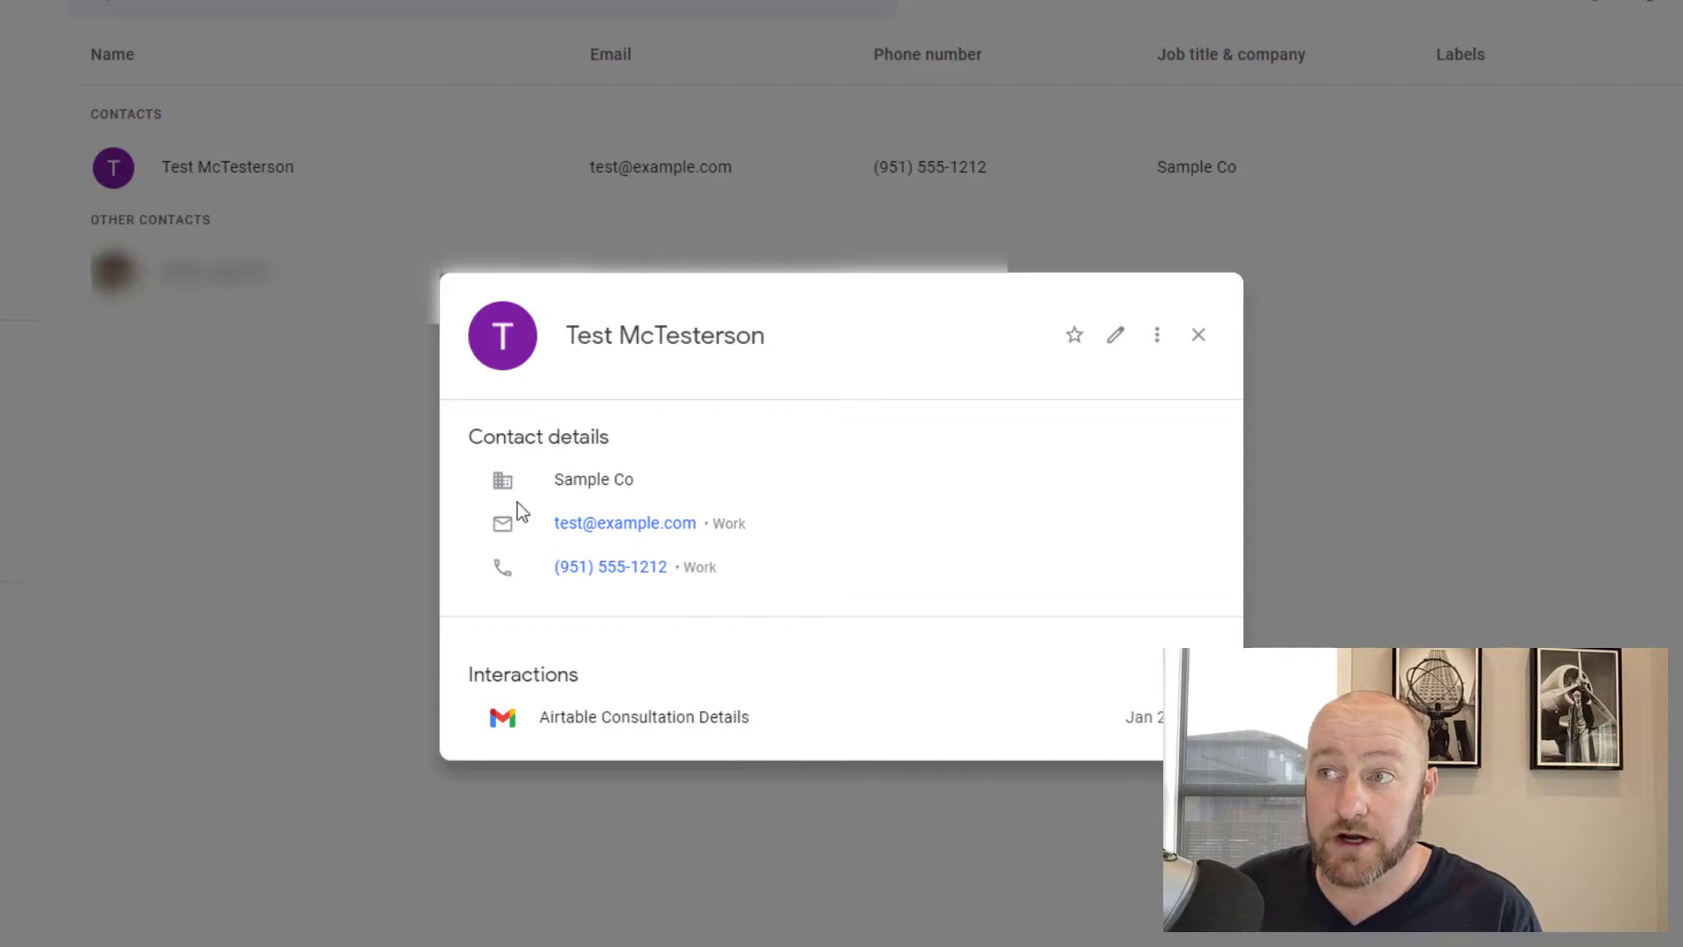
mouse_move(870, 395)
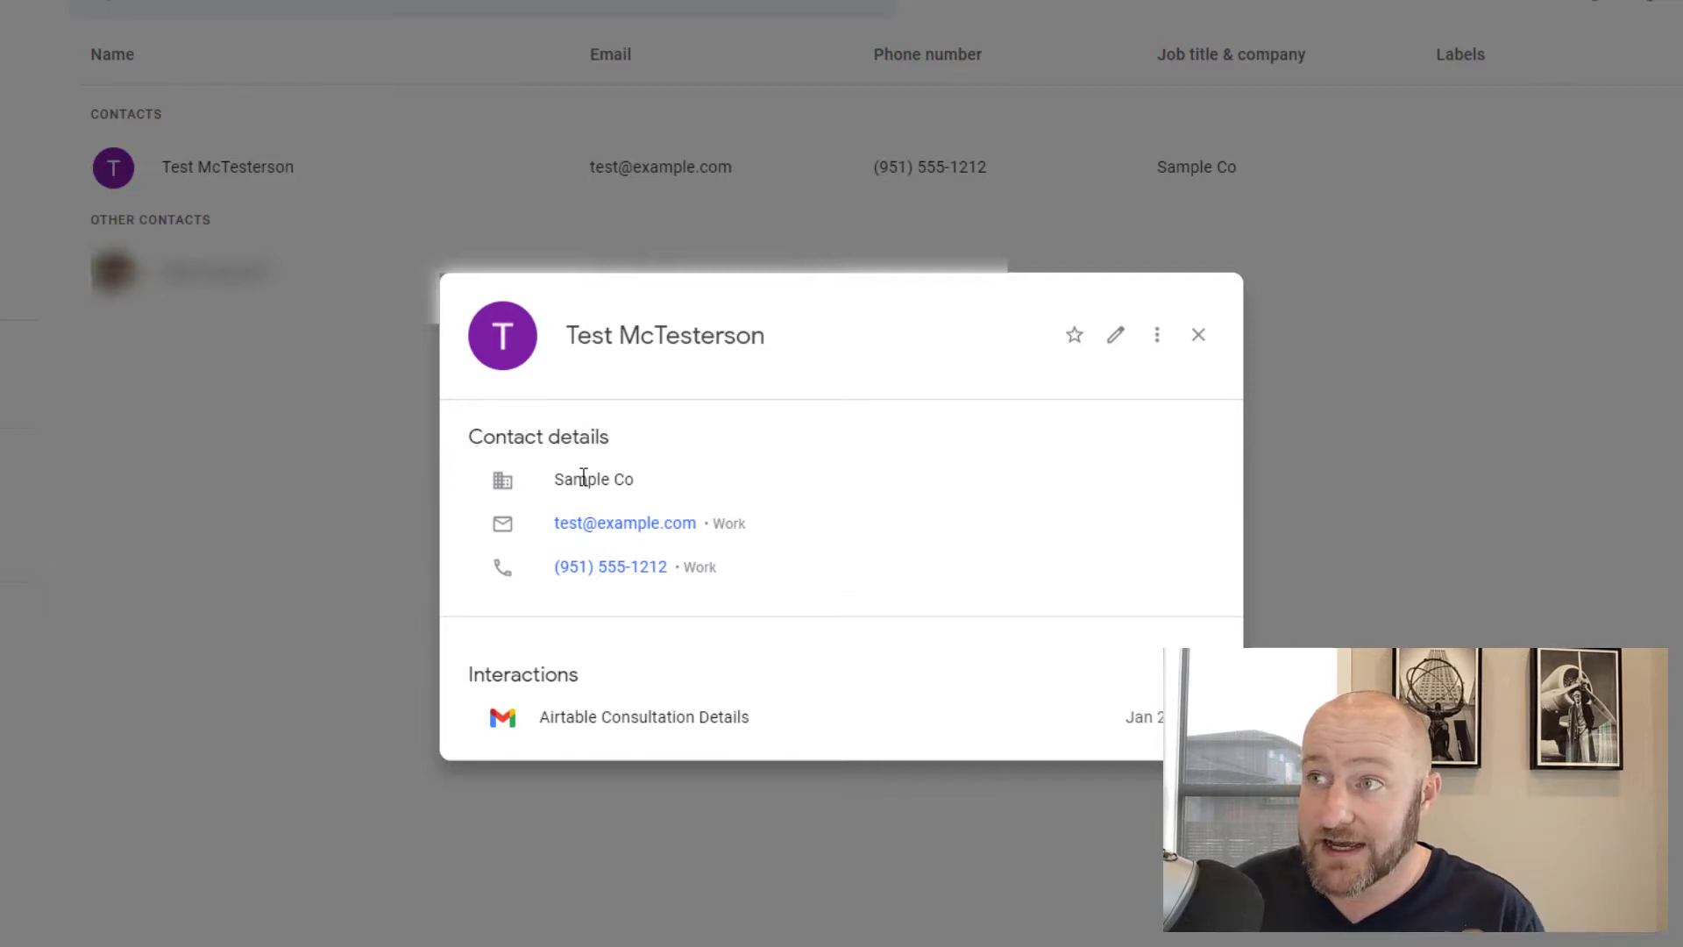
- Check Test McTesterson's linked company Sample Co in the Company table, then return to Contacts
double_click(593, 479)
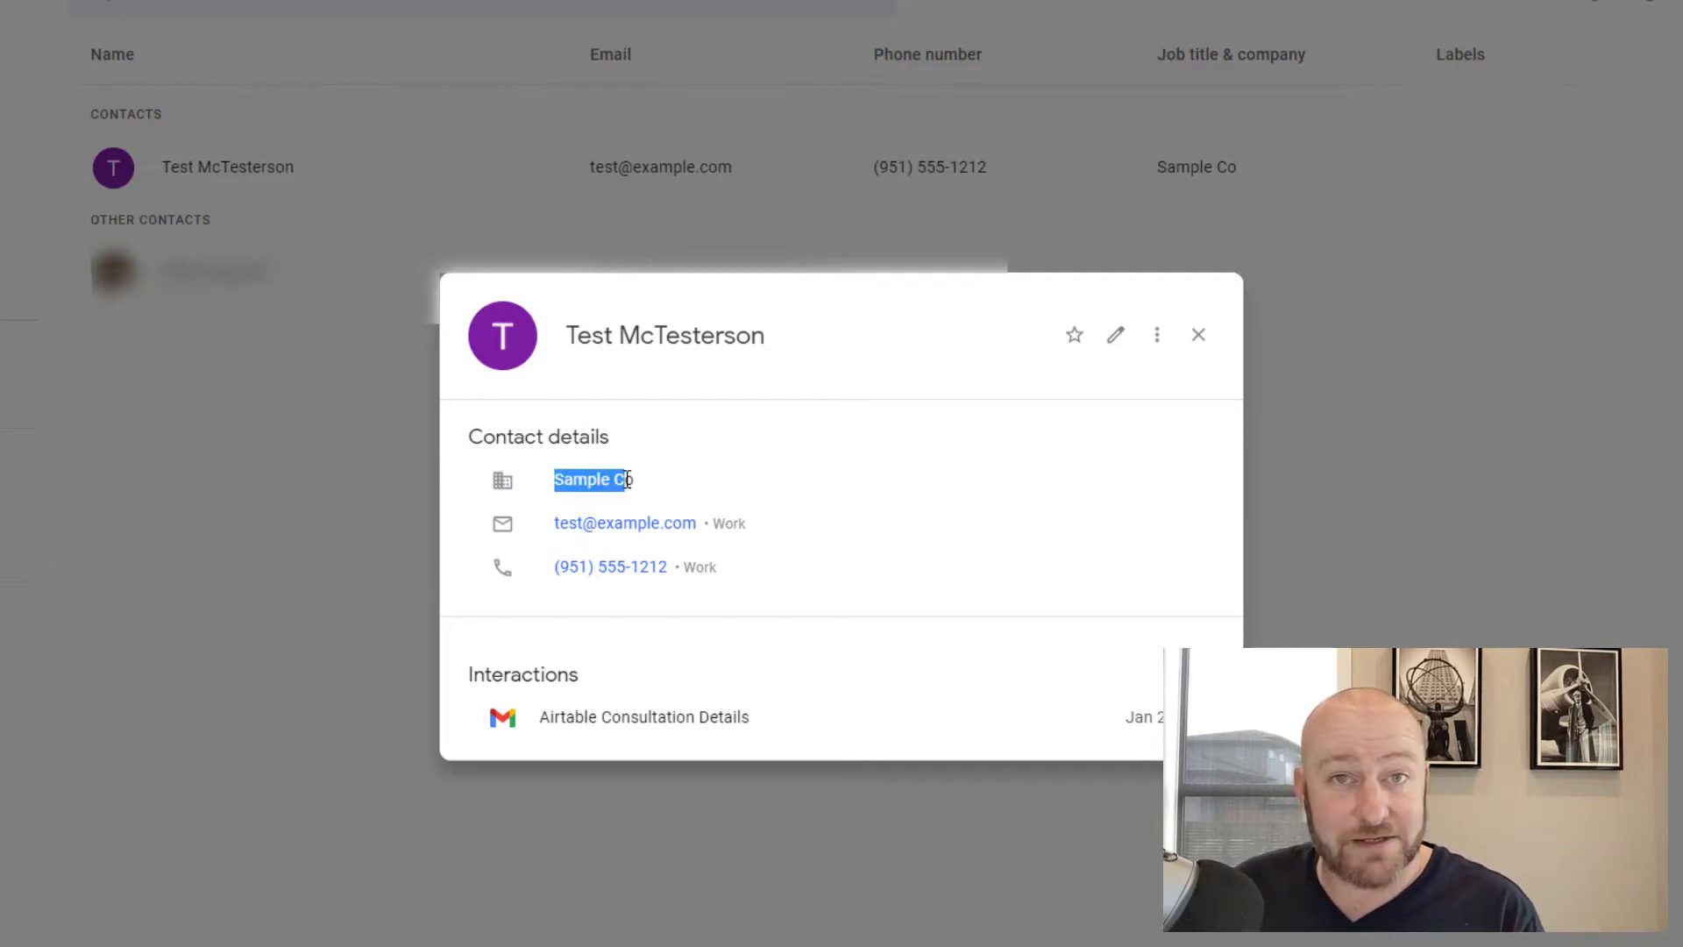
mouse_move(602, 532)
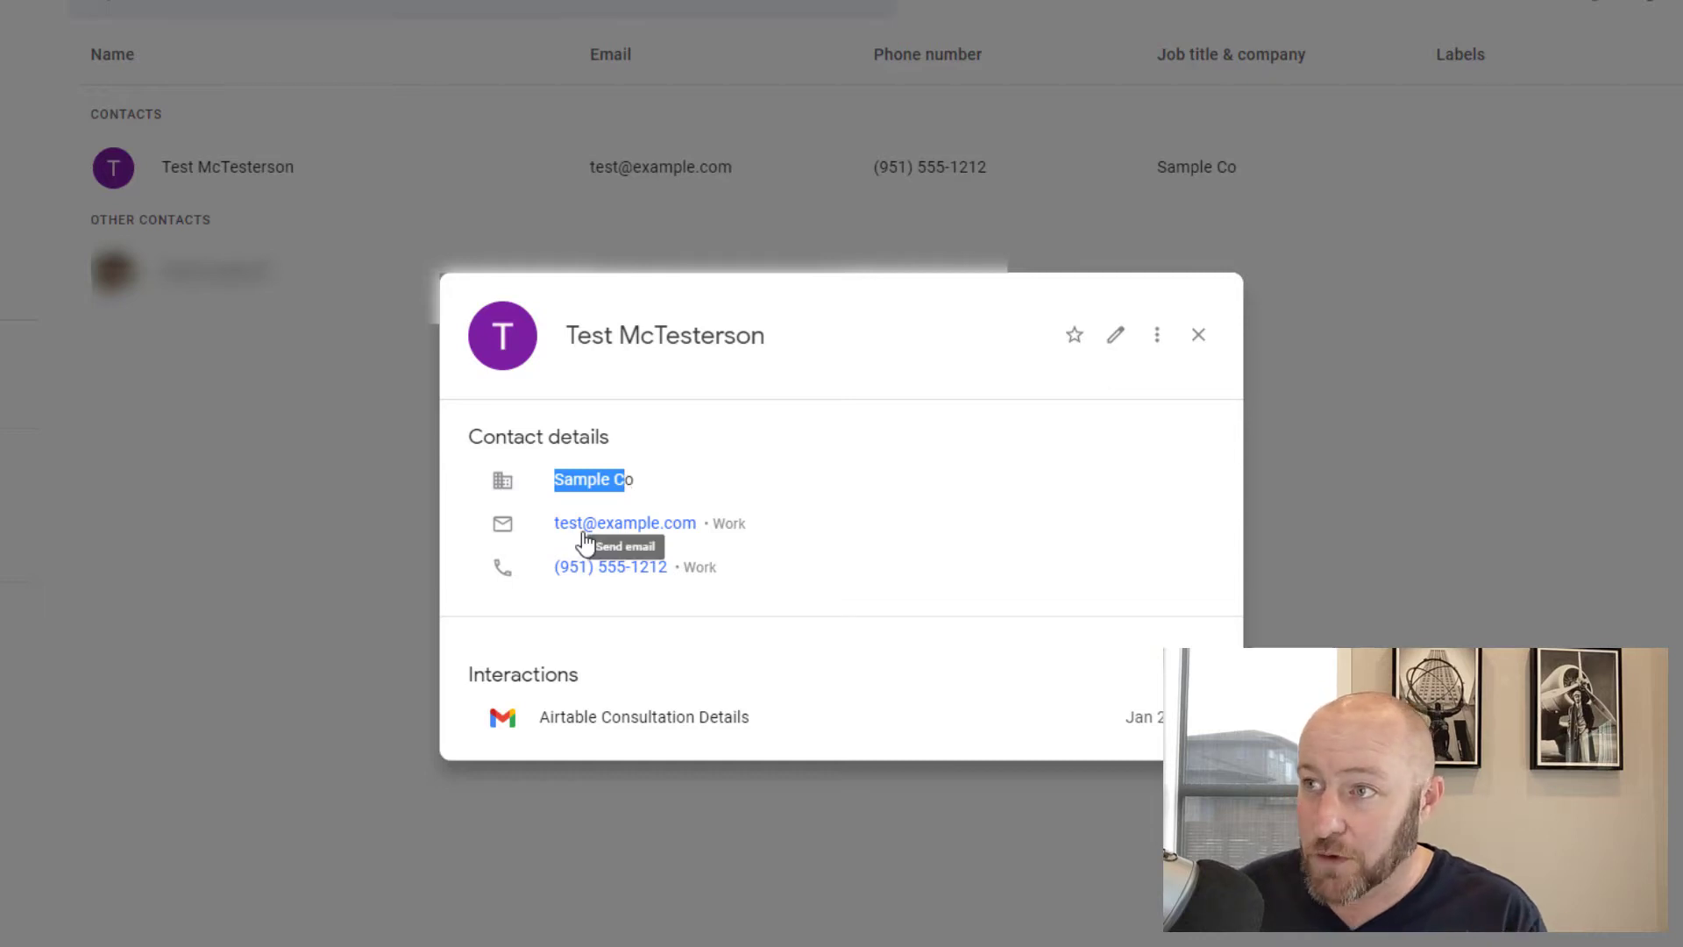
mouse_move(586, 575)
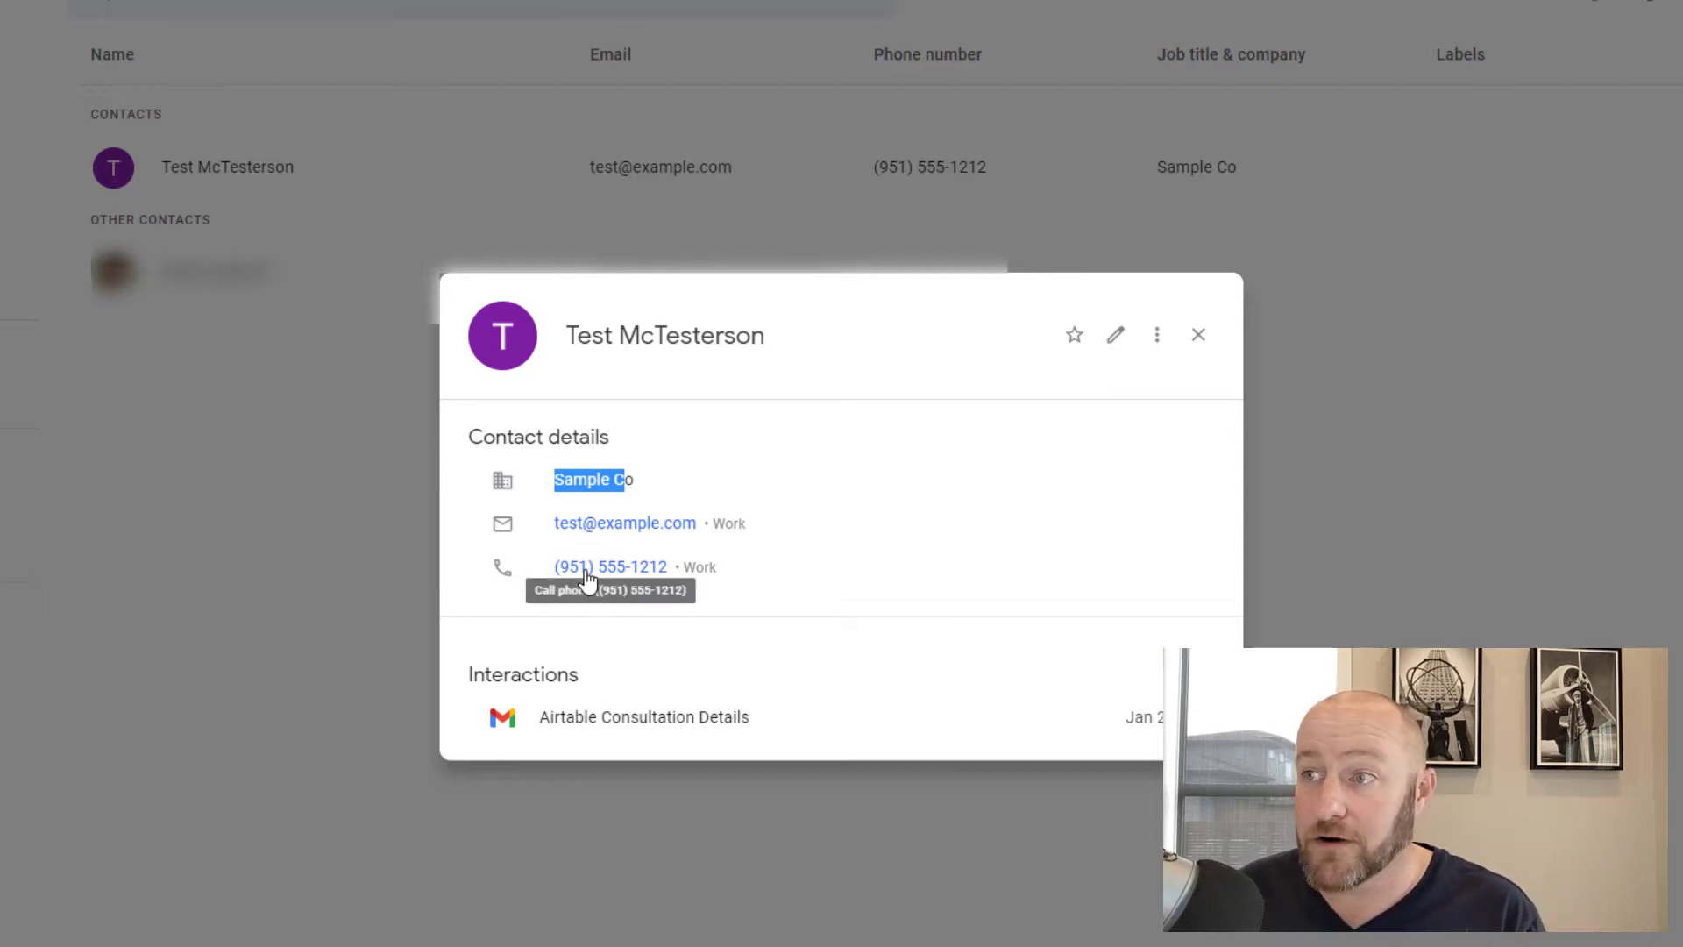
mouse_move(623, 724)
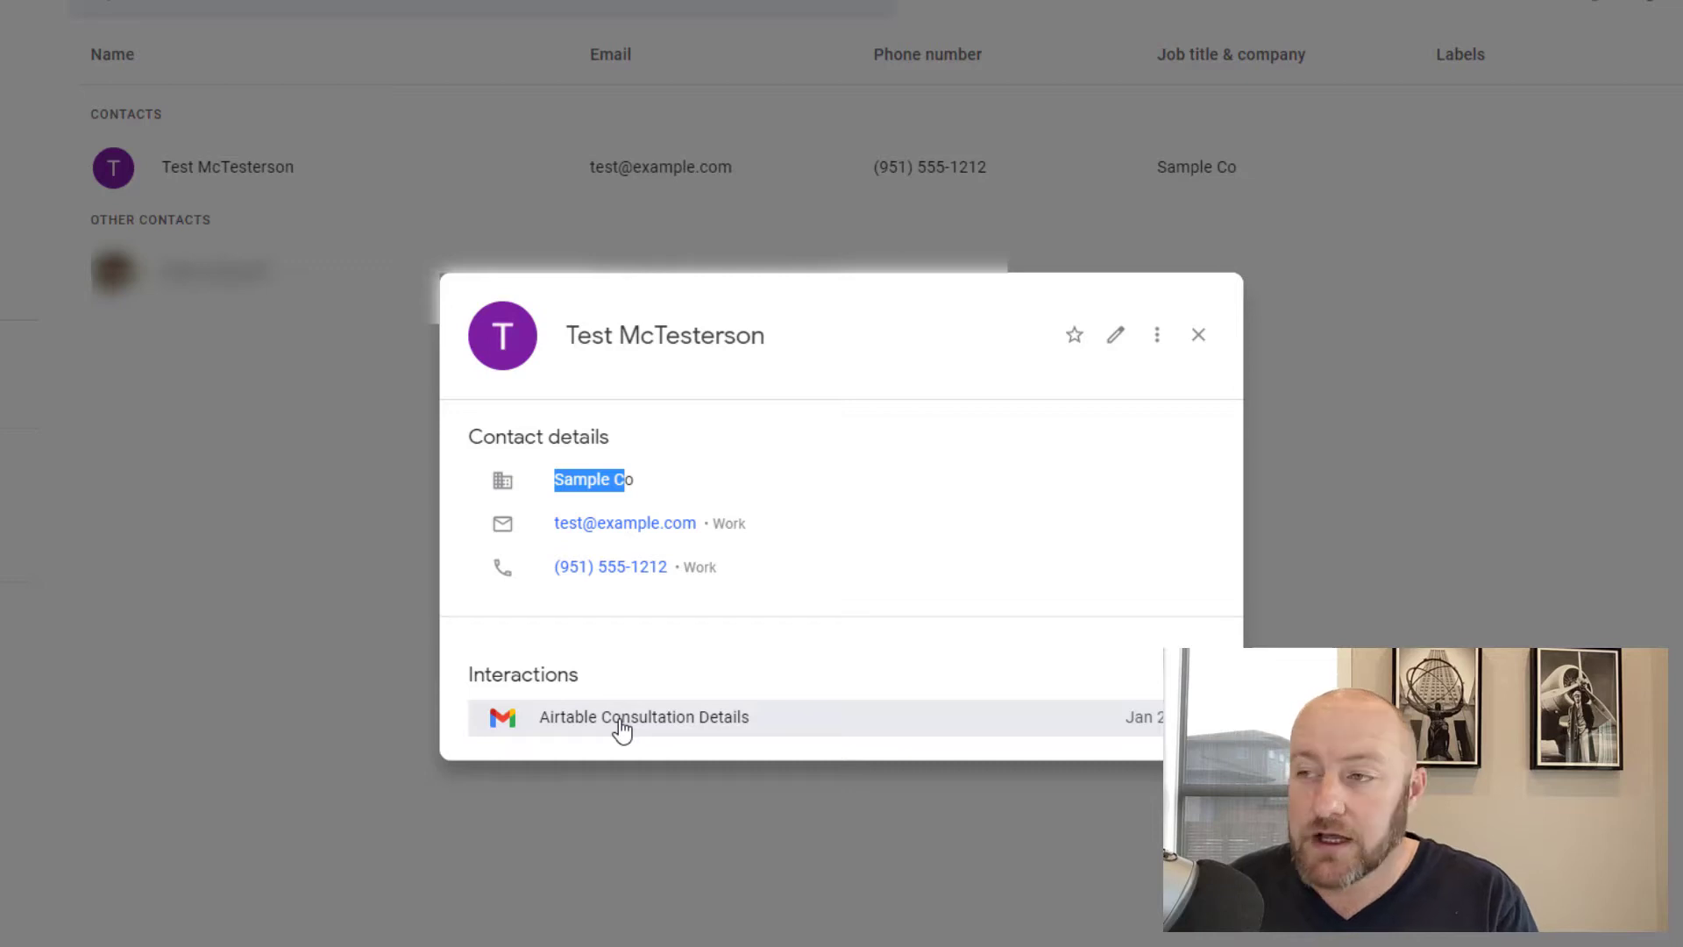
mouse_move(652, 738)
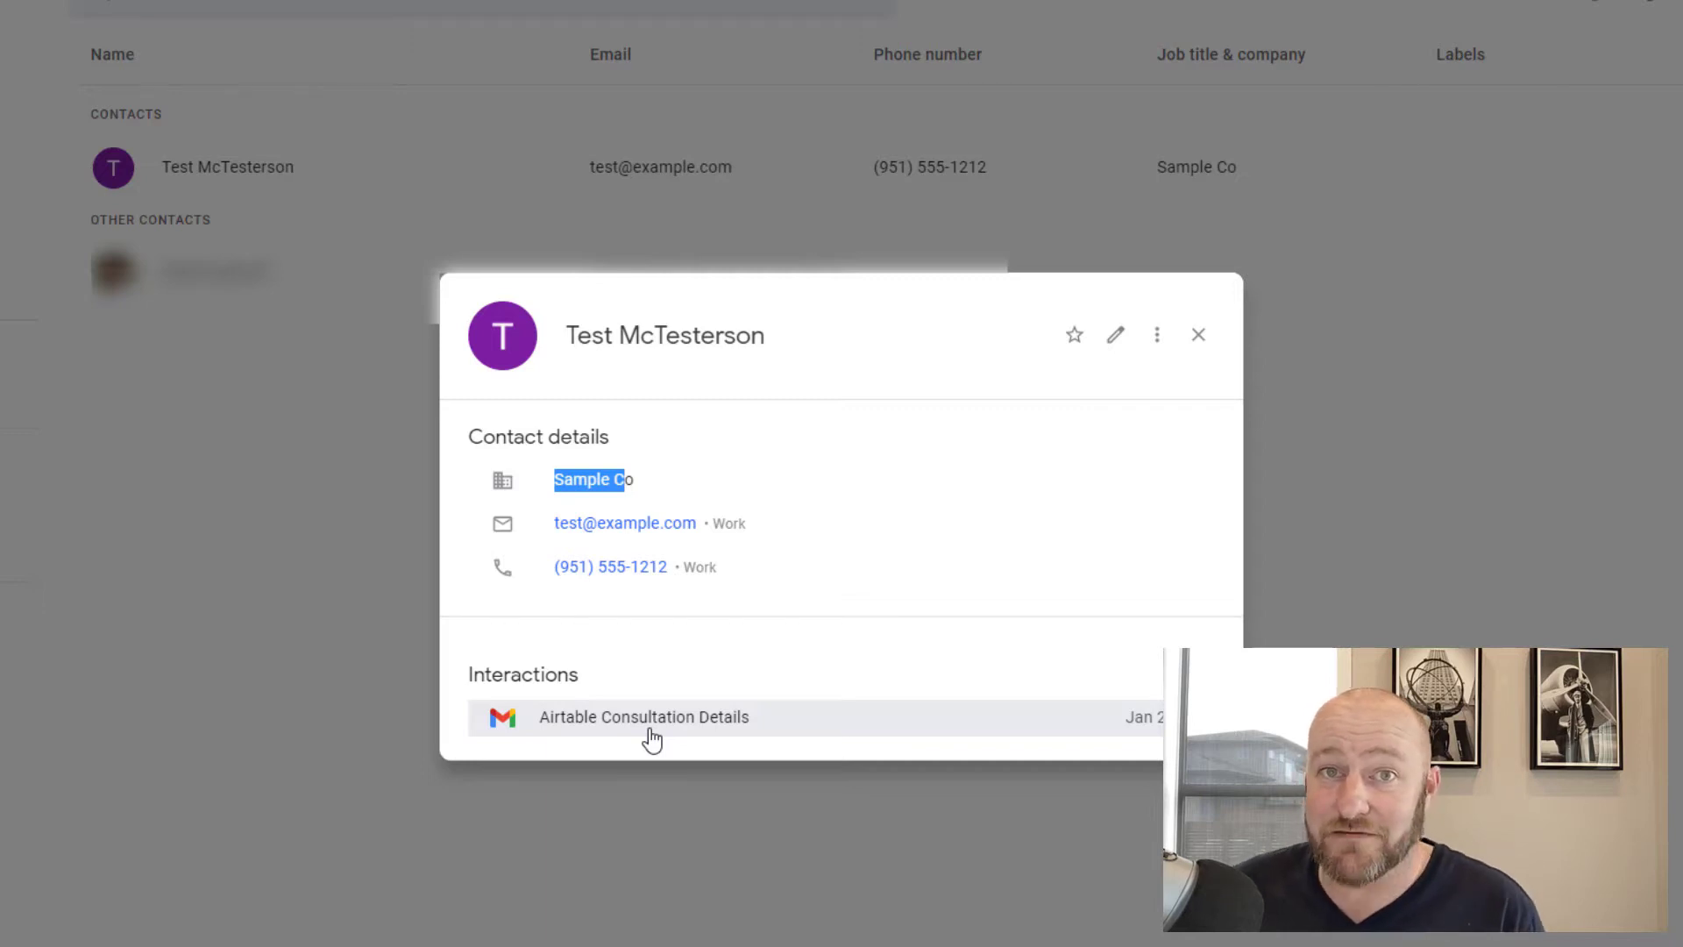
mouse_move(317, 555)
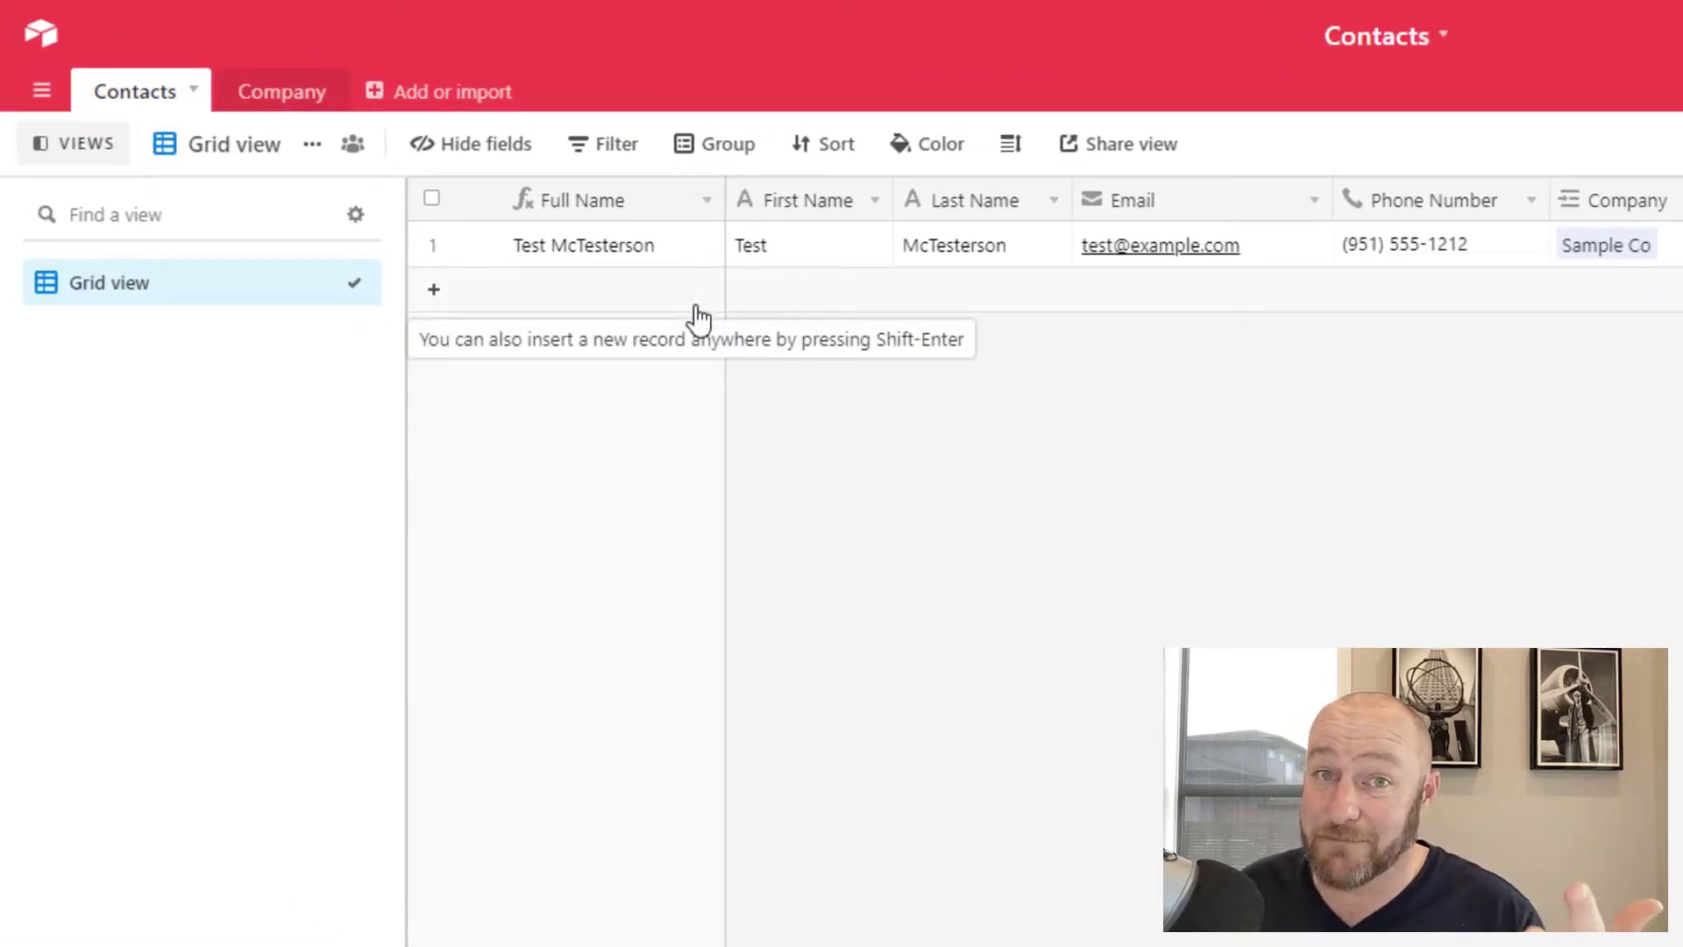
mouse_move(606, 245)
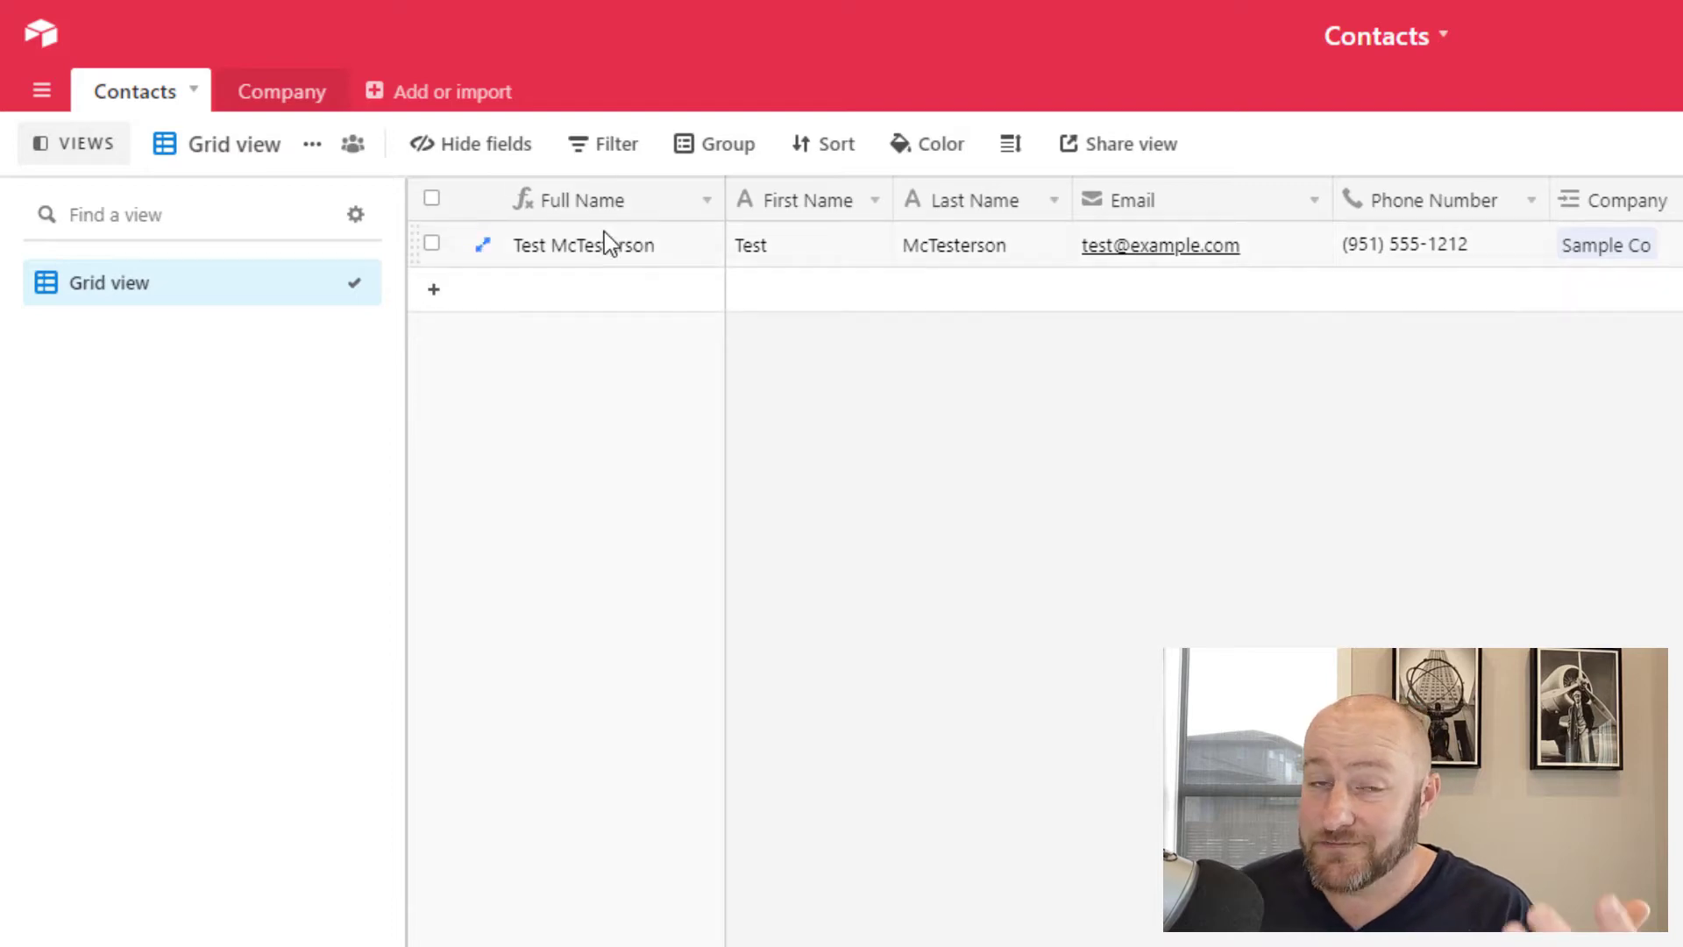
mouse_move(601, 221)
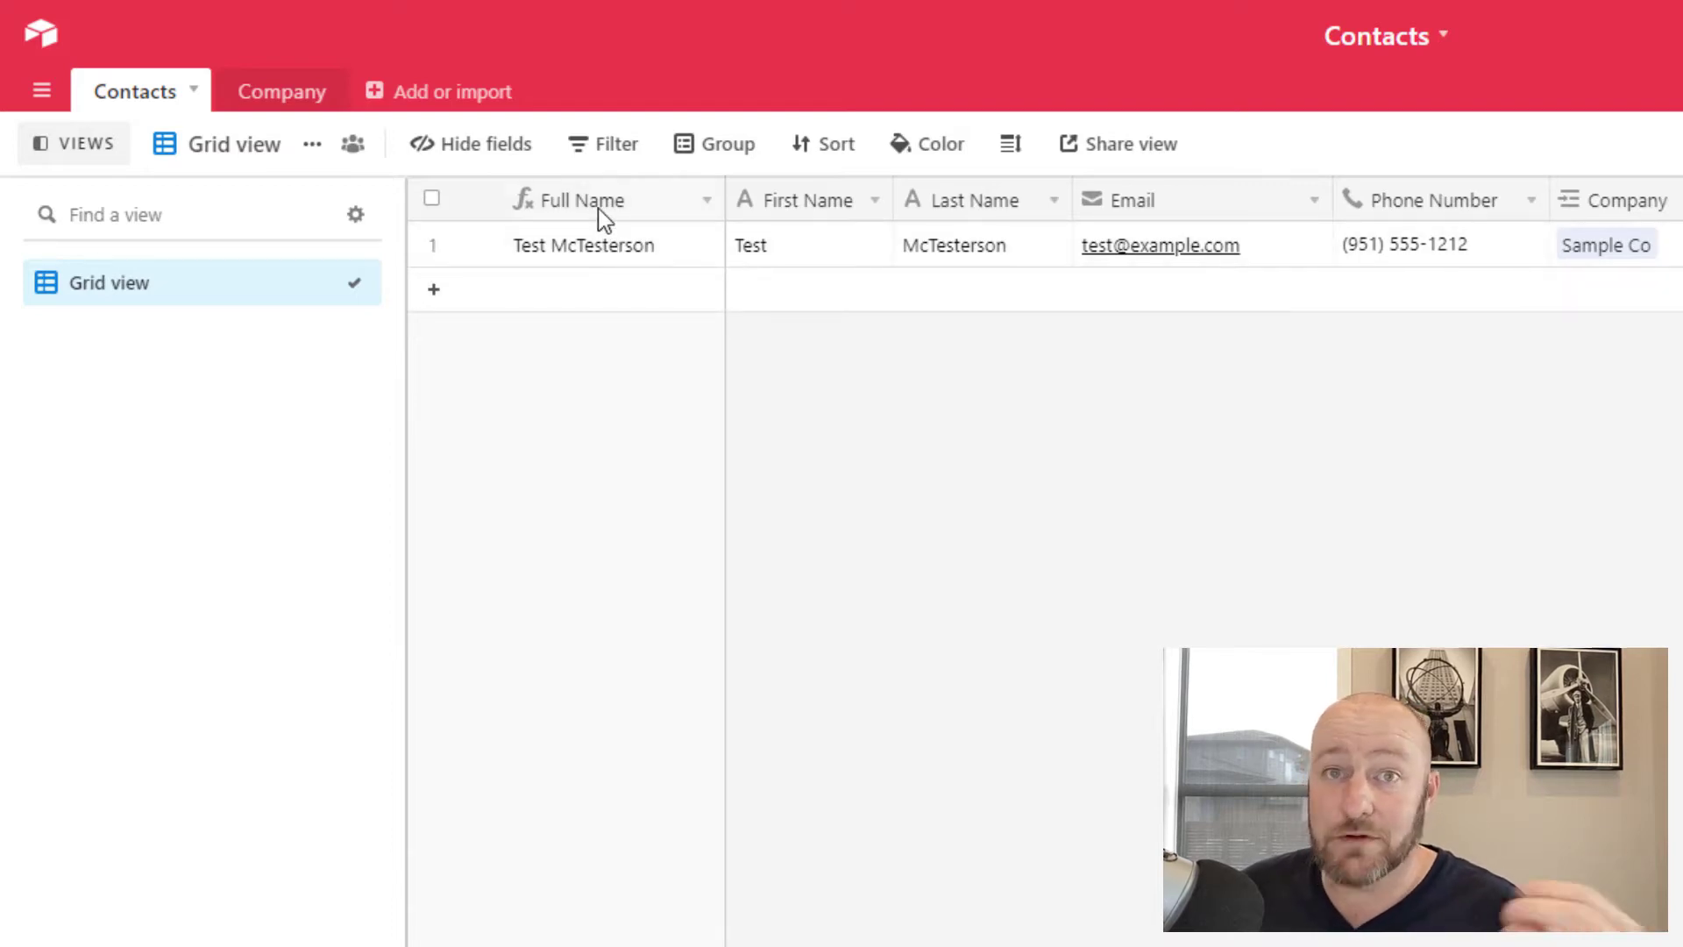
mouse_move(762, 214)
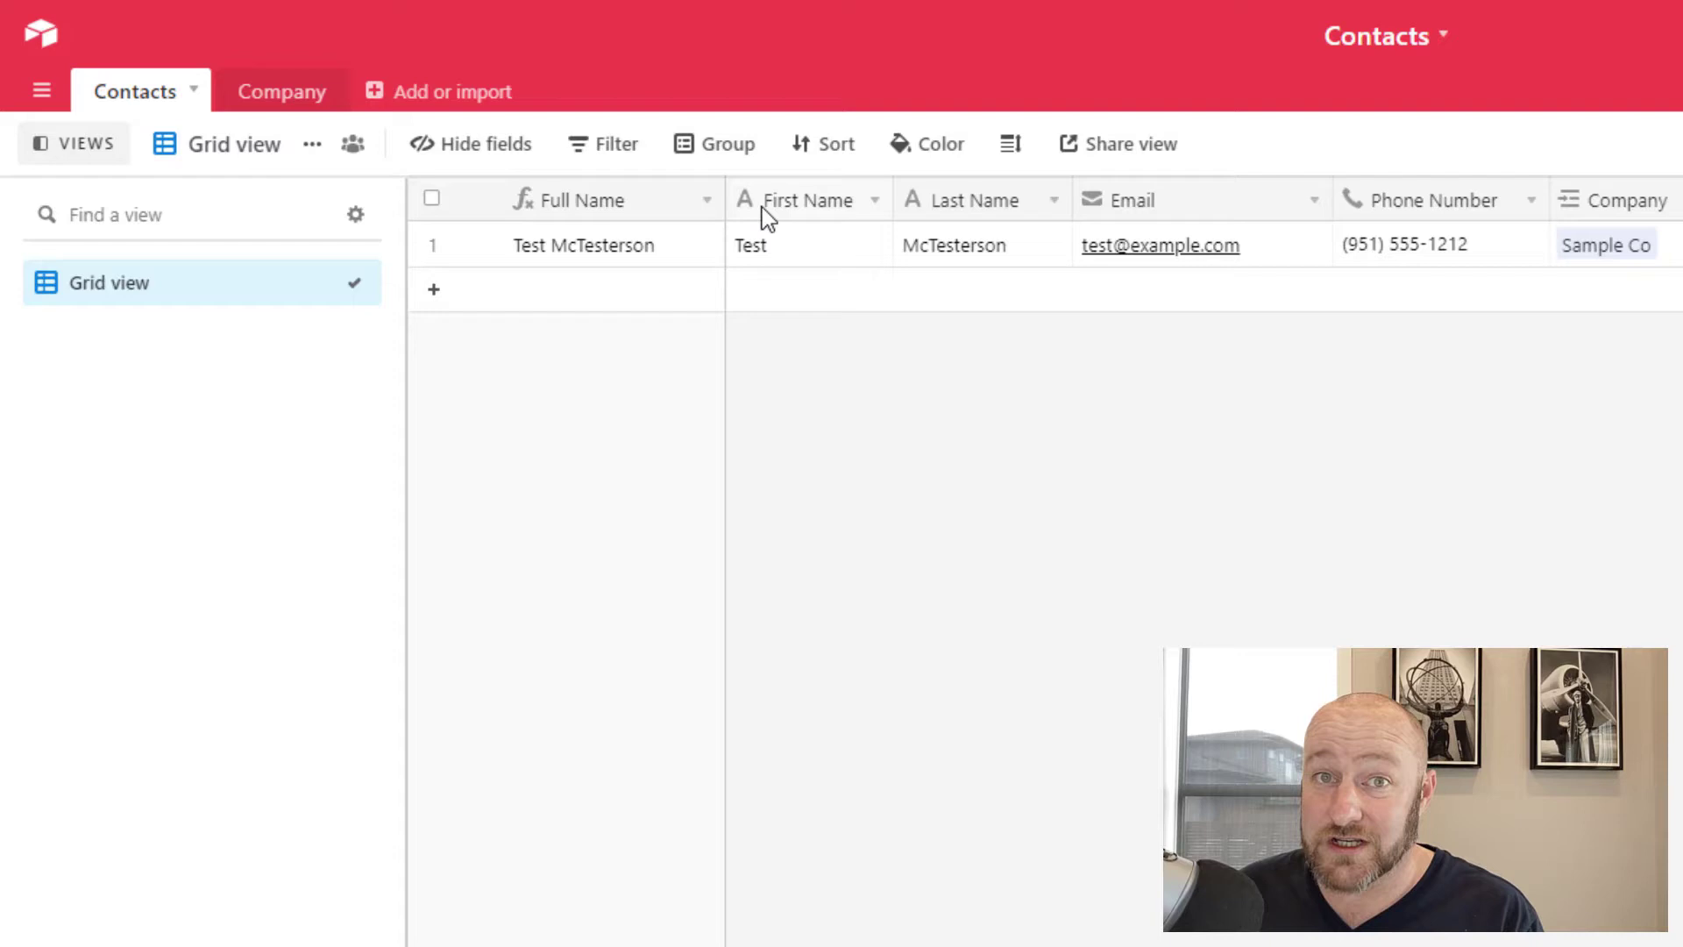
mouse_move(924, 245)
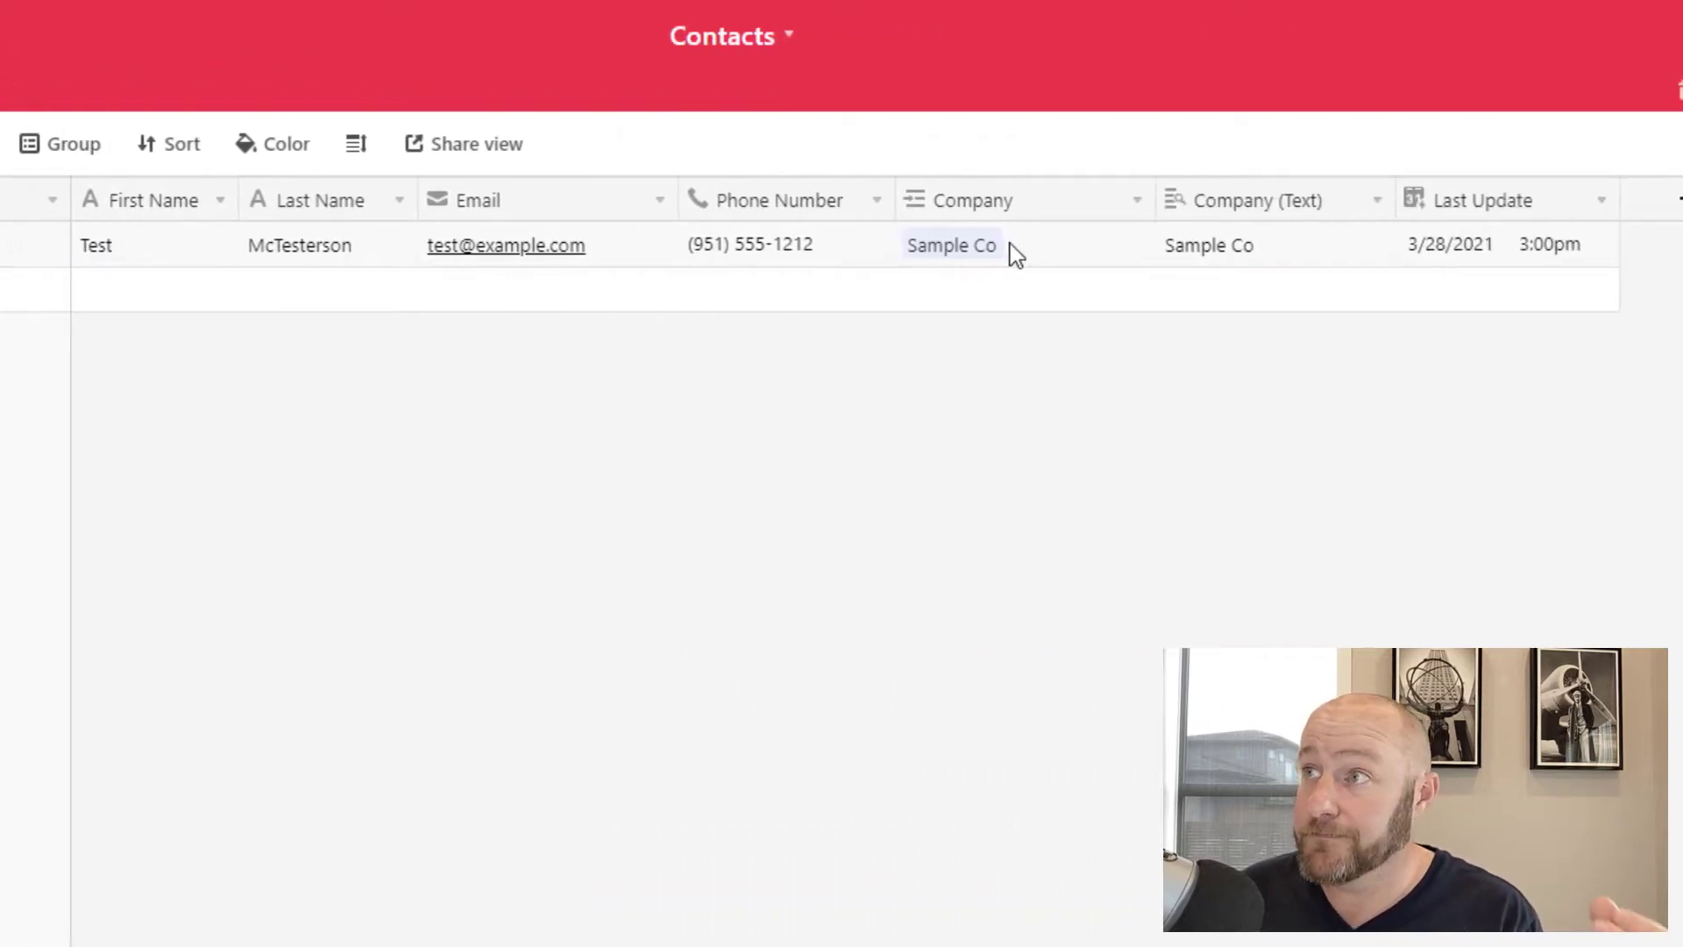
mouse_move(970, 273)
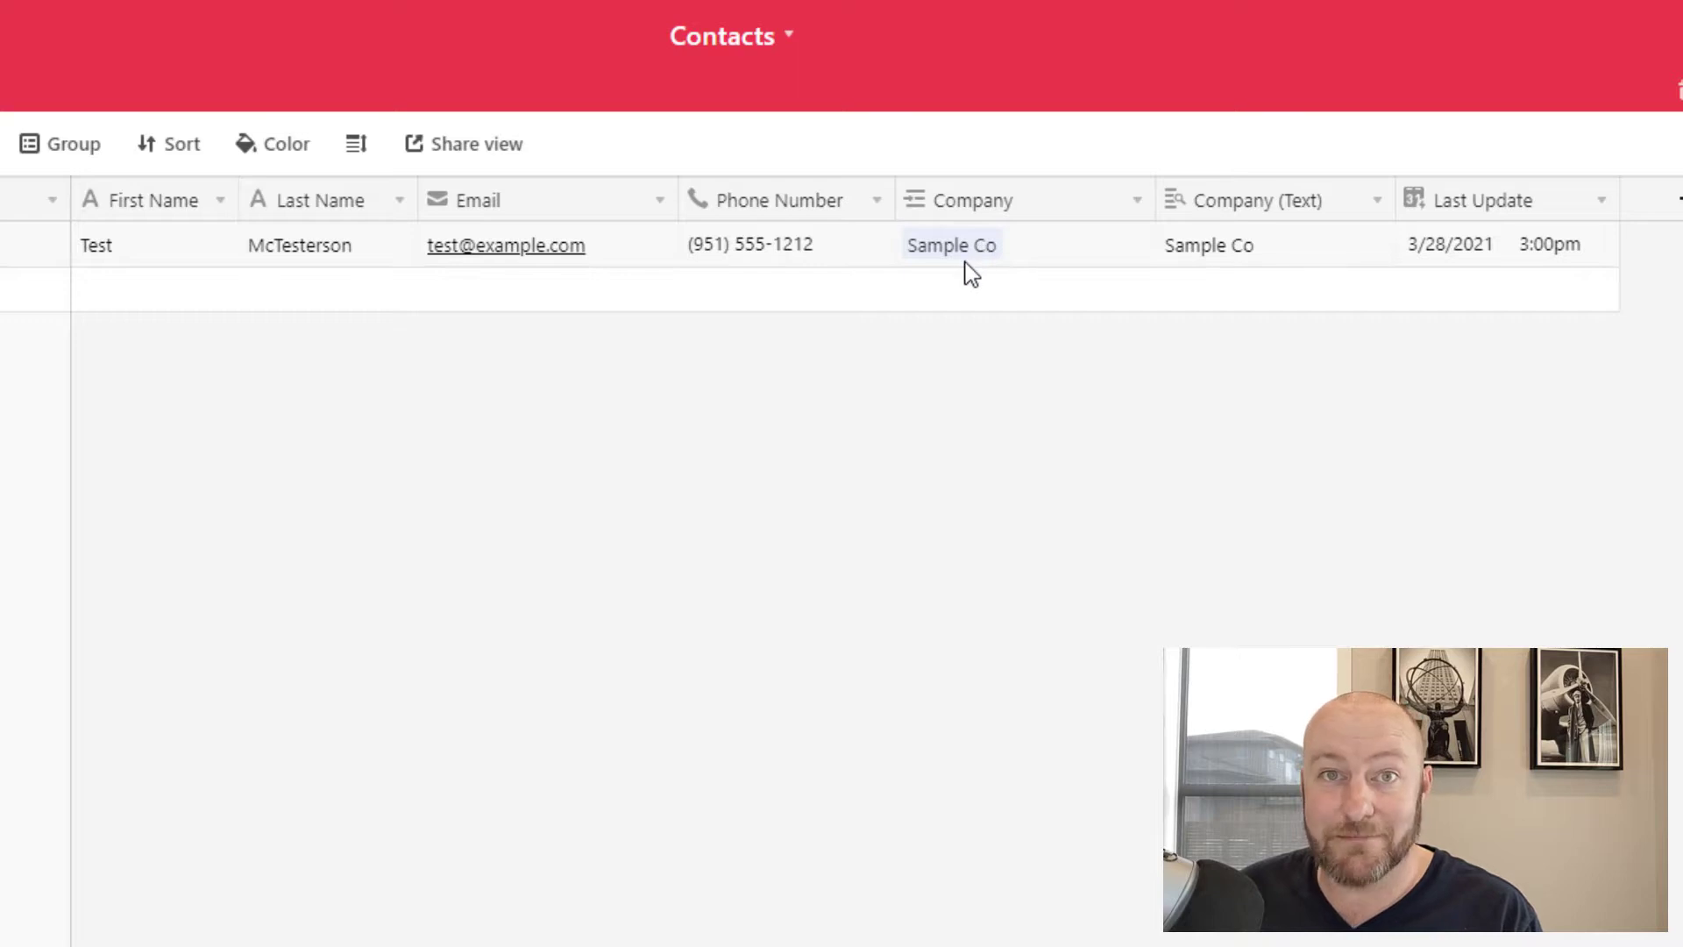
mouse_move(1261, 257)
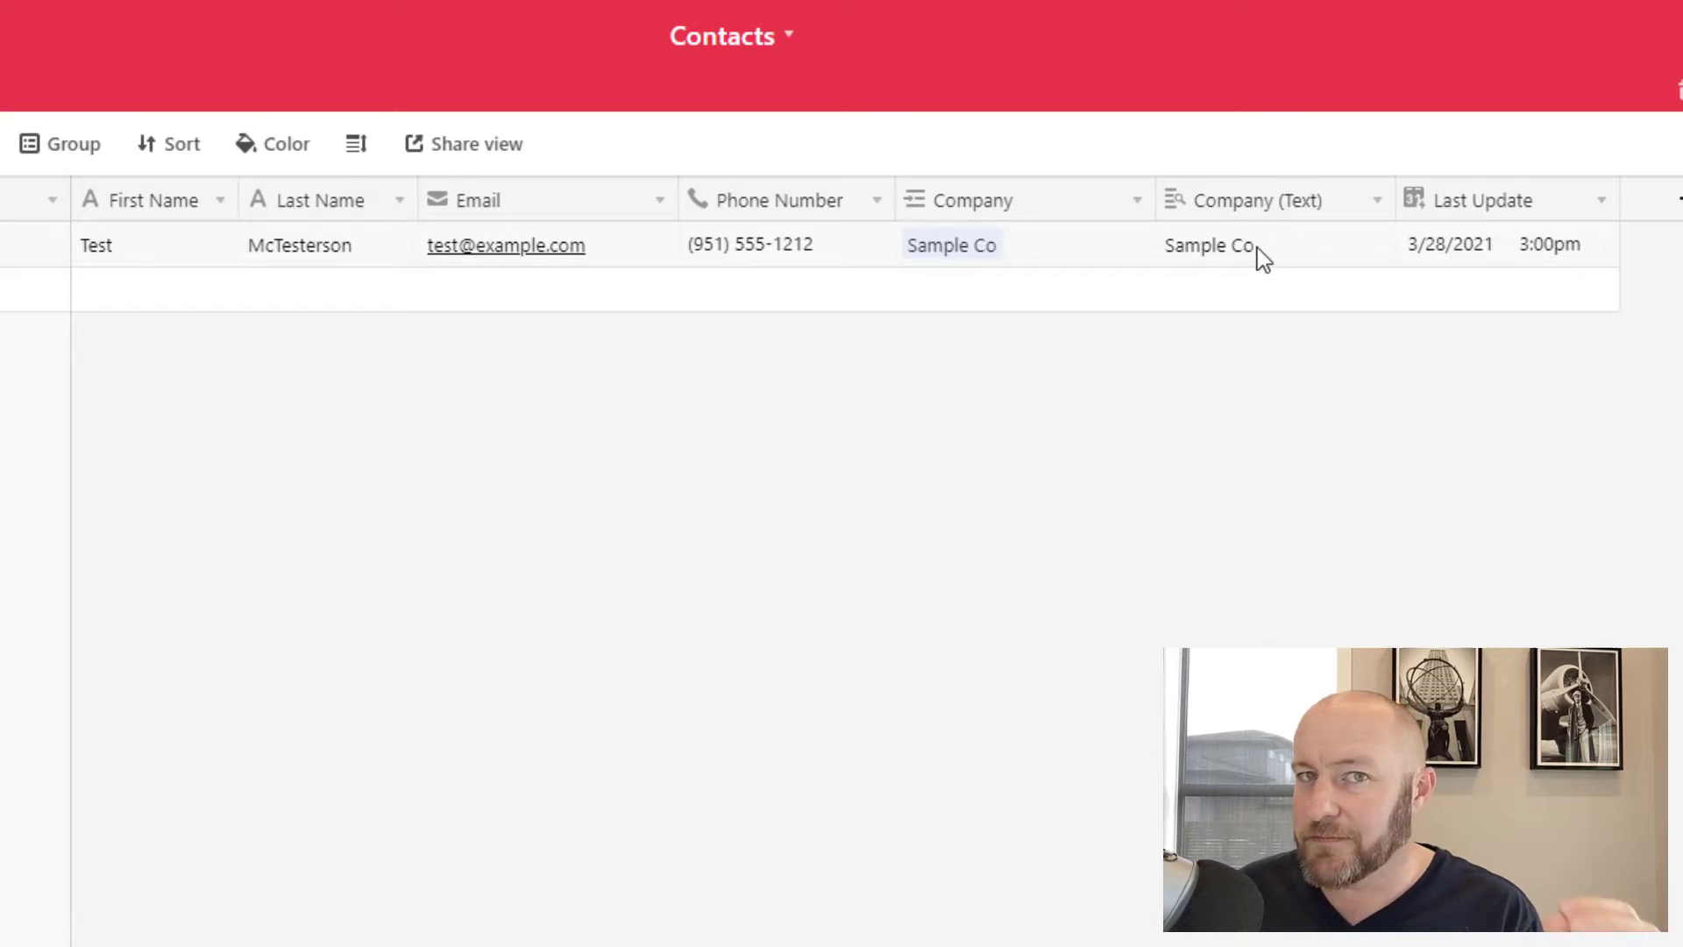
mouse_move(1513, 265)
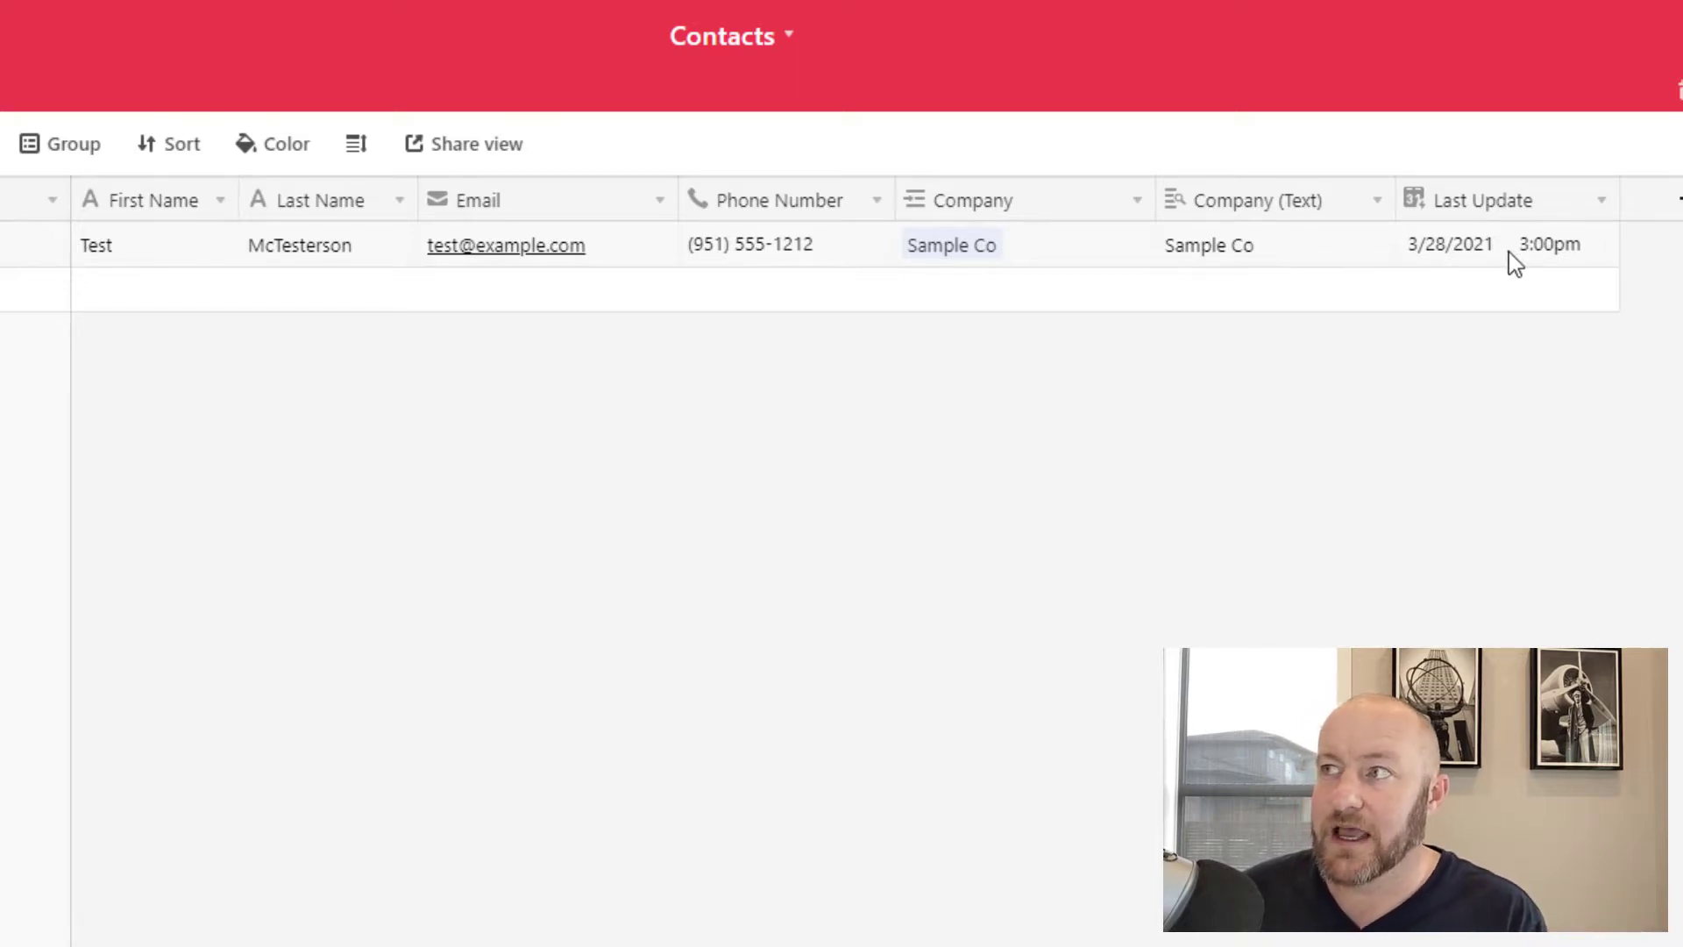
mouse_move(1318, 266)
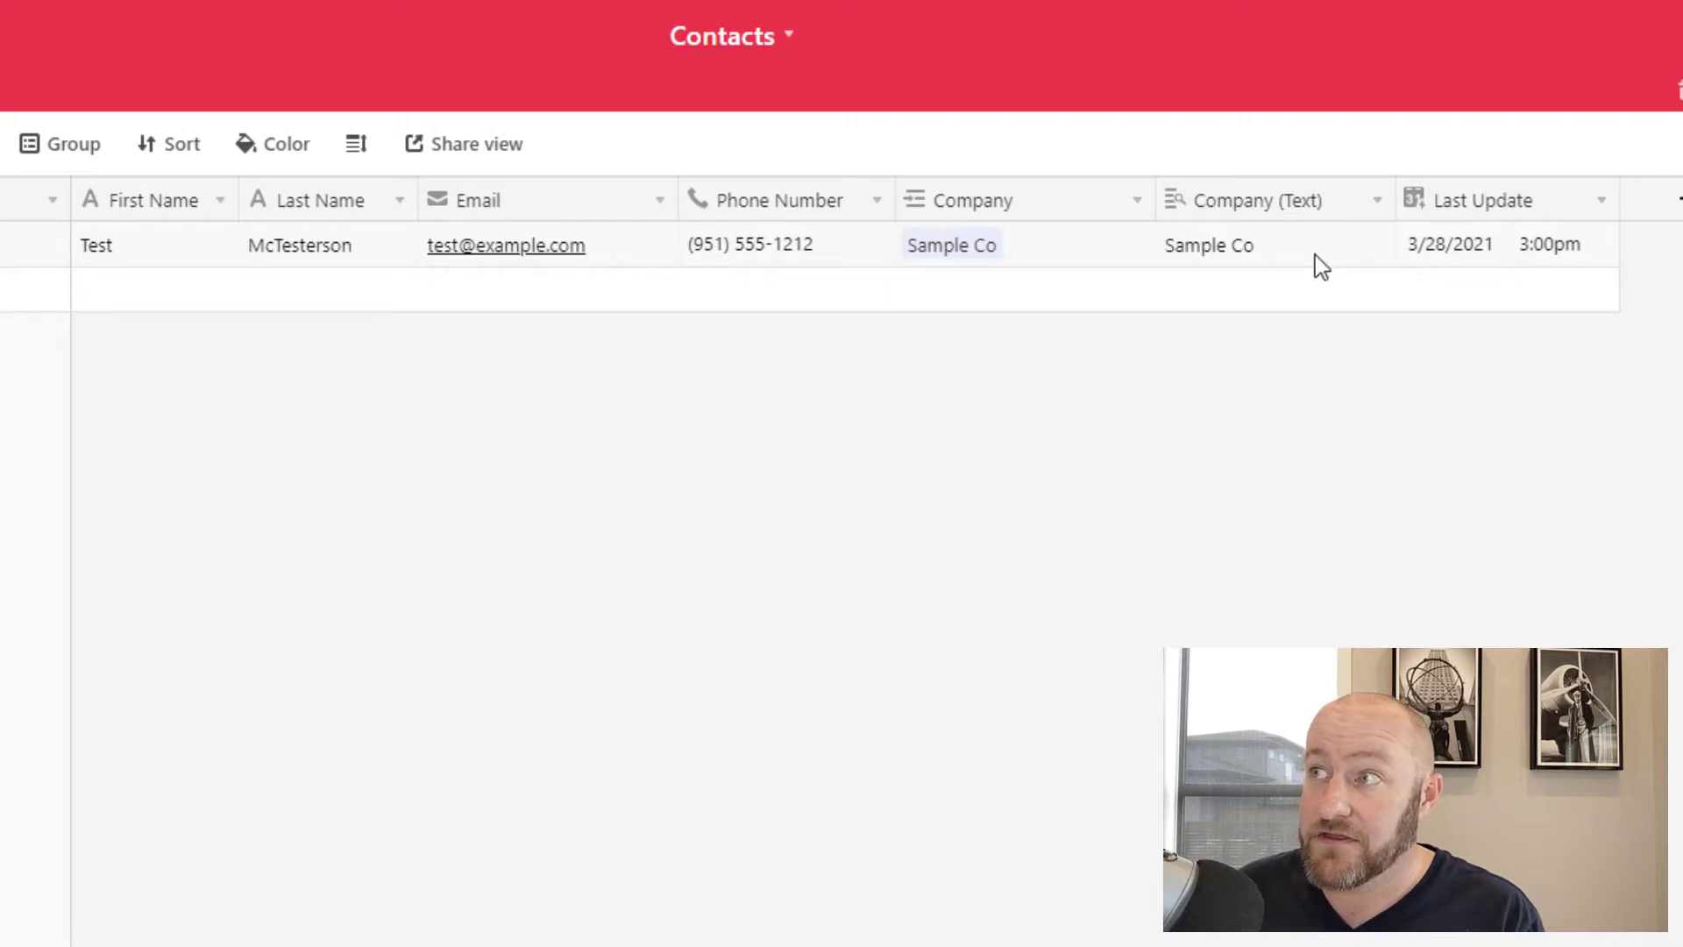
left_click(1235, 245)
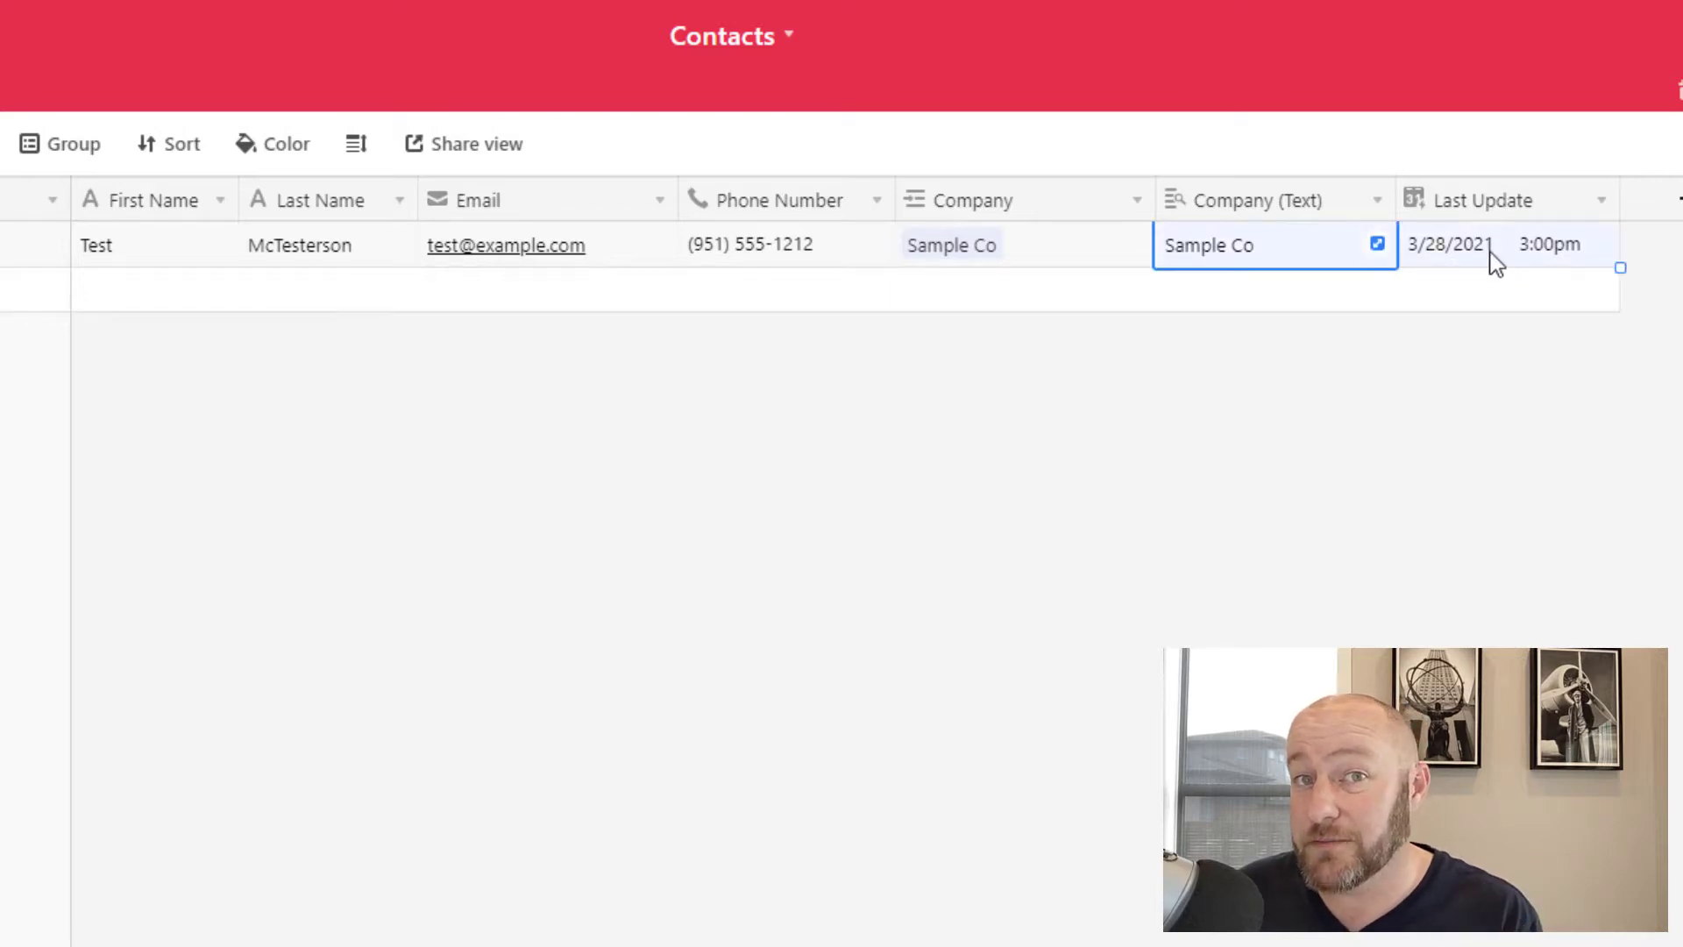
scroll("left", 3)
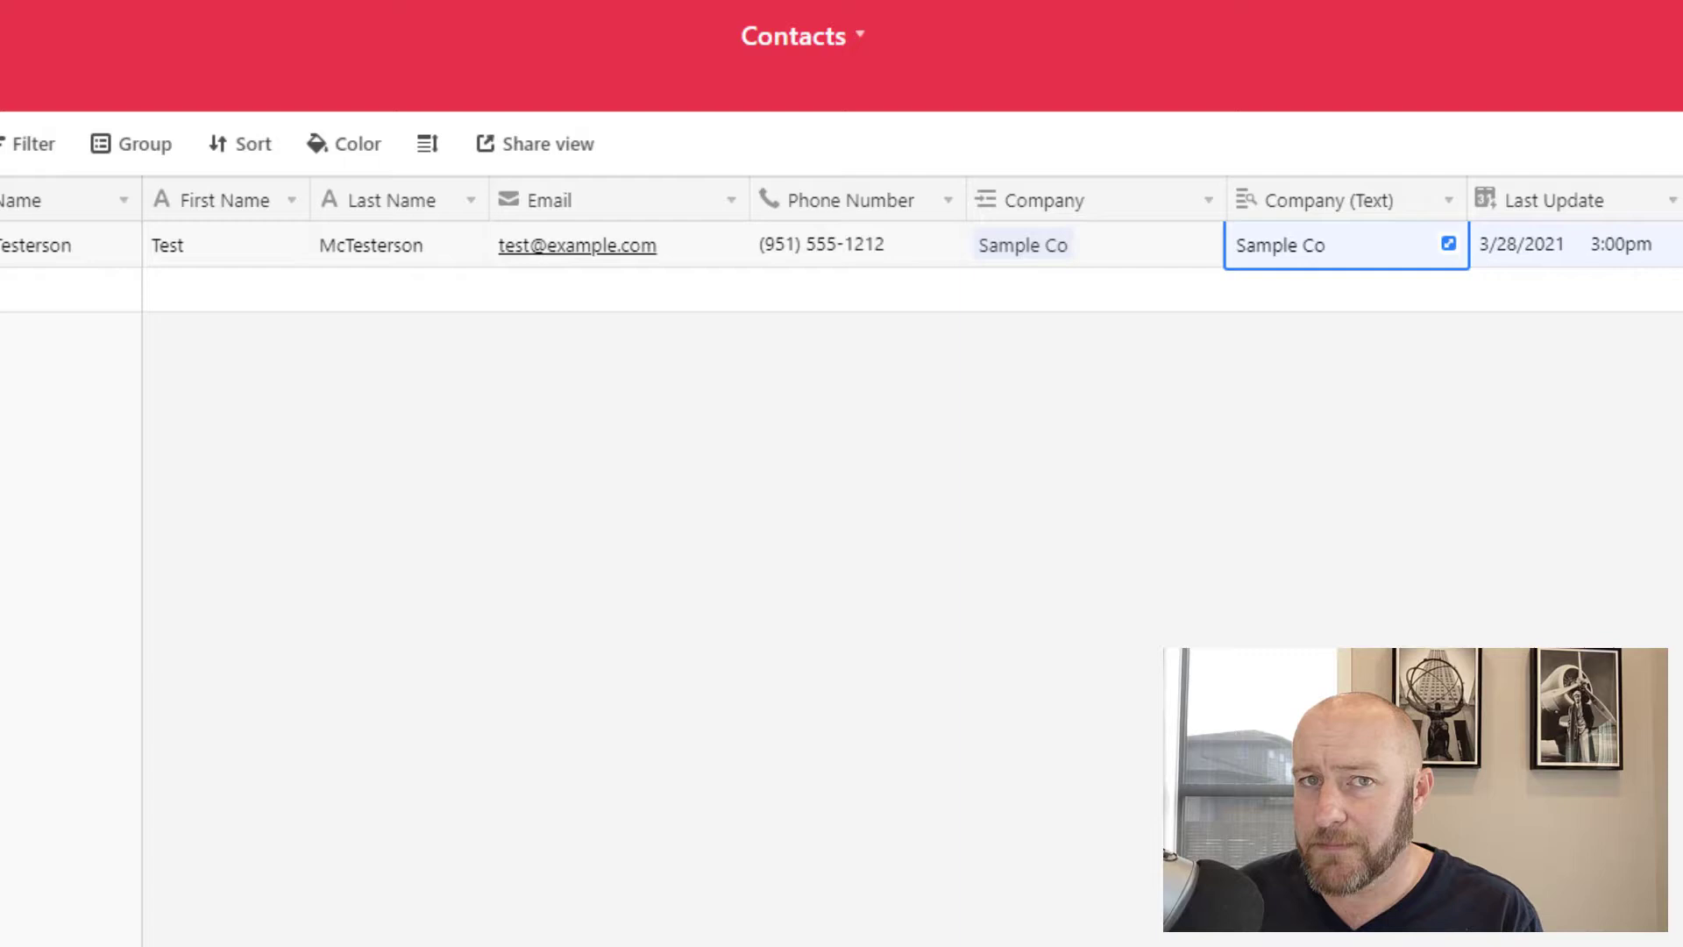
left_click(270, 91)
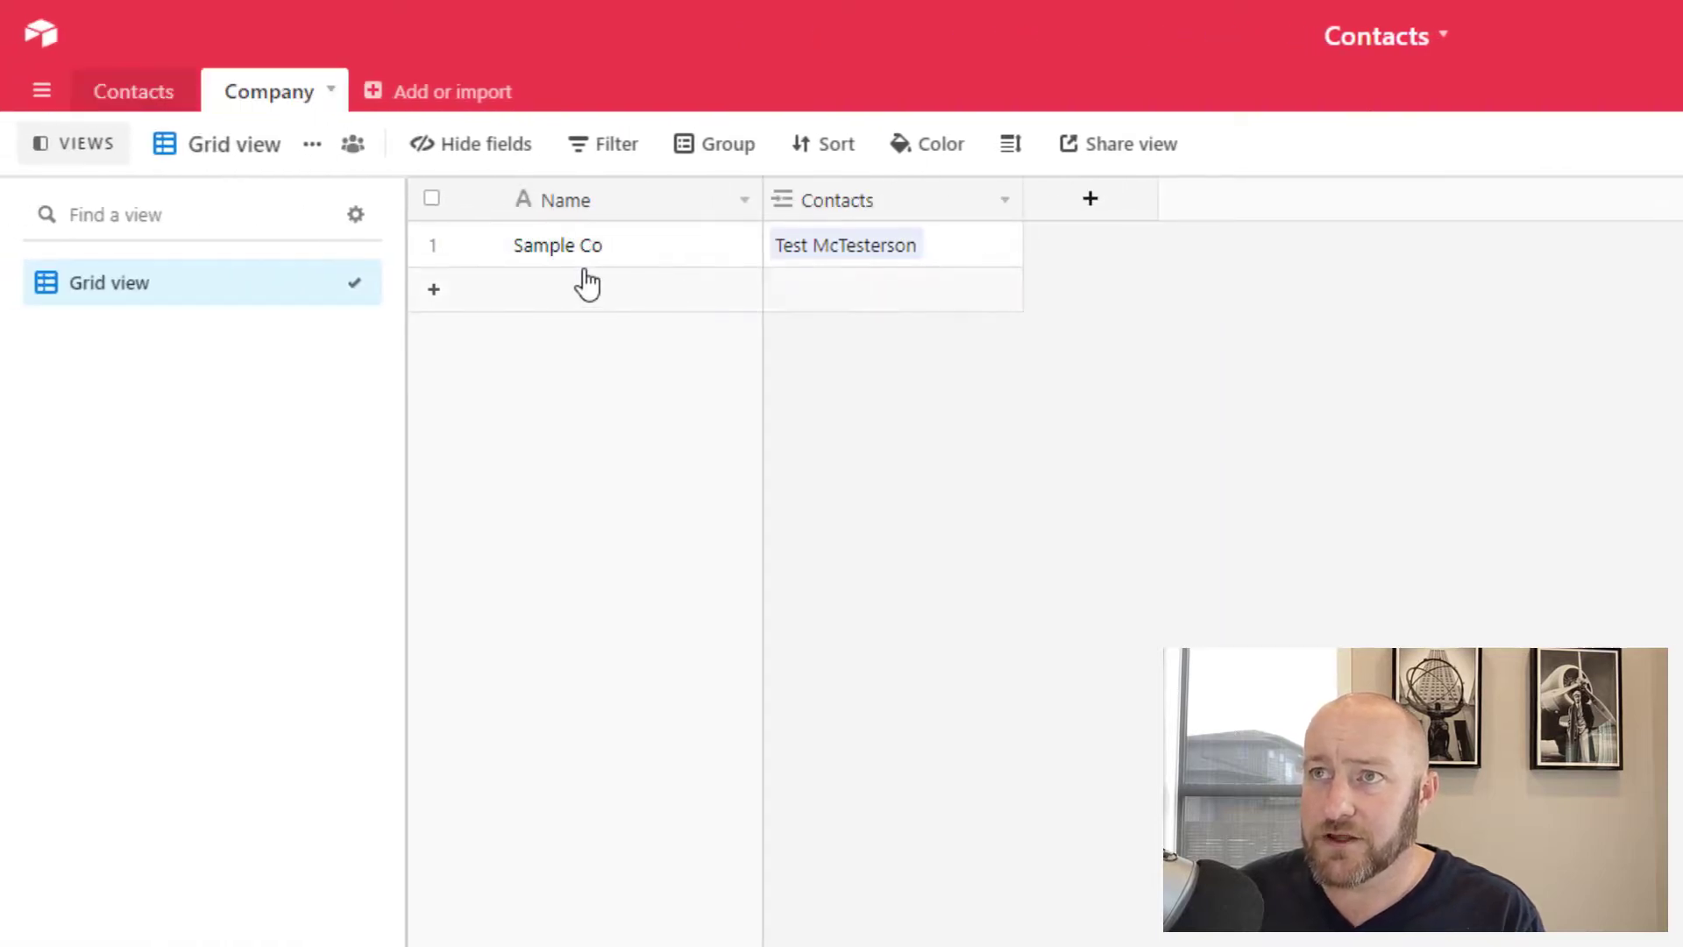
mouse_move(607, 284)
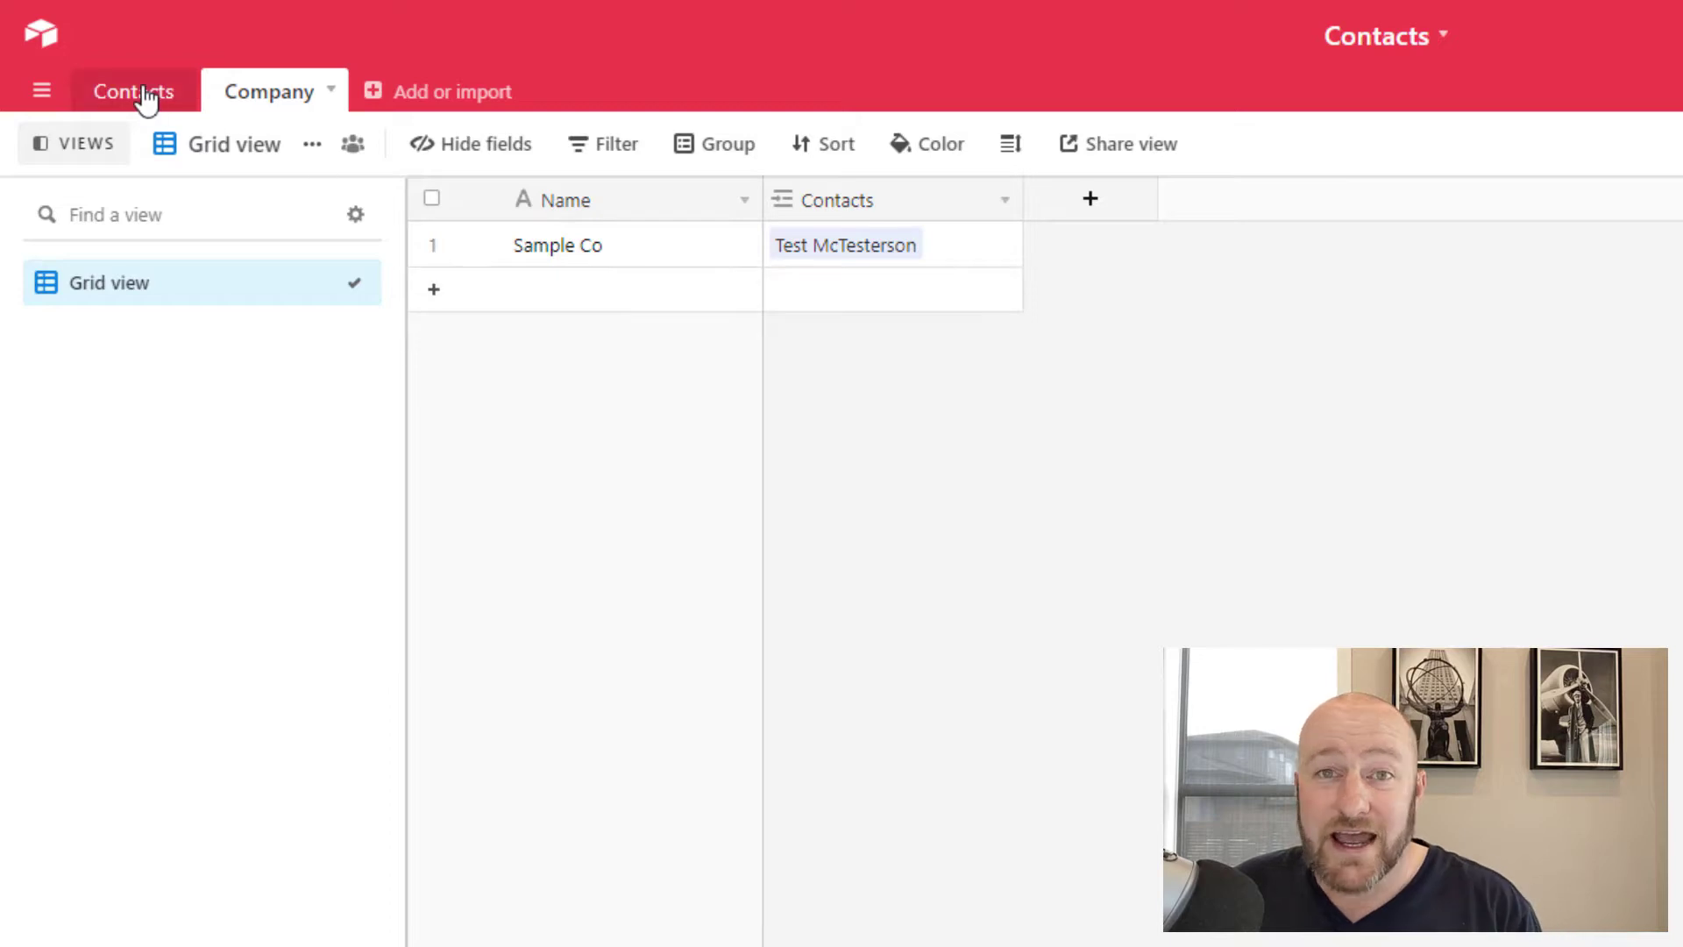
left_click(135, 92)
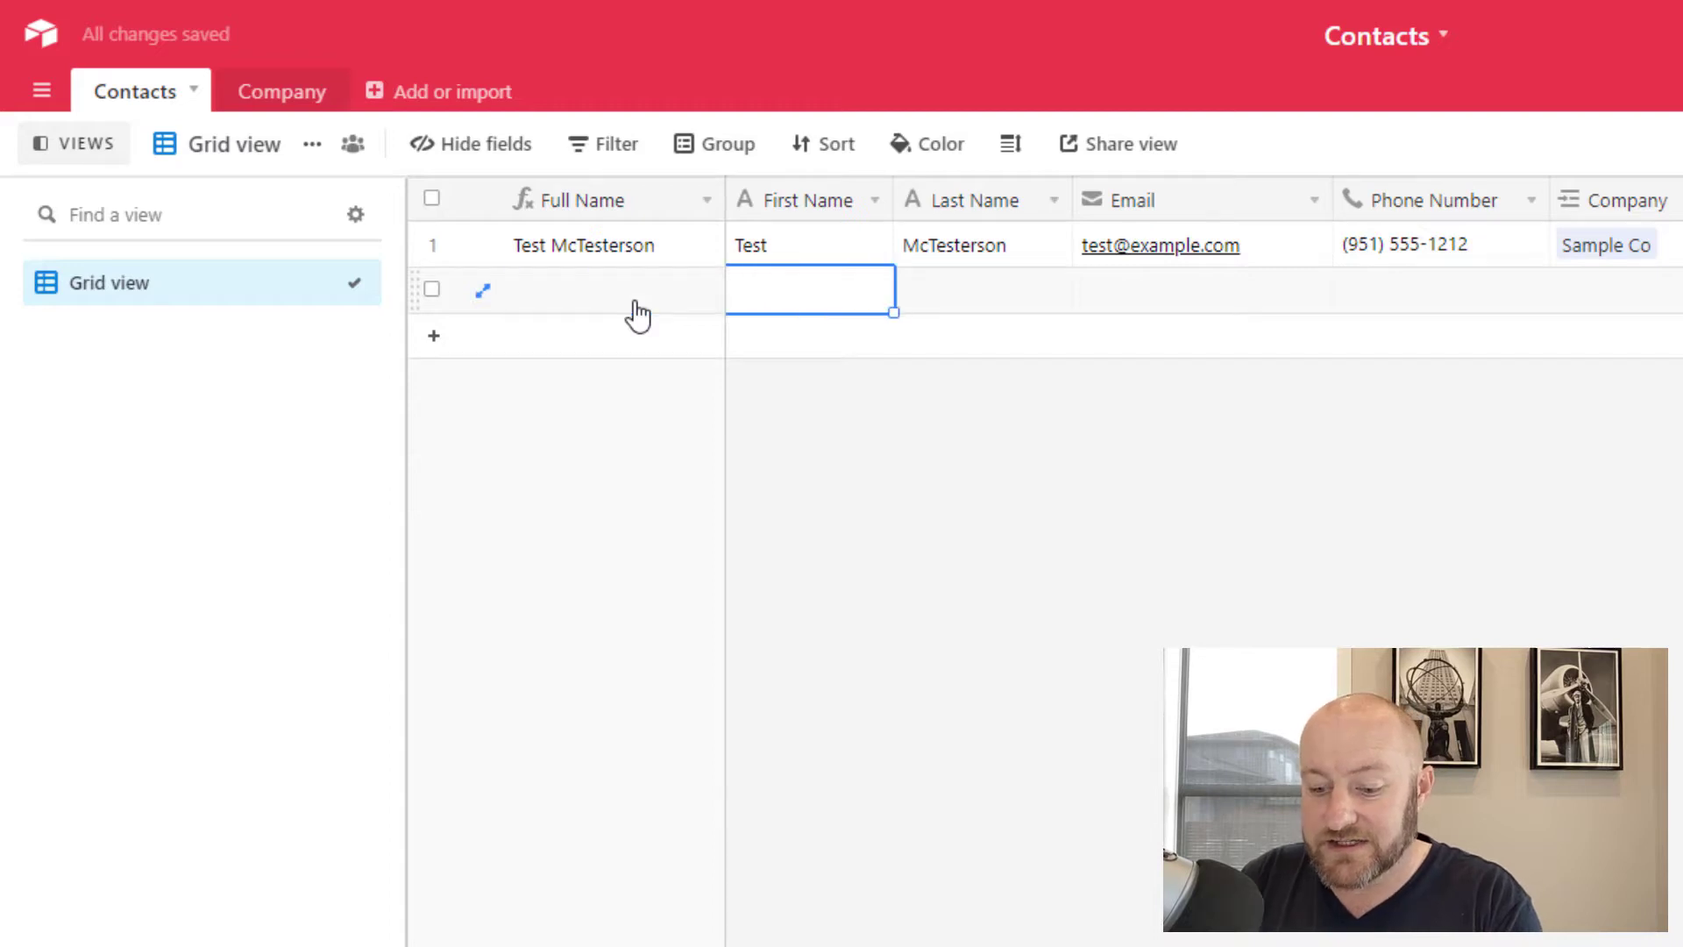
type("Another")
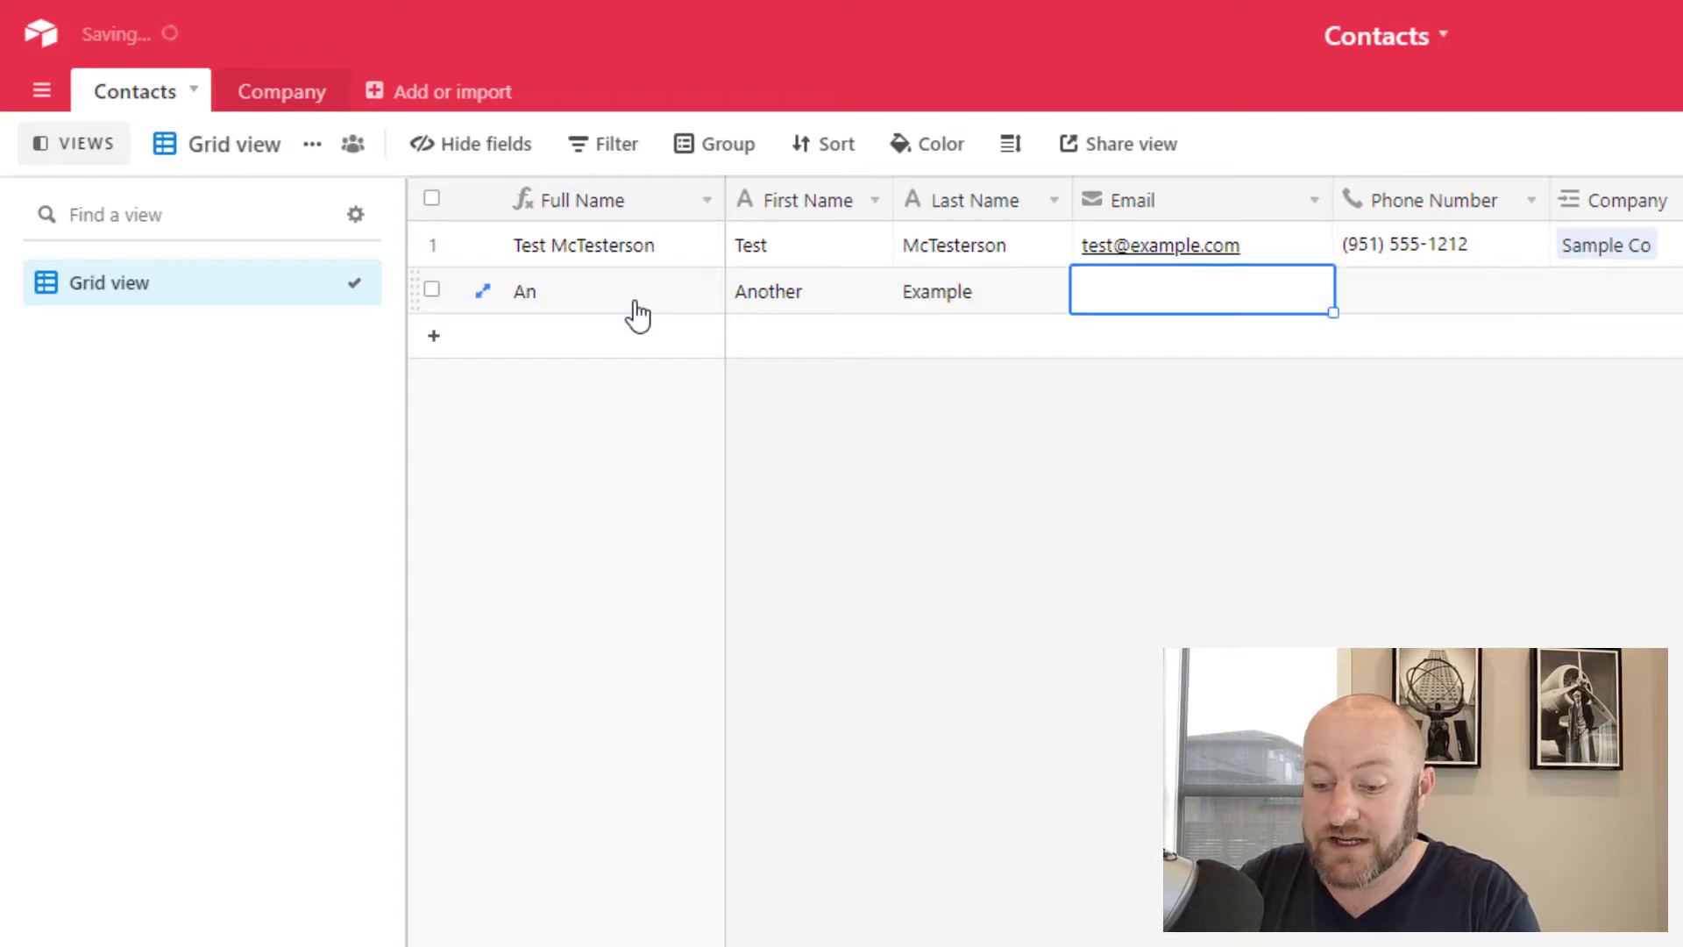
type("another@example.com")
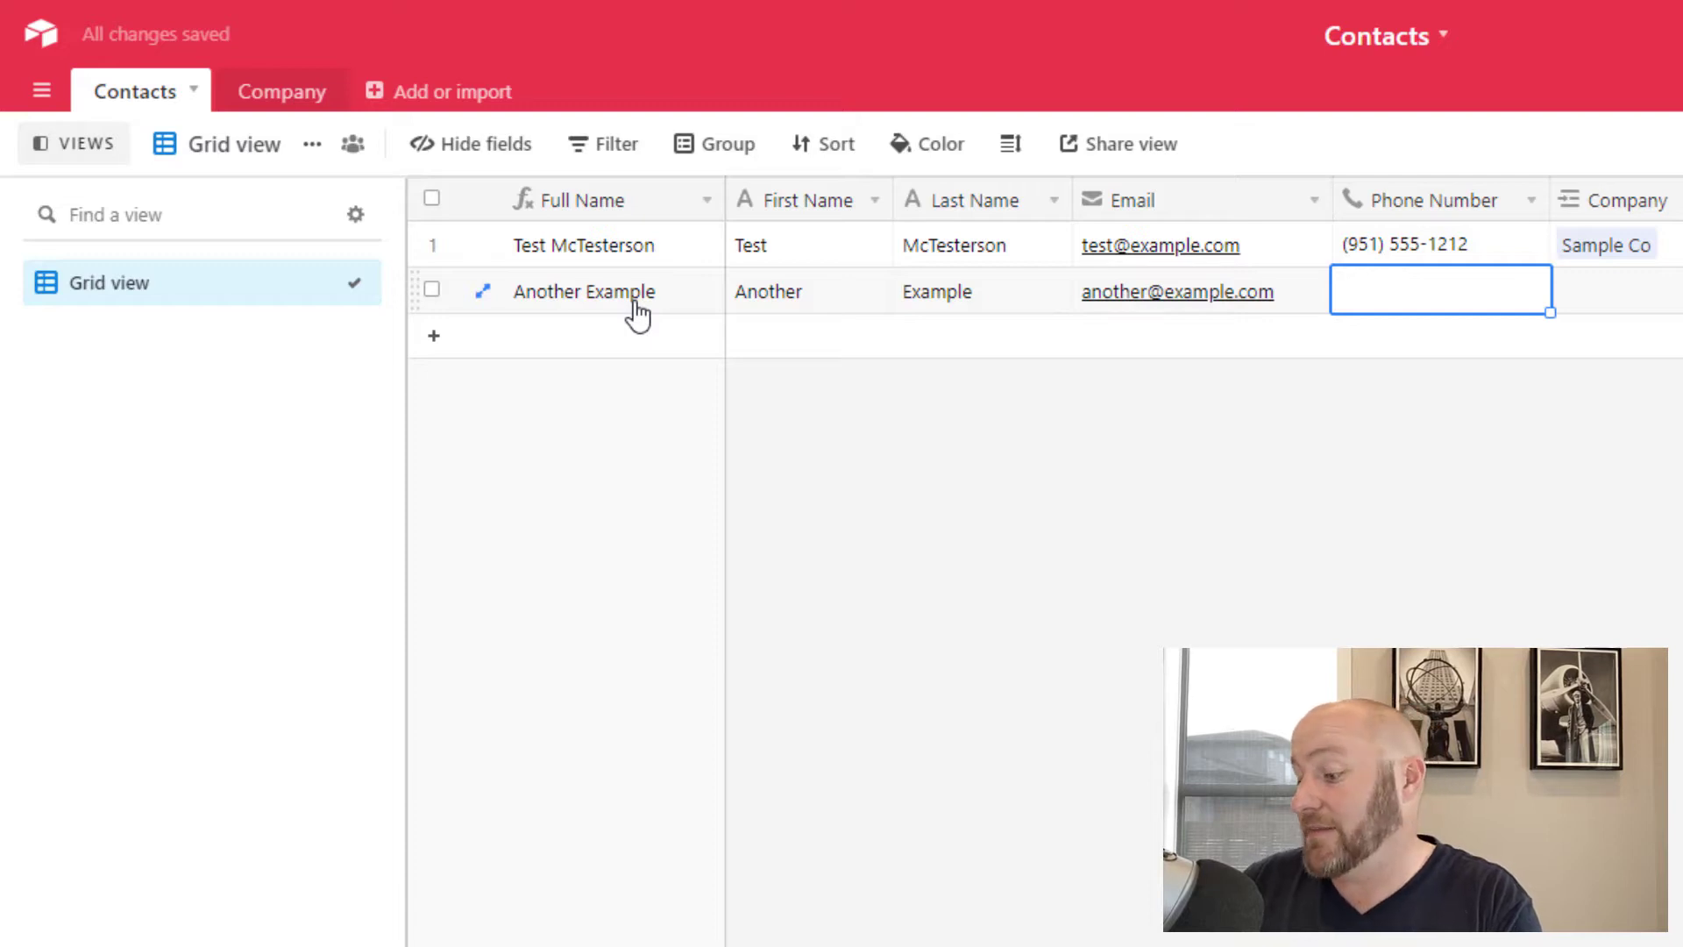
type("8185551212")
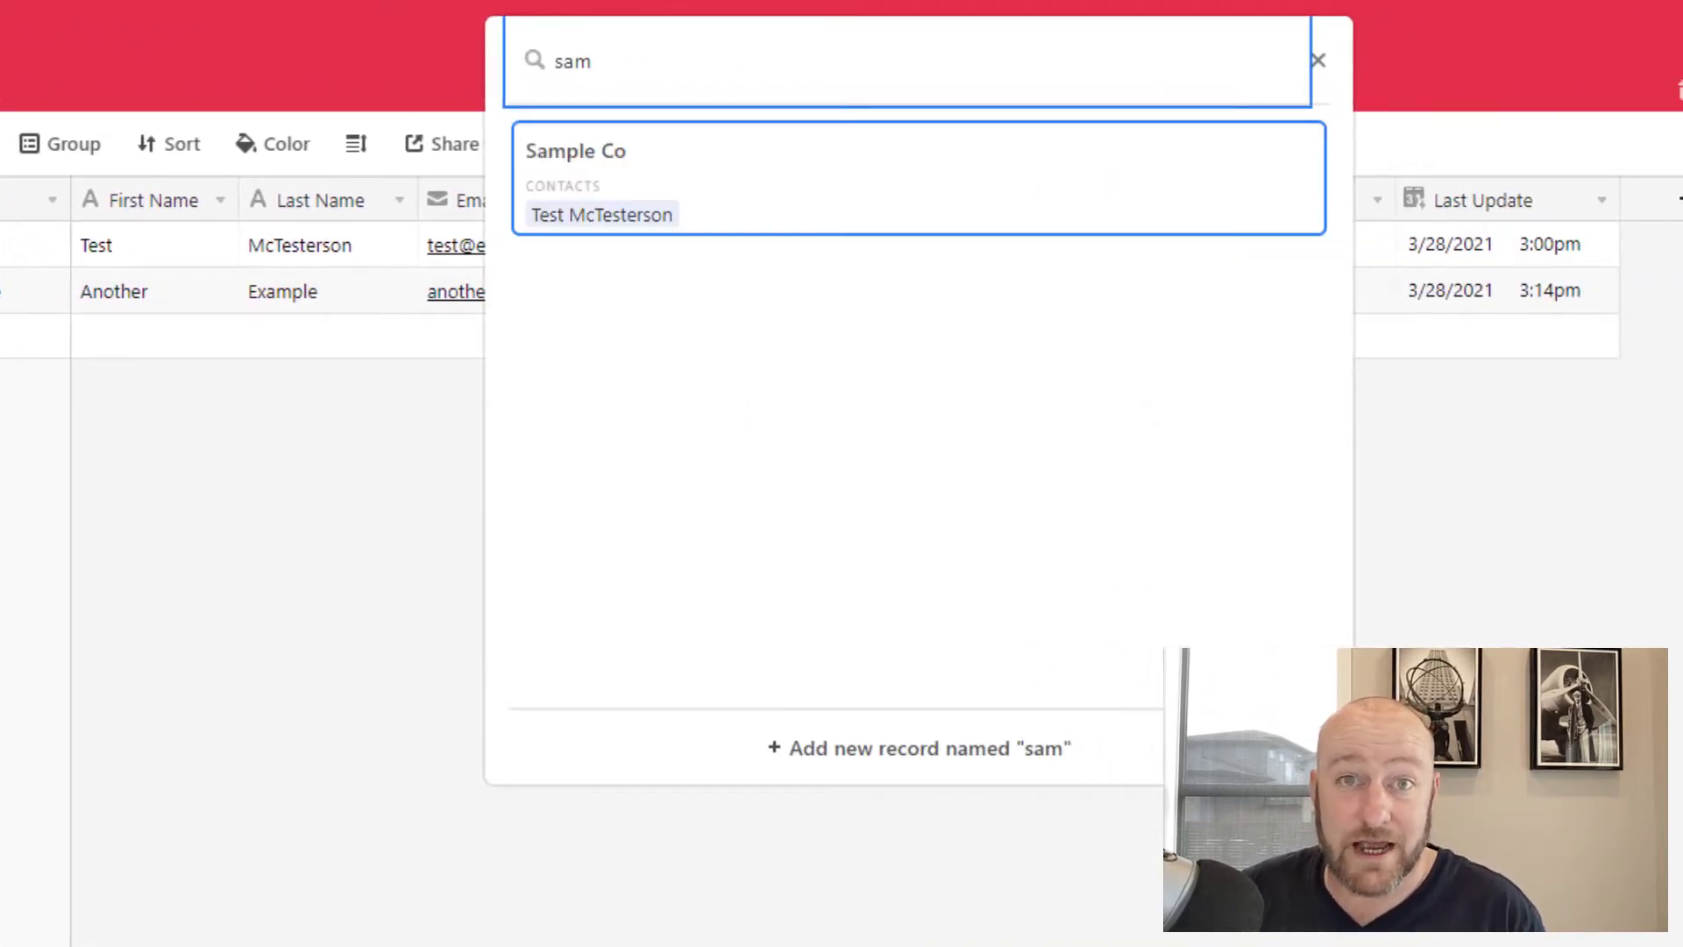
left_click(575, 151)
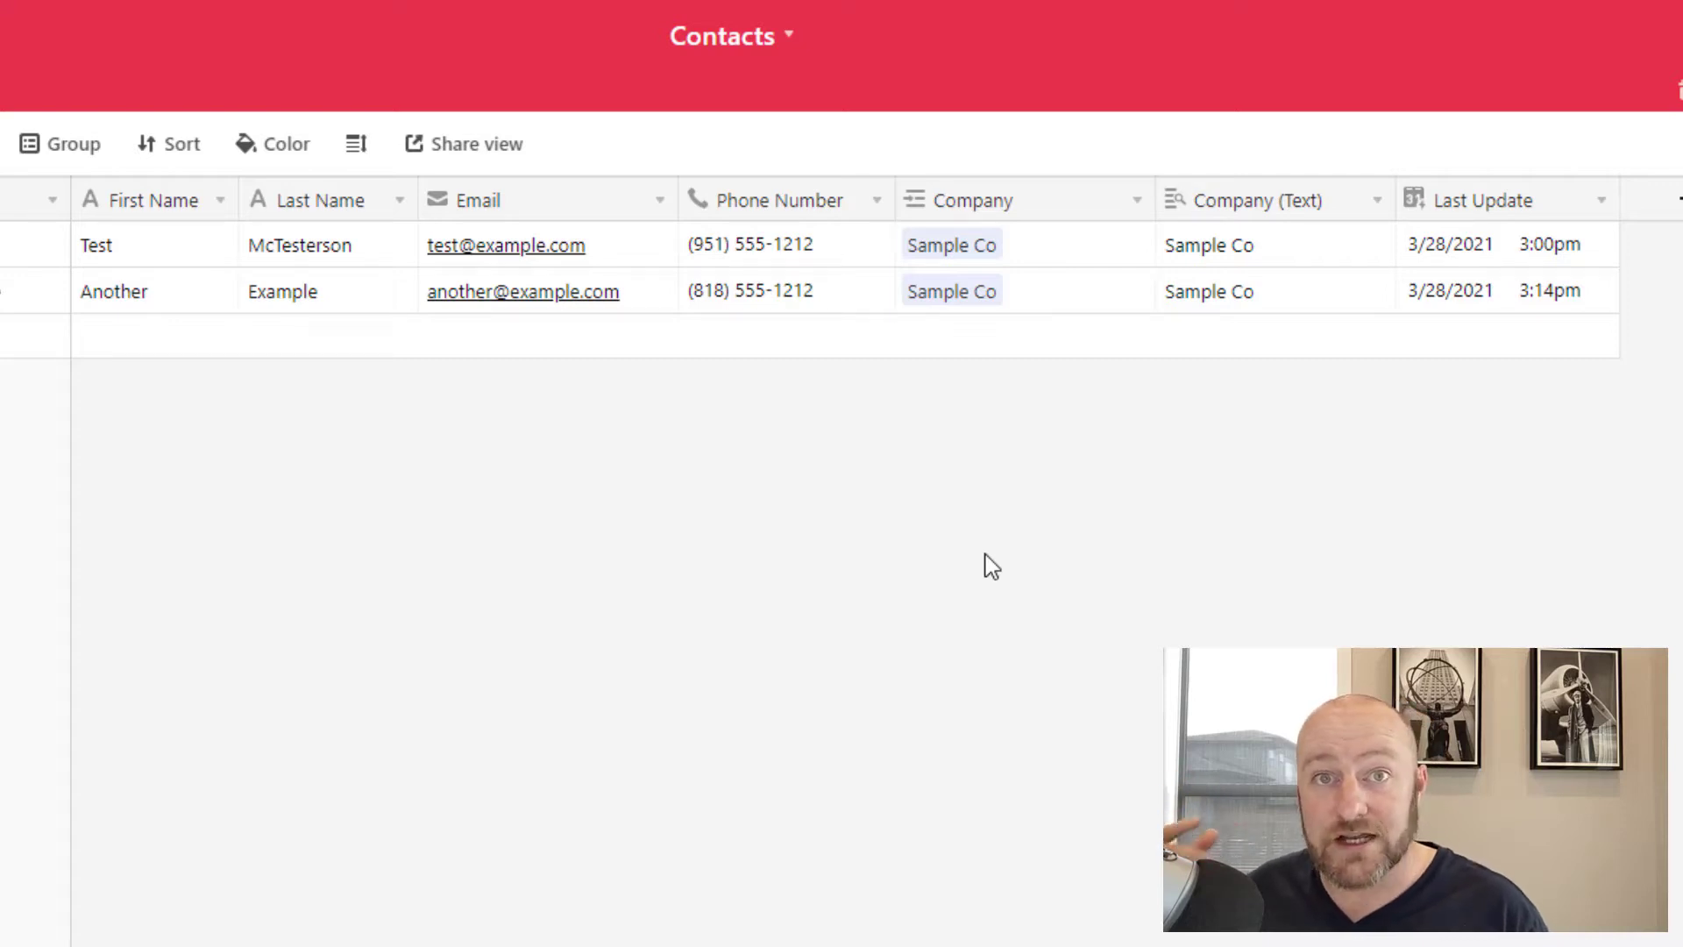
mouse_move(738, 674)
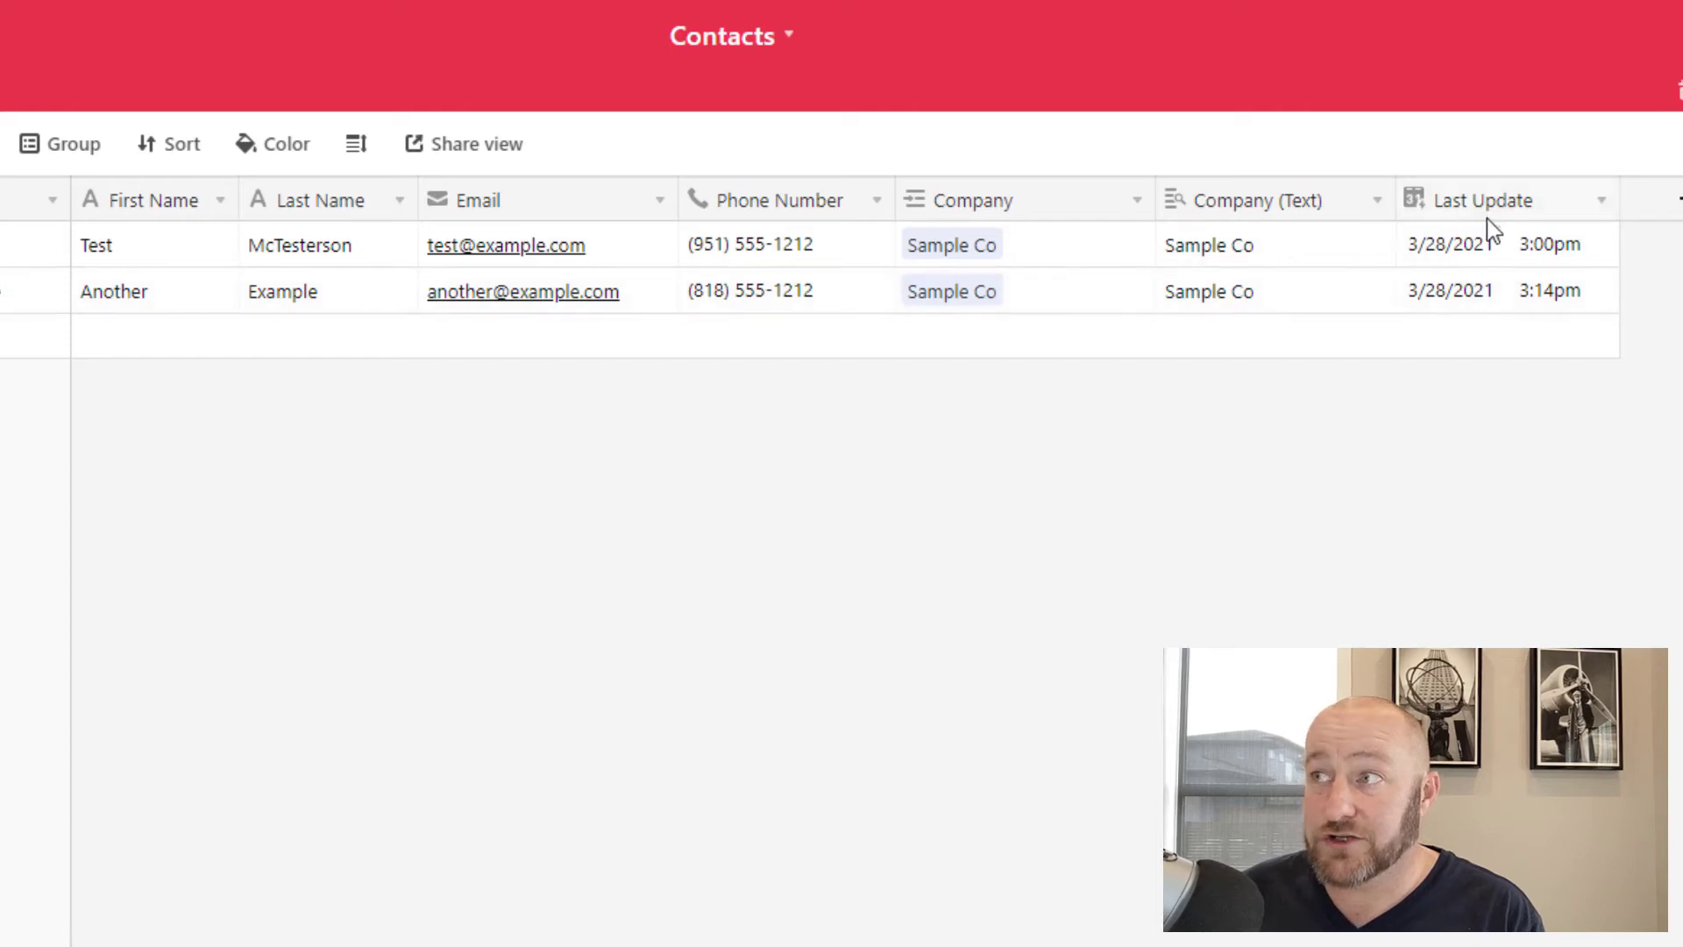
mouse_move(1438, 237)
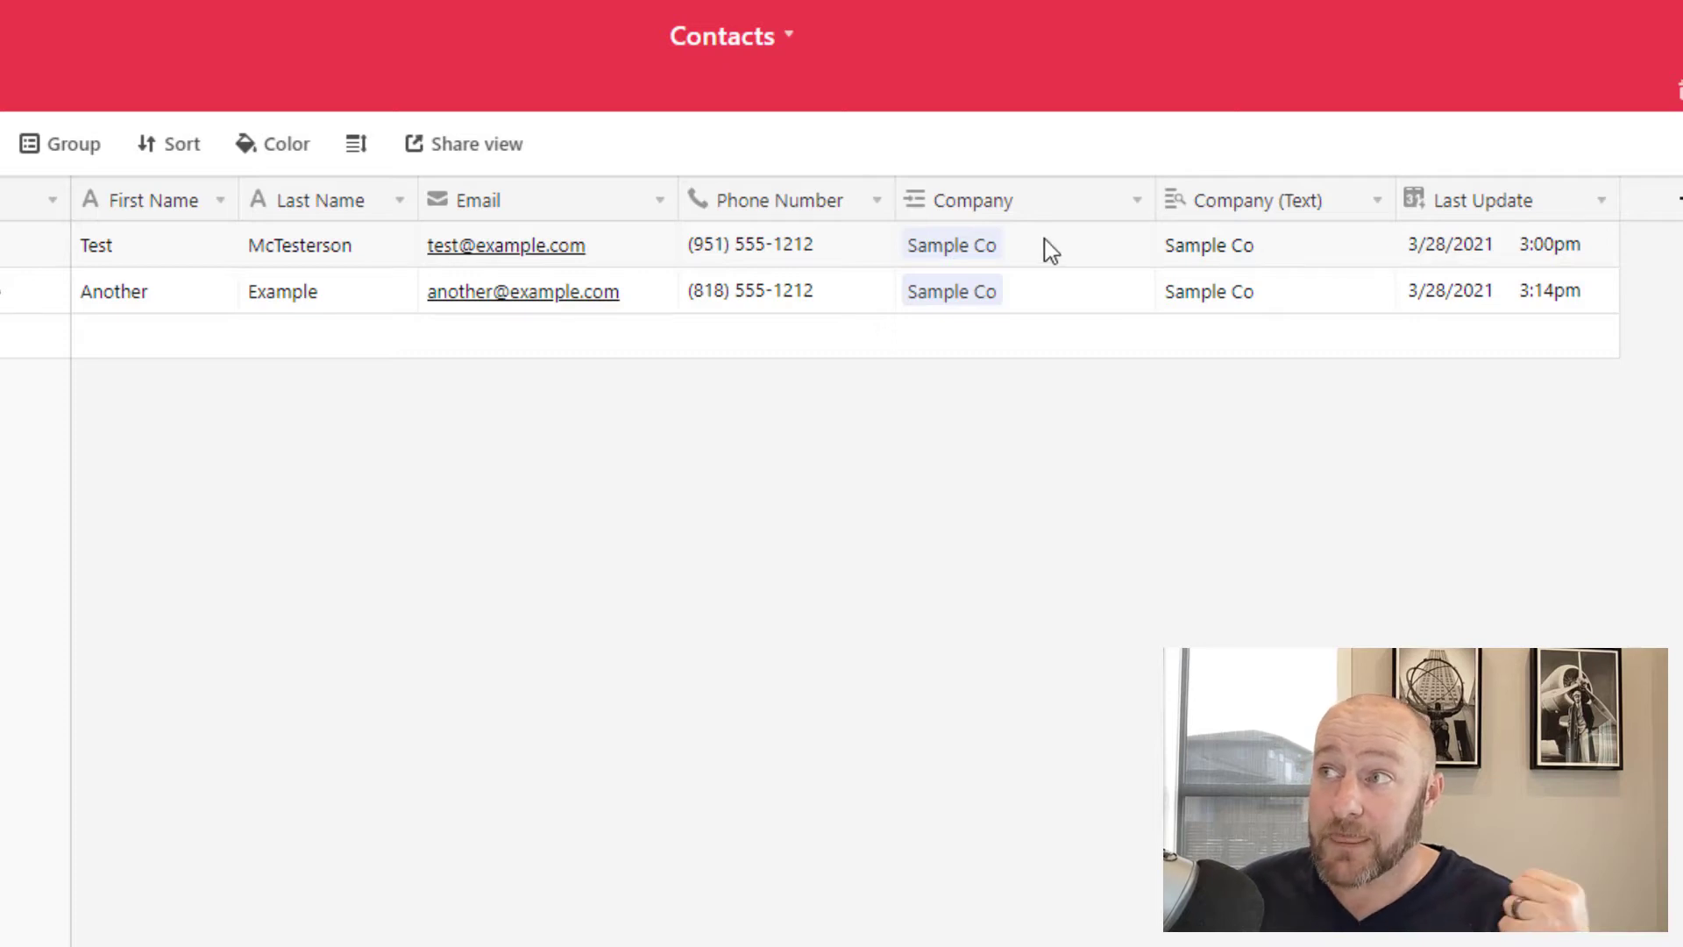
mouse_move(998, 226)
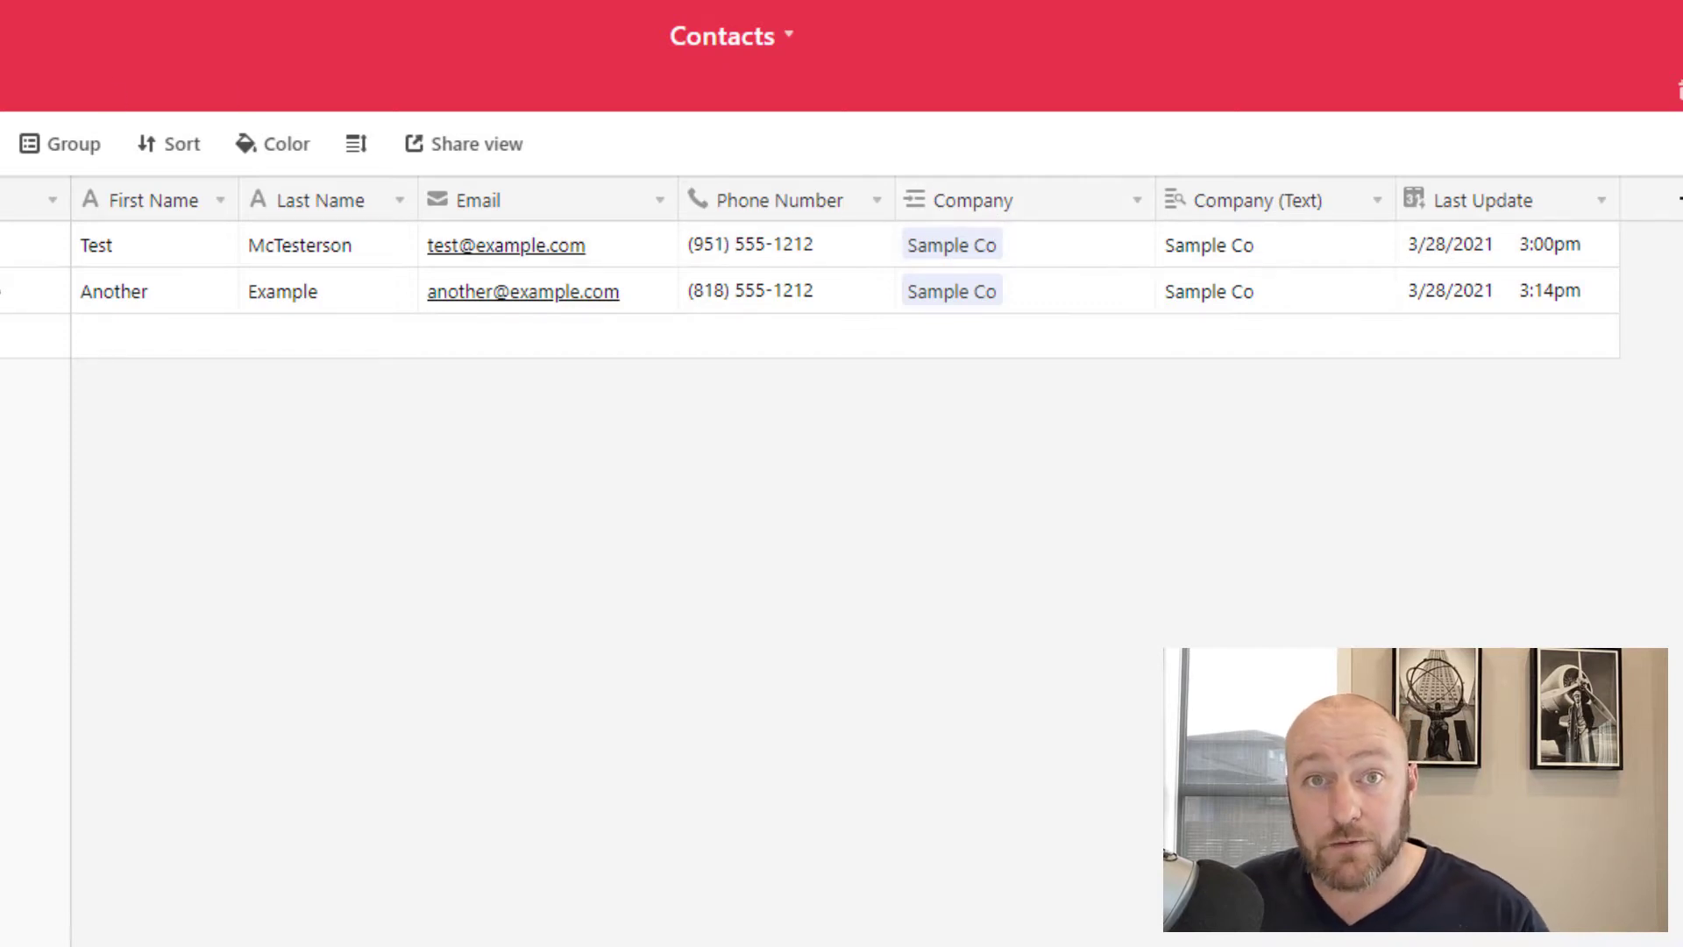
mouse_move(445, 321)
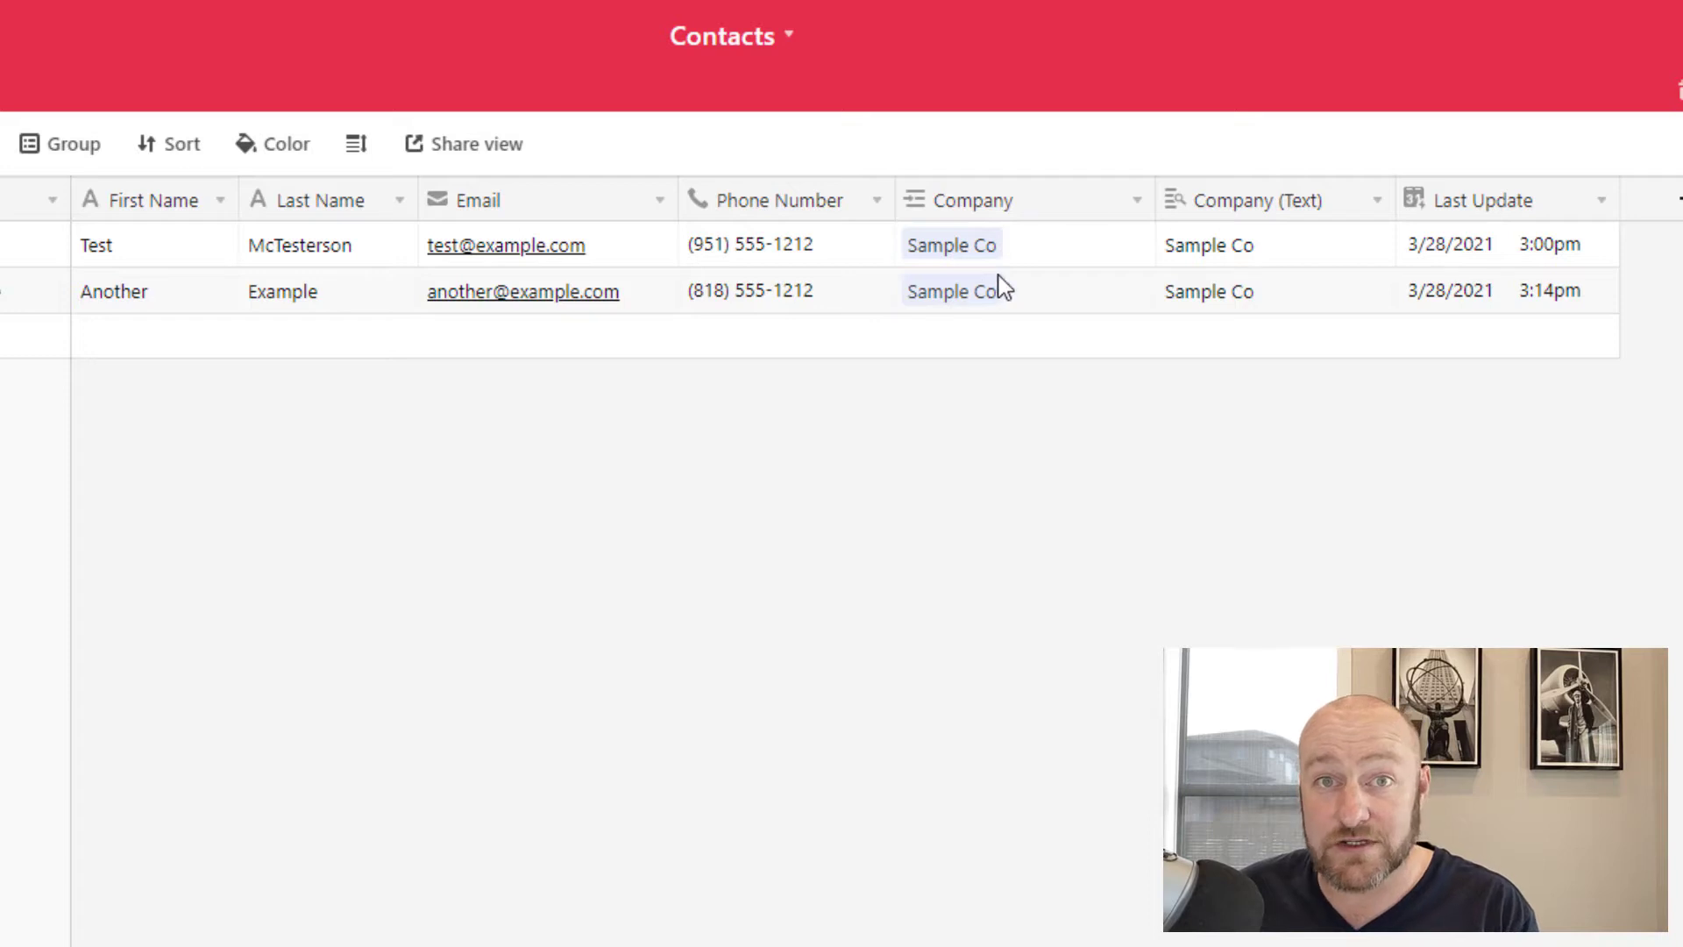
mouse_move(972, 258)
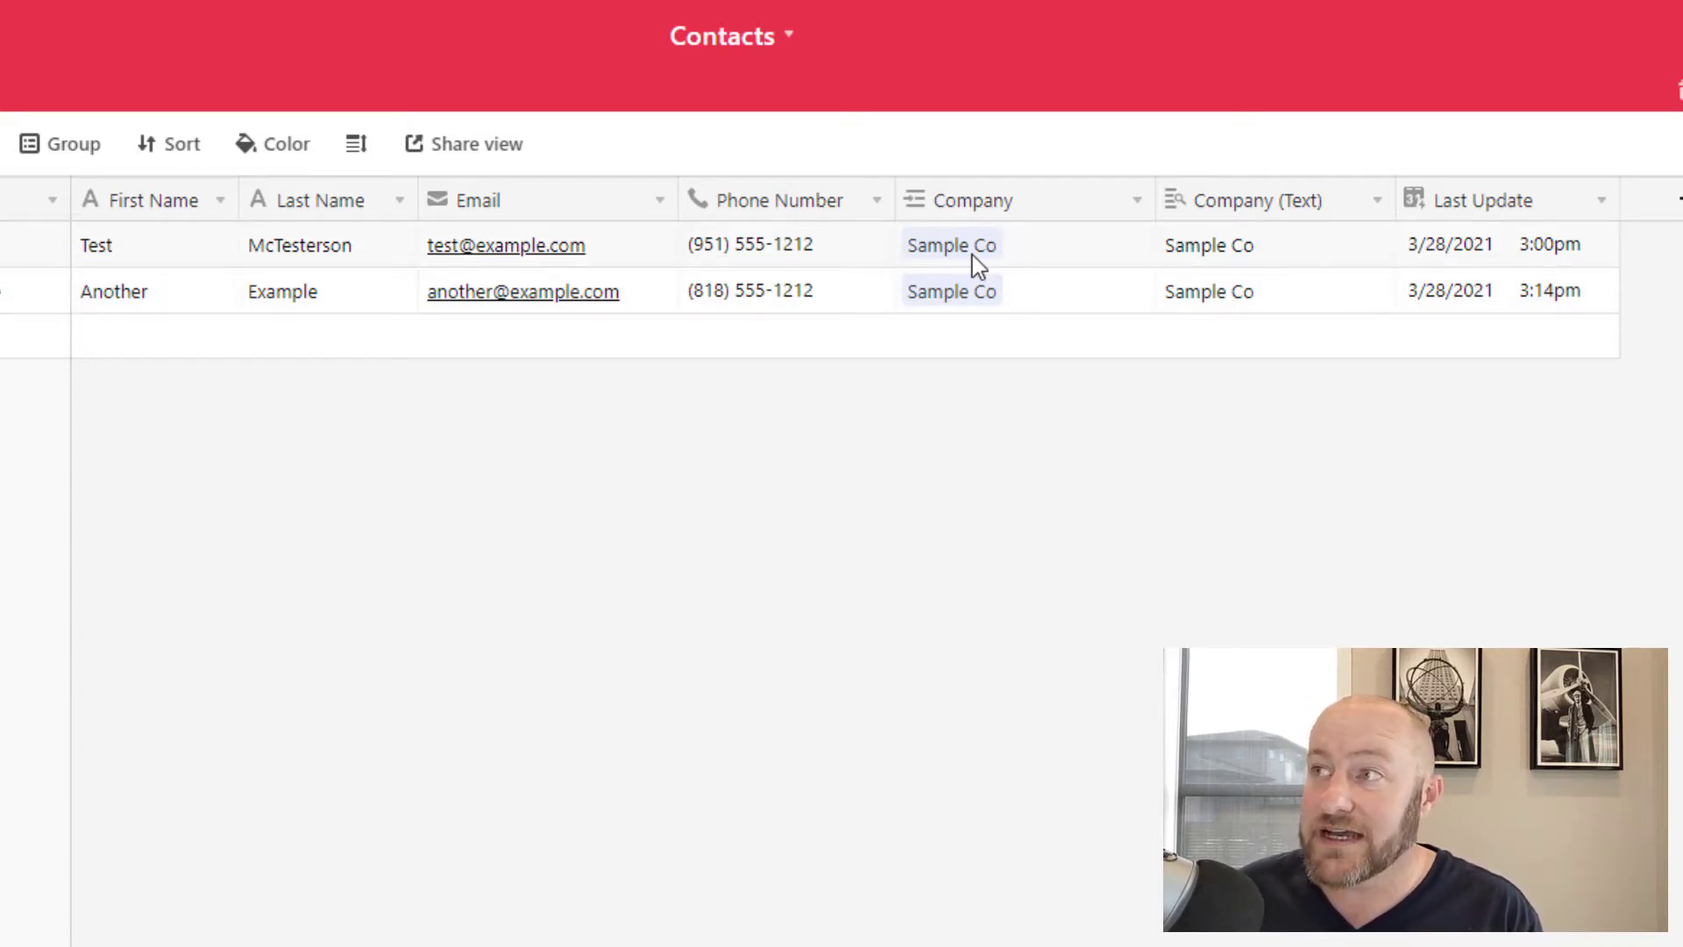
left_click(951, 245)
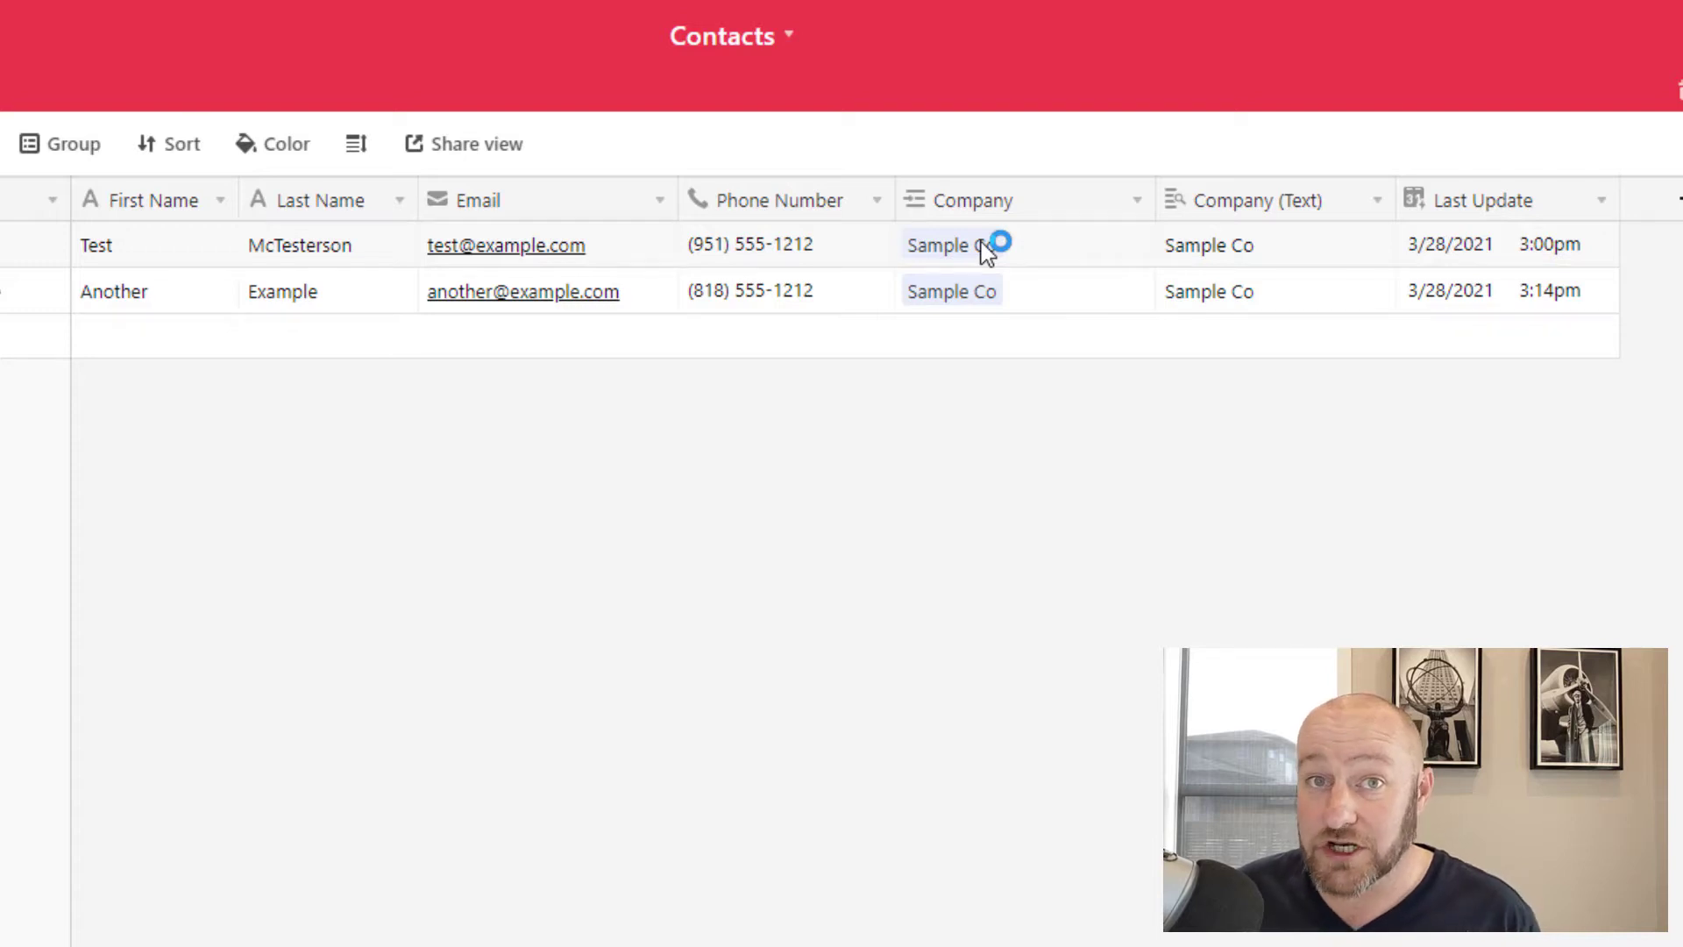
mouse_move(1273, 246)
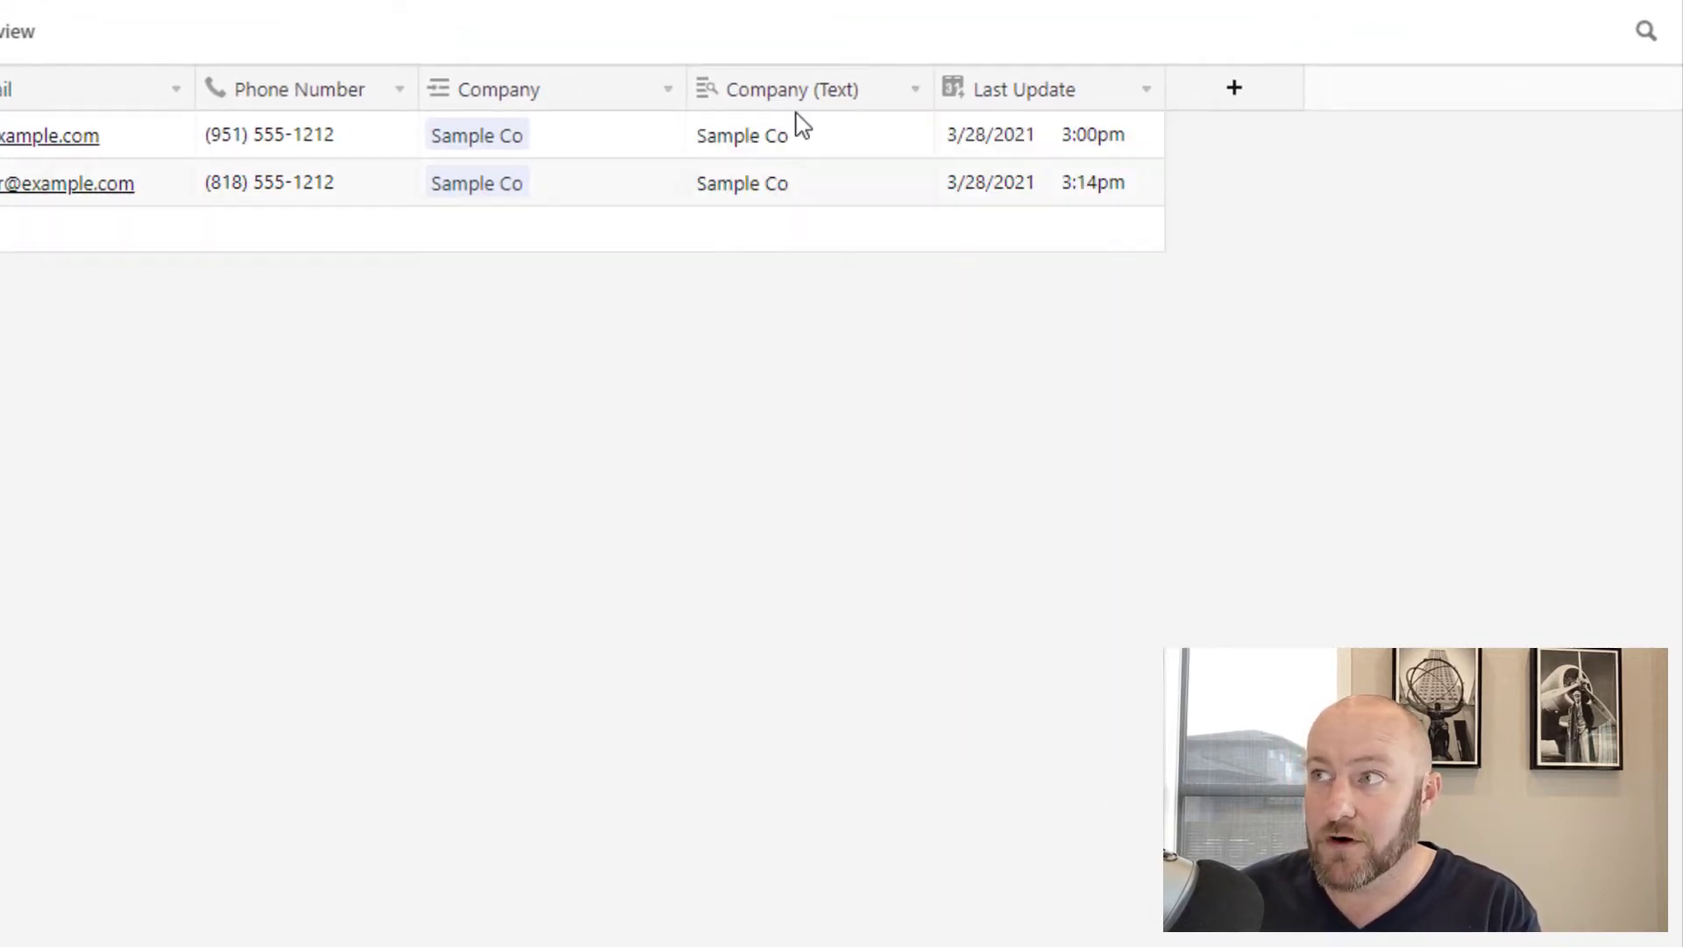
left_click(773, 135)
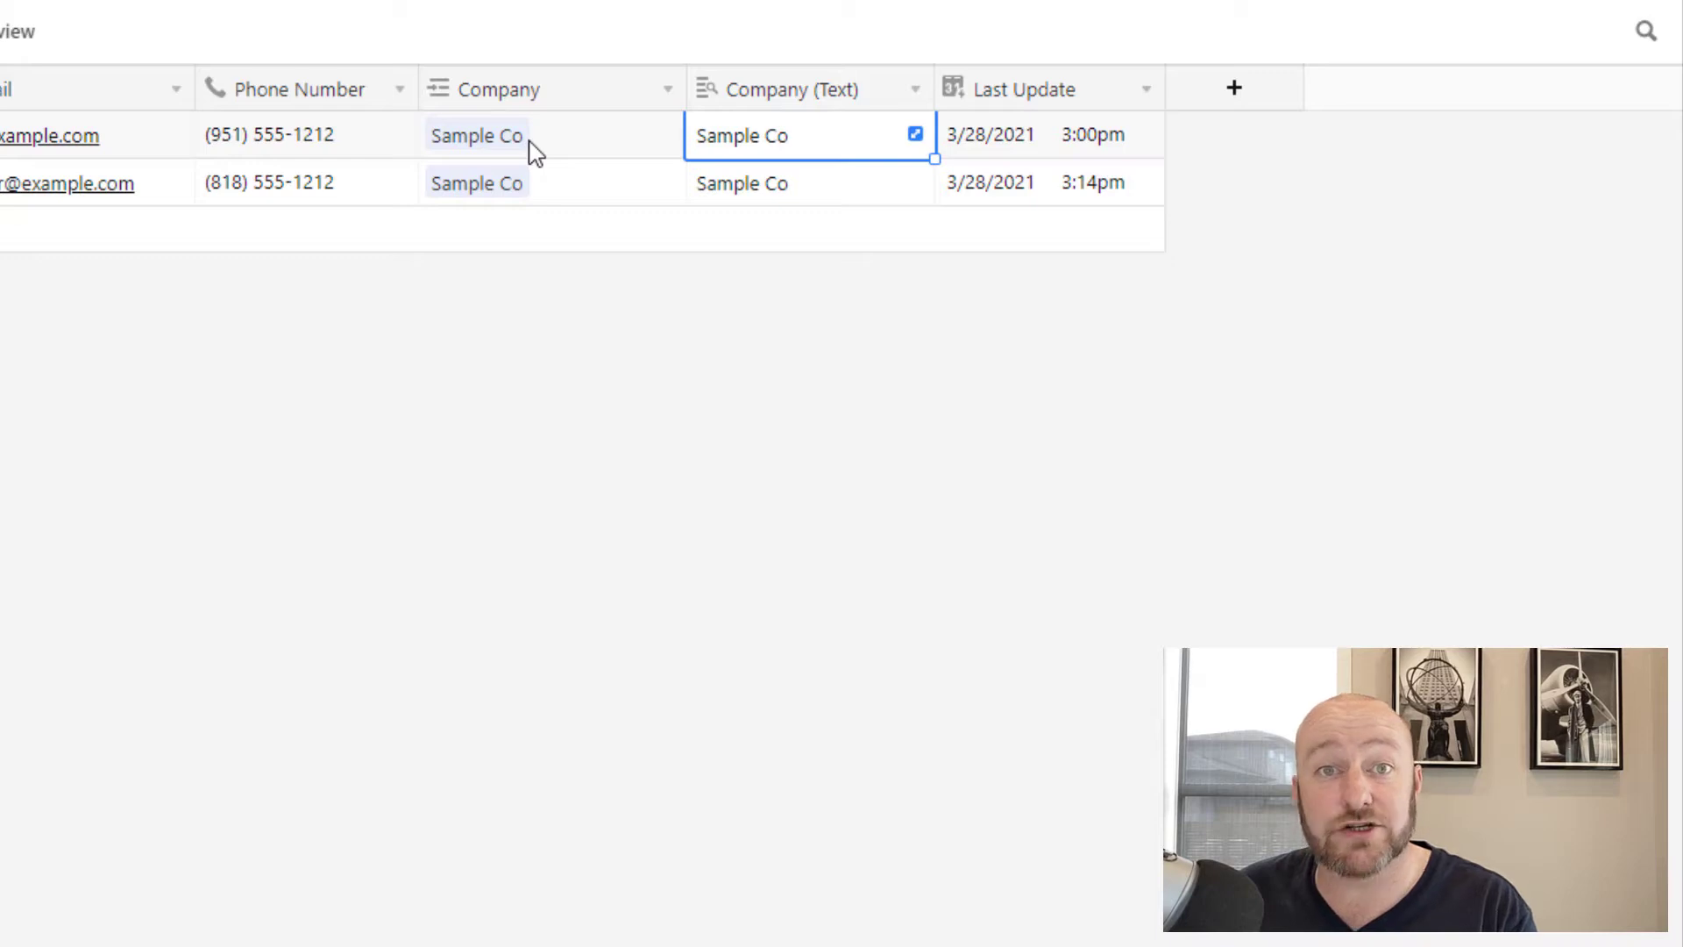
mouse_move(719, 161)
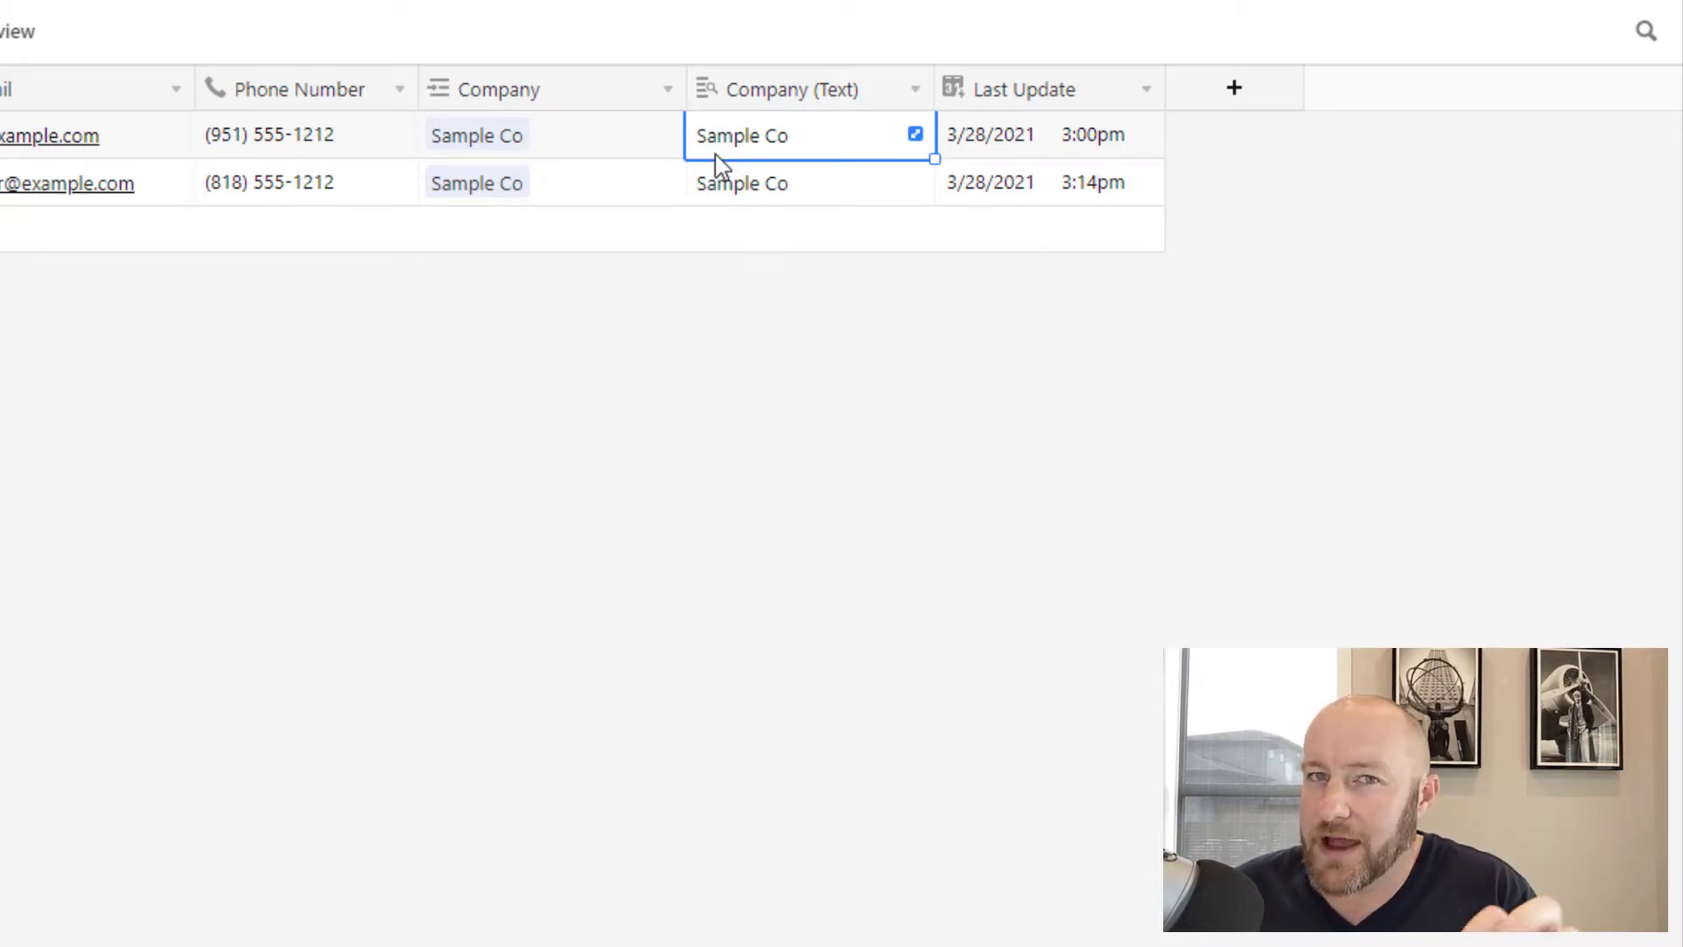
mouse_move(1003, 137)
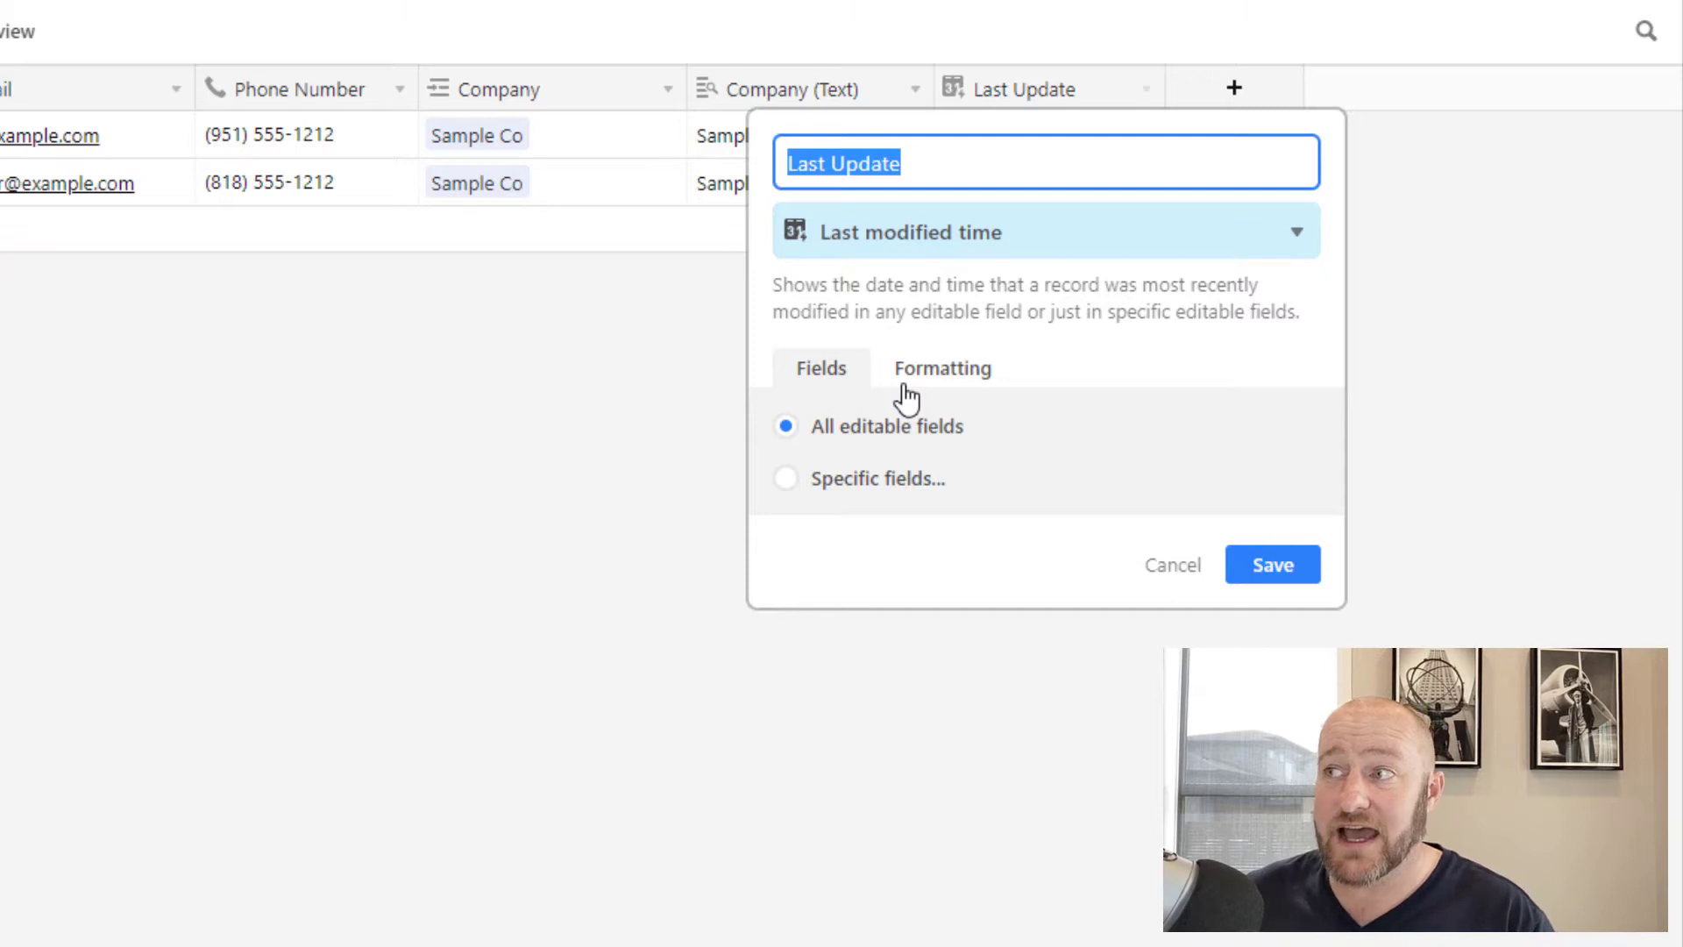
mouse_move(870, 477)
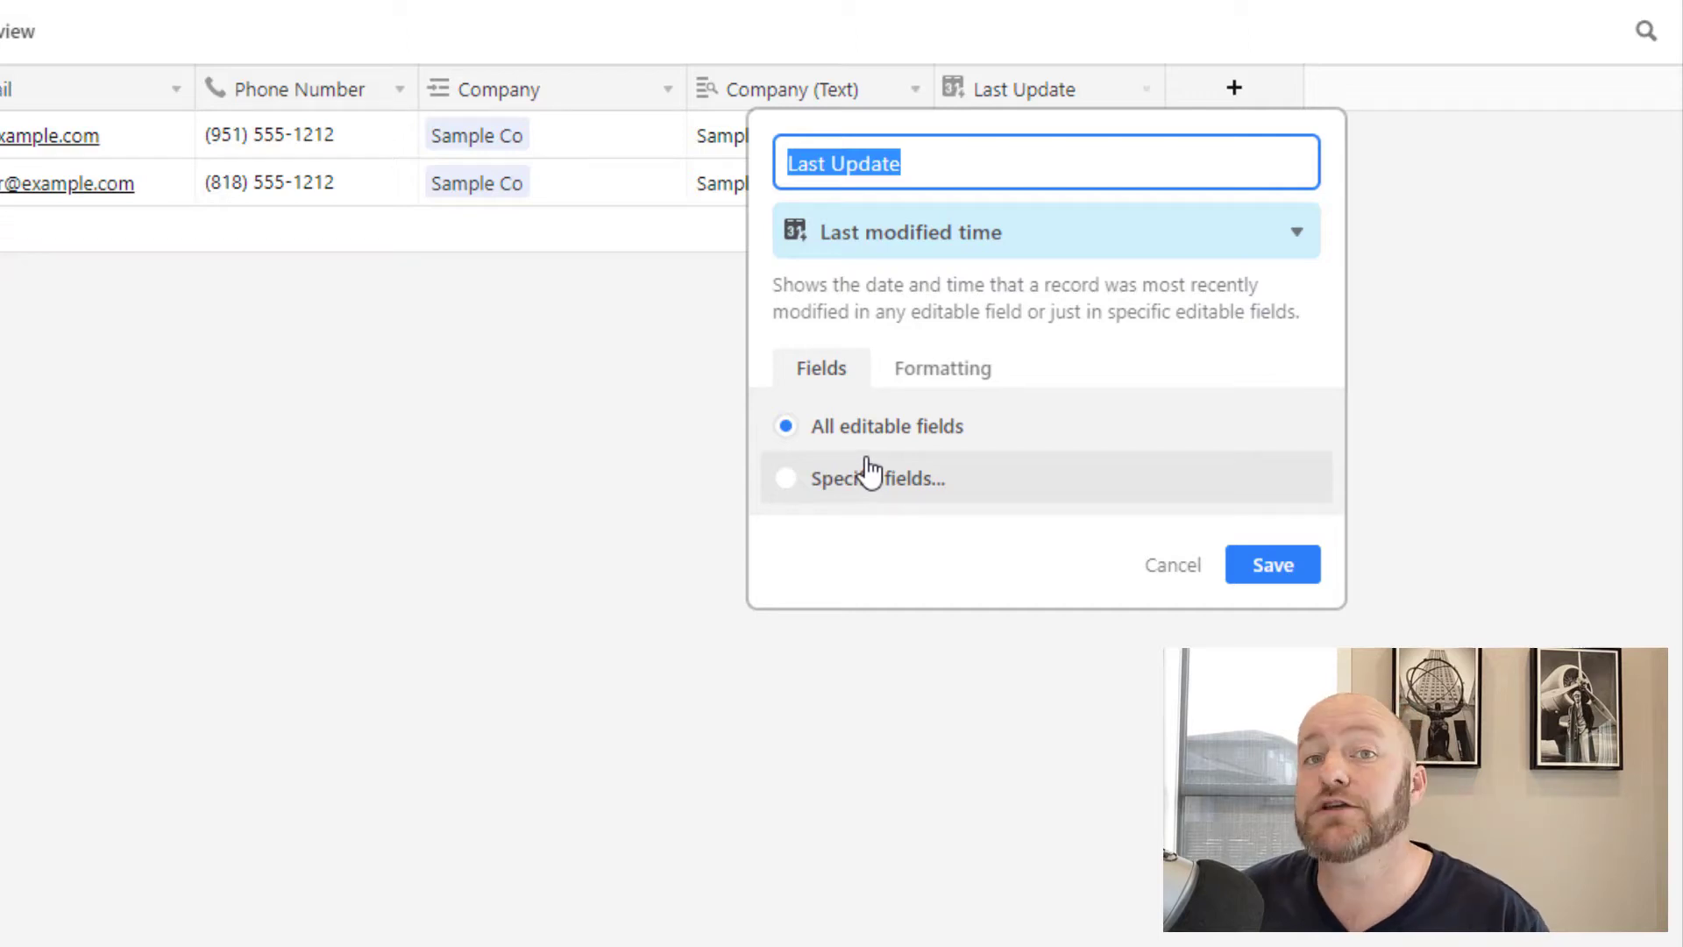
- Save the Last Update field as Last modified time over all editable fields
left_click(1273, 565)
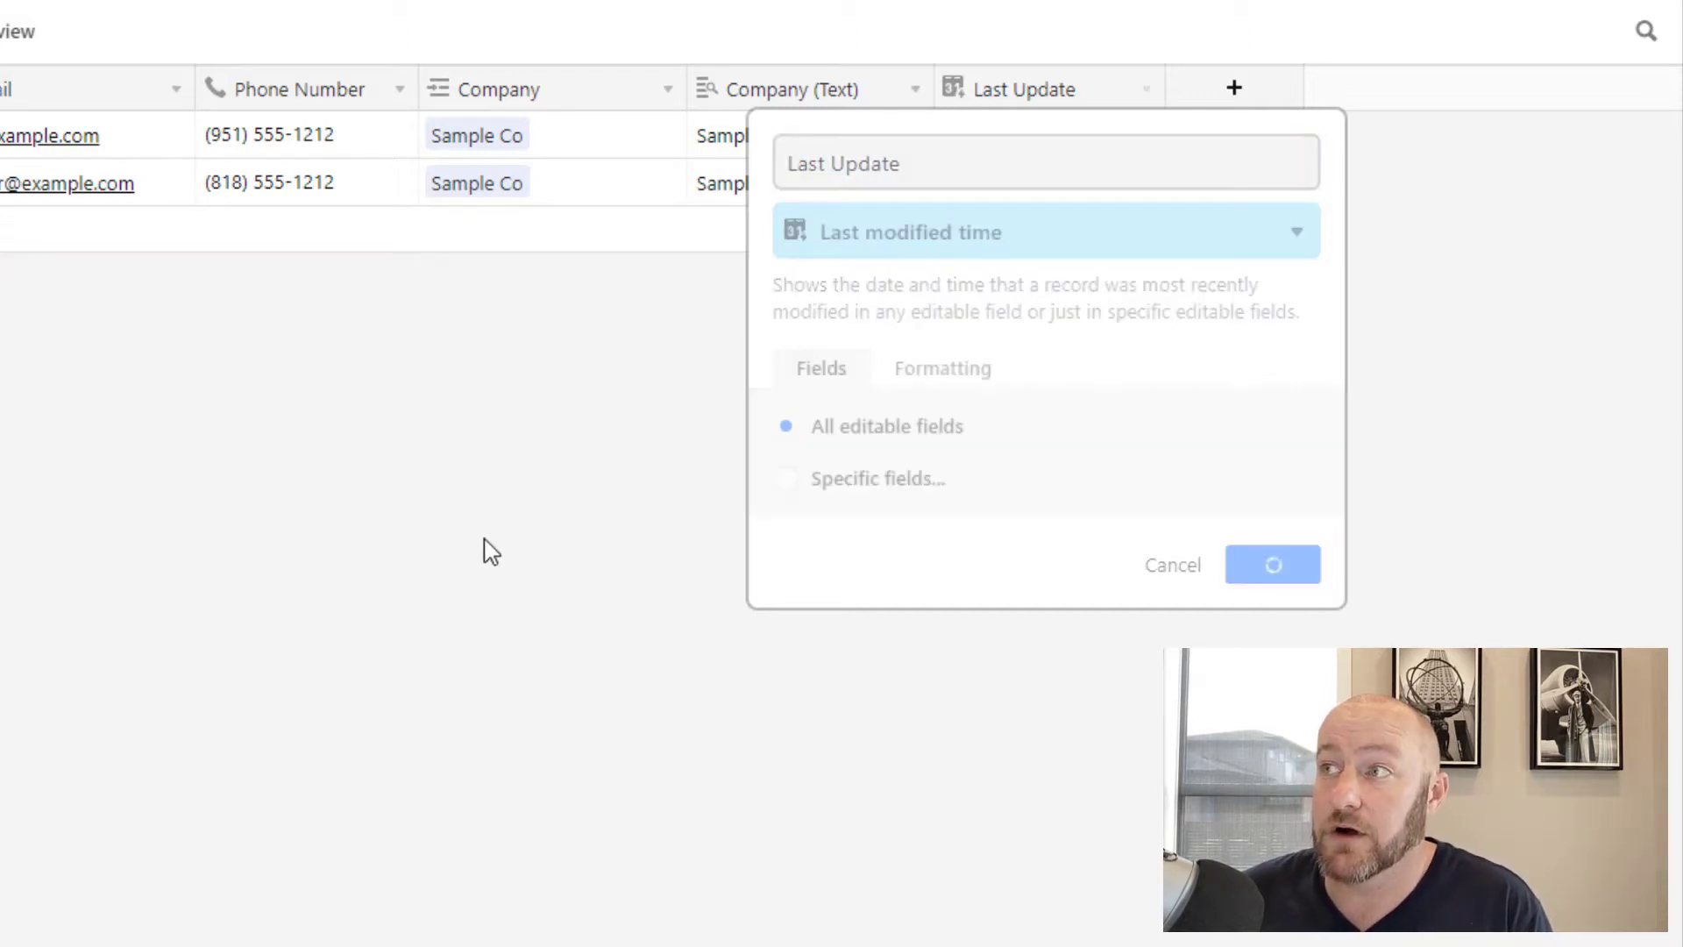
left_click(1273, 565)
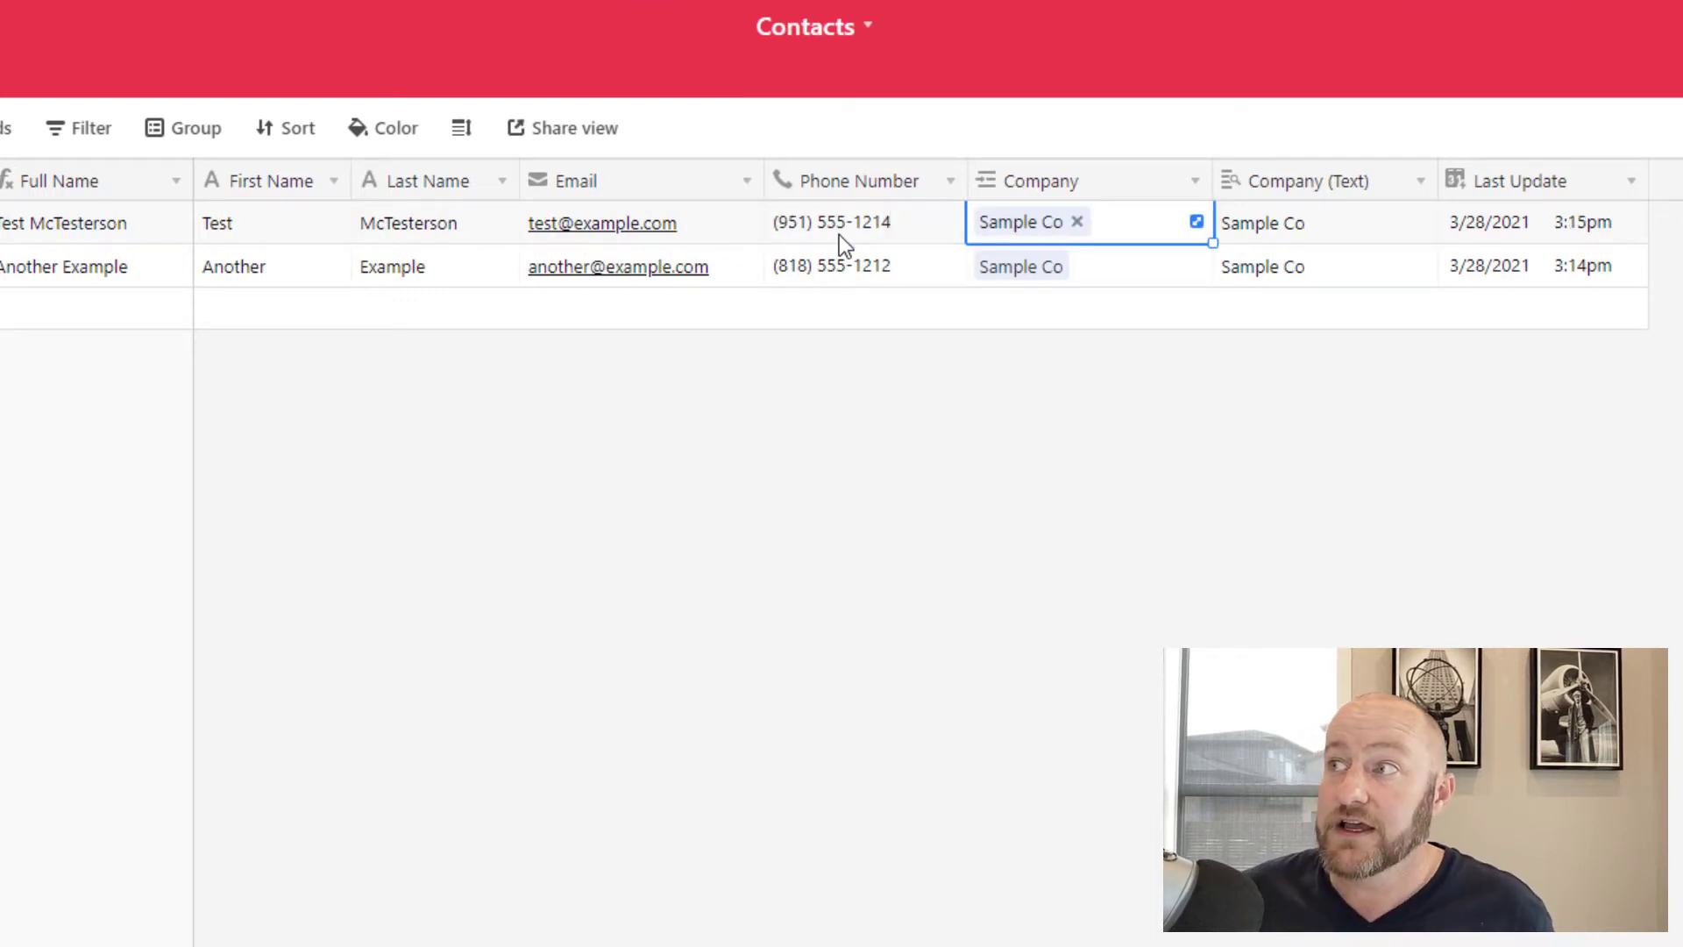
- Check Test McTesterson's refreshed Last Update time of 3:15pm after the phone edit
left_click(1543, 223)
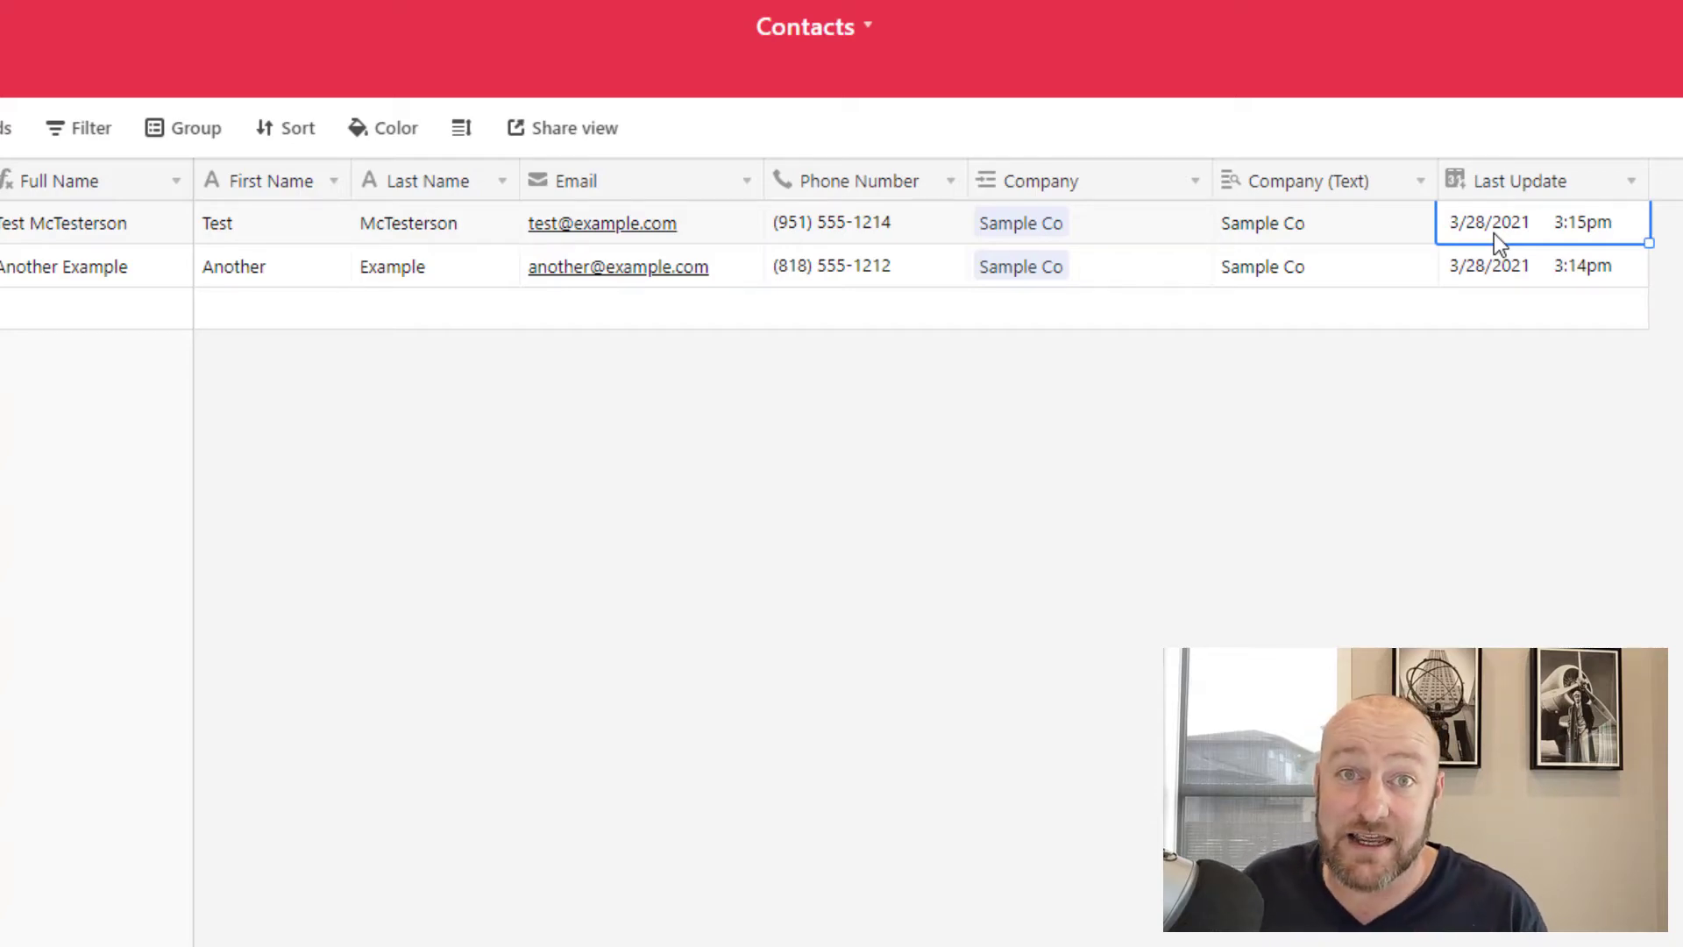
mouse_move(798, 552)
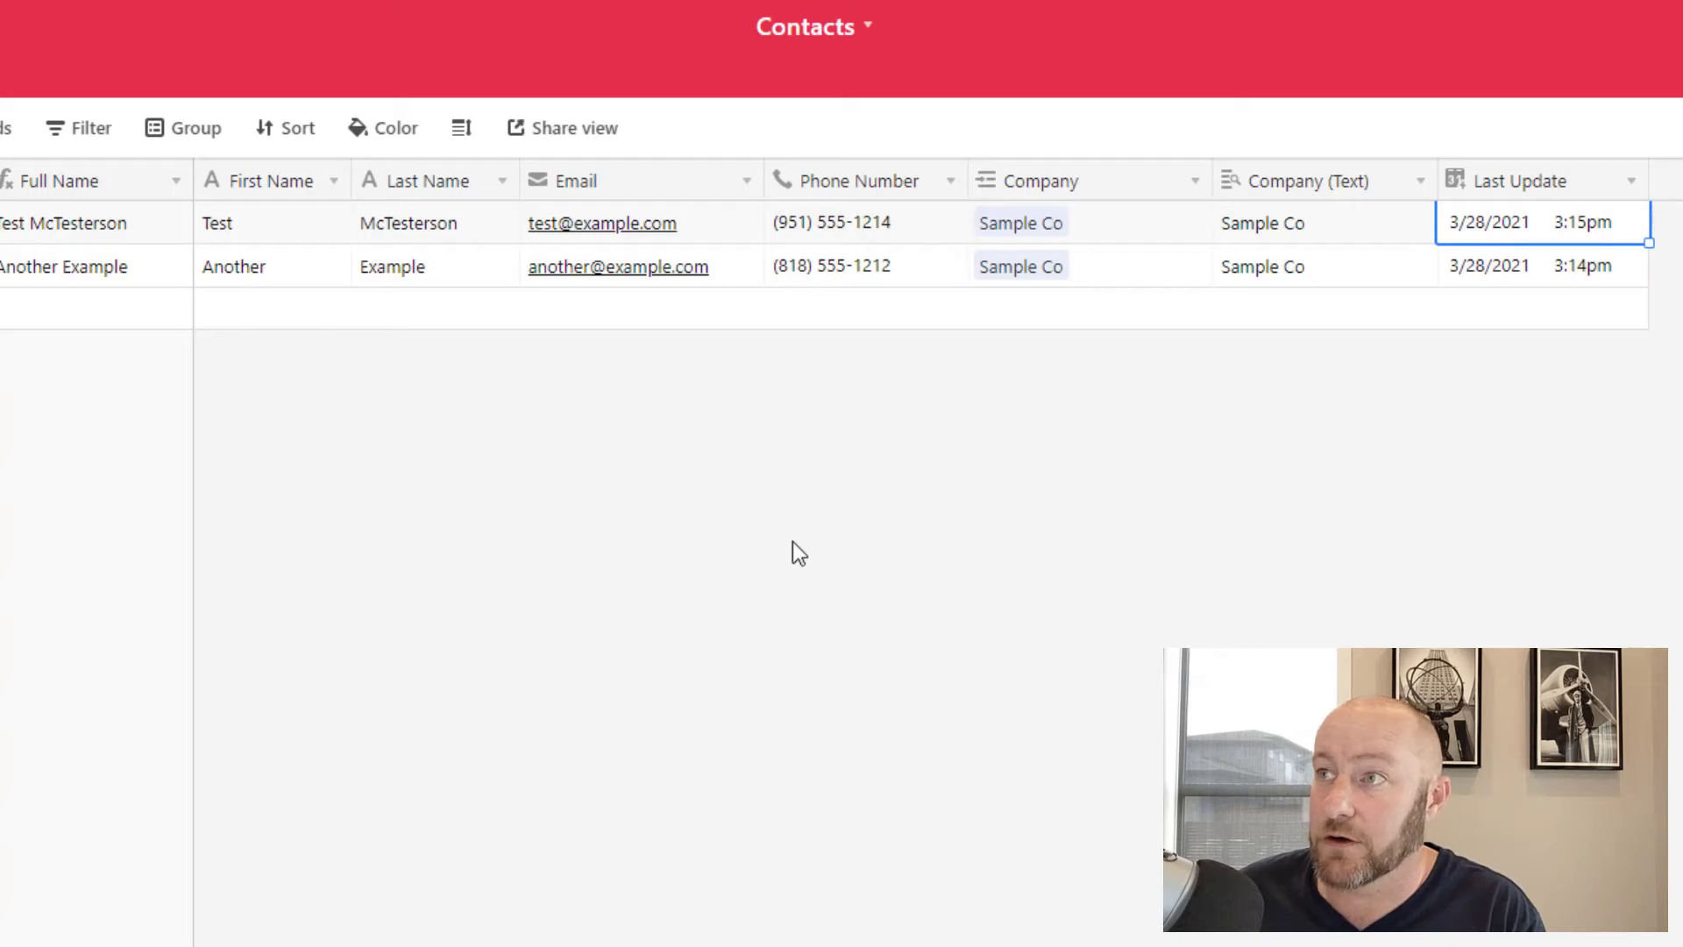
mouse_move(112, 484)
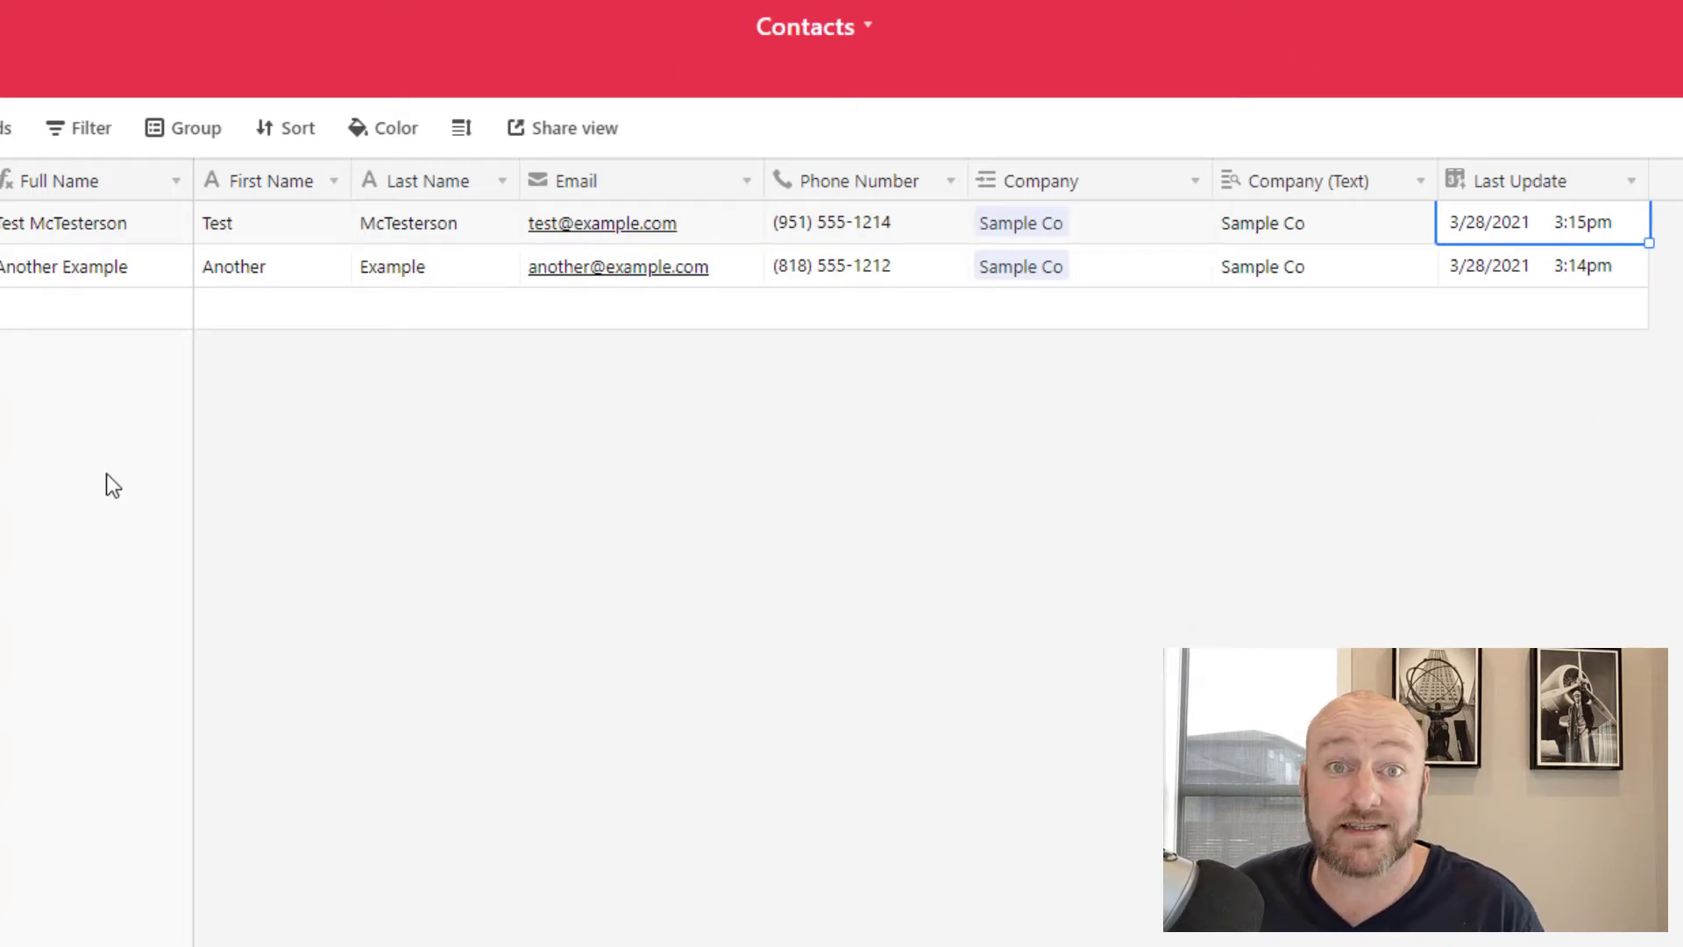
mouse_move(277, 557)
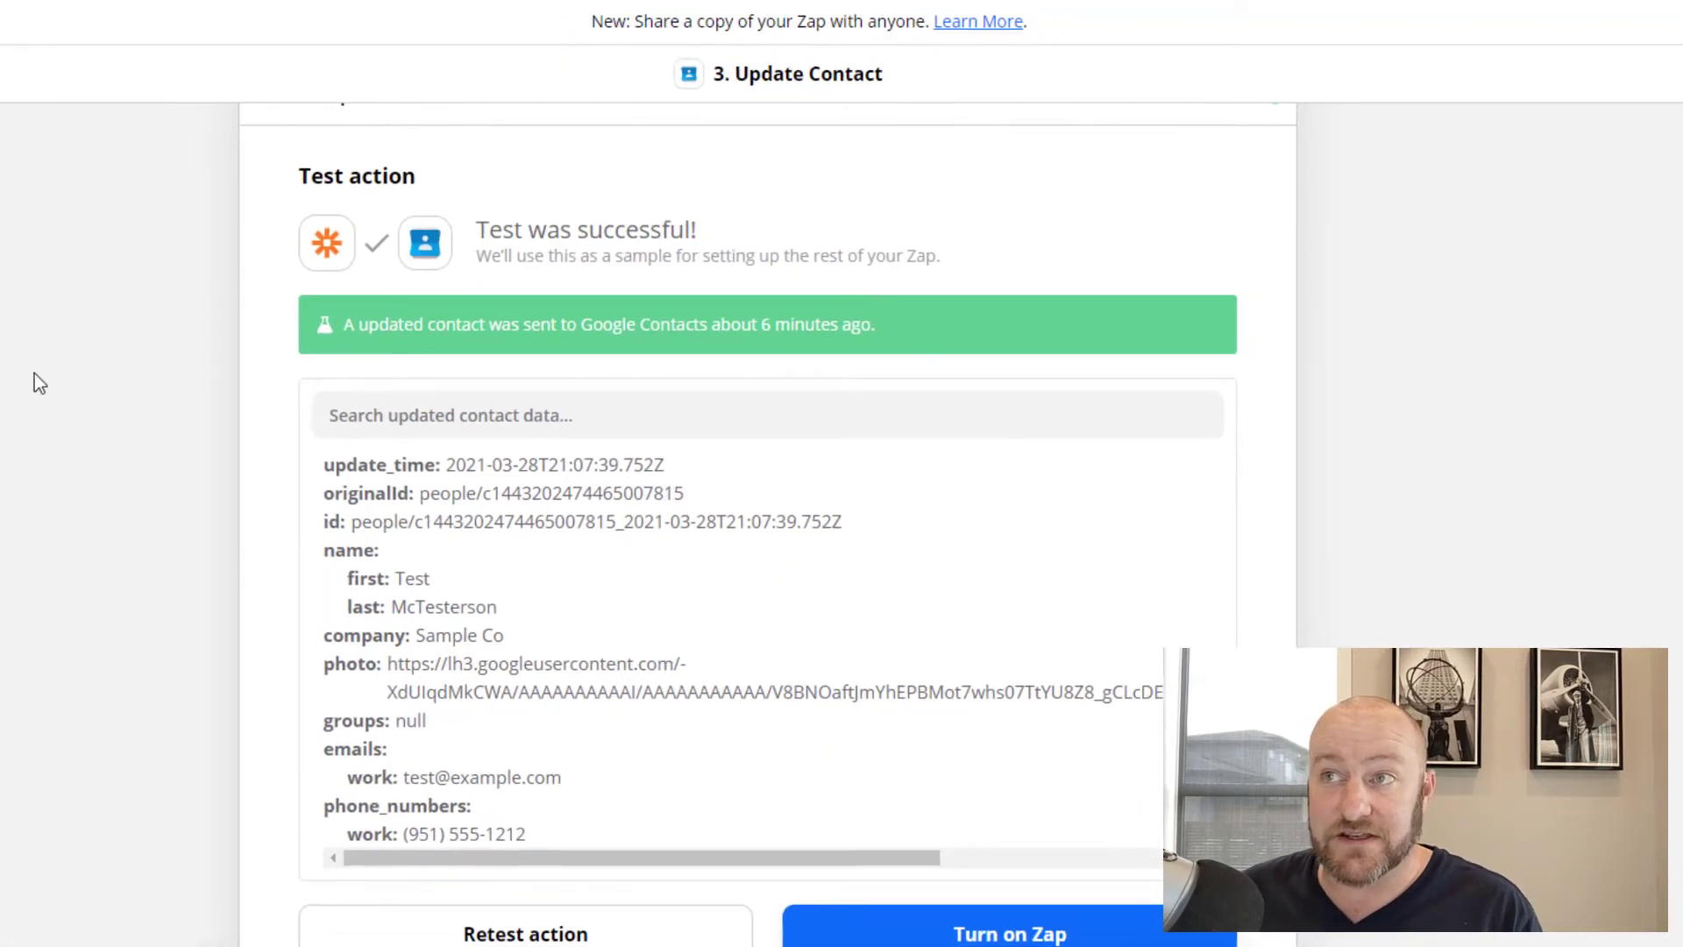
- Review the Airtable trigger's app, account, and Contacts table with Last Update timestamp field
scroll("up", 3)
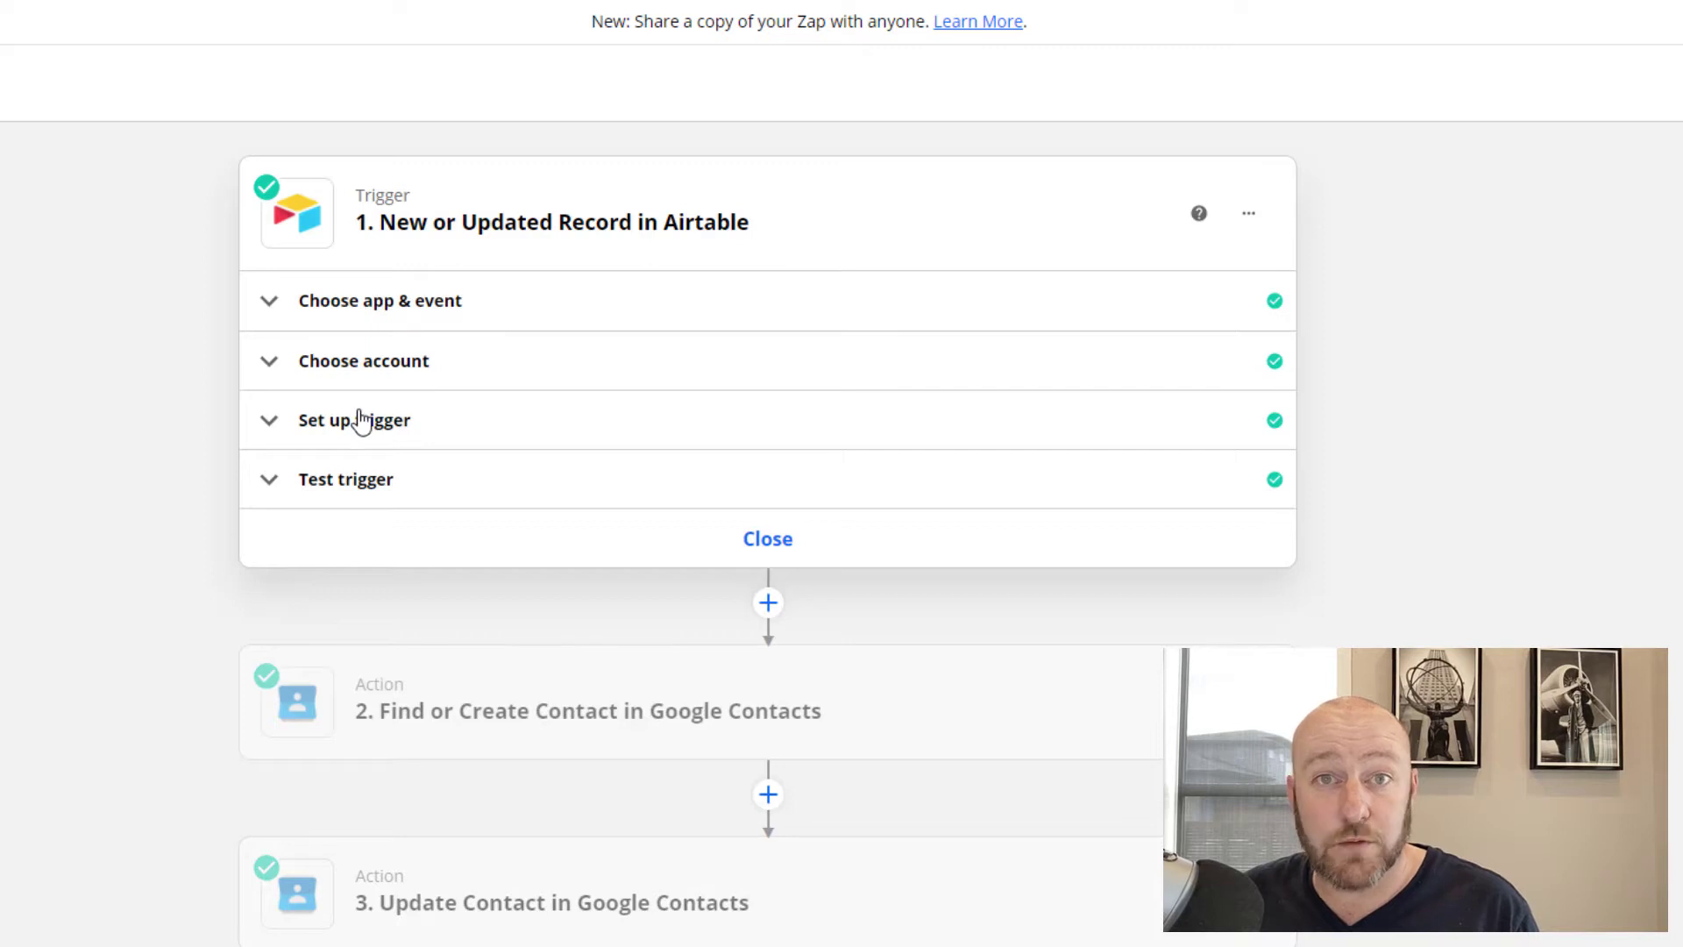
mouse_move(356, 309)
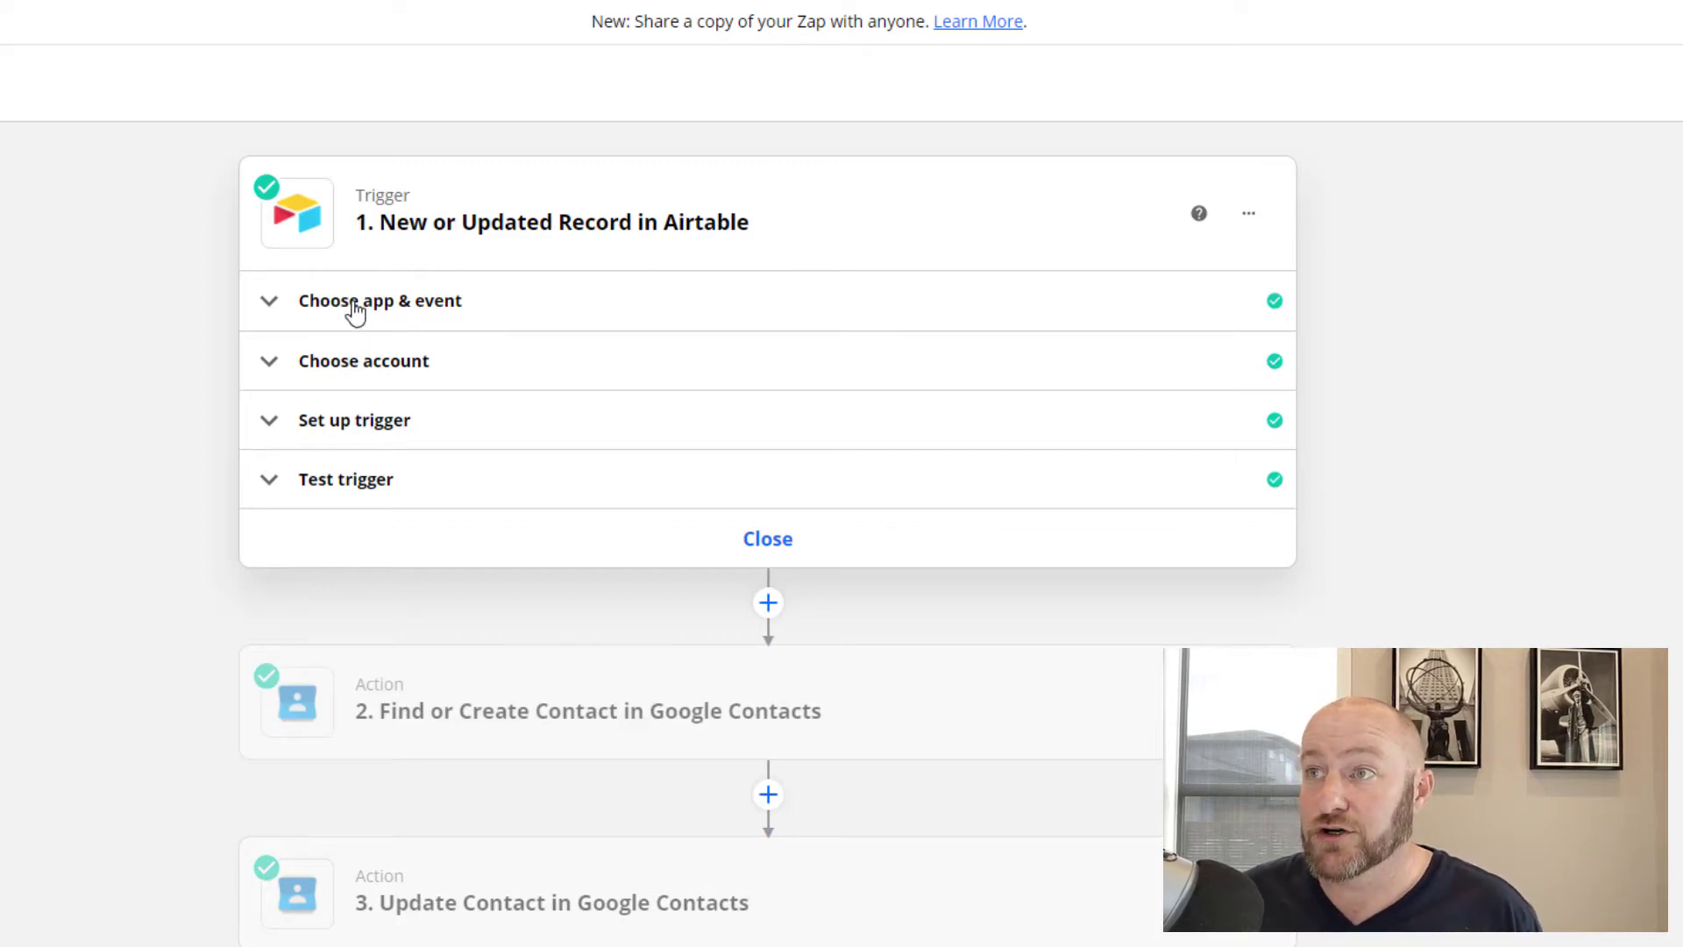
left_click(381, 300)
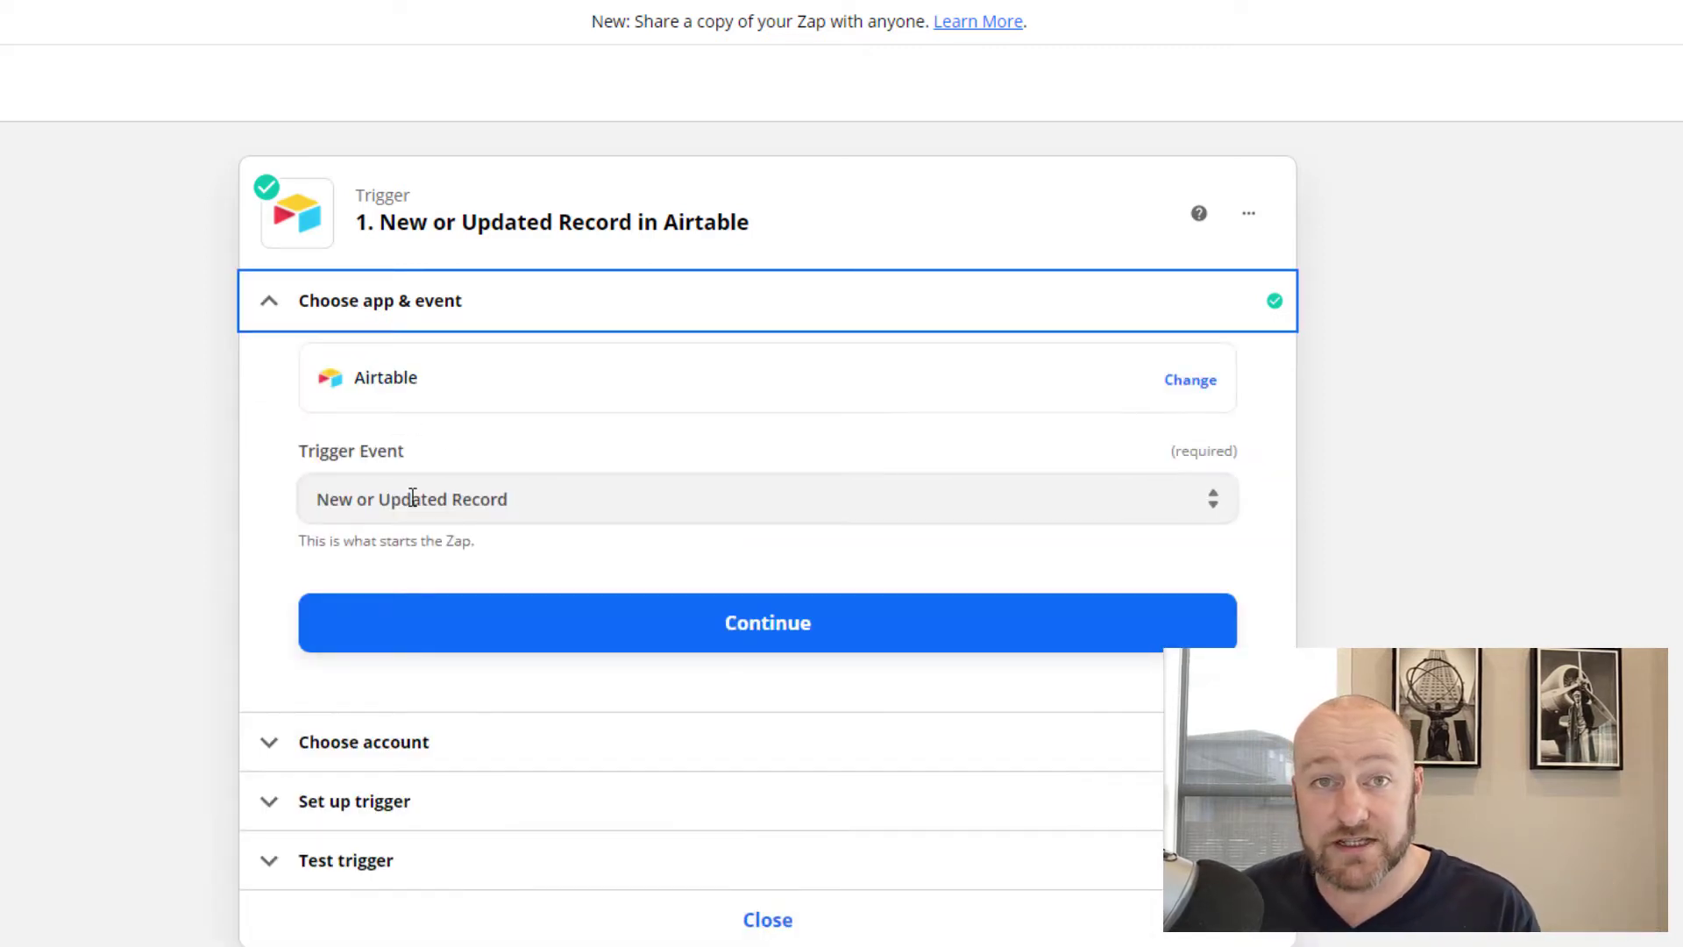
mouse_move(384, 385)
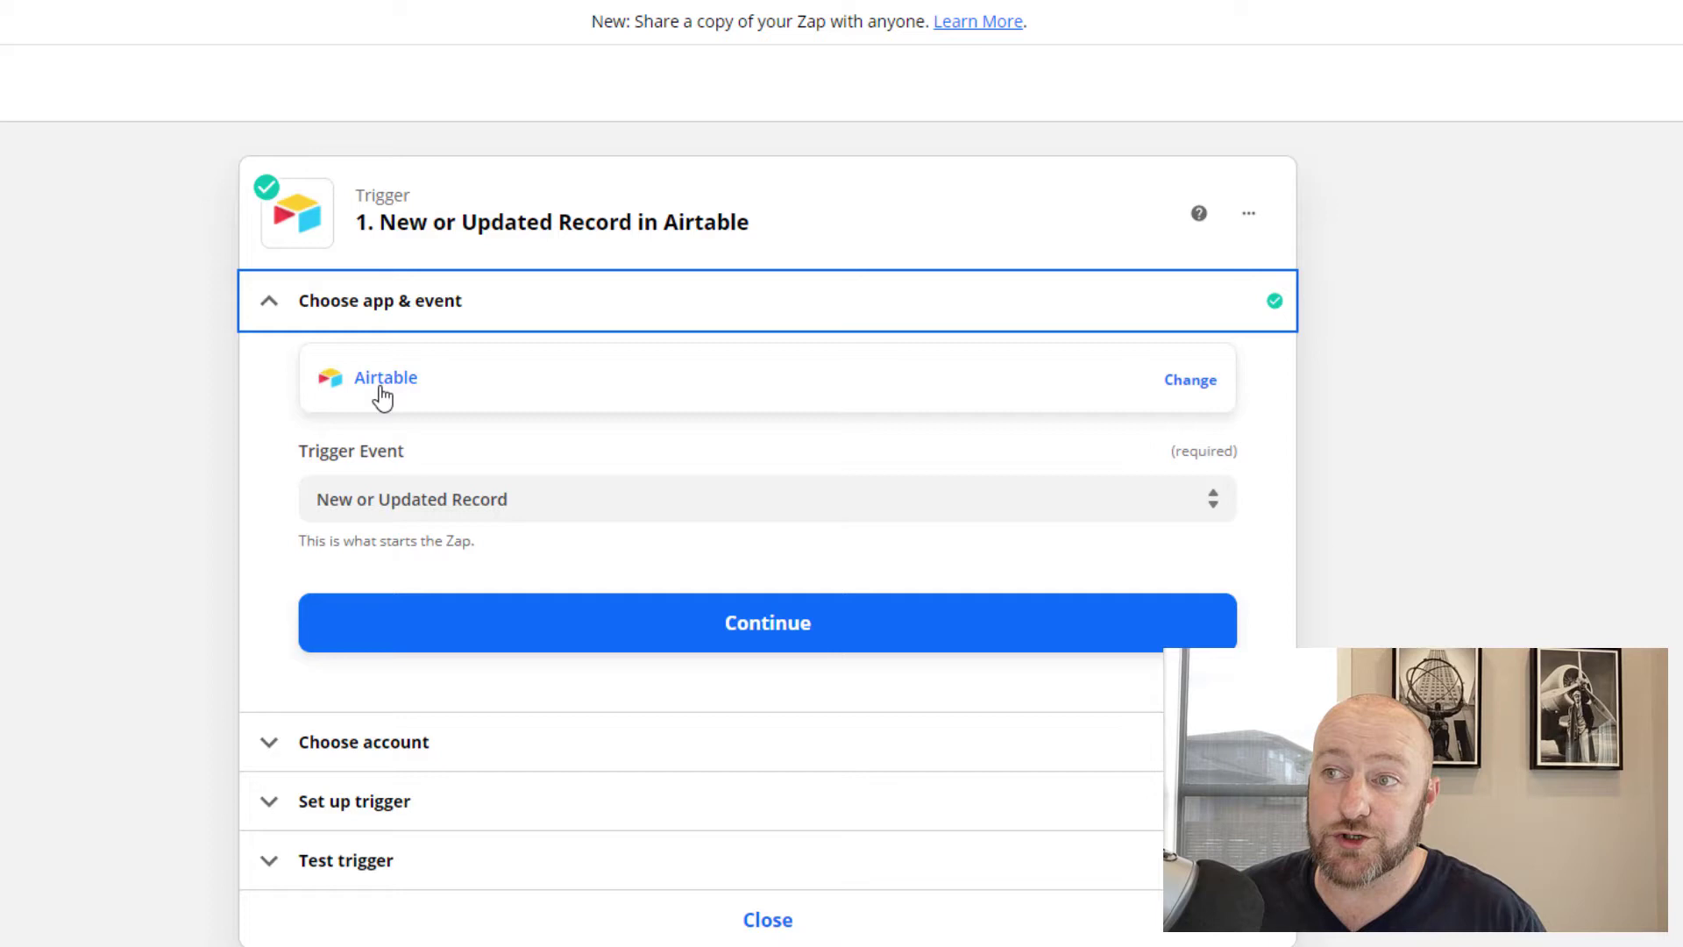
left_click(768, 622)
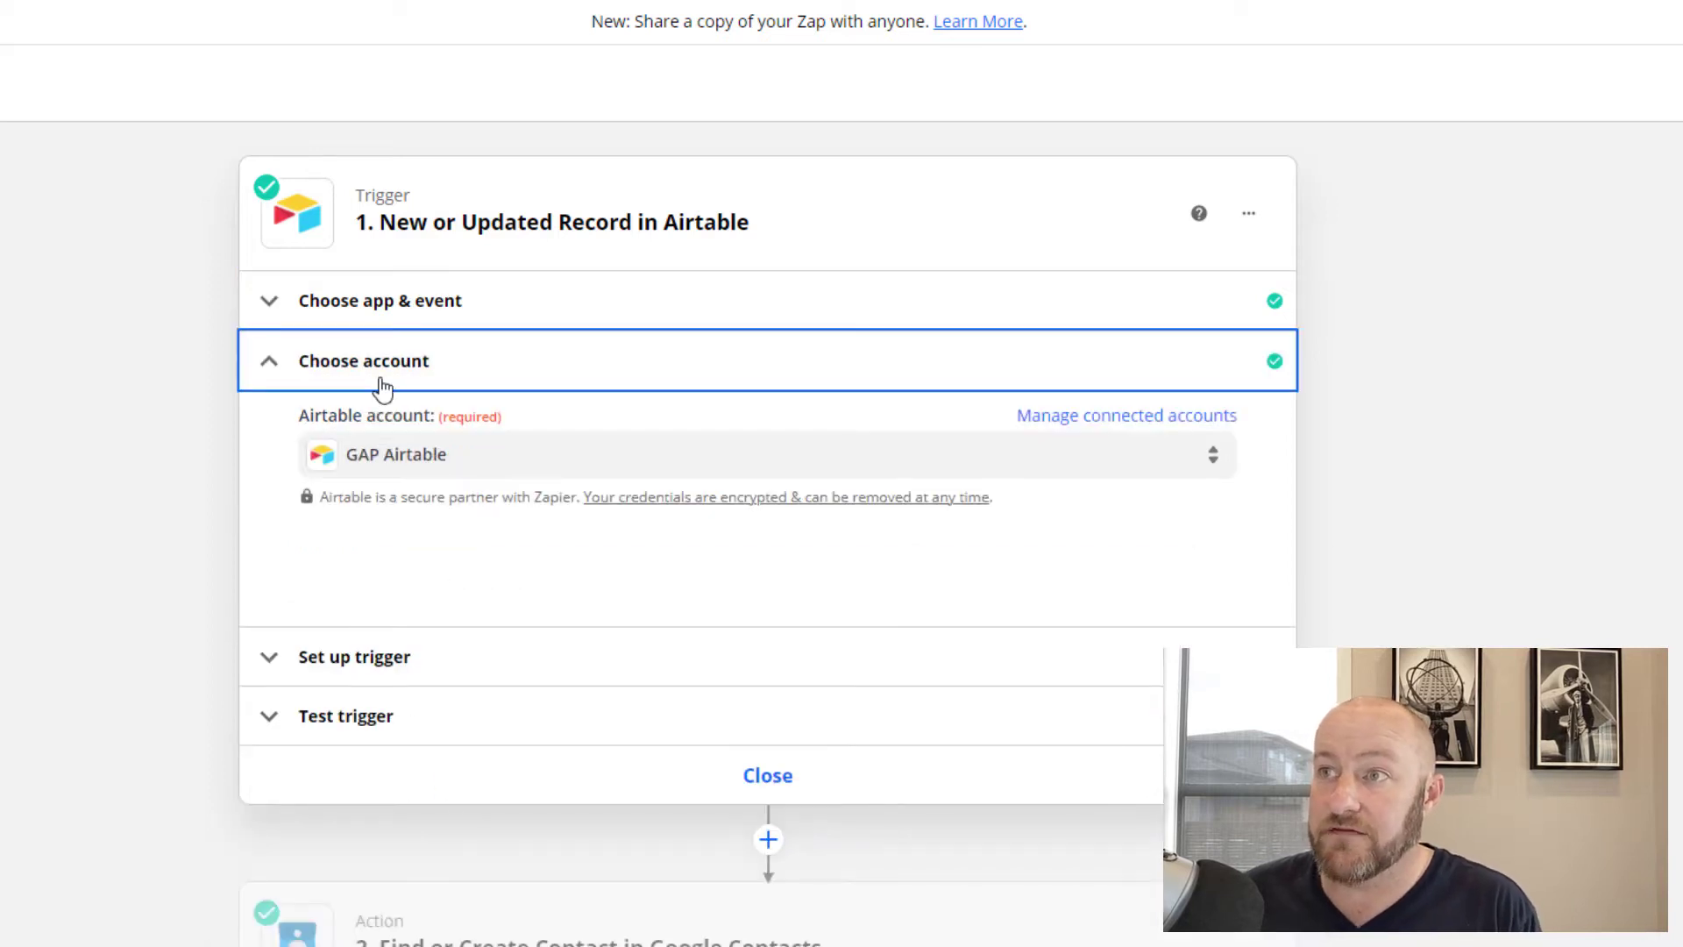
left_click(354, 658)
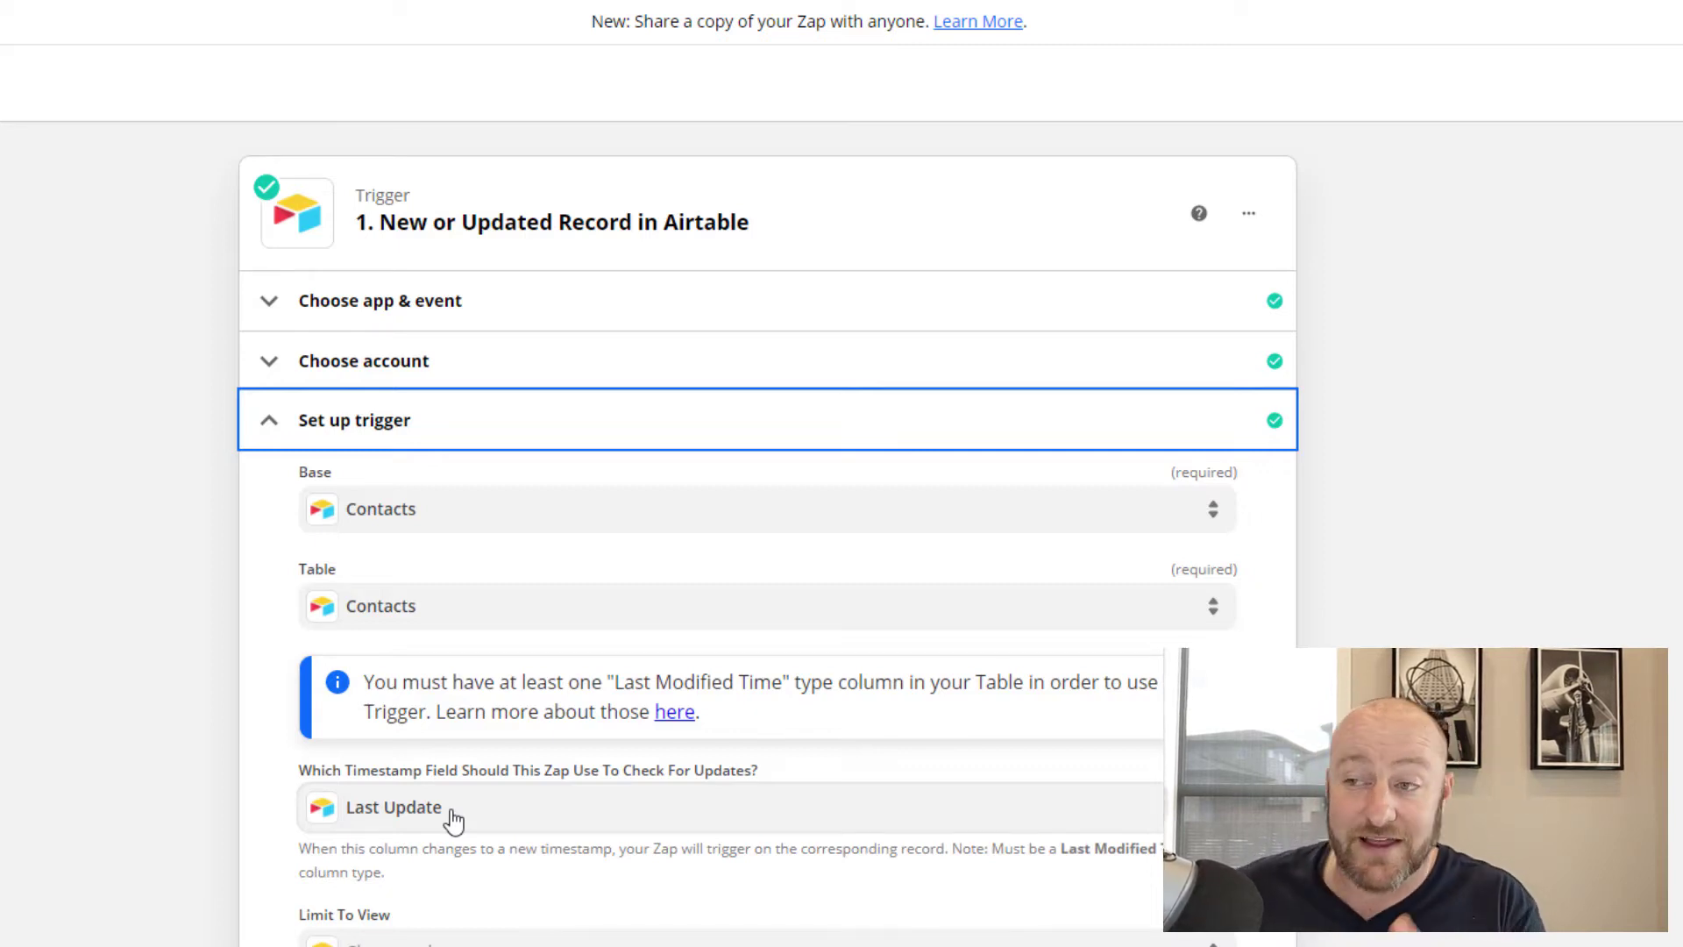
scroll("down", 3)
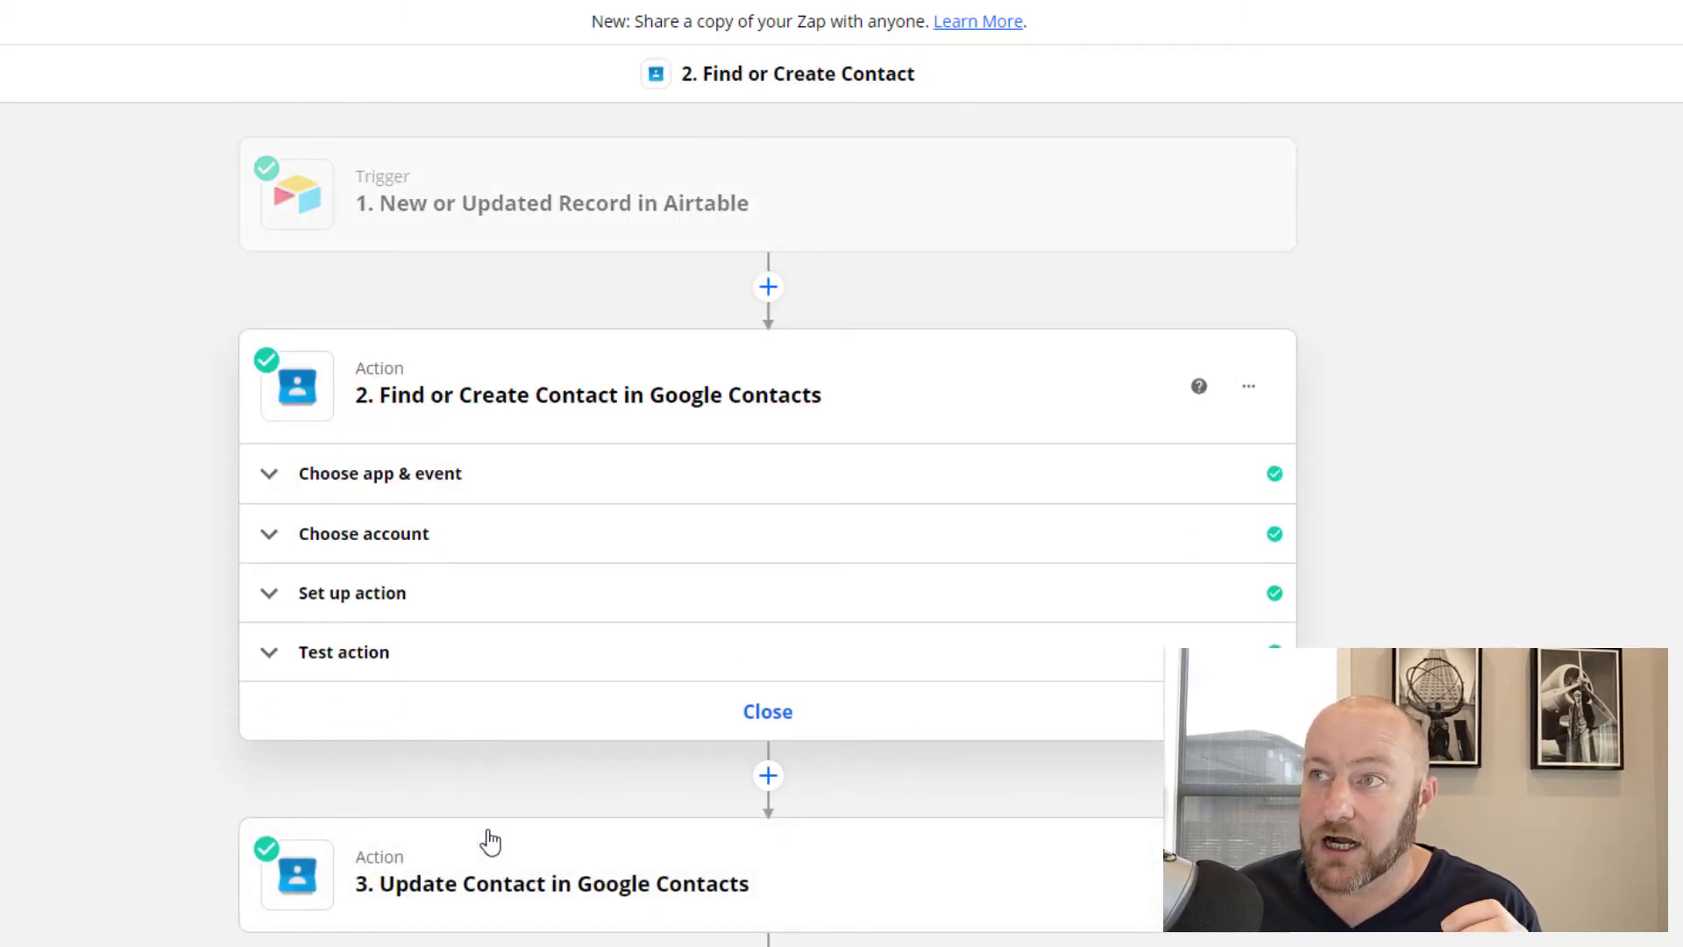
mouse_move(460, 472)
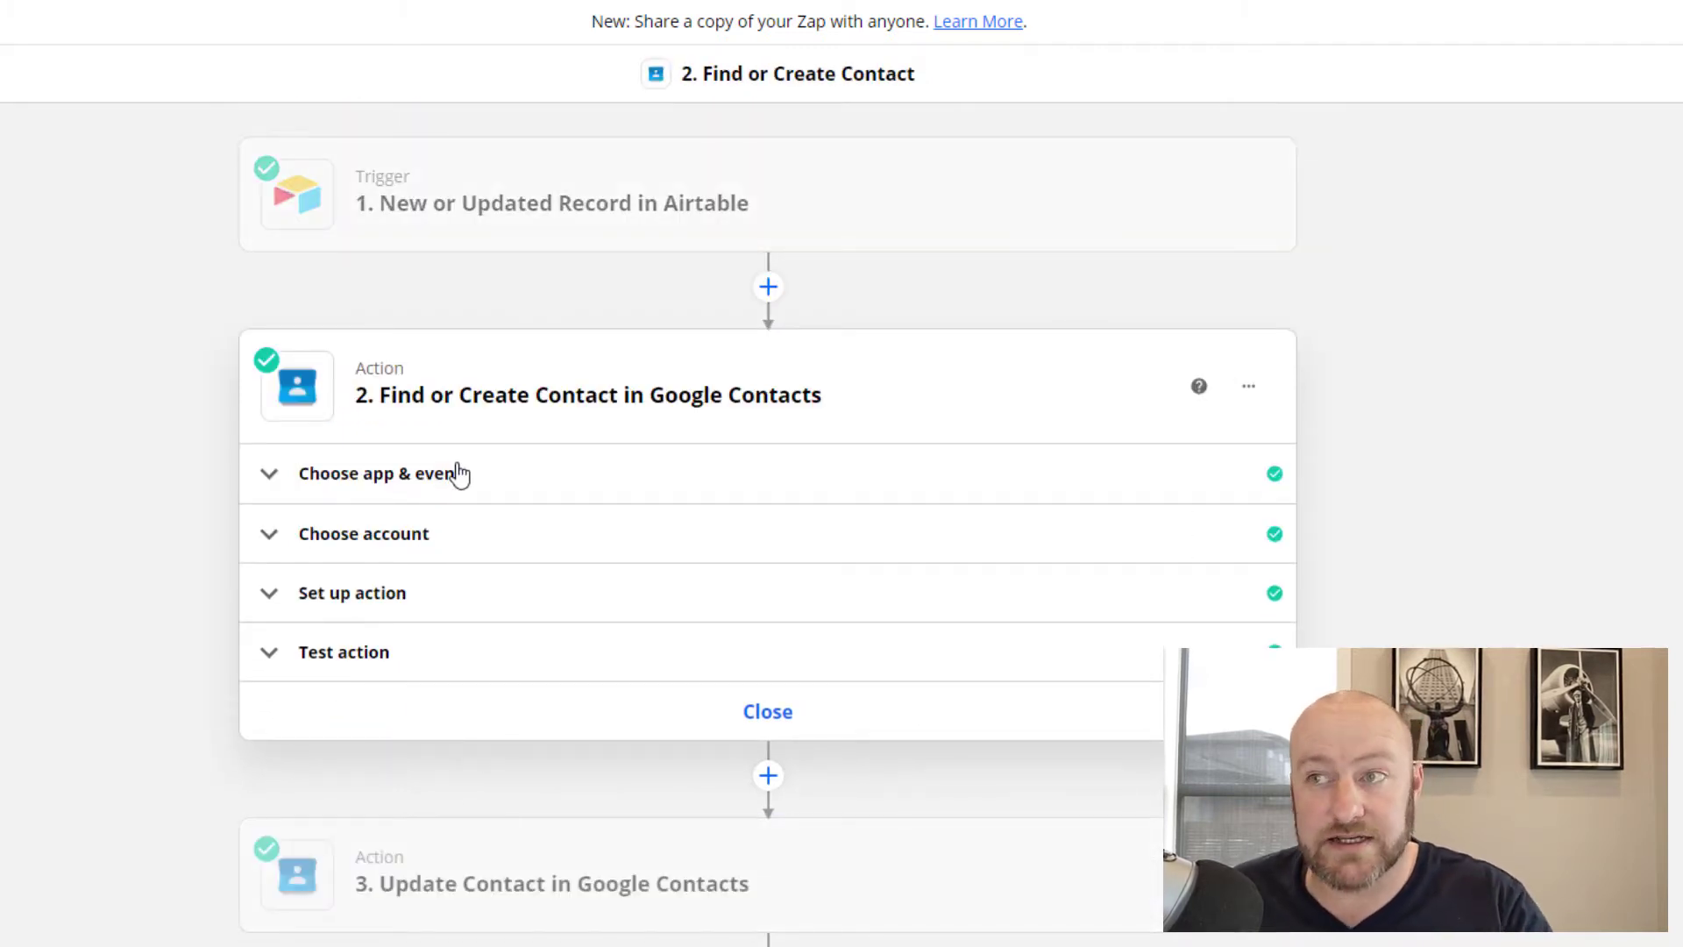
- Review the Find or Create Contact action's Search By full name and creation fields
left_click(353, 593)
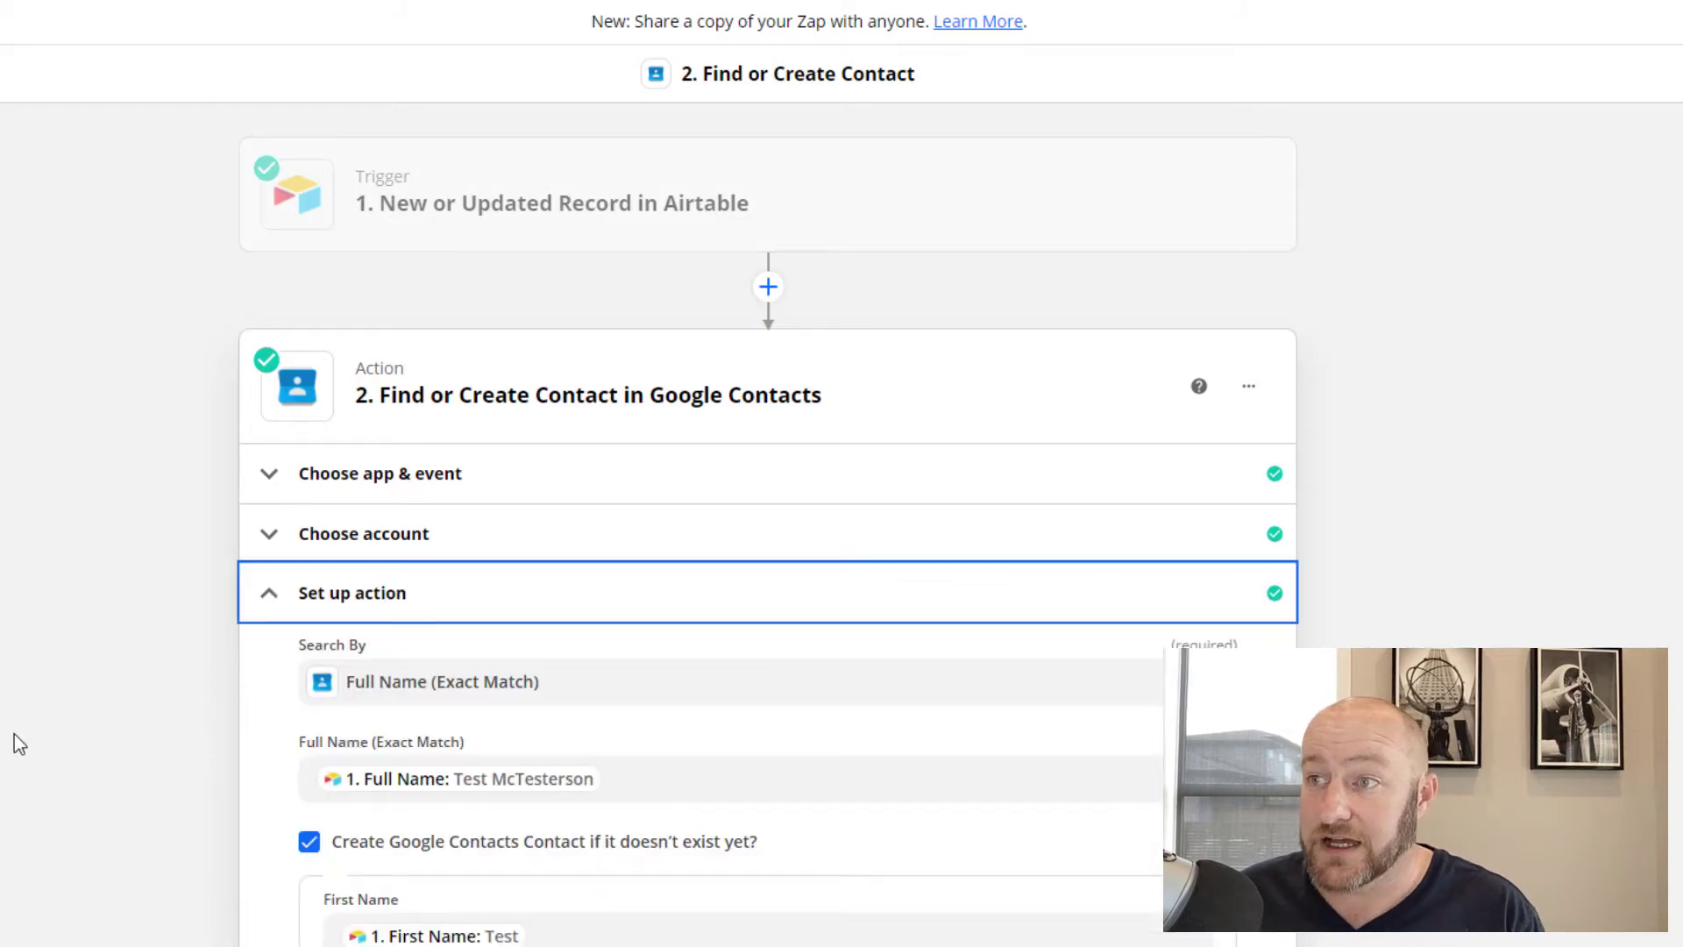
scroll("down", 3)
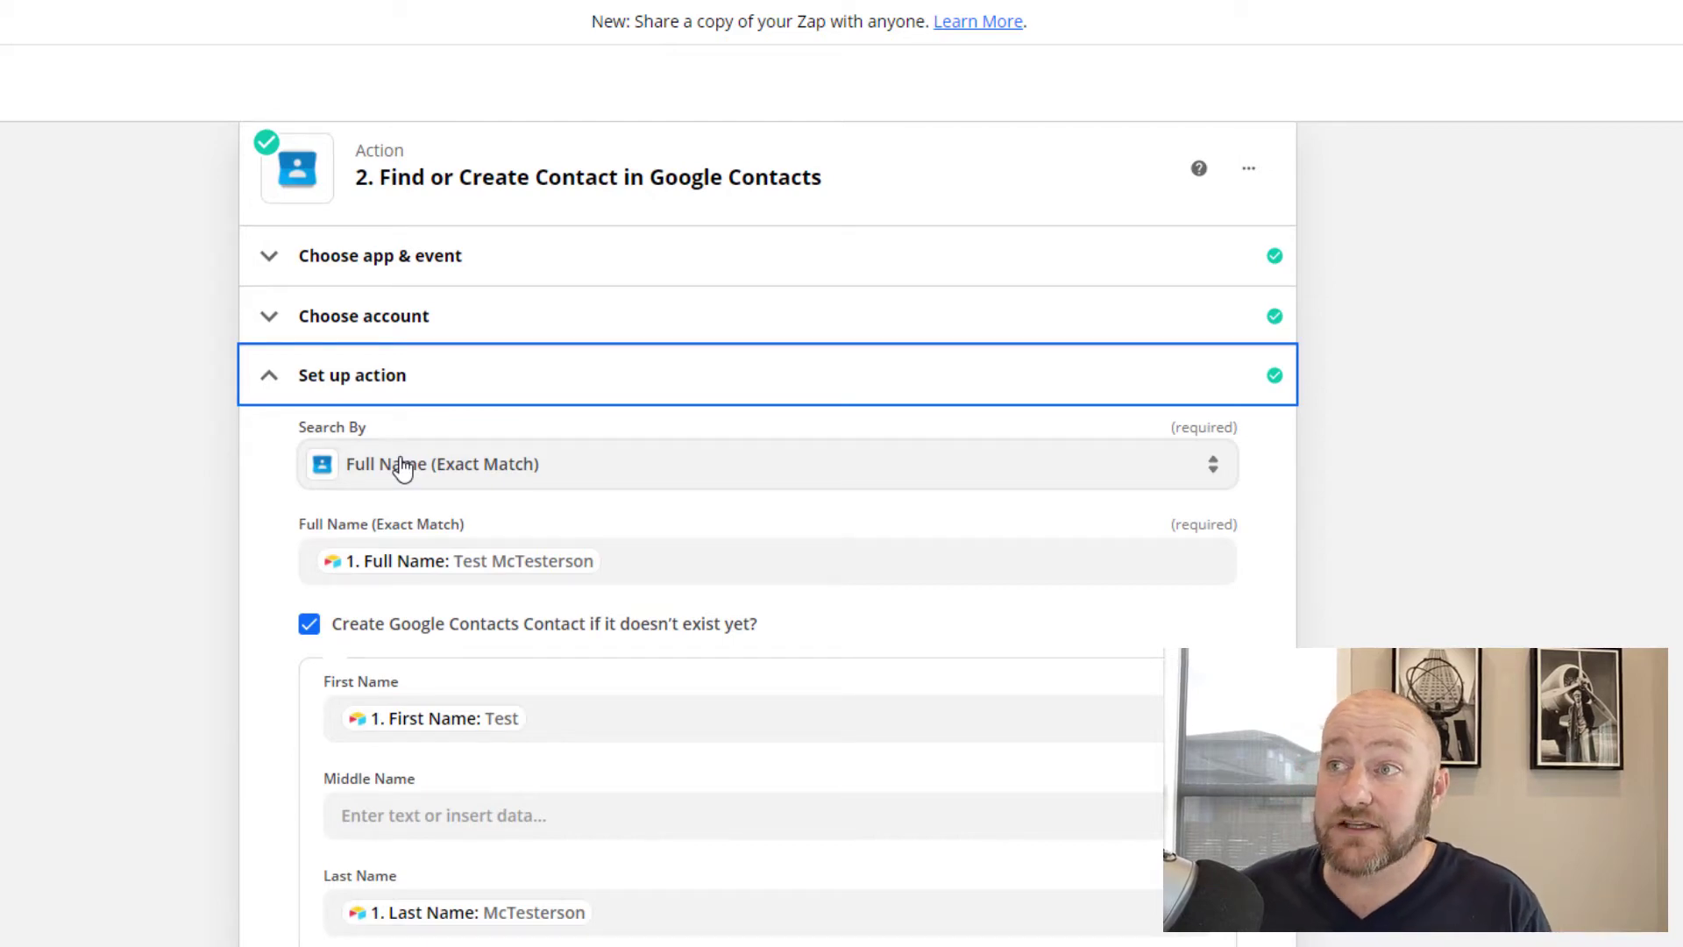
mouse_move(347, 491)
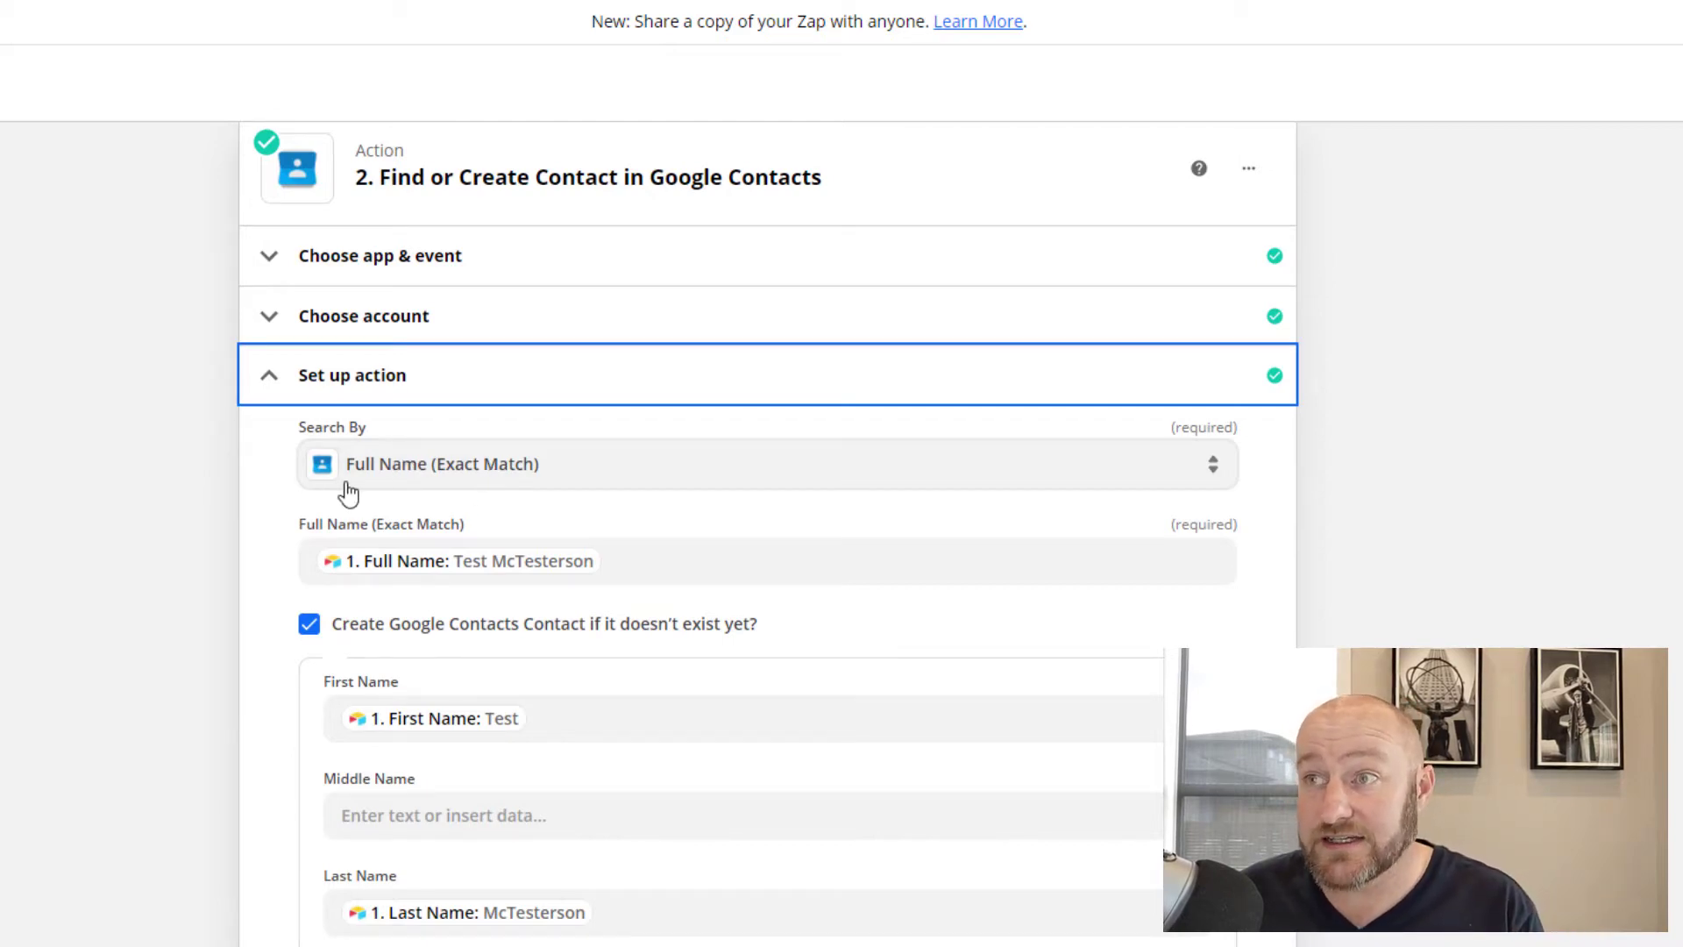
mouse_move(419, 567)
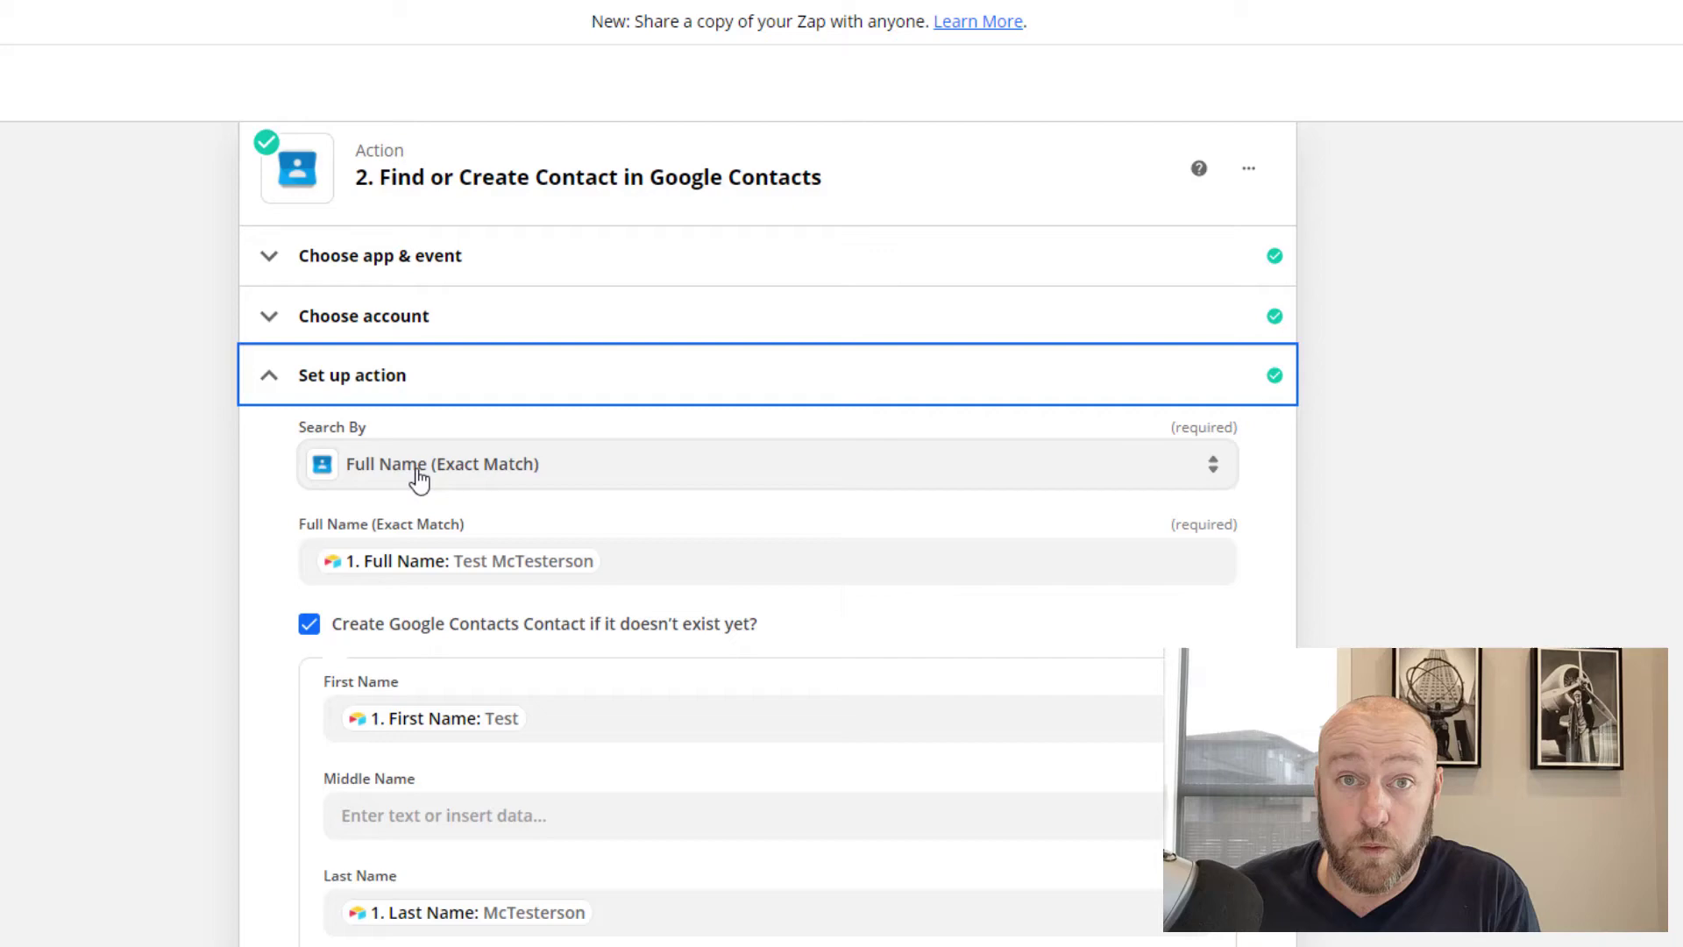
mouse_move(517, 526)
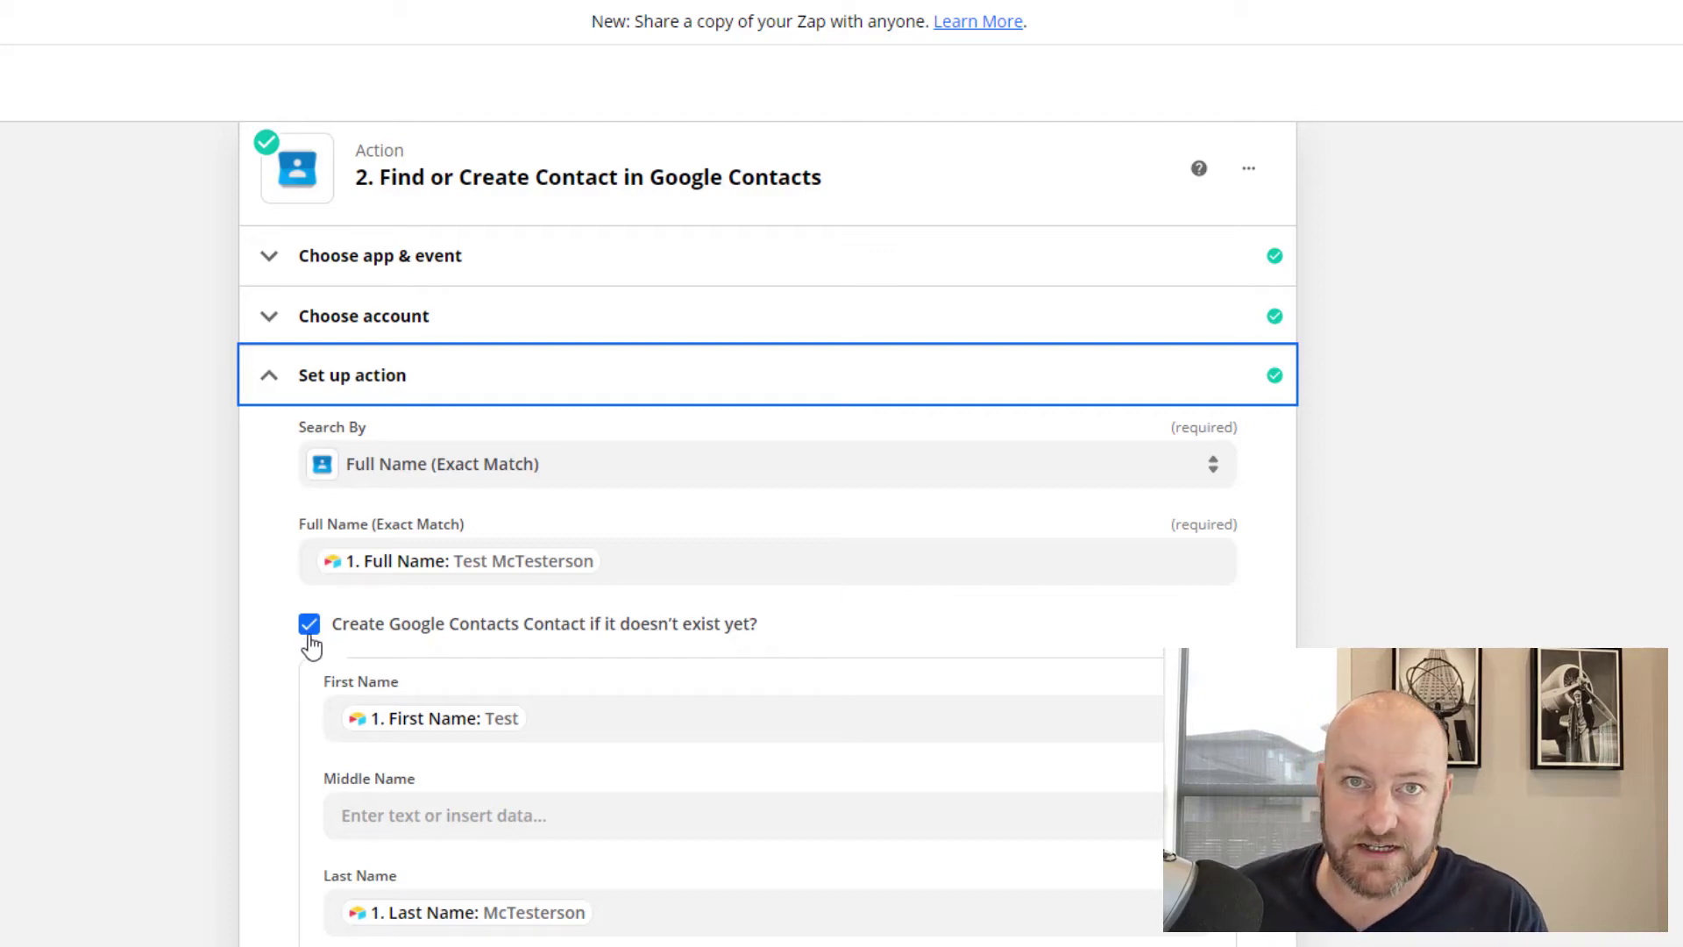
scroll("down", 3)
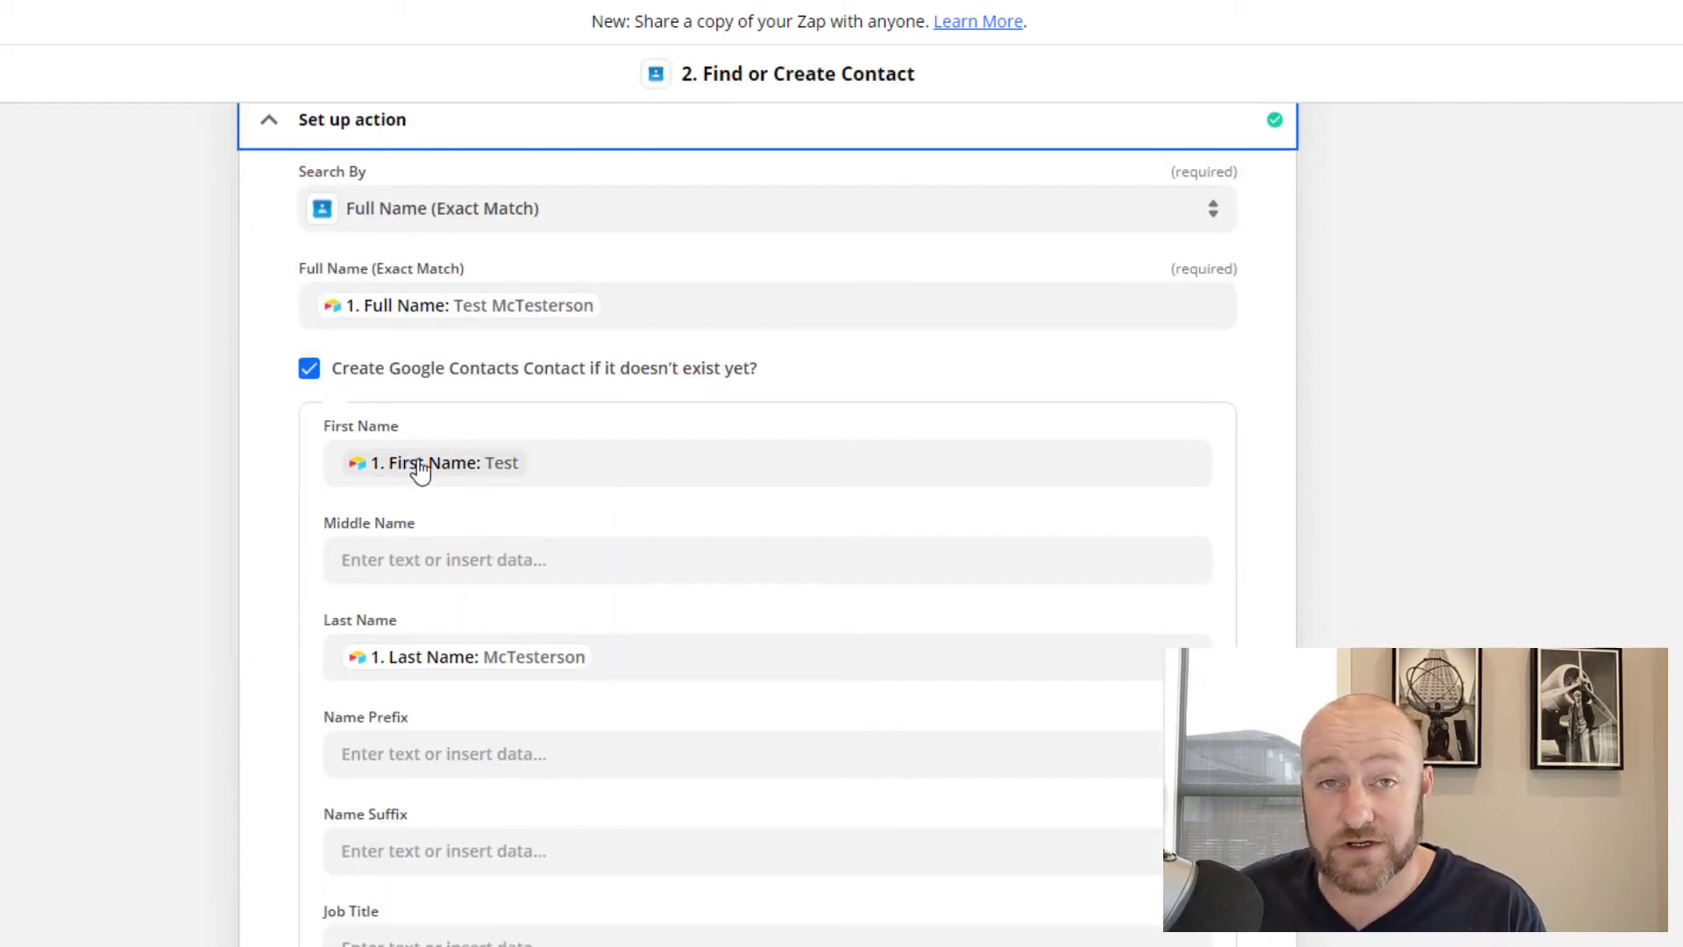
scroll("up", 3)
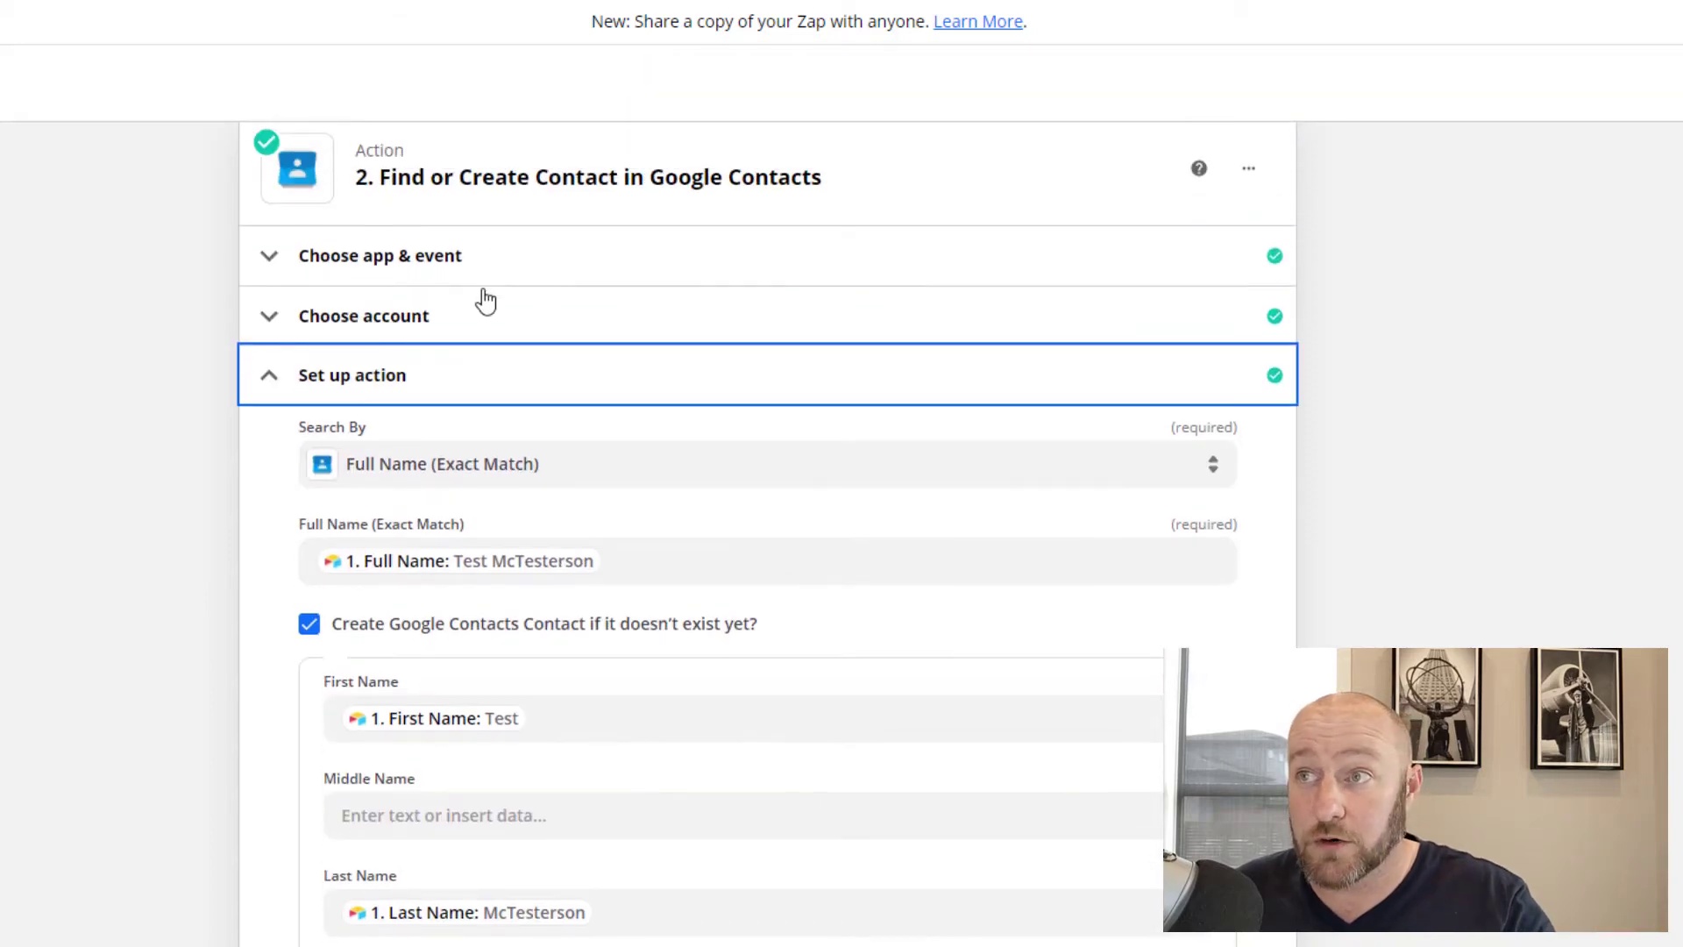
mouse_move(461, 484)
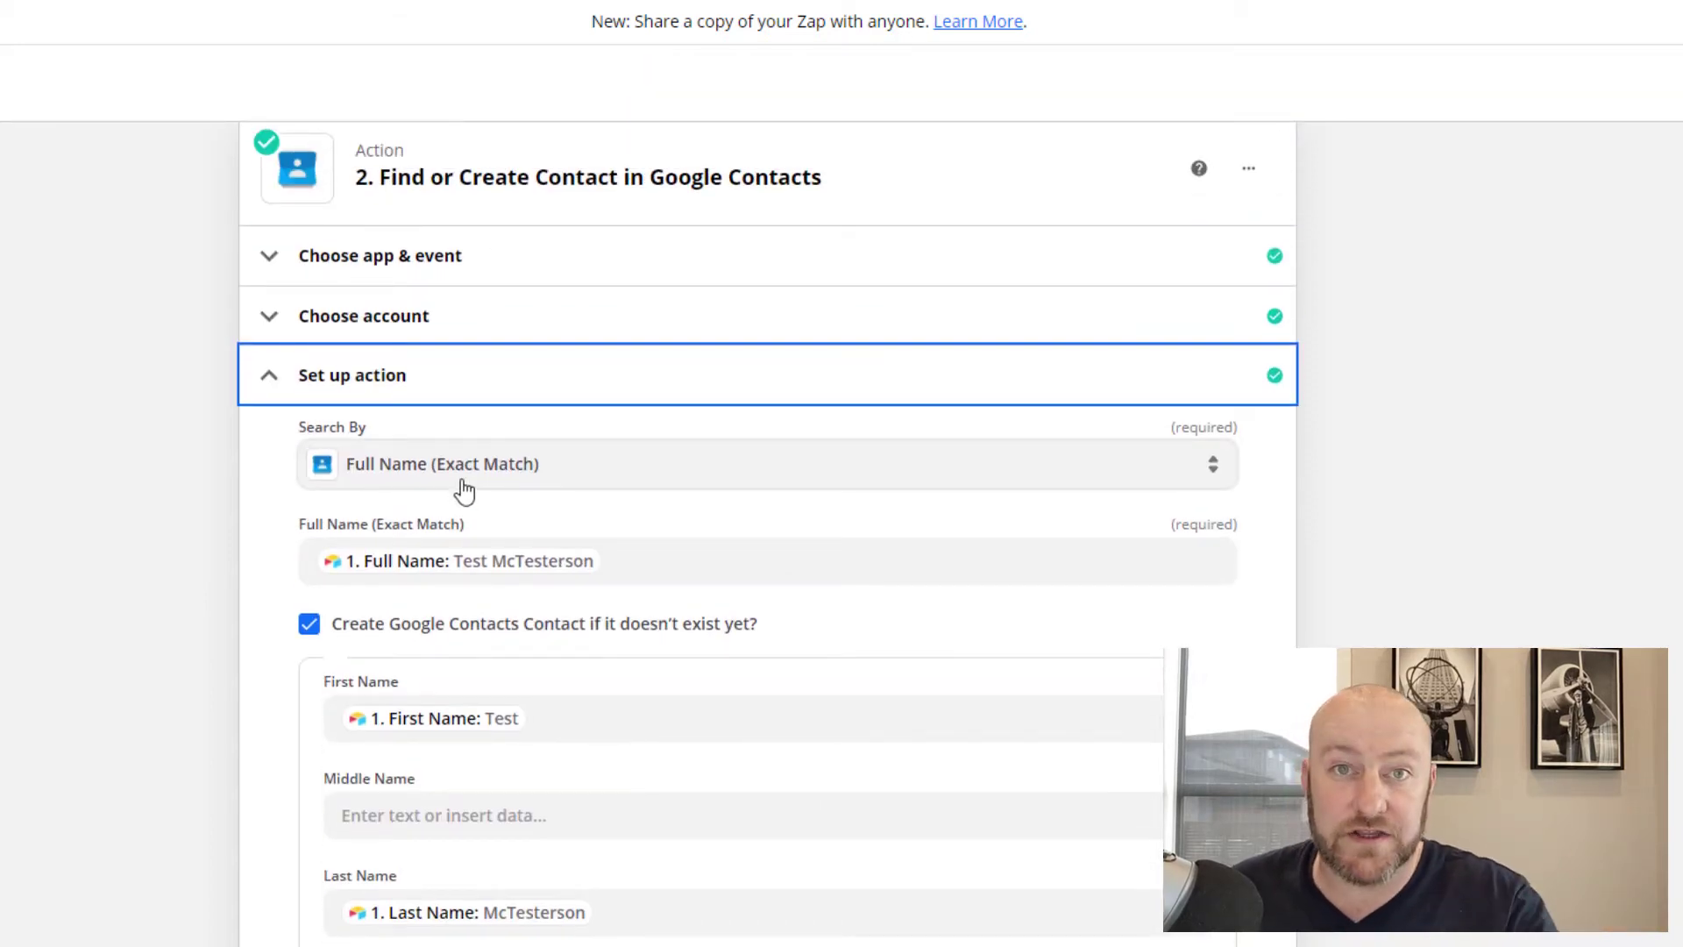
scroll("down", 3)
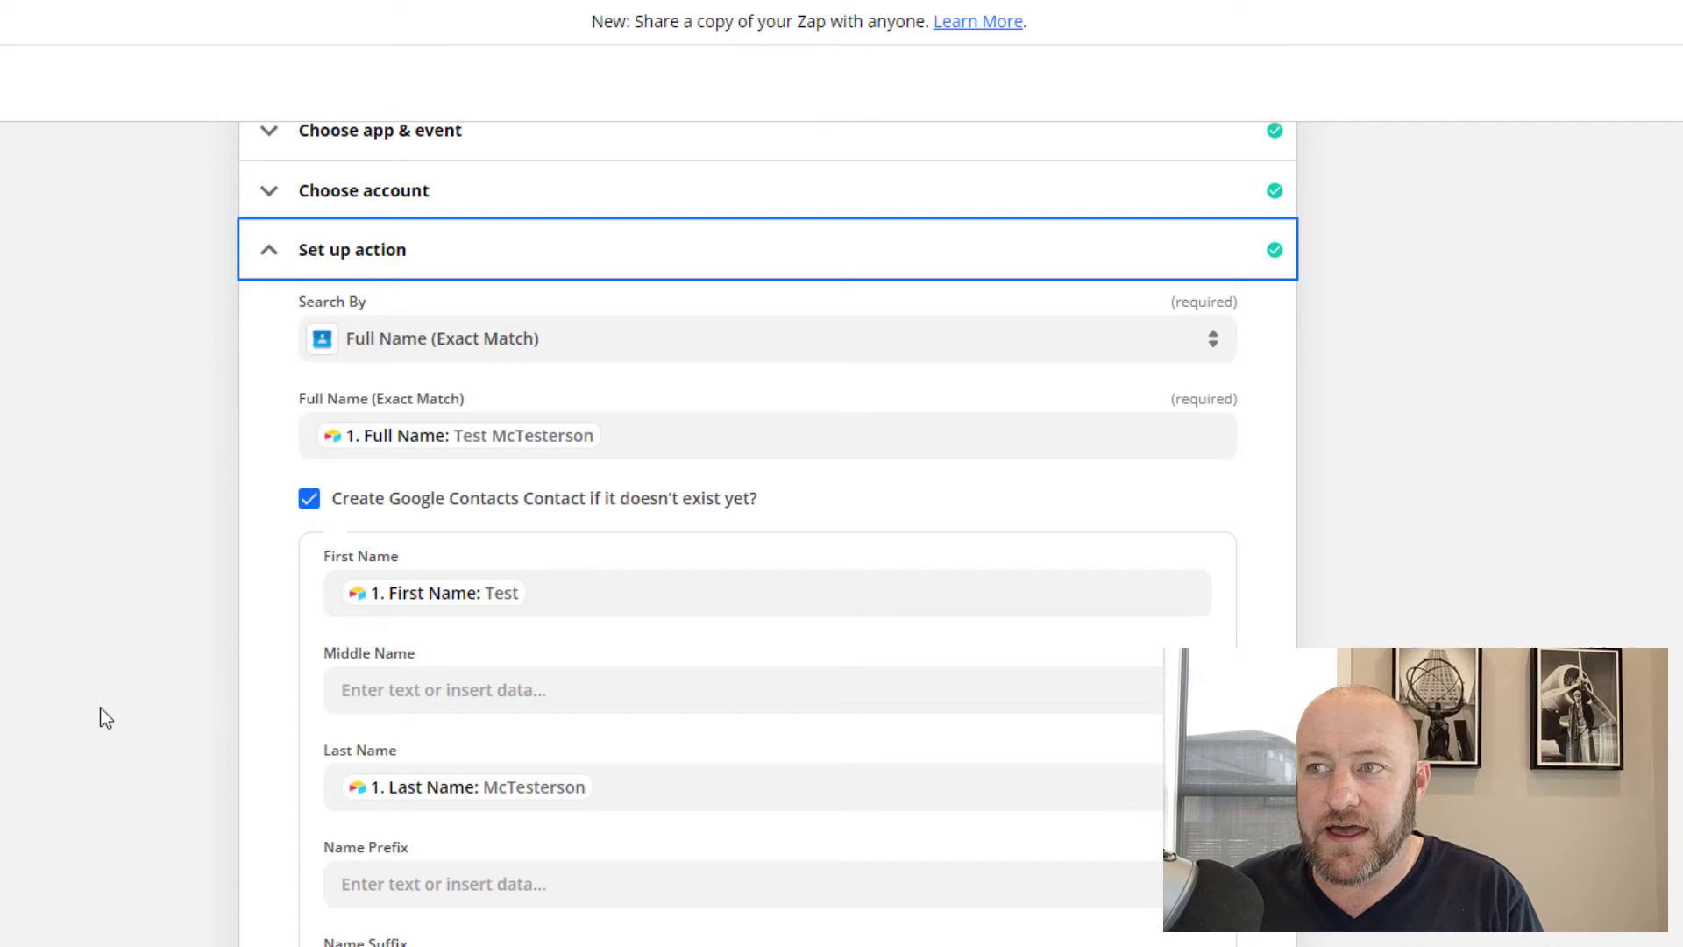
scroll("down", 3)
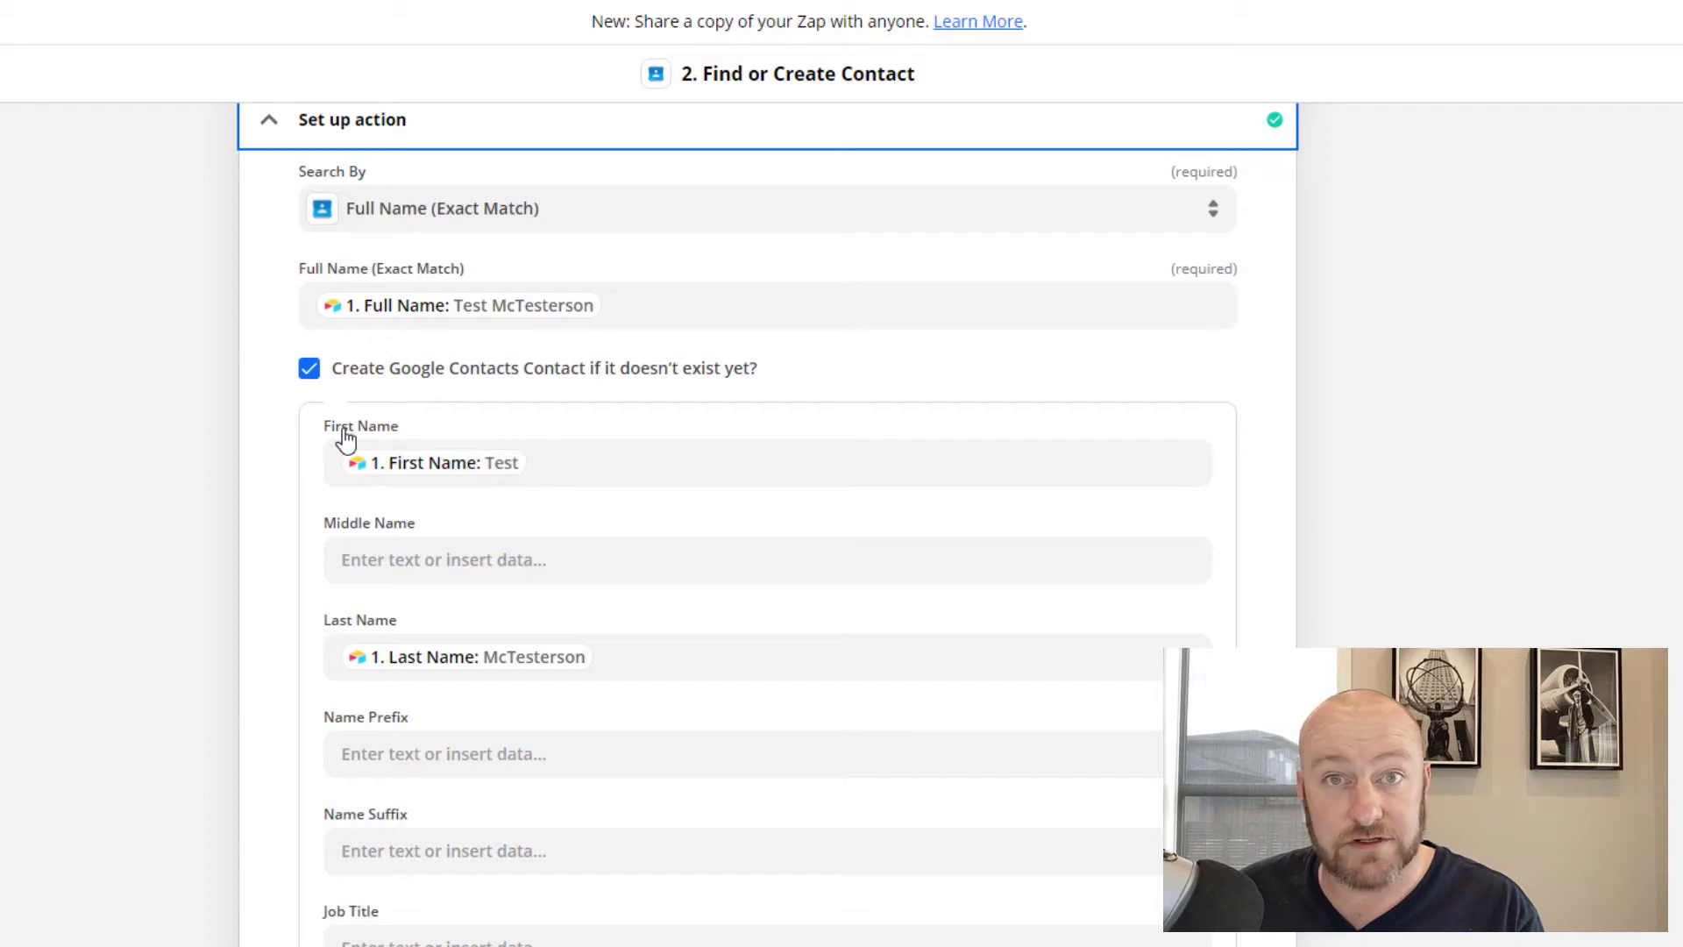
mouse_move(519, 673)
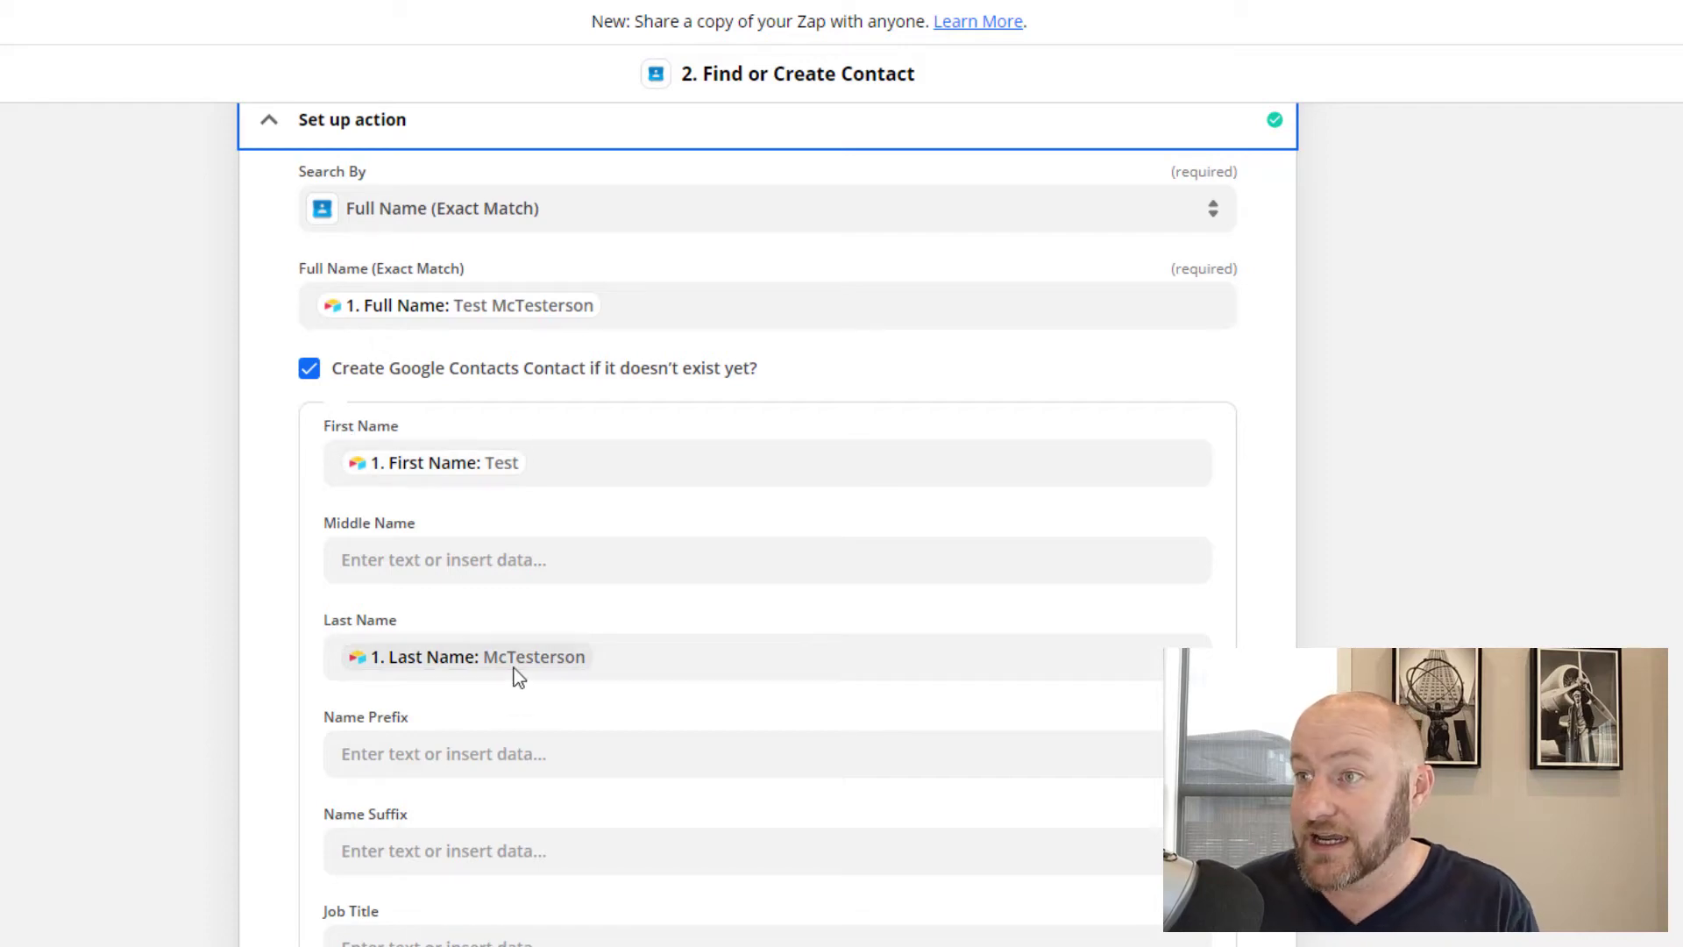
scroll("down", 3)
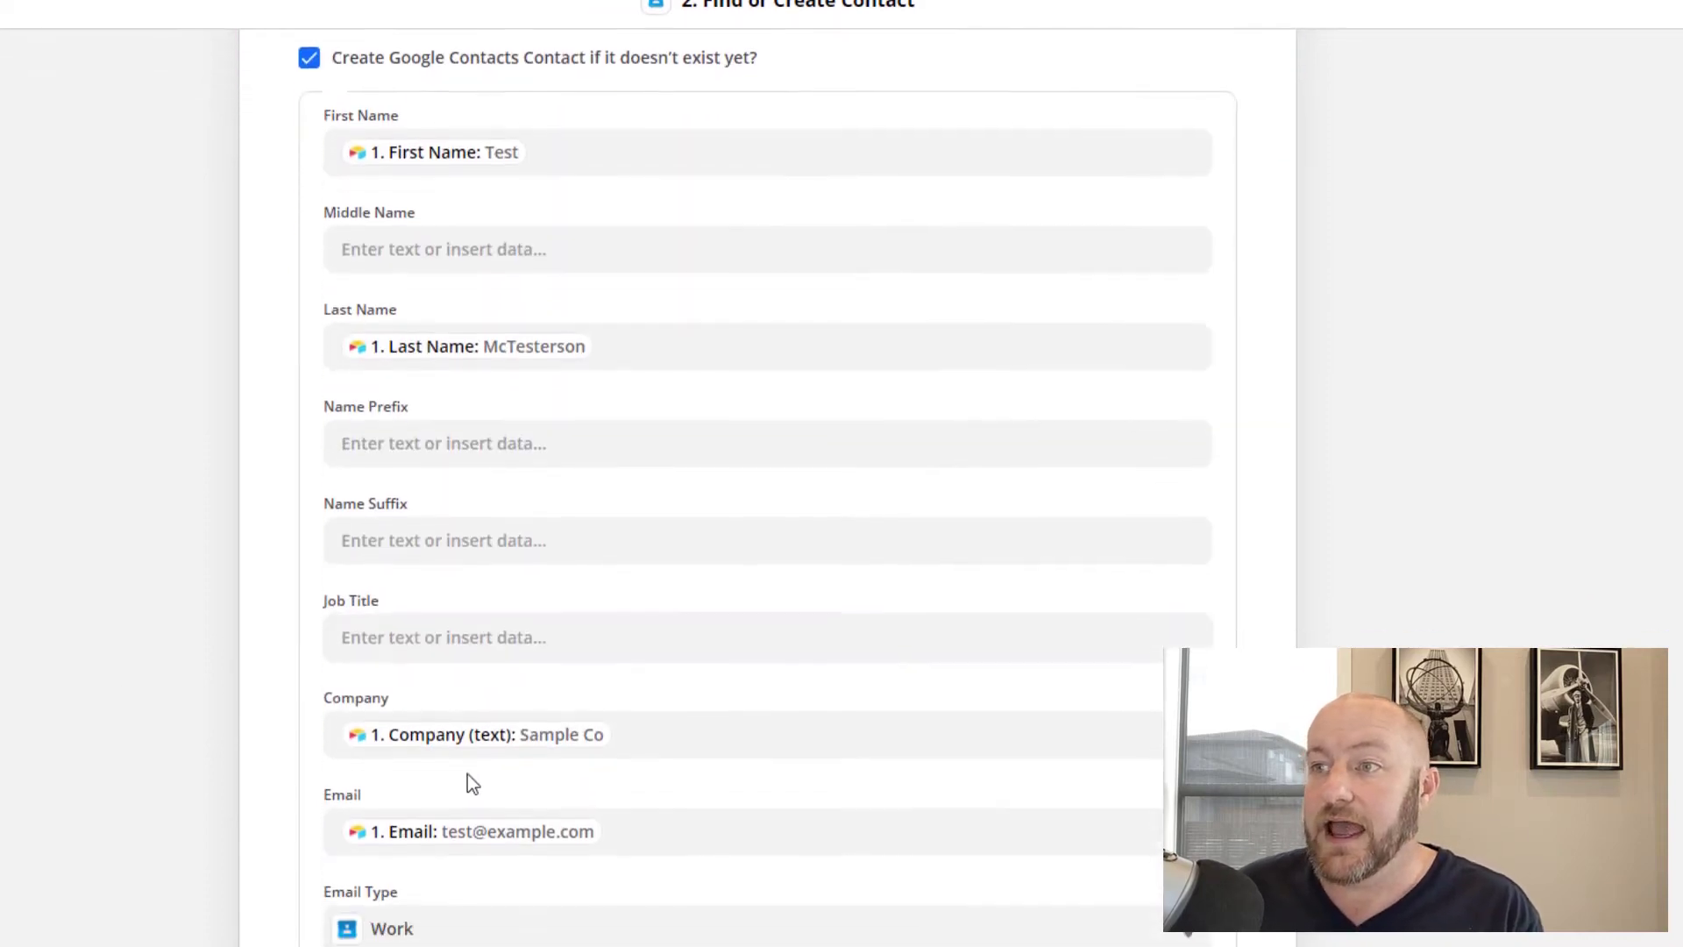
scroll("down", 3)
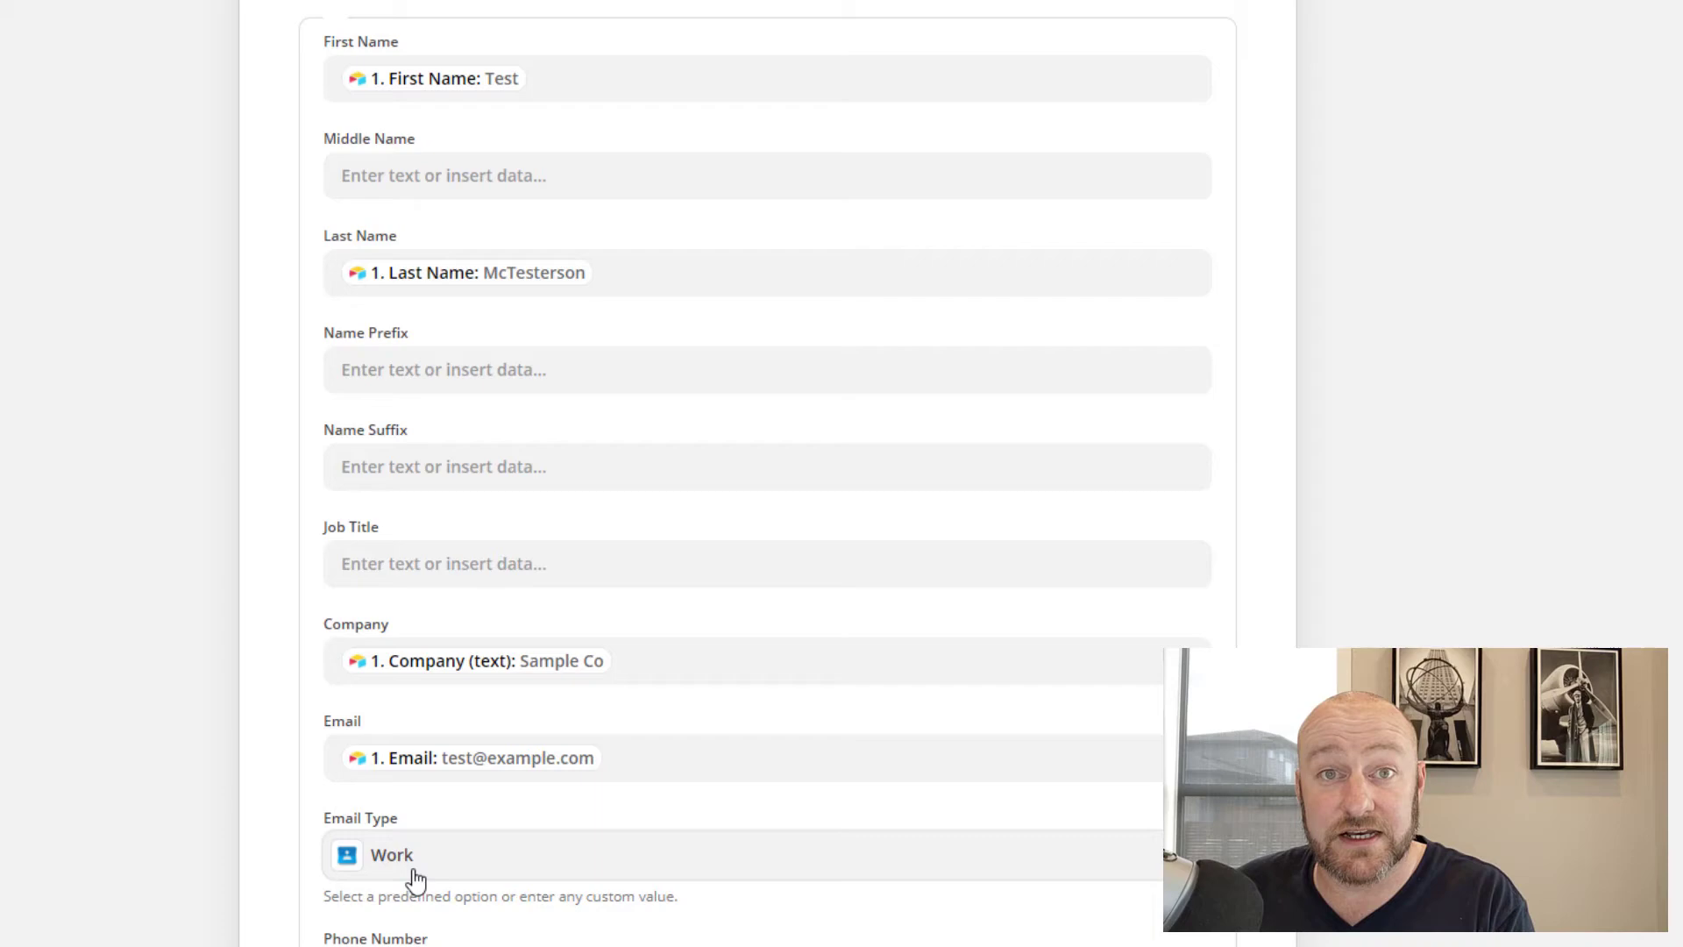
scroll("down", 3)
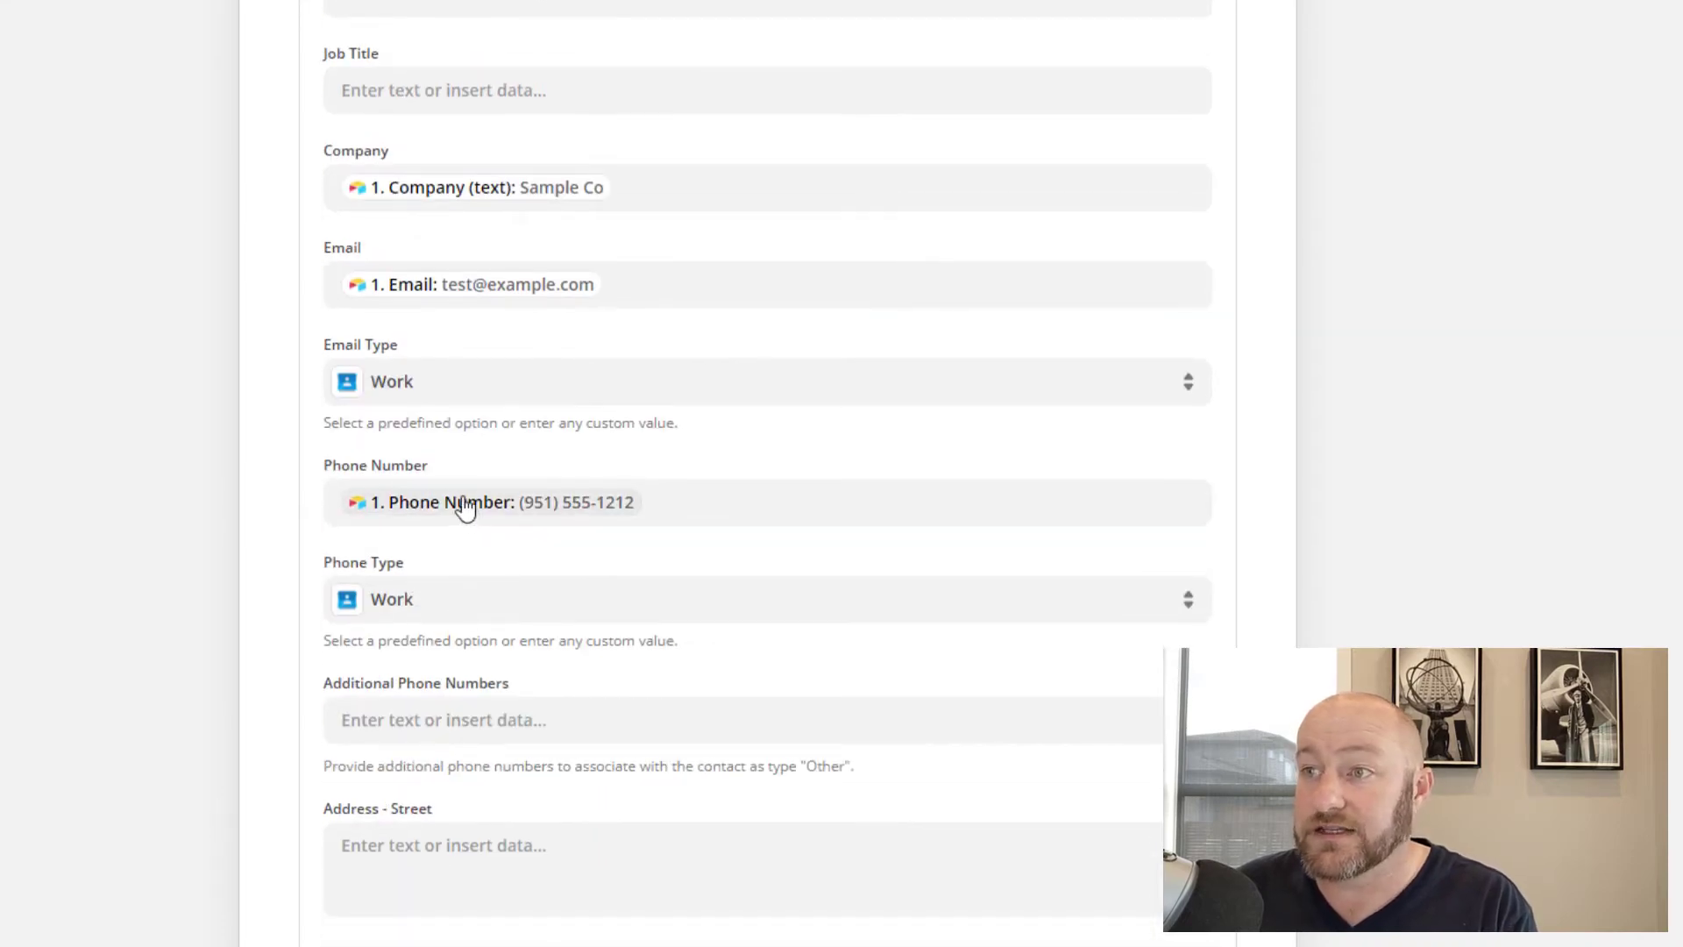
mouse_move(470, 600)
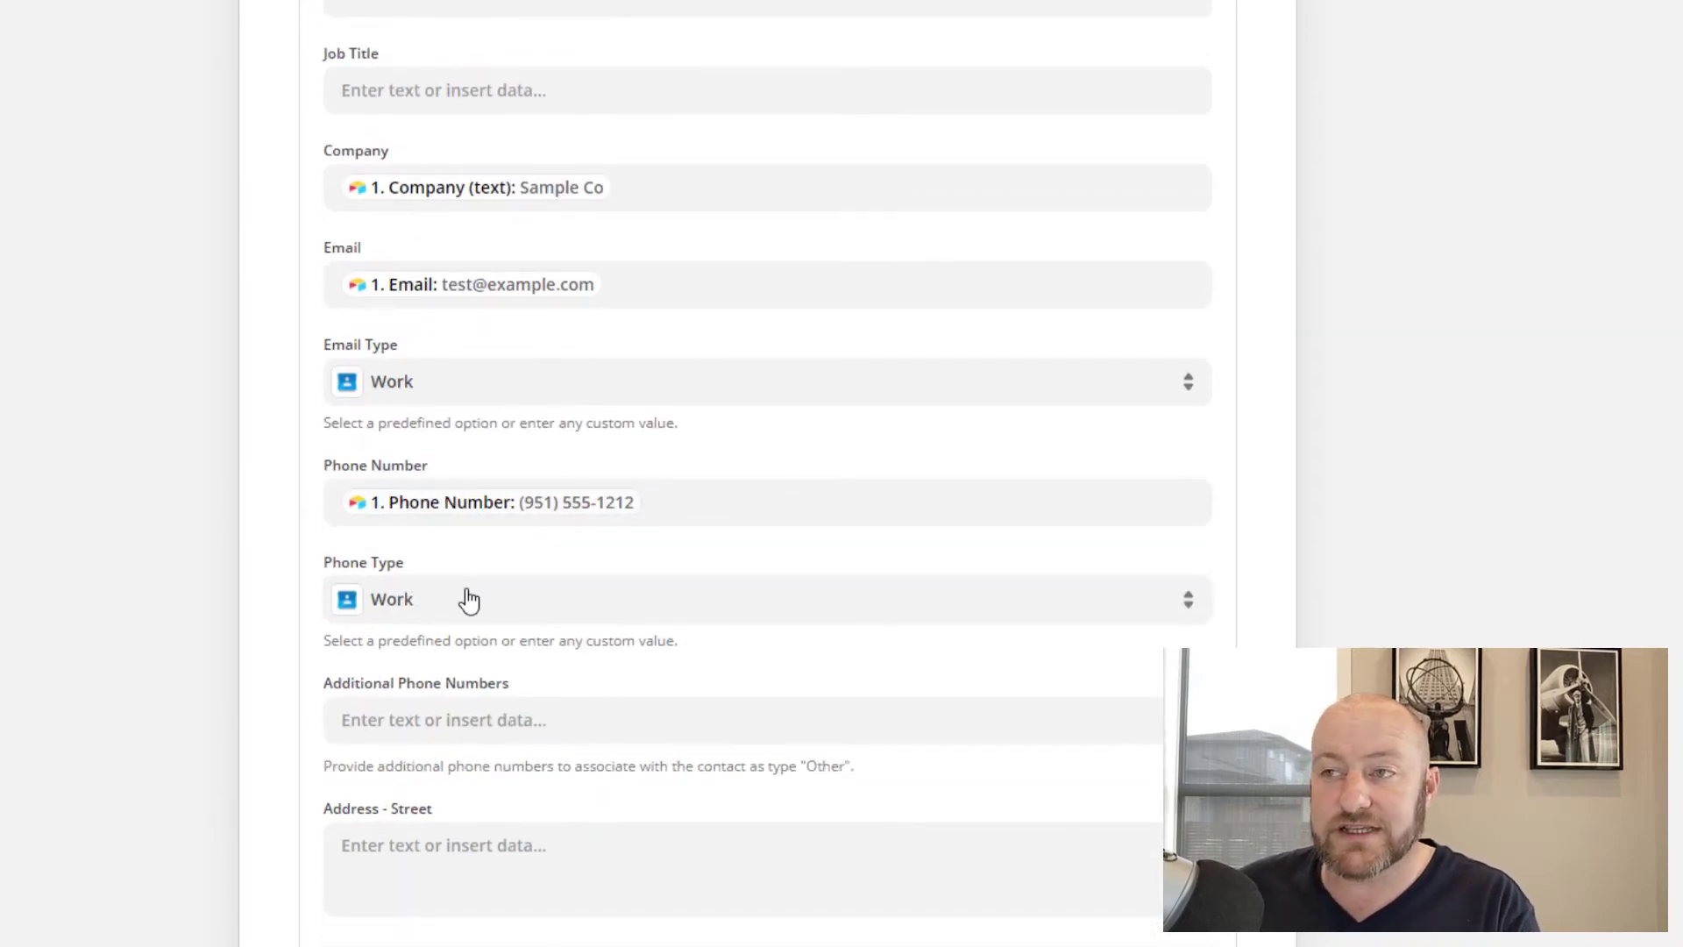
mouse_move(505, 258)
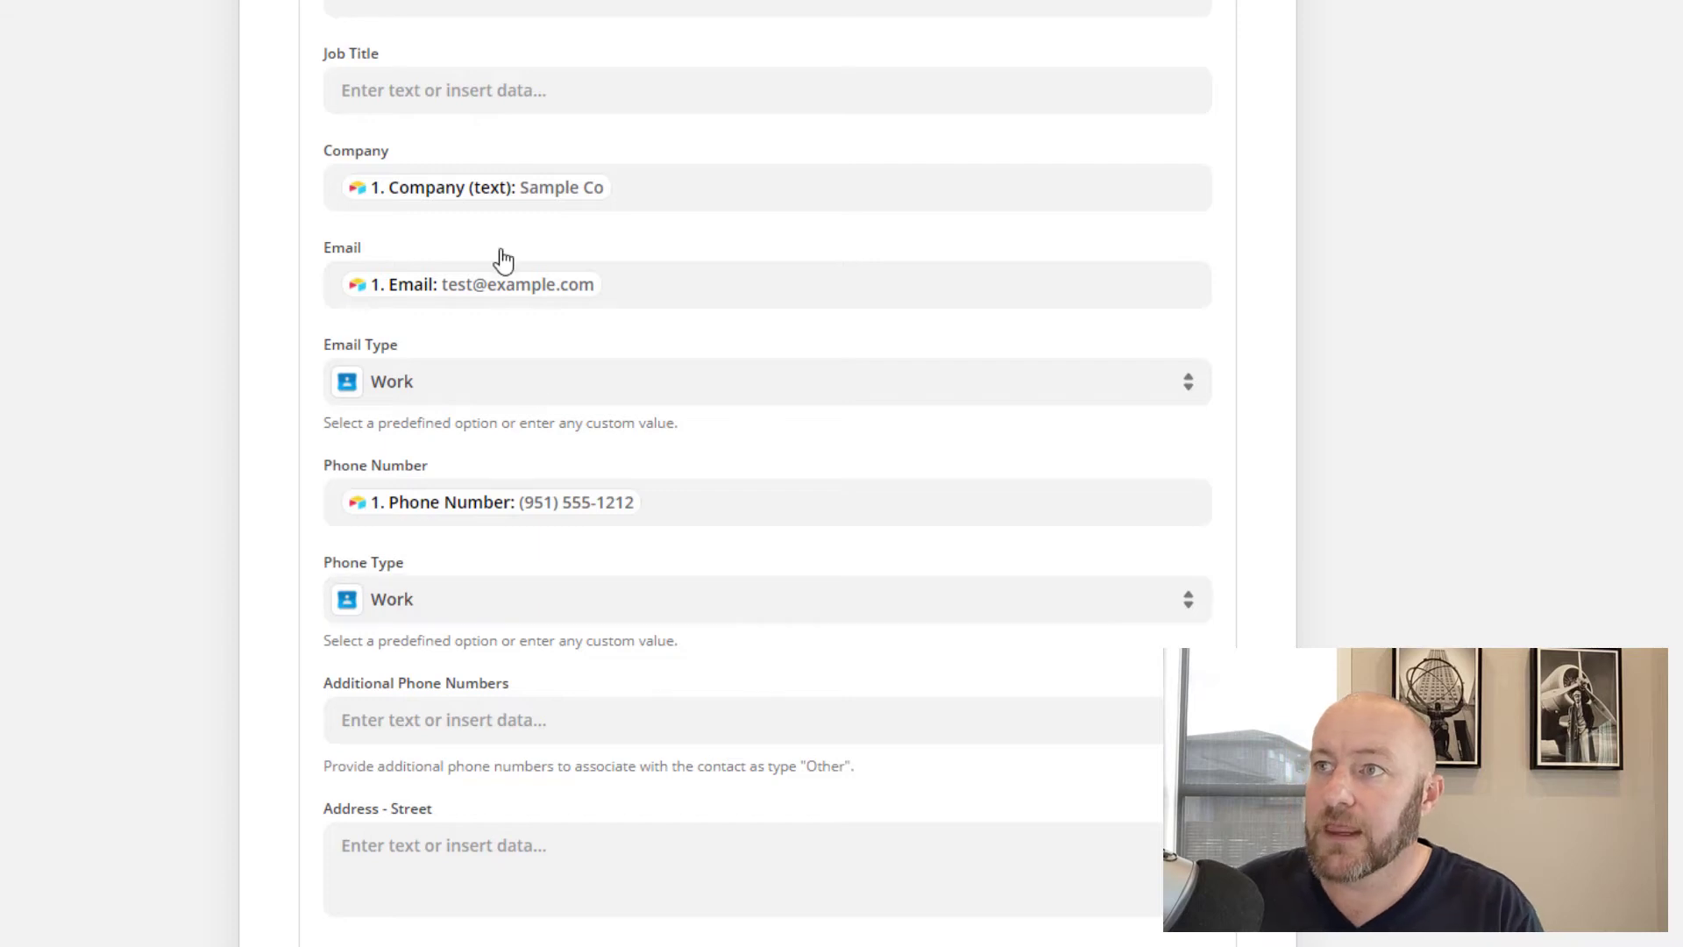
left_click(687, 188)
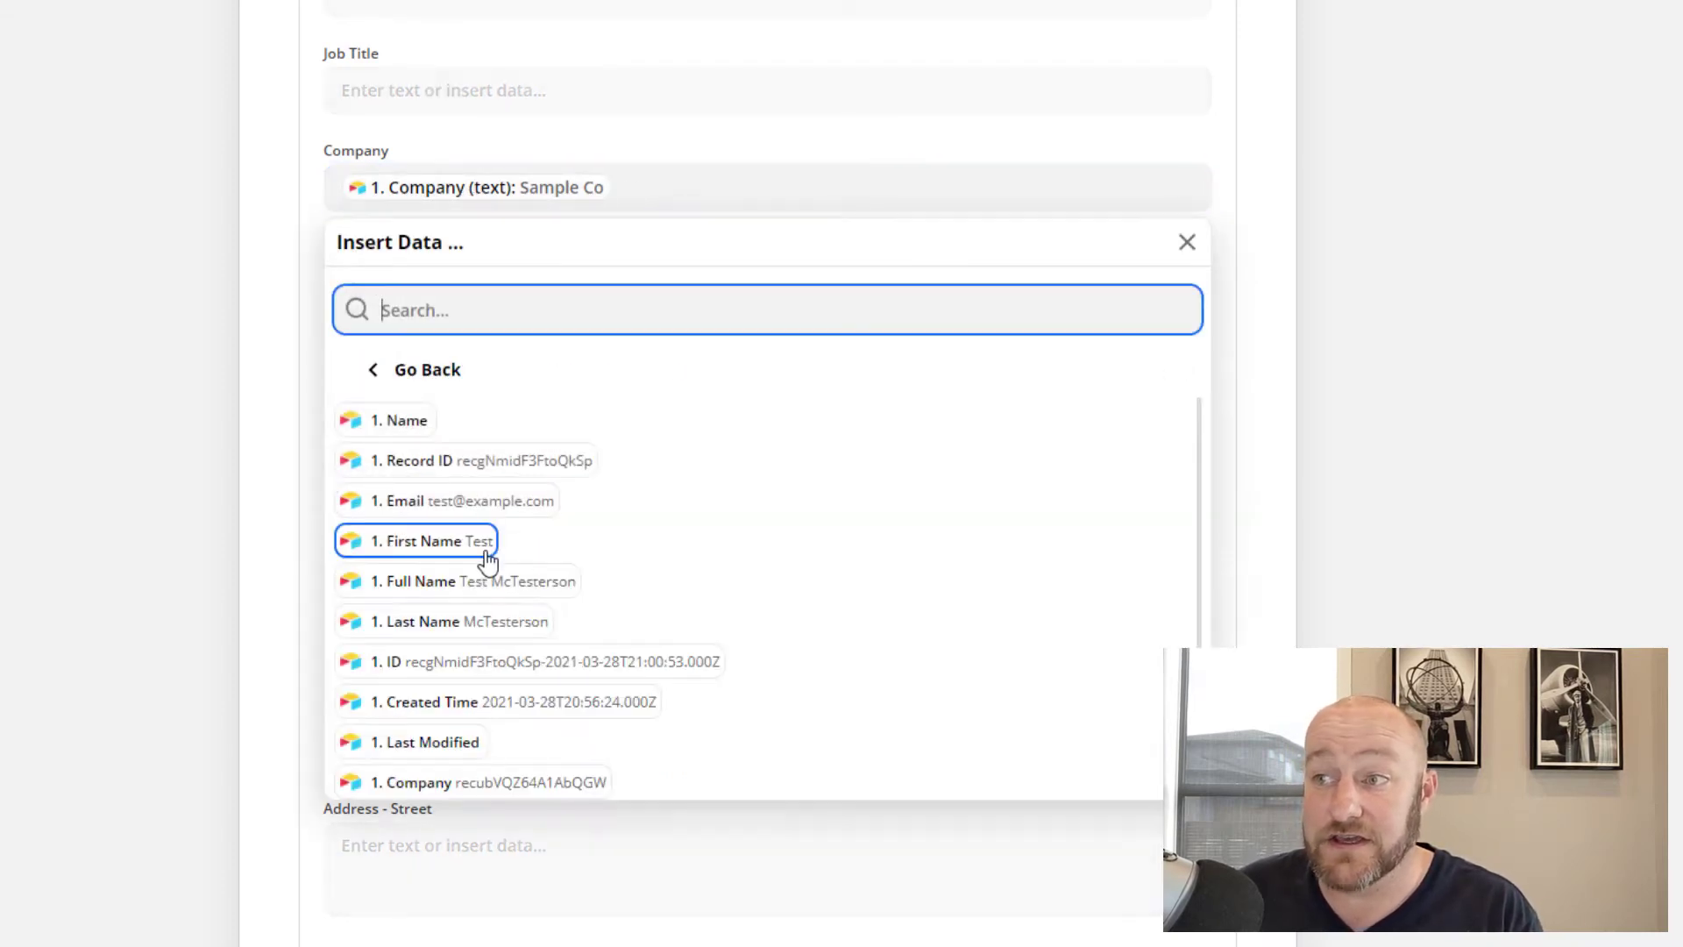
scroll("down", 3)
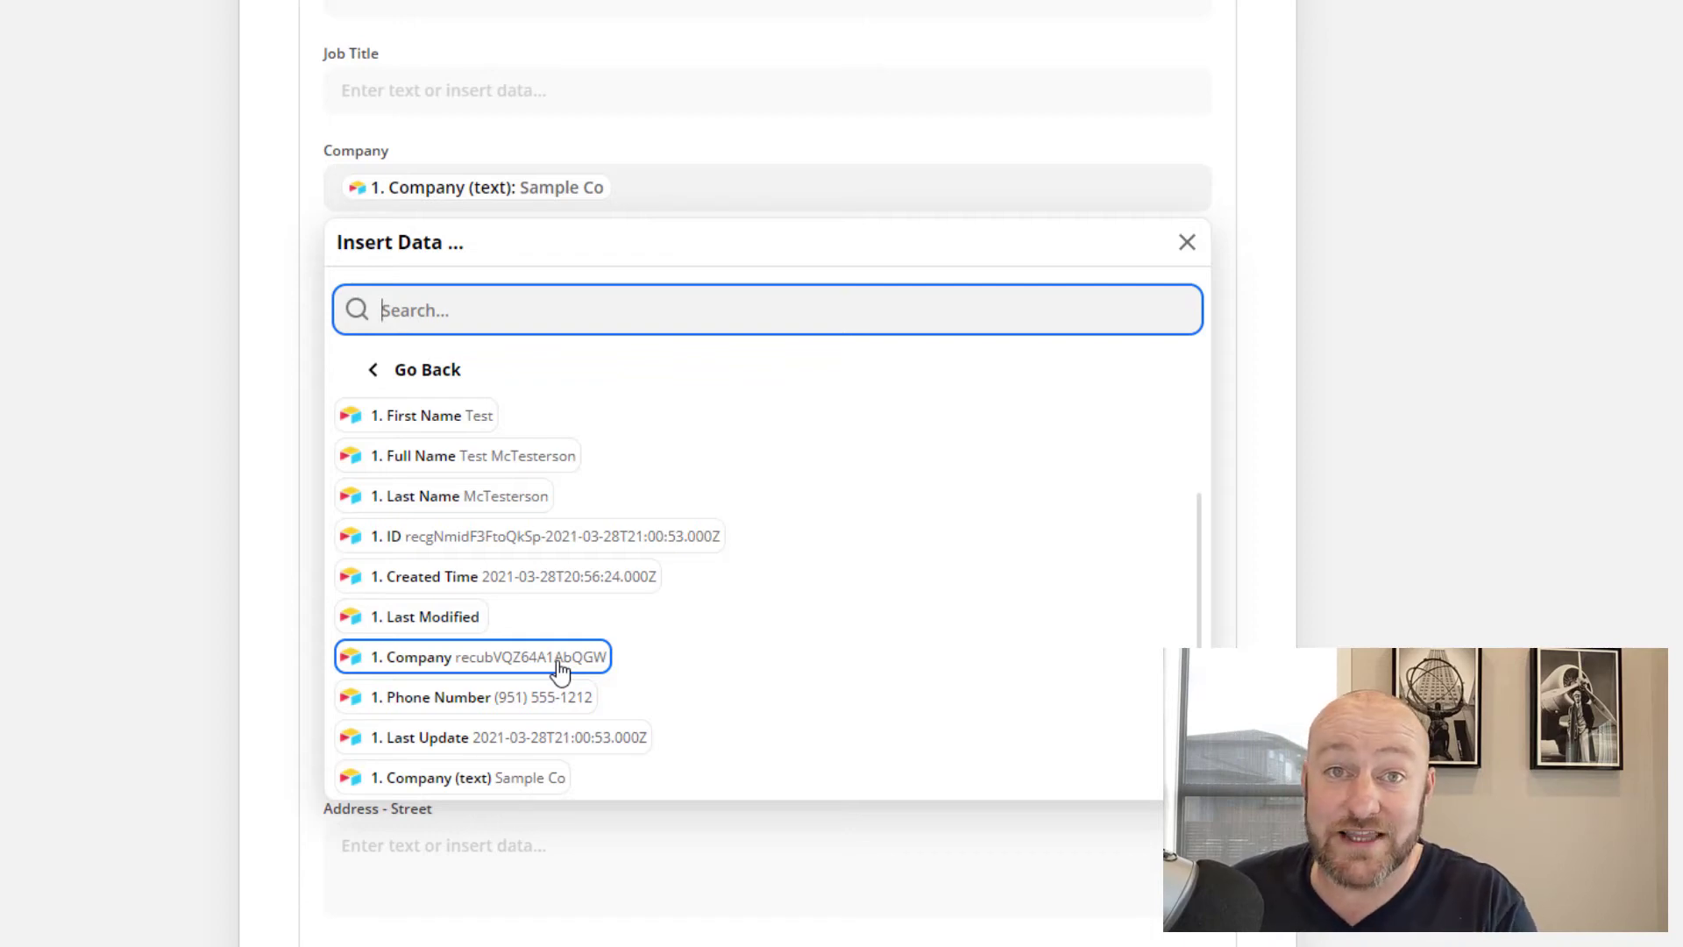
mouse_move(515, 777)
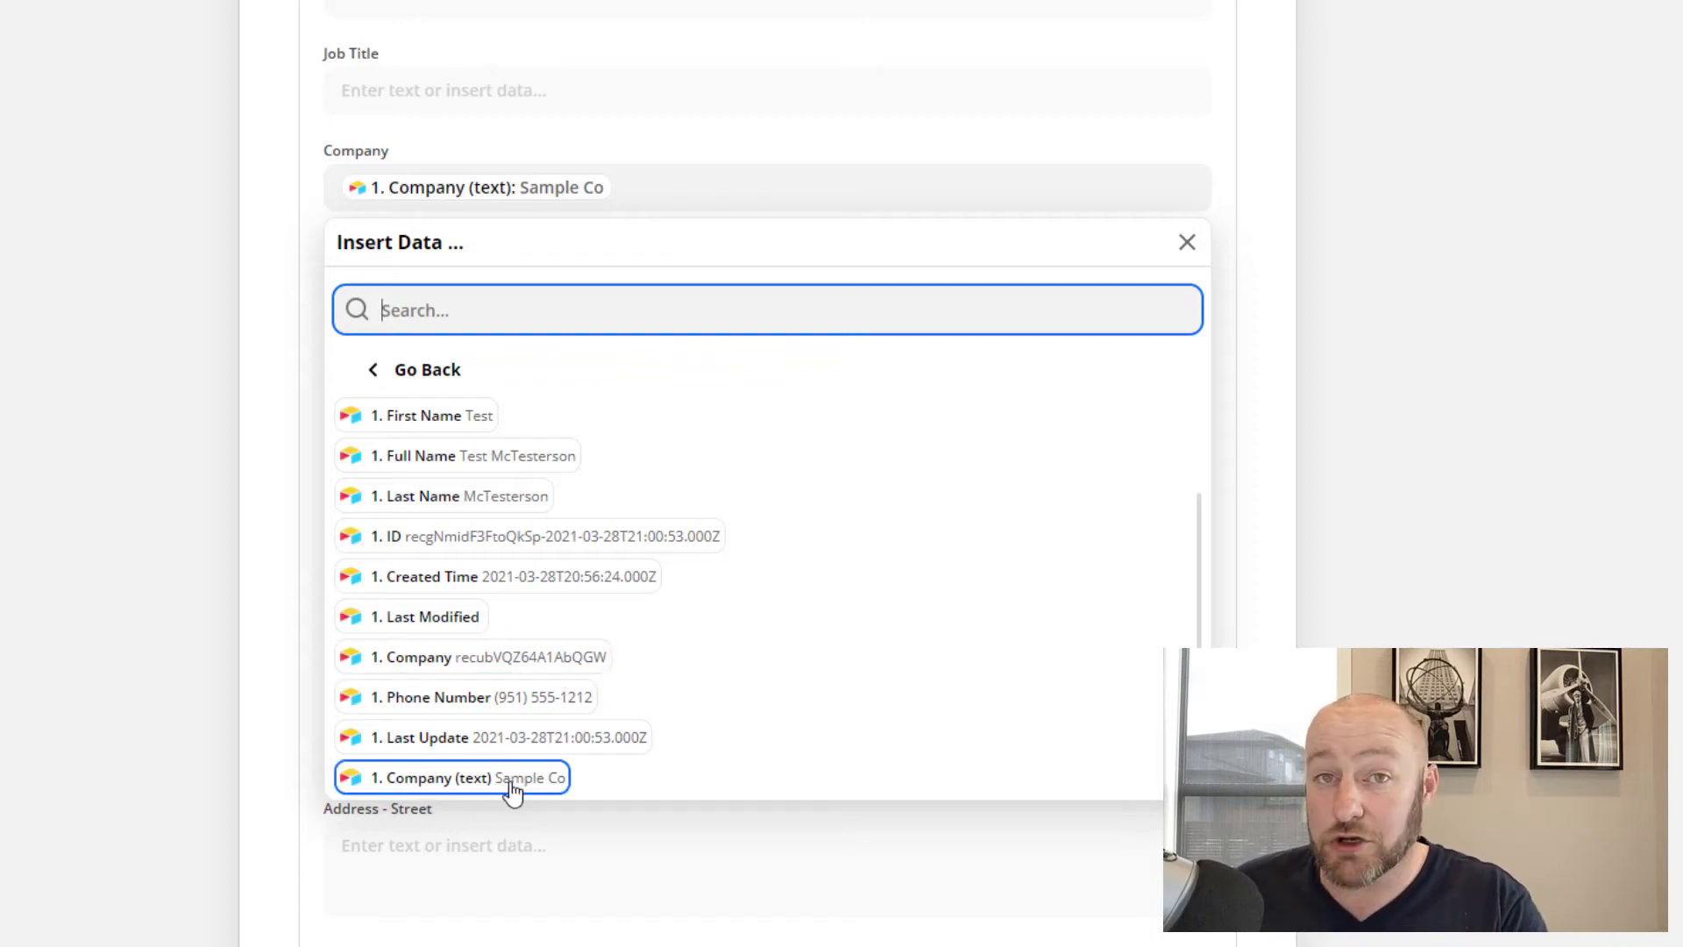
mouse_move(521, 789)
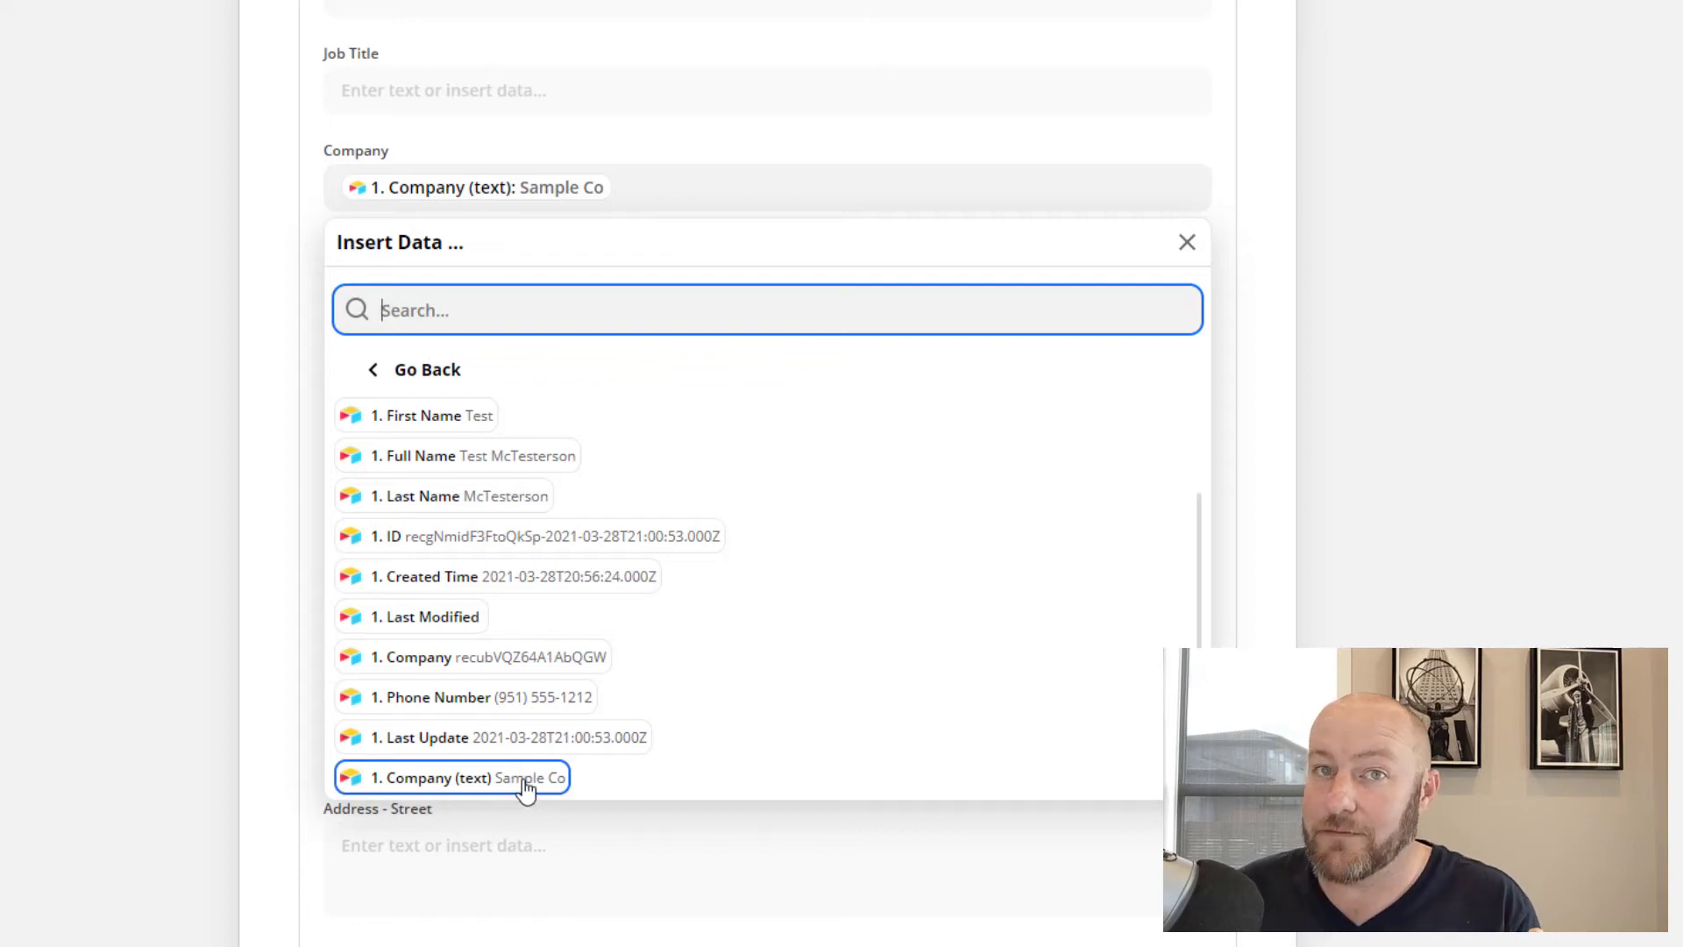
mouse_move(539, 803)
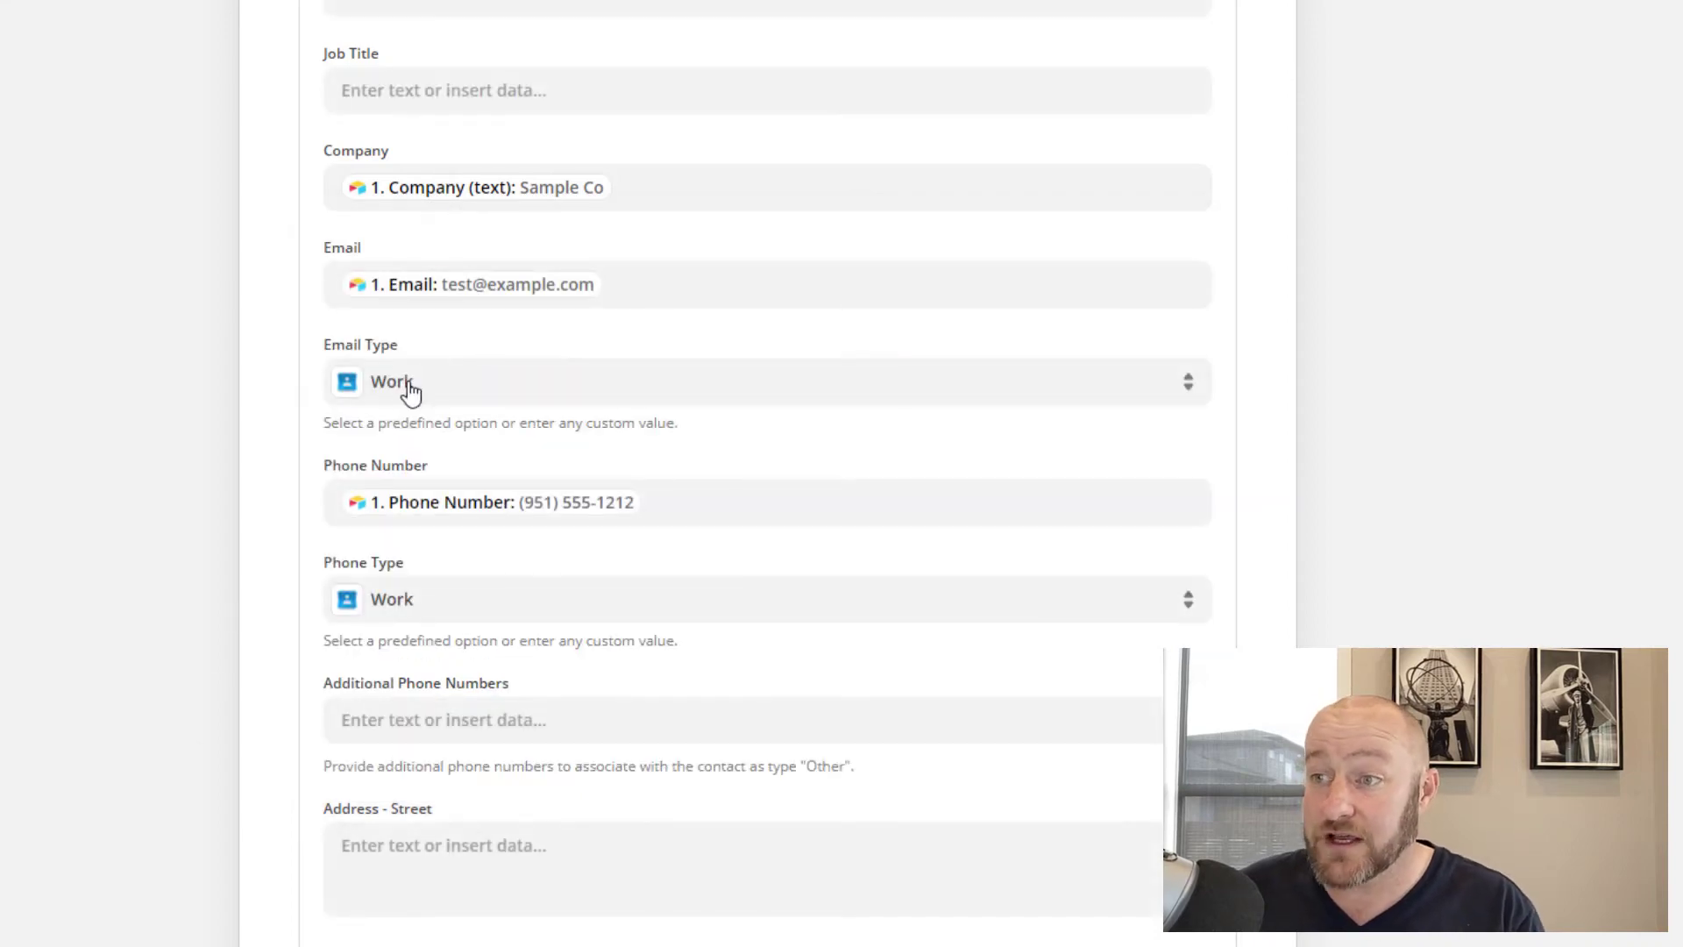
- Scroll past Extra Fields and close the Find or Create Contact step unchanged
scroll("down", 3)
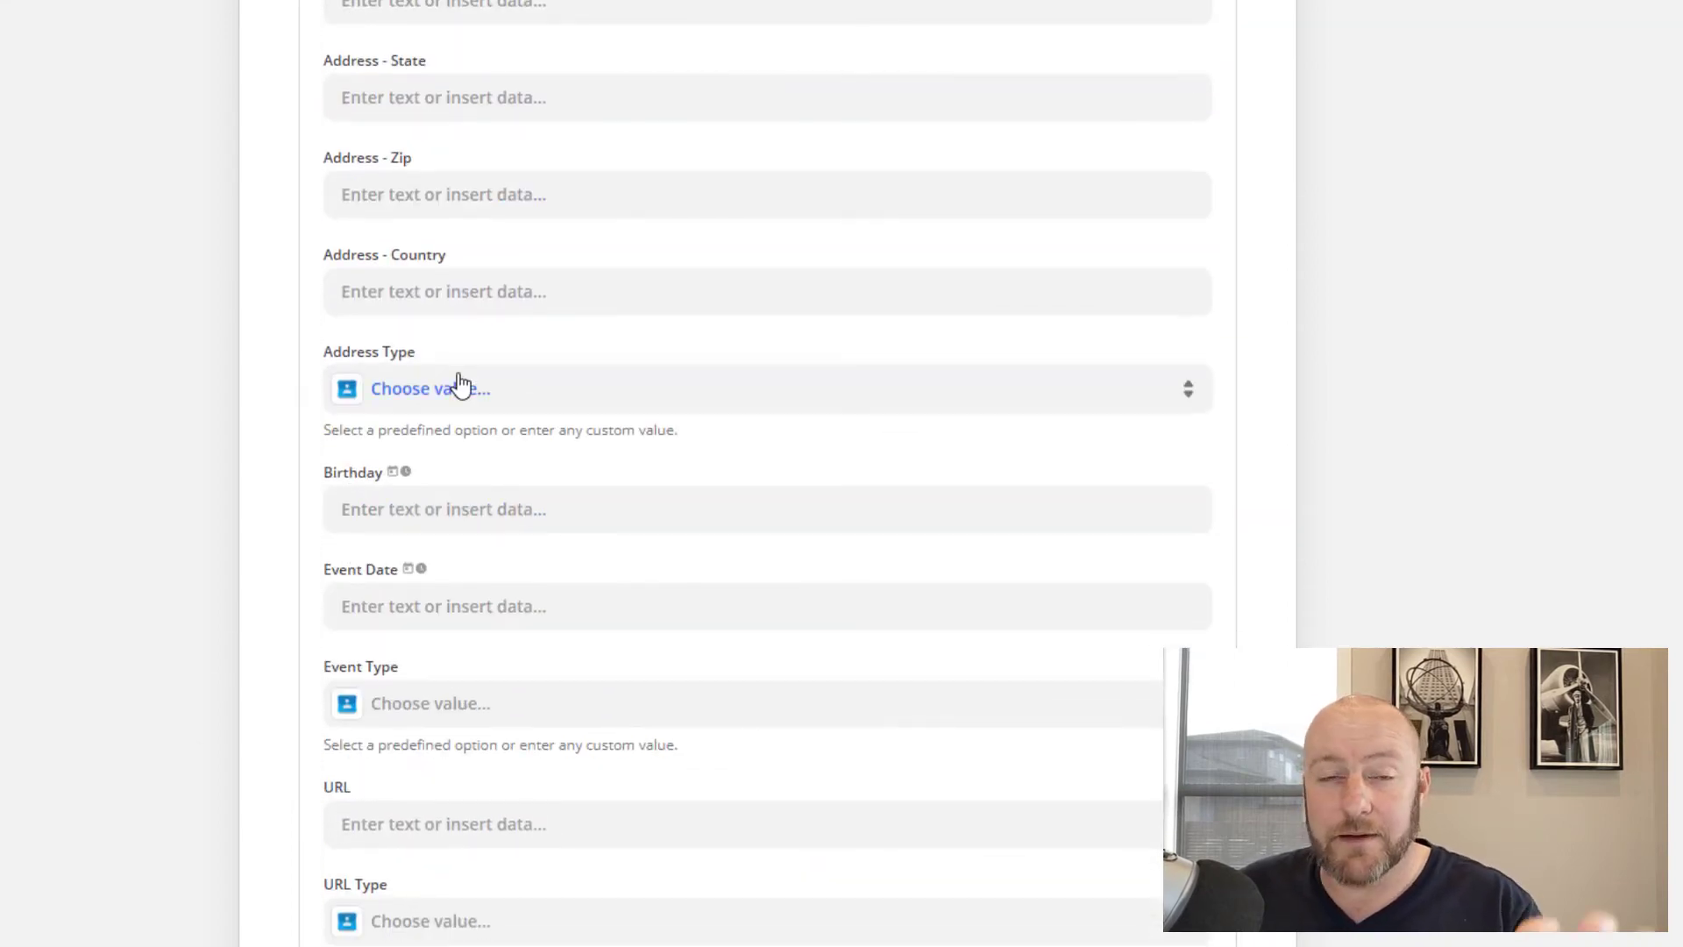
scroll("up", 3)
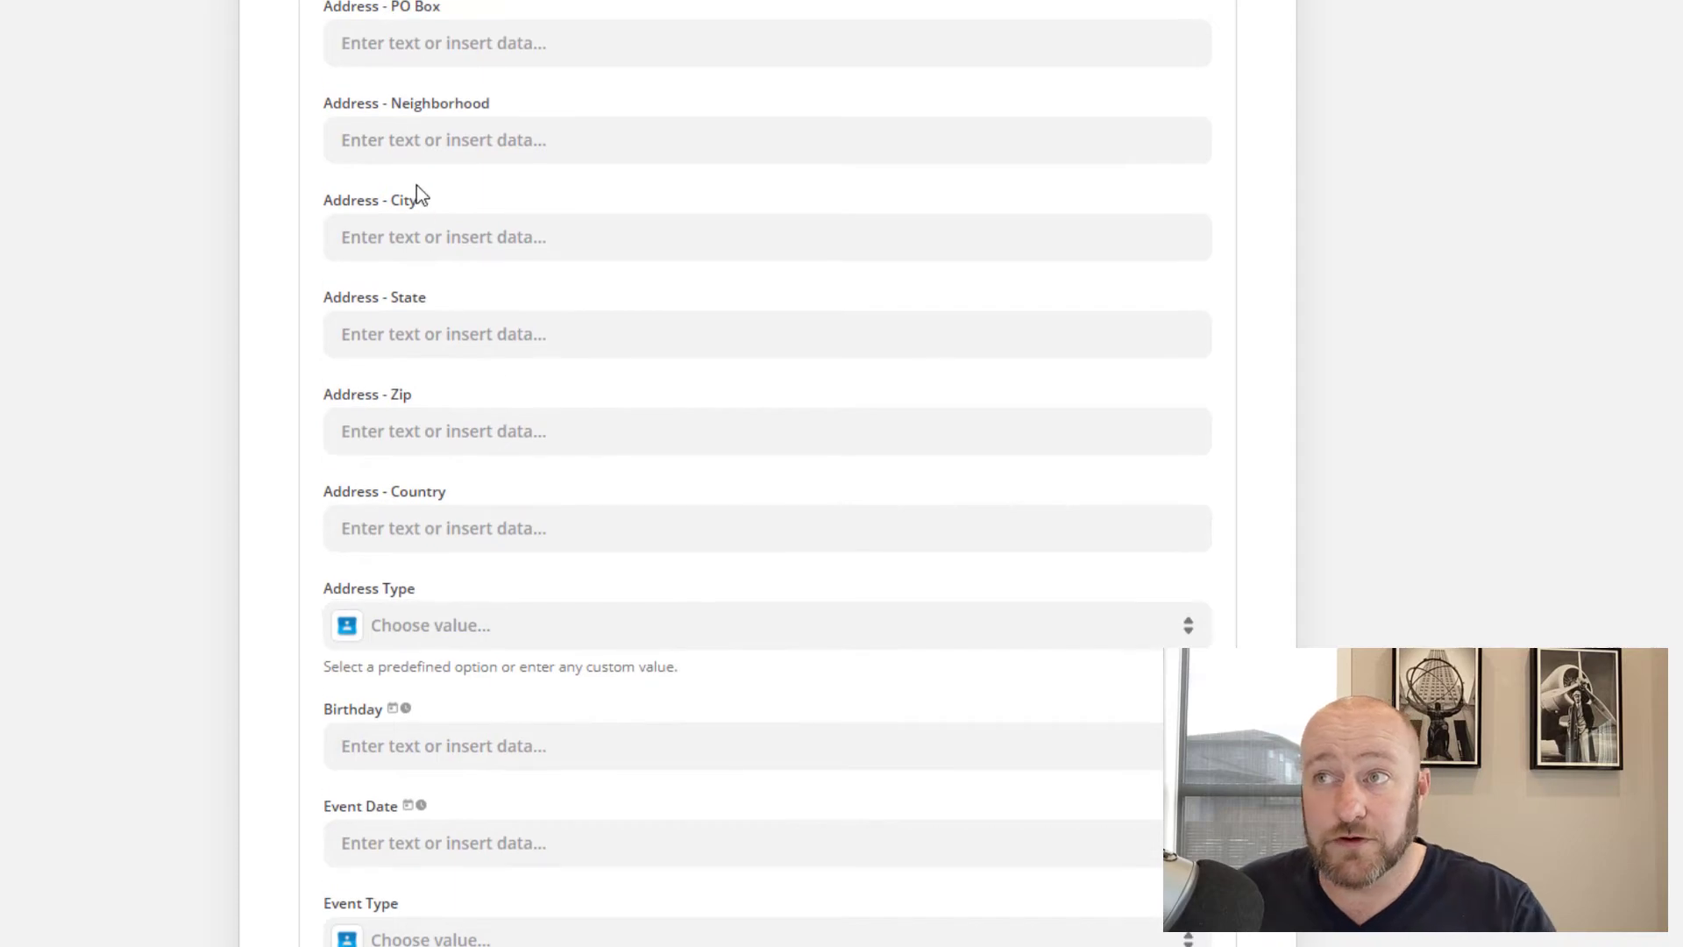
scroll("down", 3)
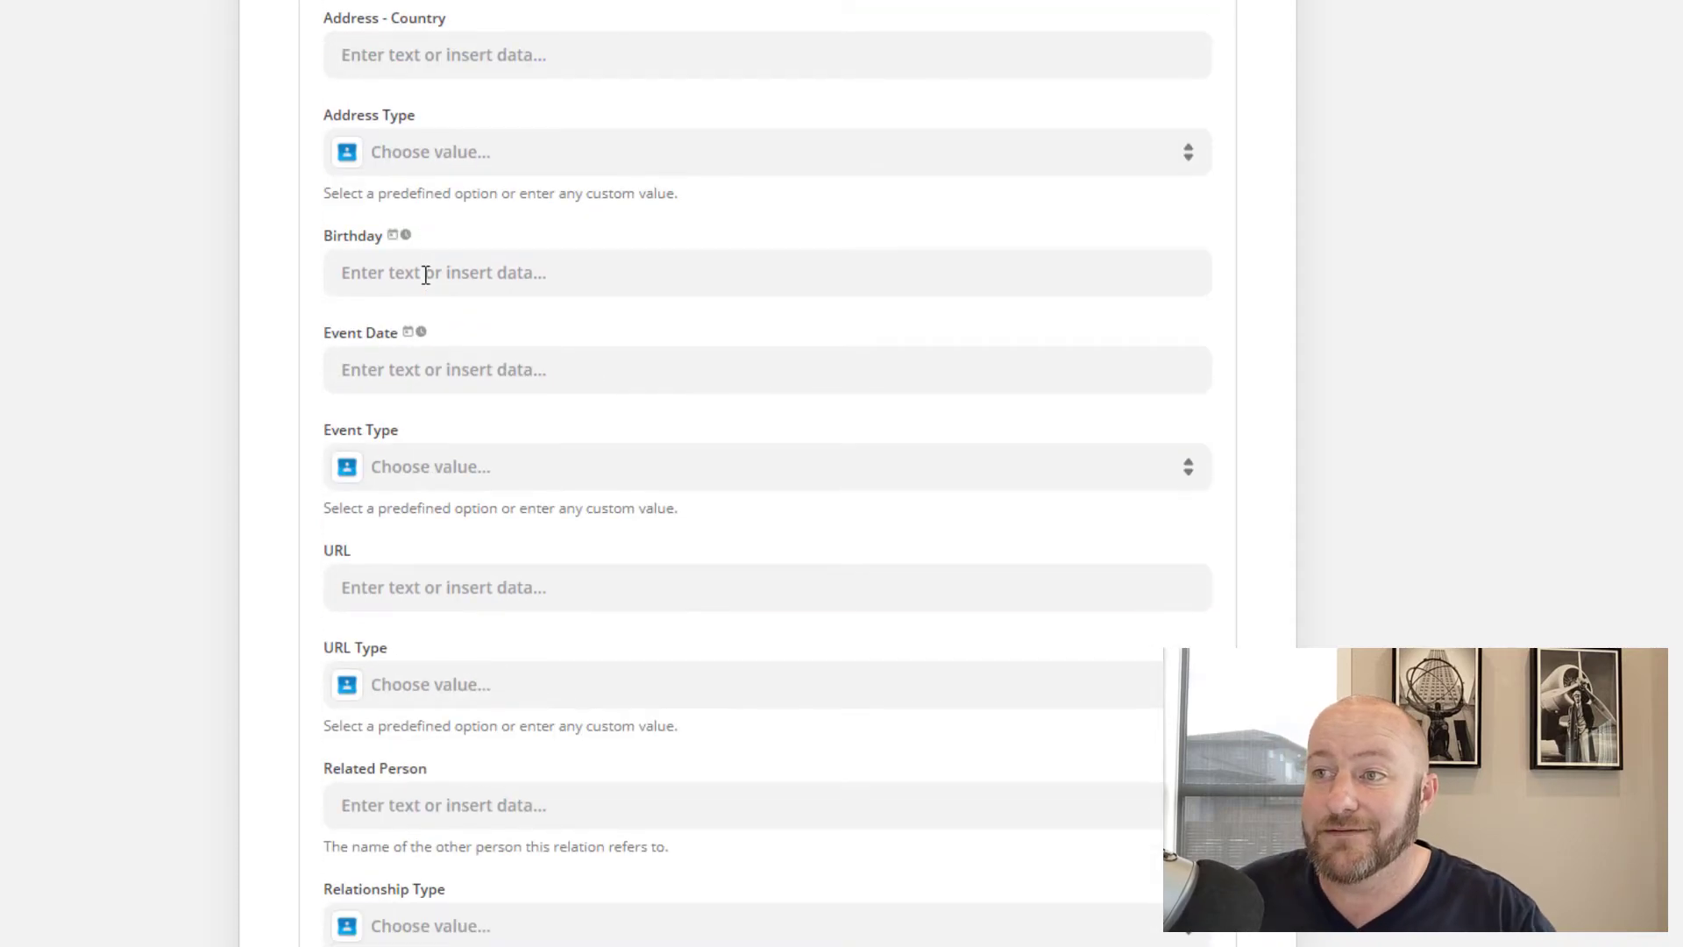
scroll("down", 3)
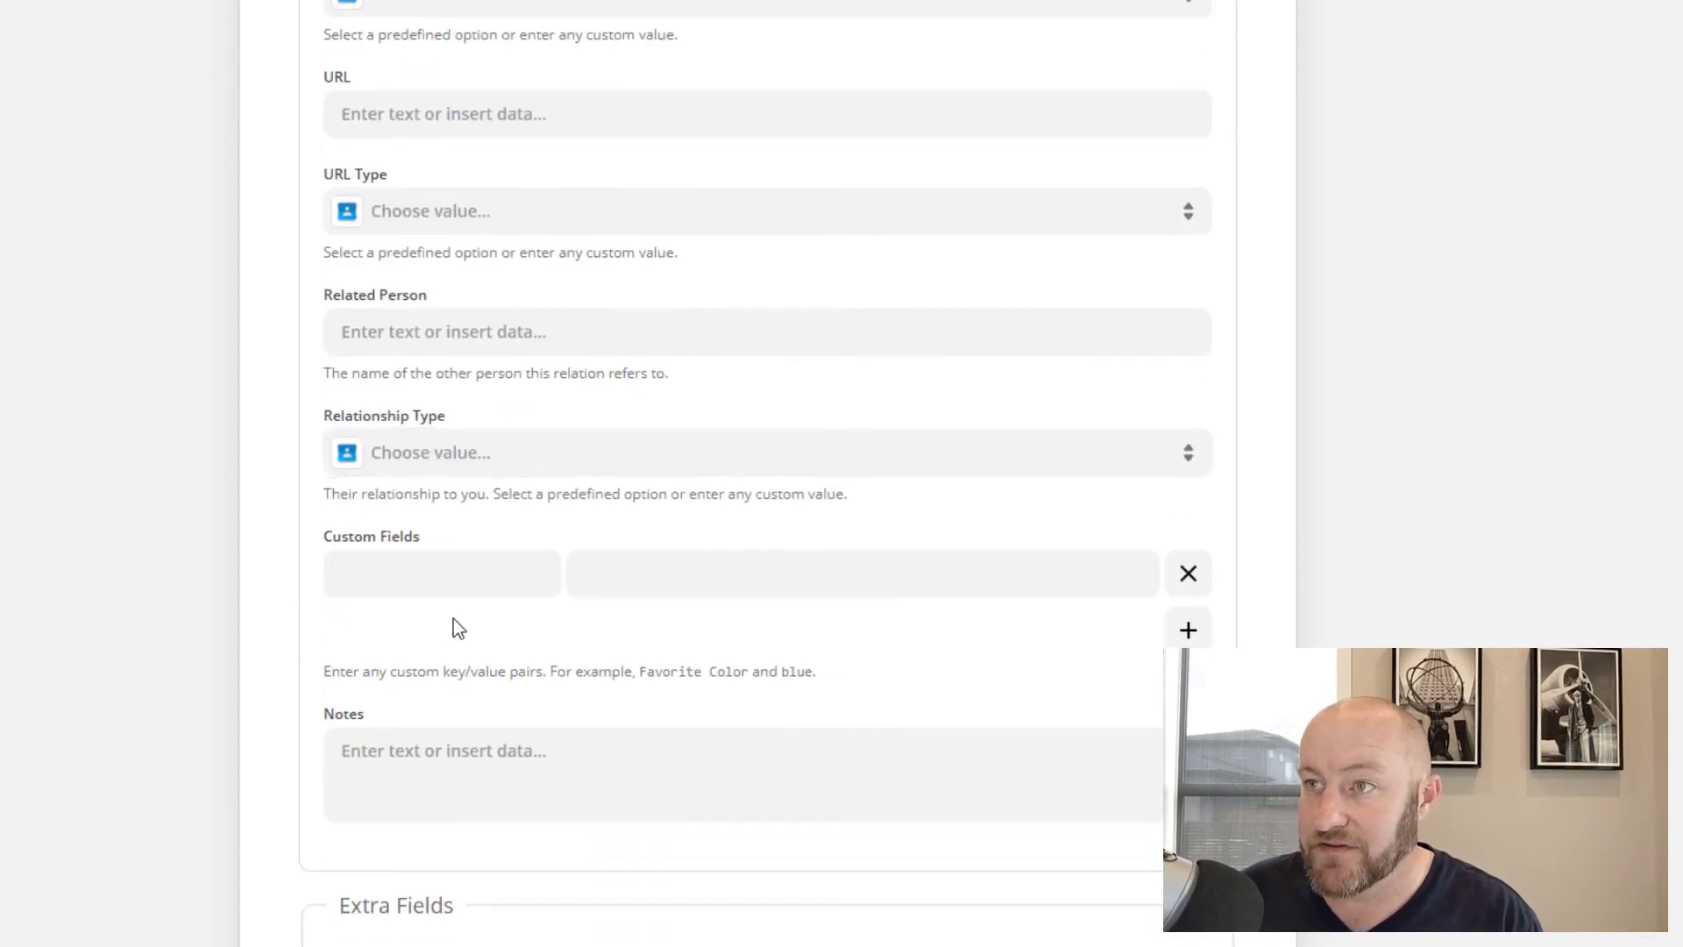
scroll("down", 3)
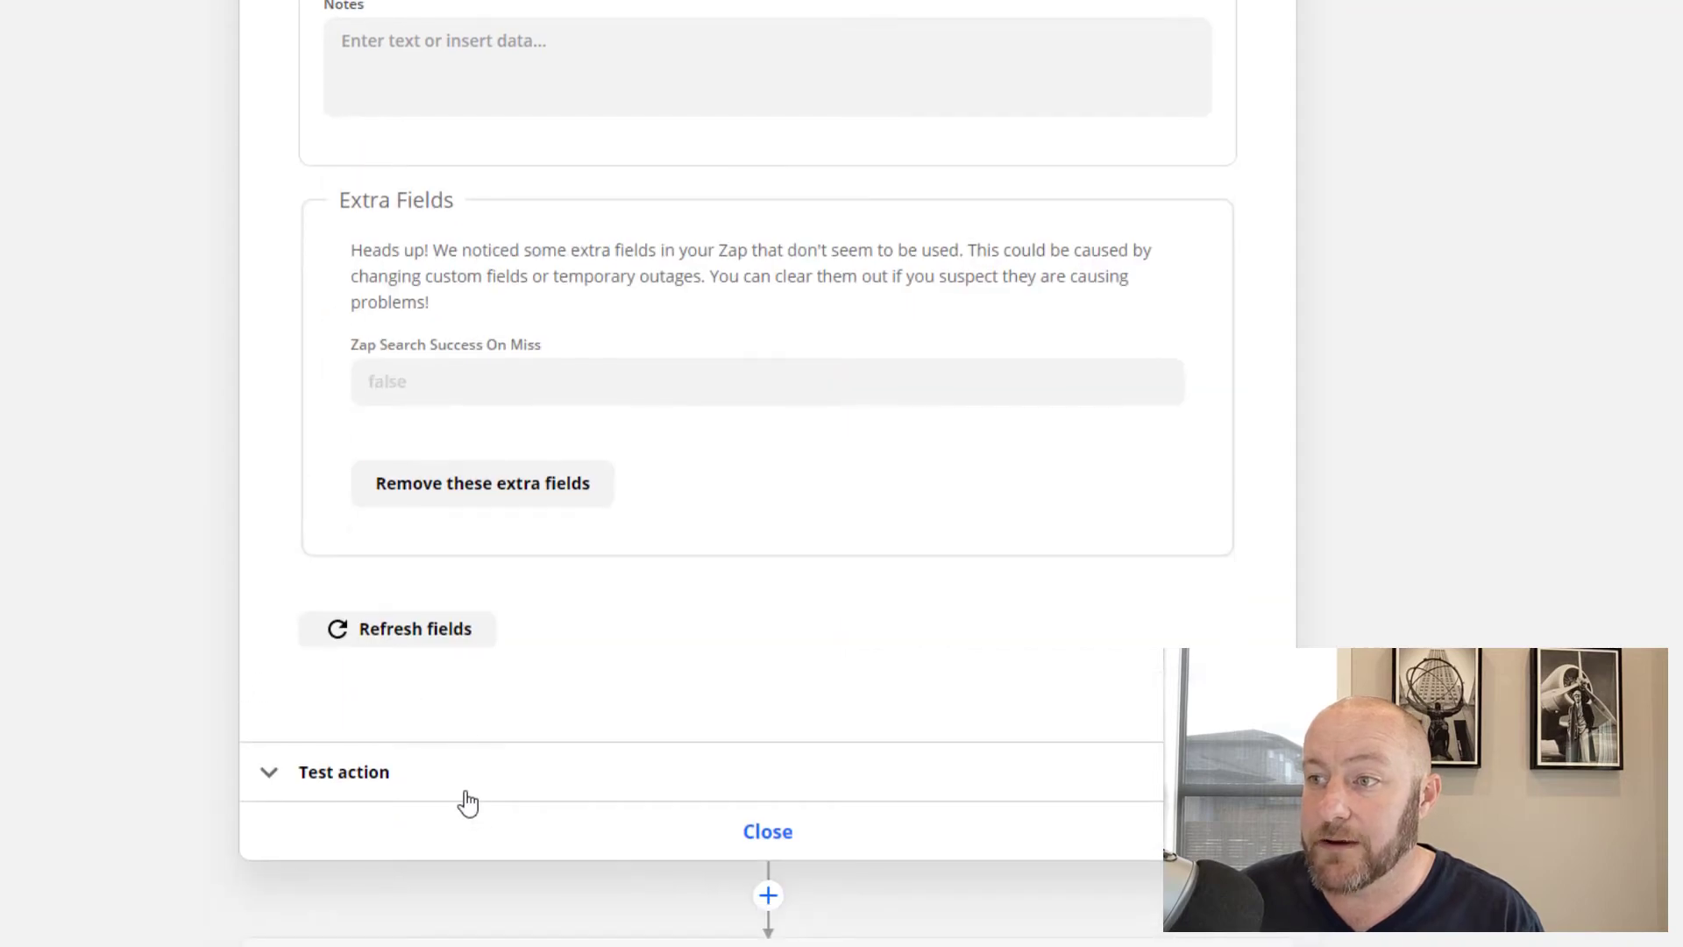
left_click(768, 831)
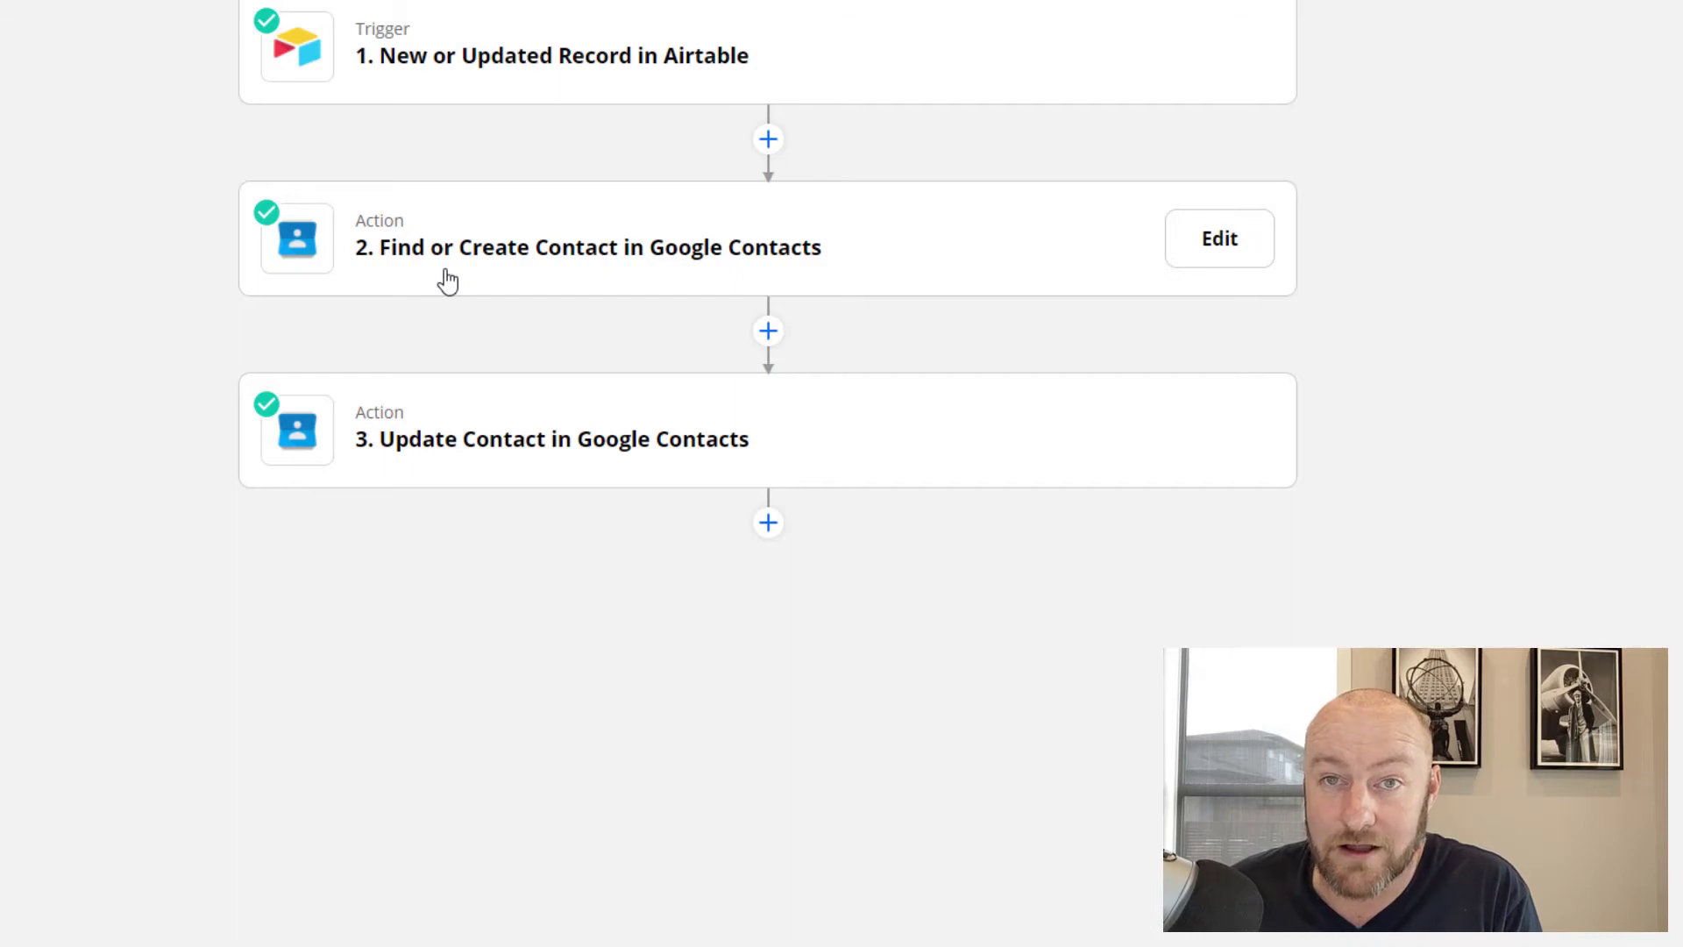
mouse_move(547, 247)
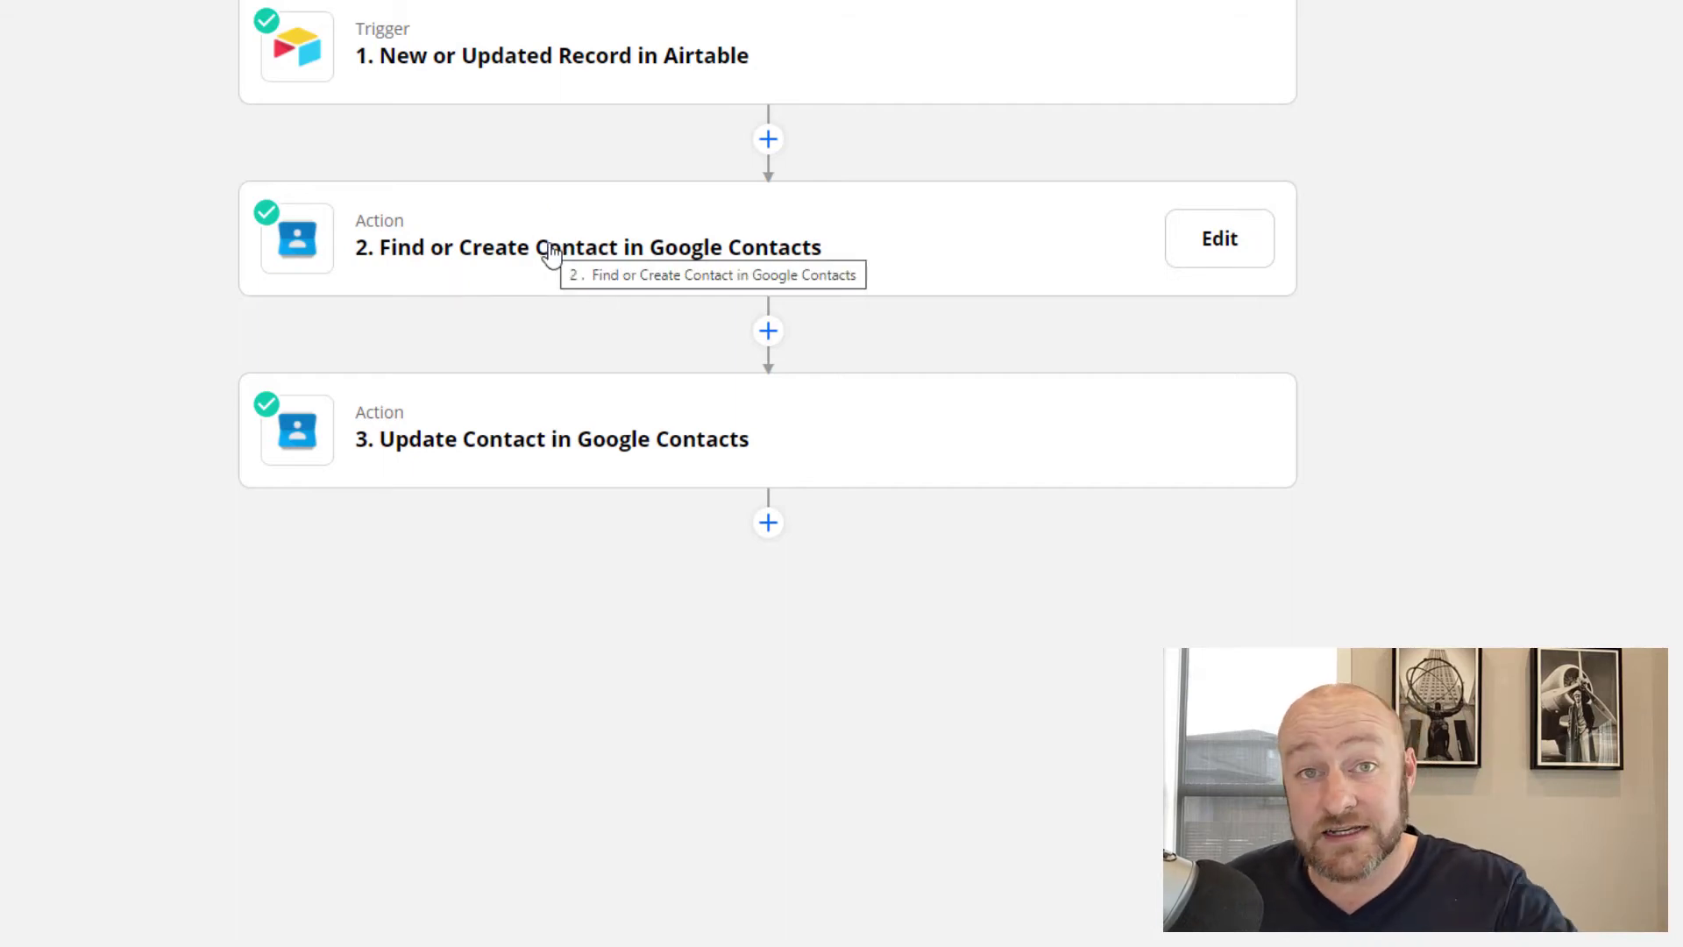
mouse_move(547, 380)
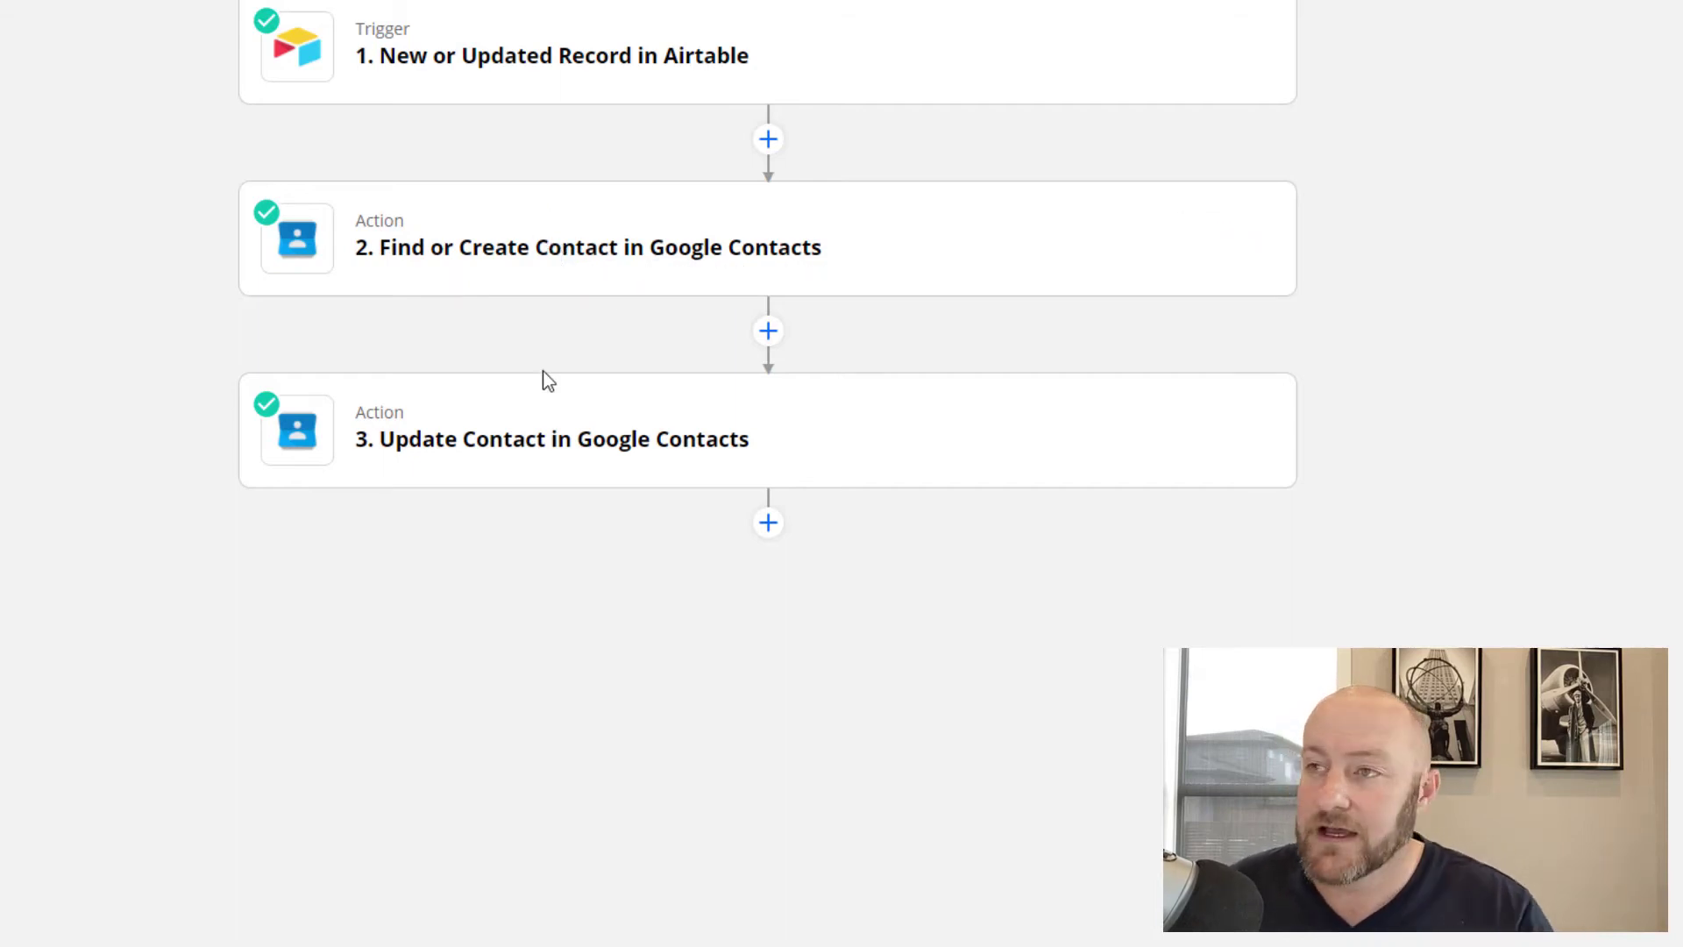
mouse_move(505, 446)
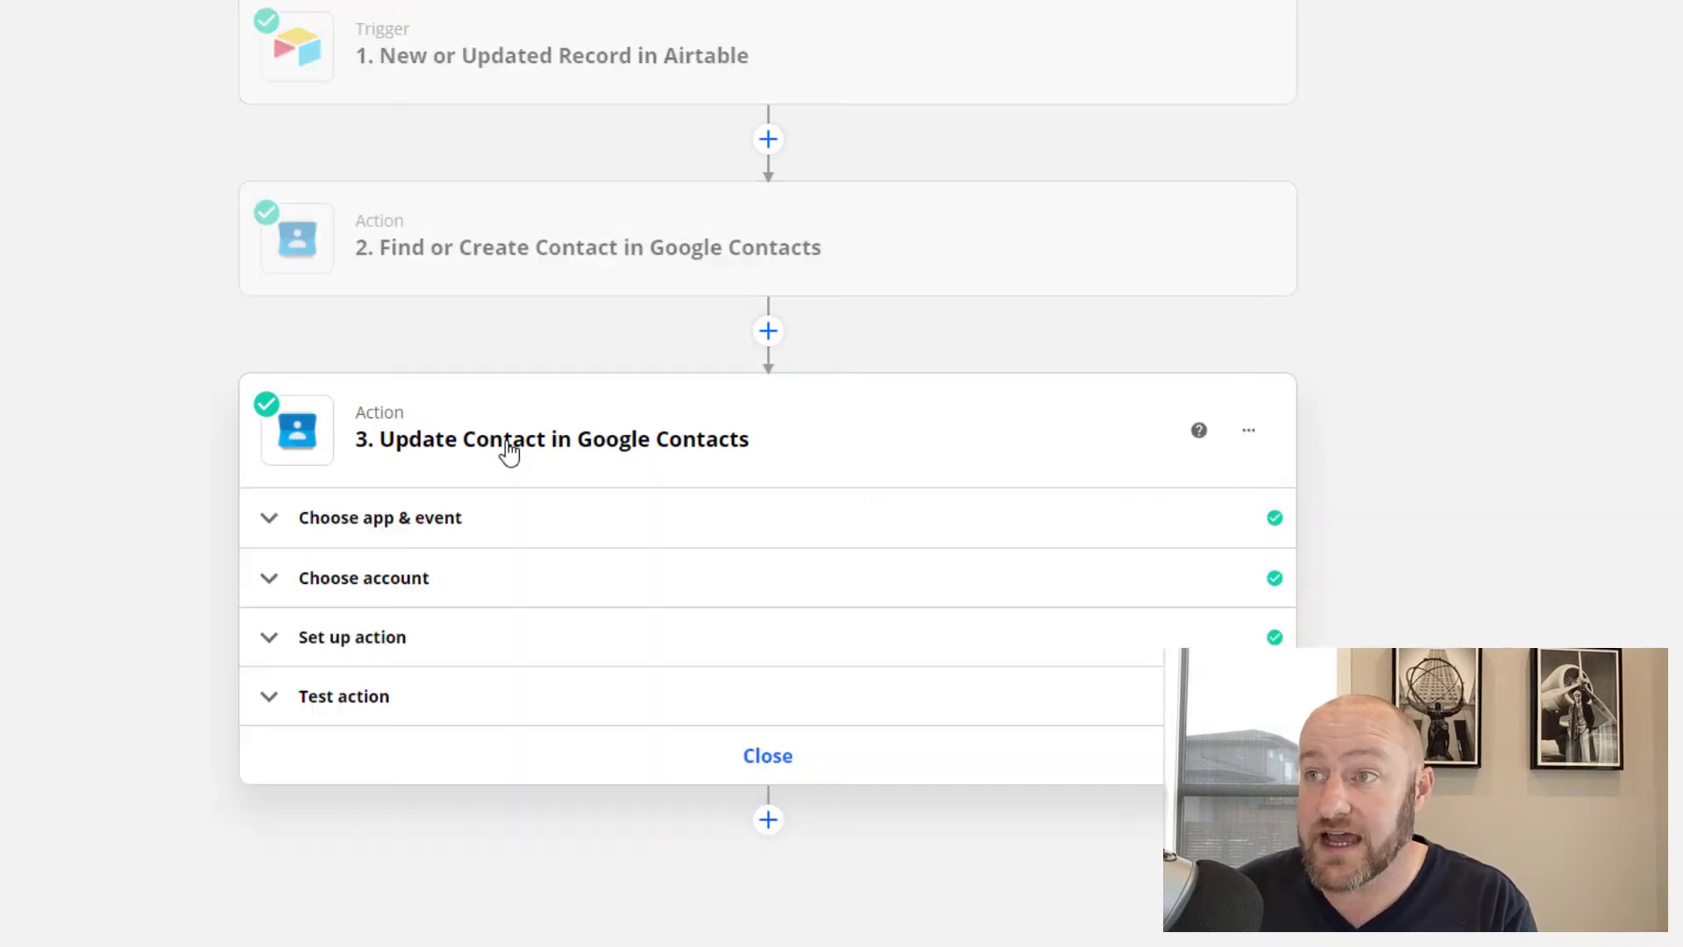
- Expand the Update Contact step's Set up action to see its Contact and name mappings
left_click(352, 636)
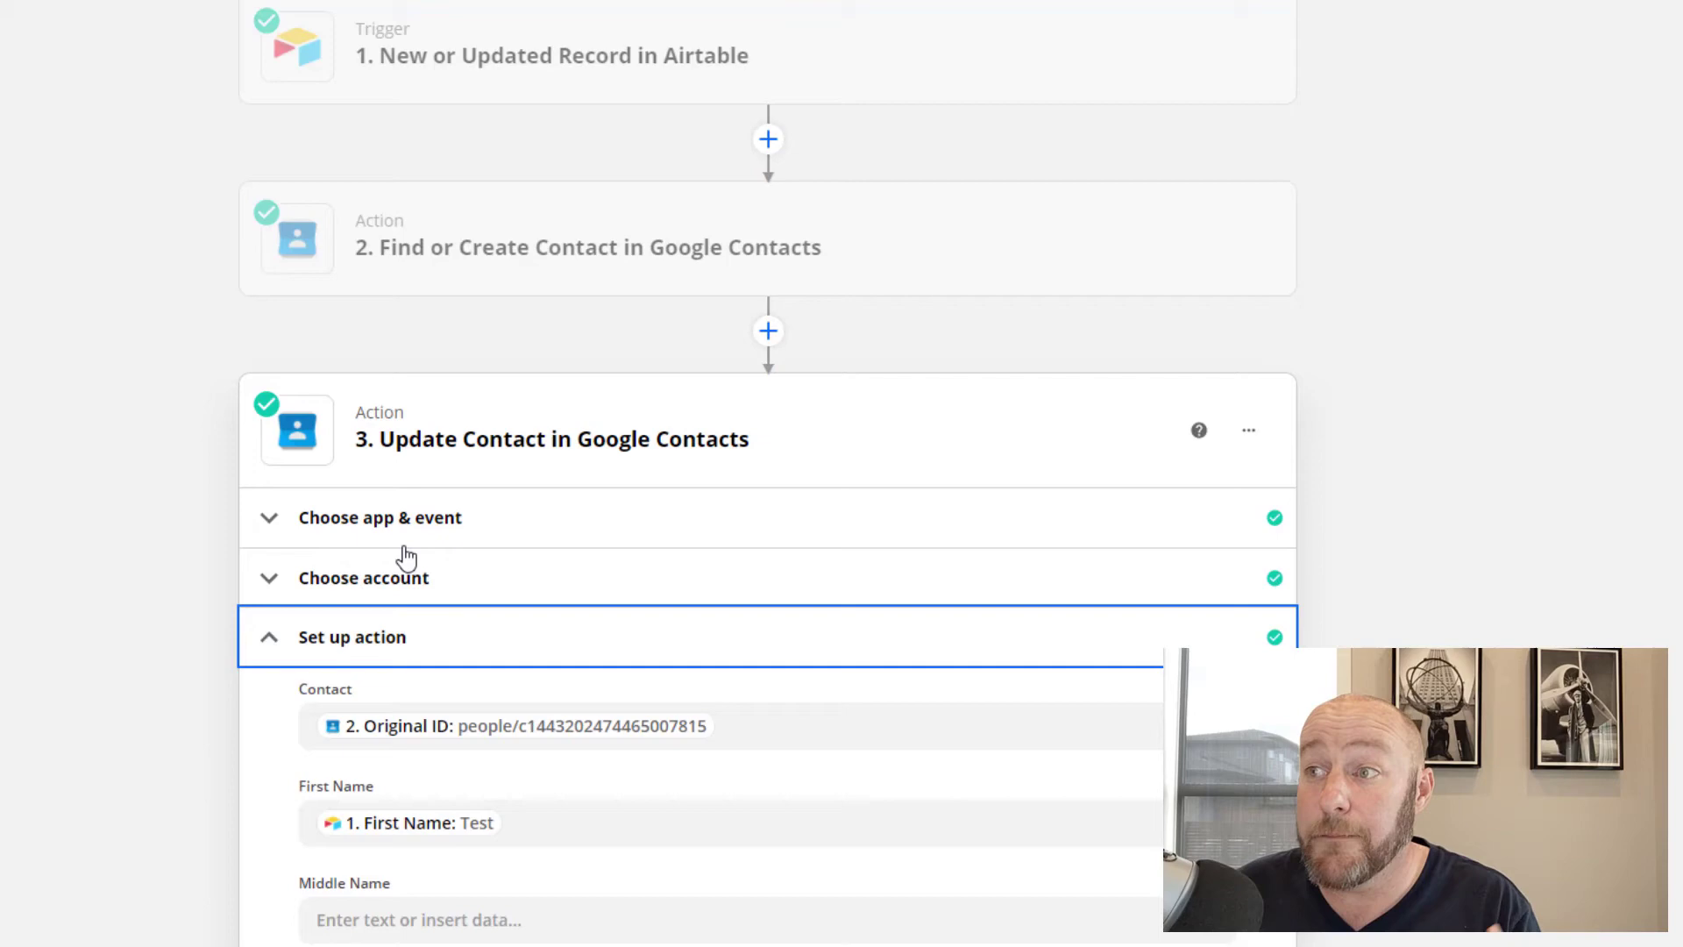
mouse_move(76, 500)
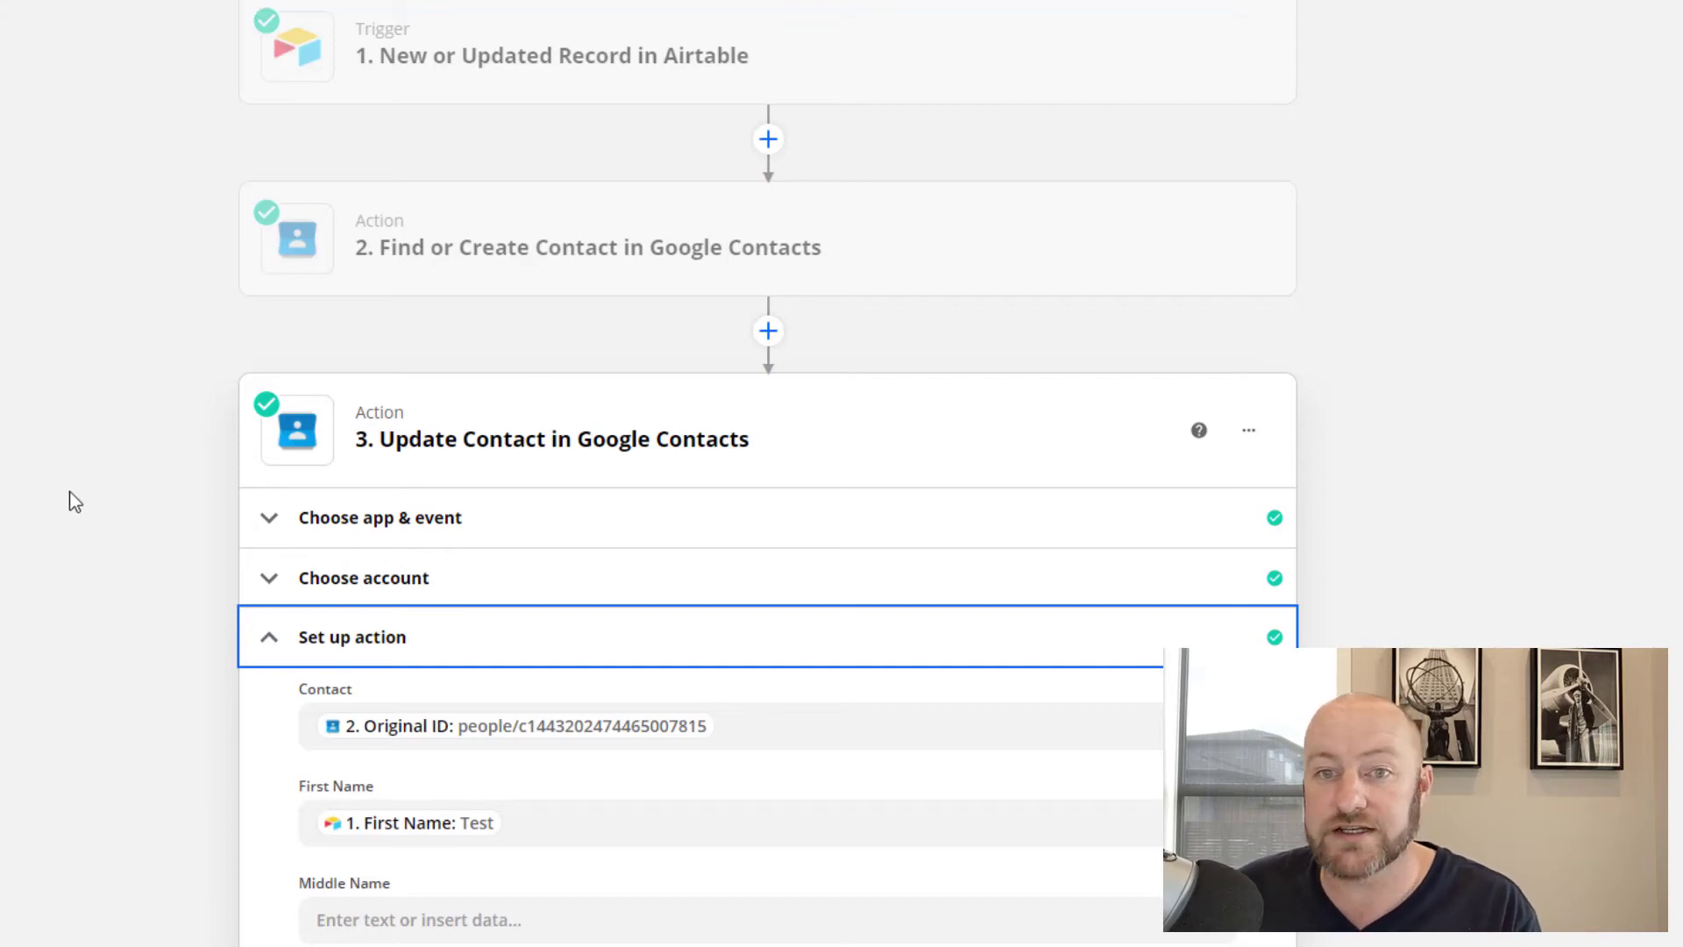
scroll("down", 3)
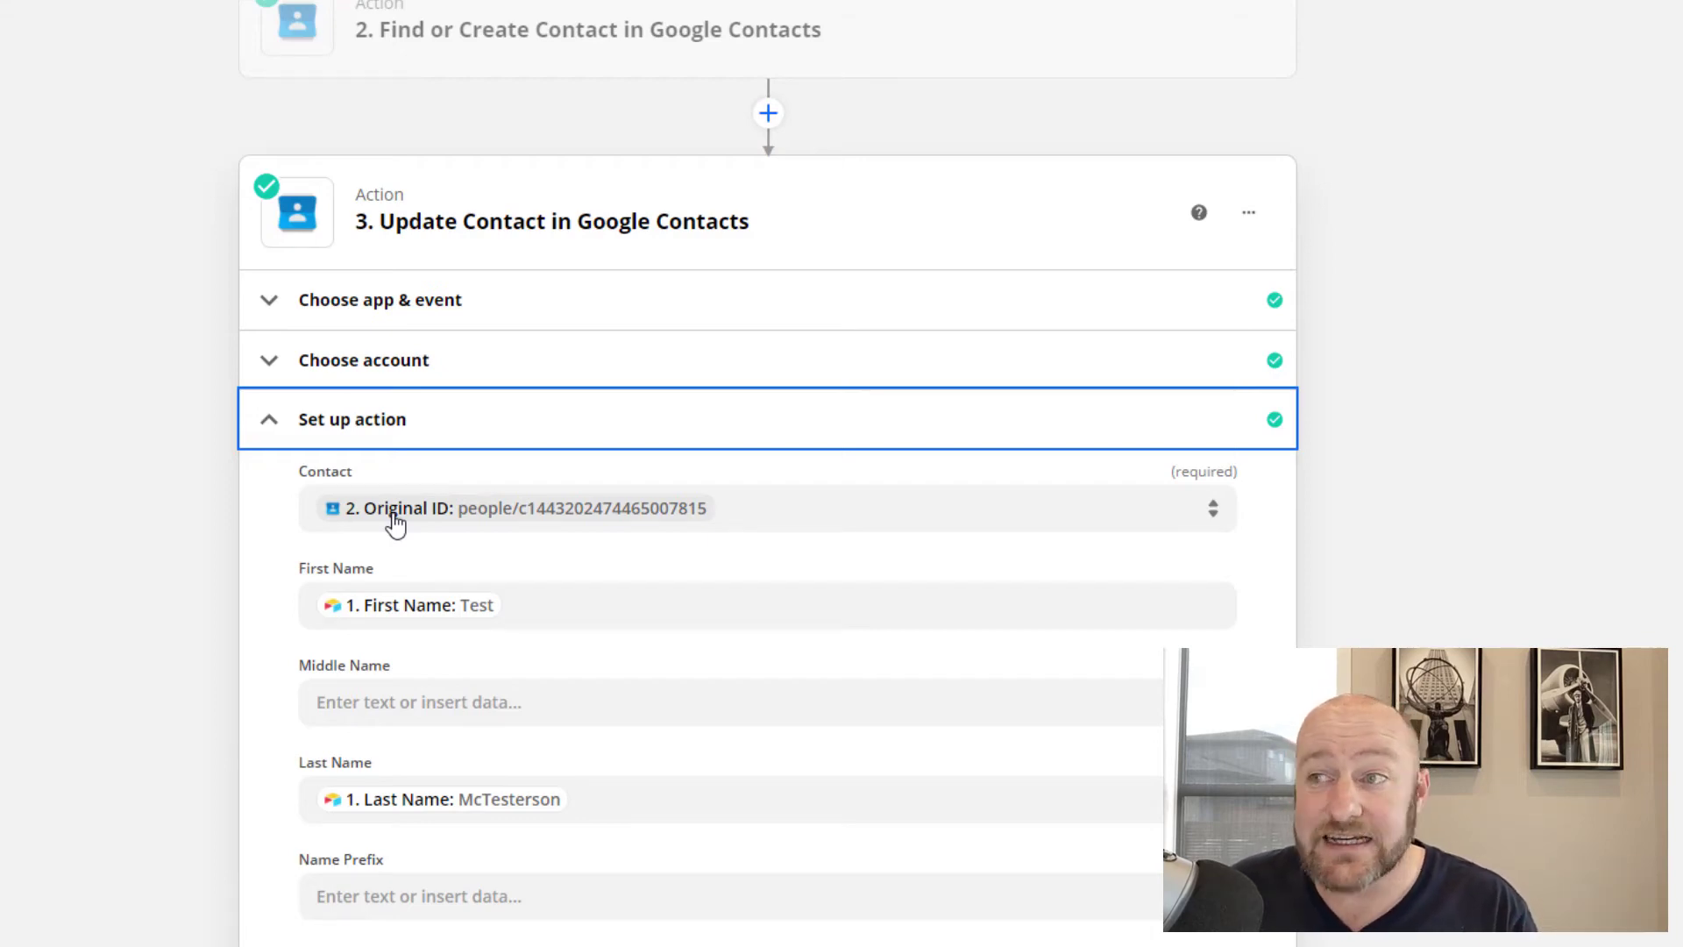
mouse_move(716, 524)
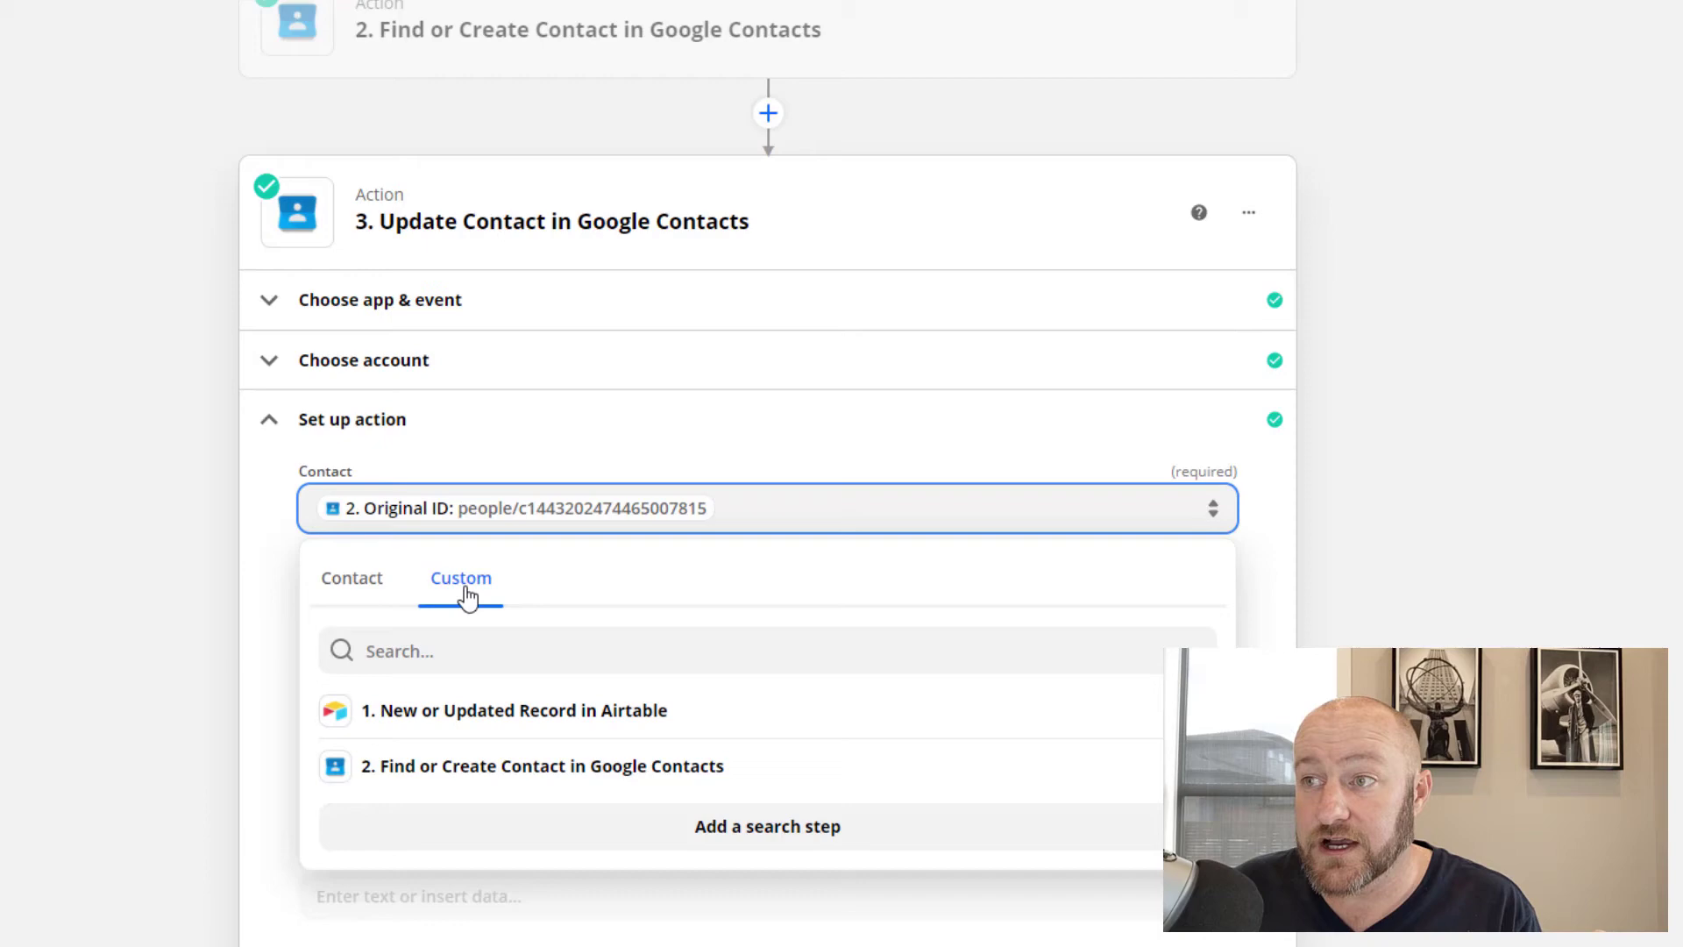
mouse_move(506, 773)
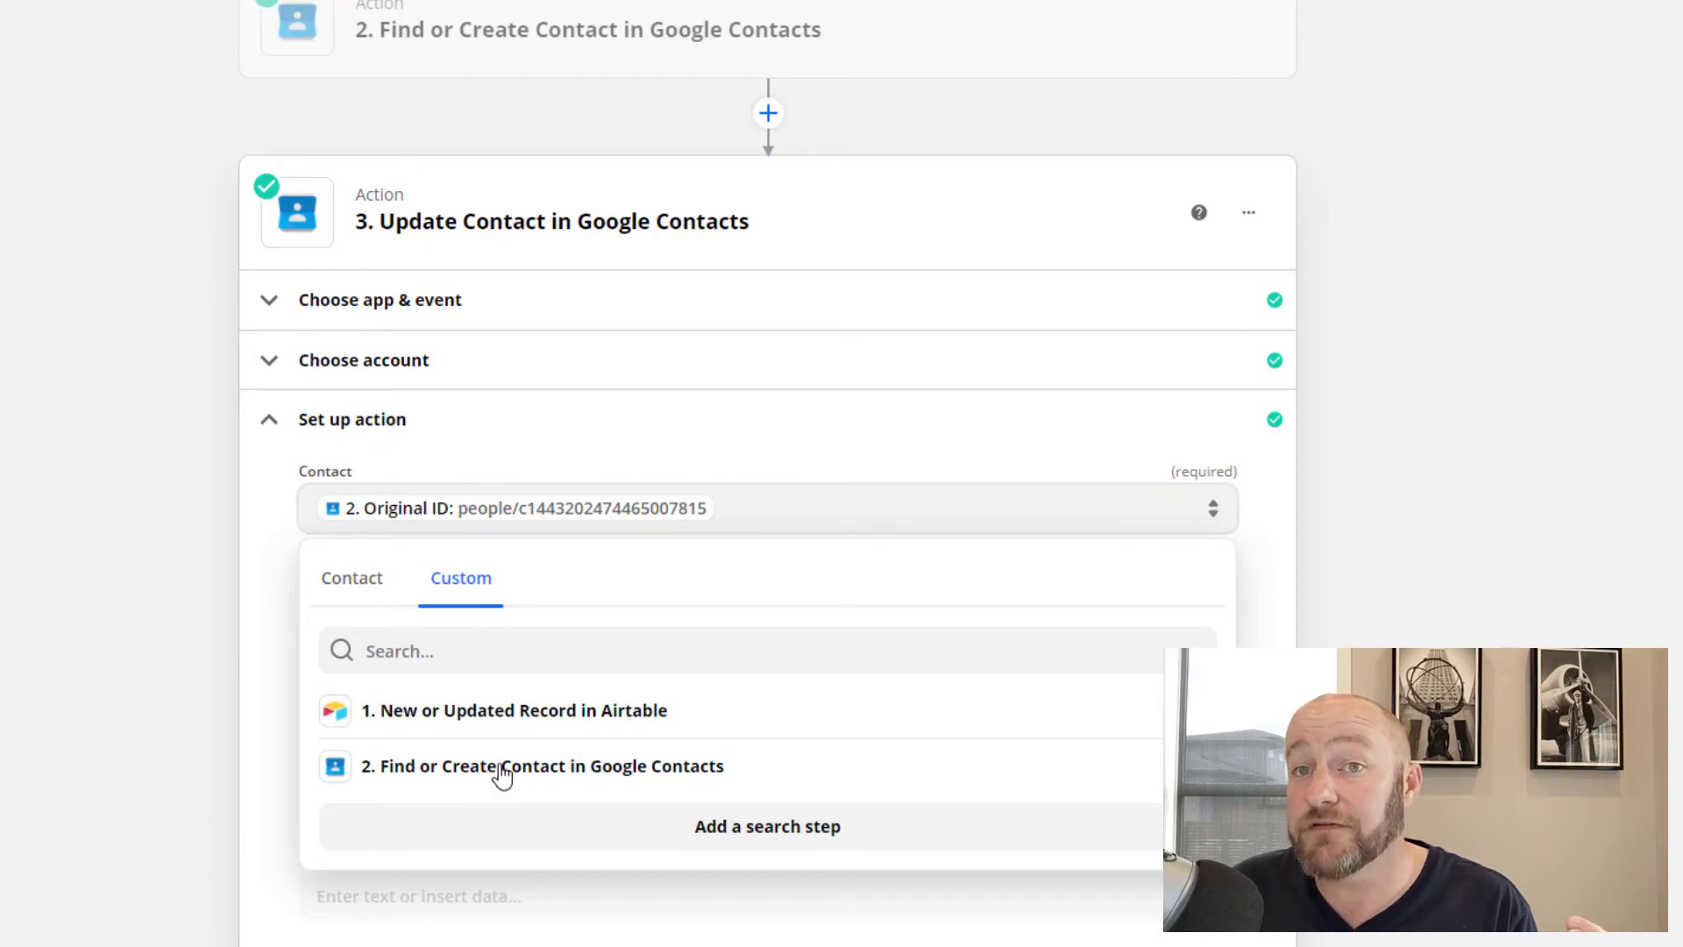
- Map the Contact field to step 2's Original ID from the full list of step 2 data
left_click(542, 767)
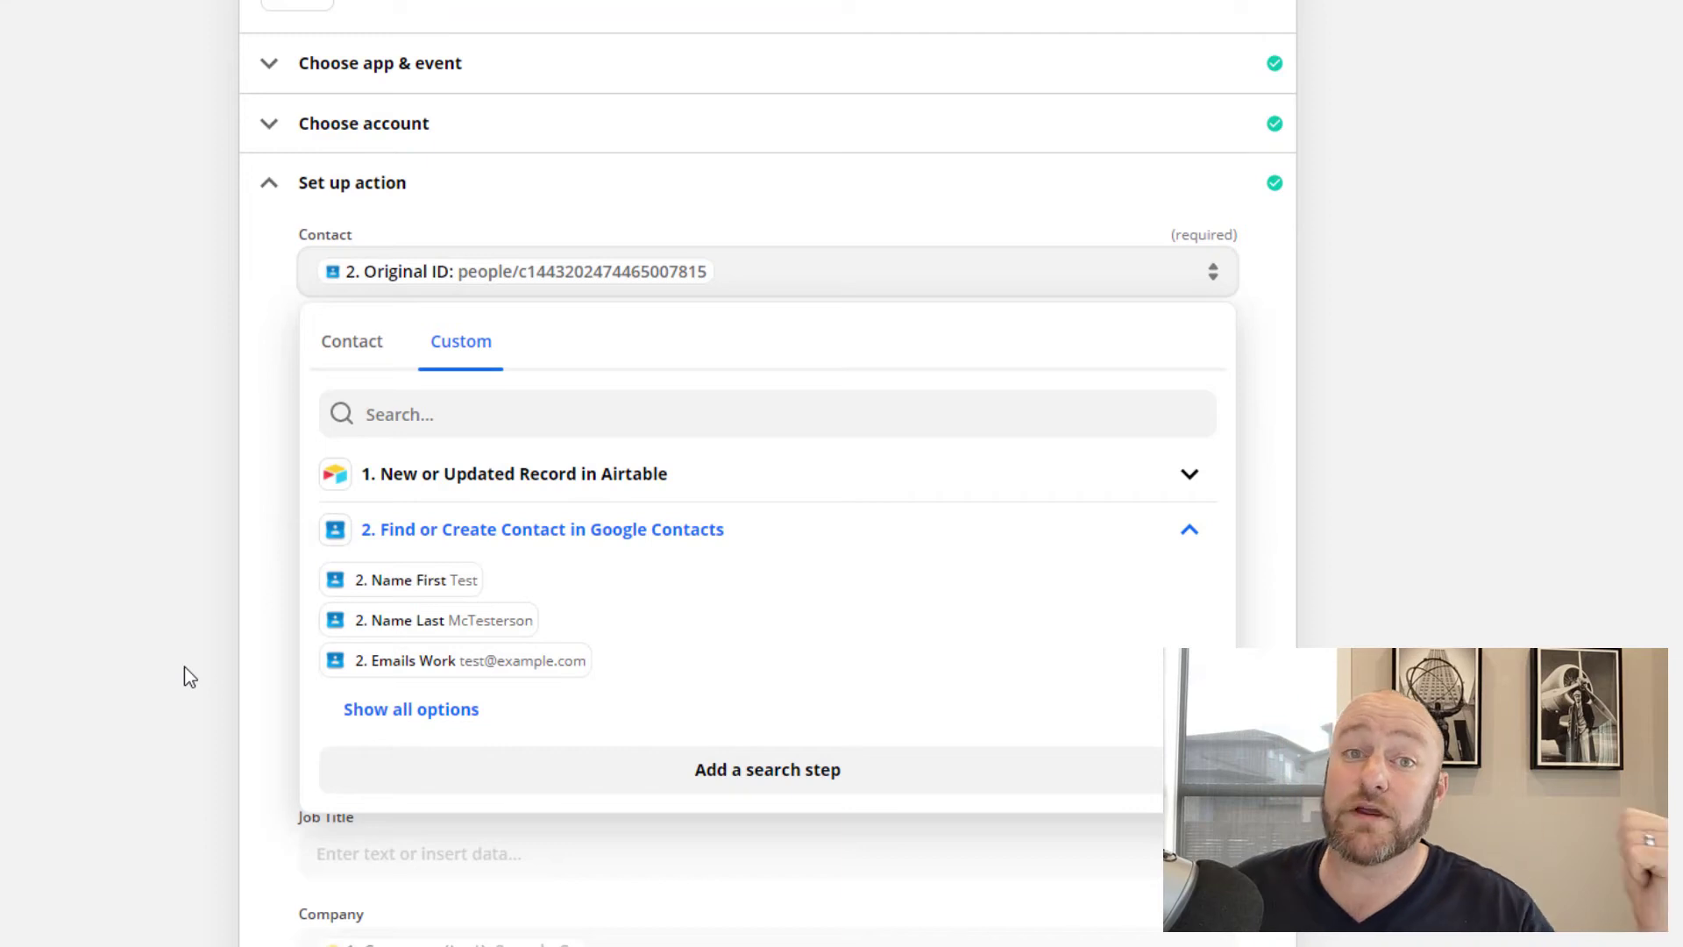
mouse_move(529, 537)
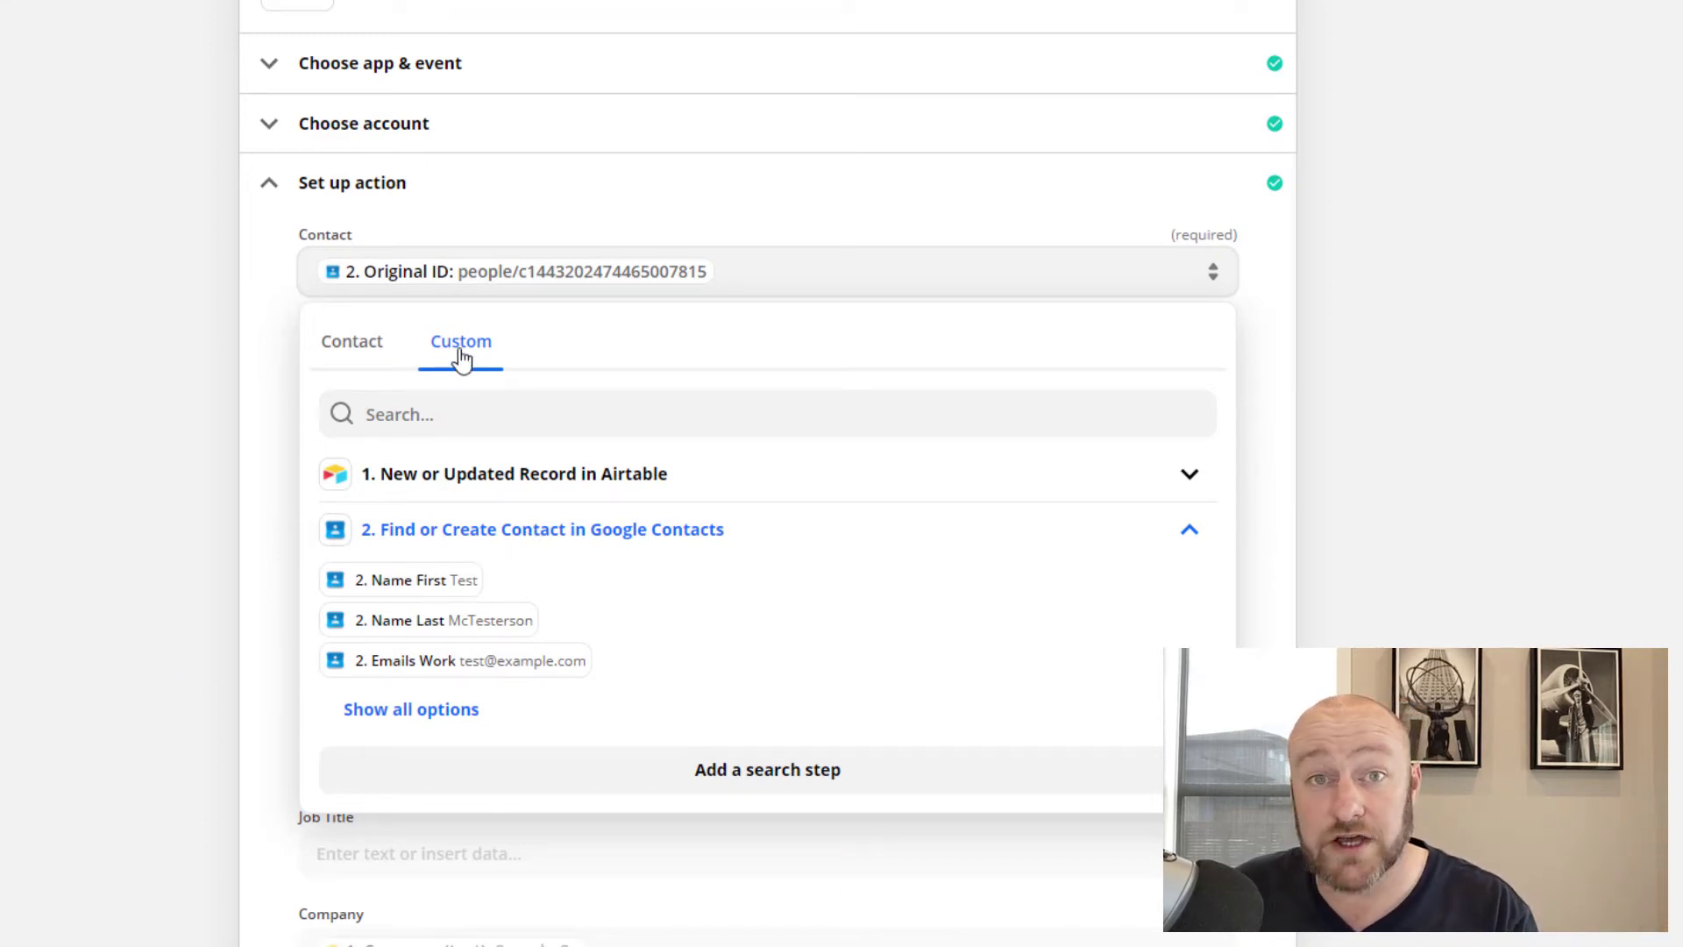
left_click(410, 708)
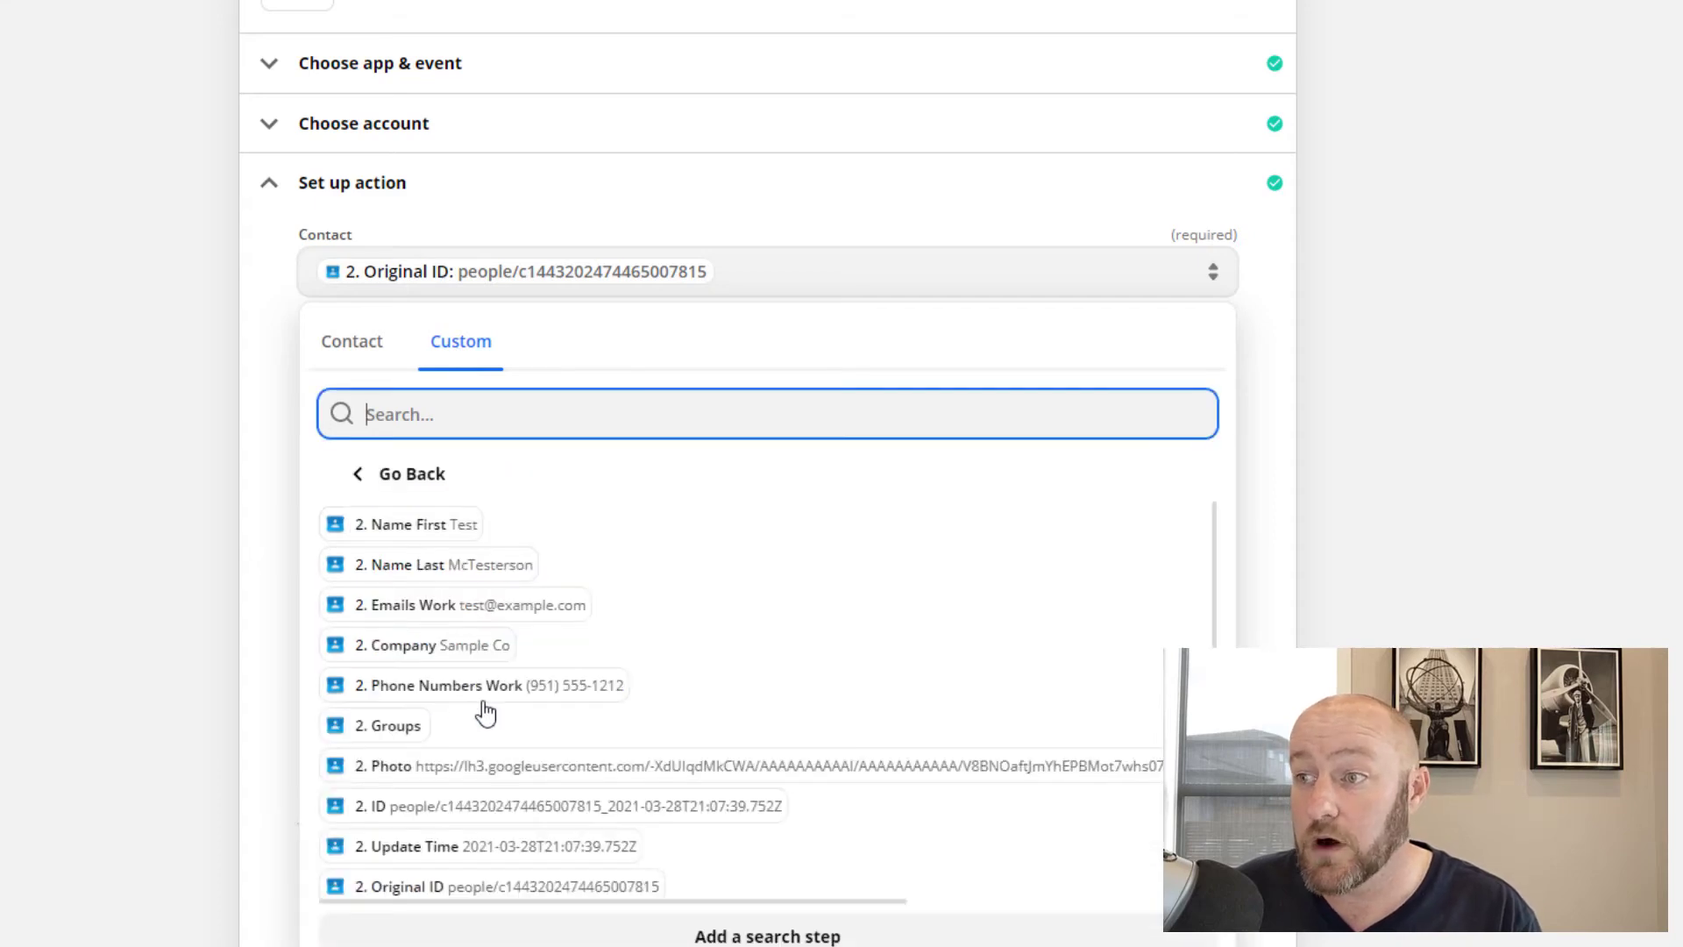
scroll("down", 3)
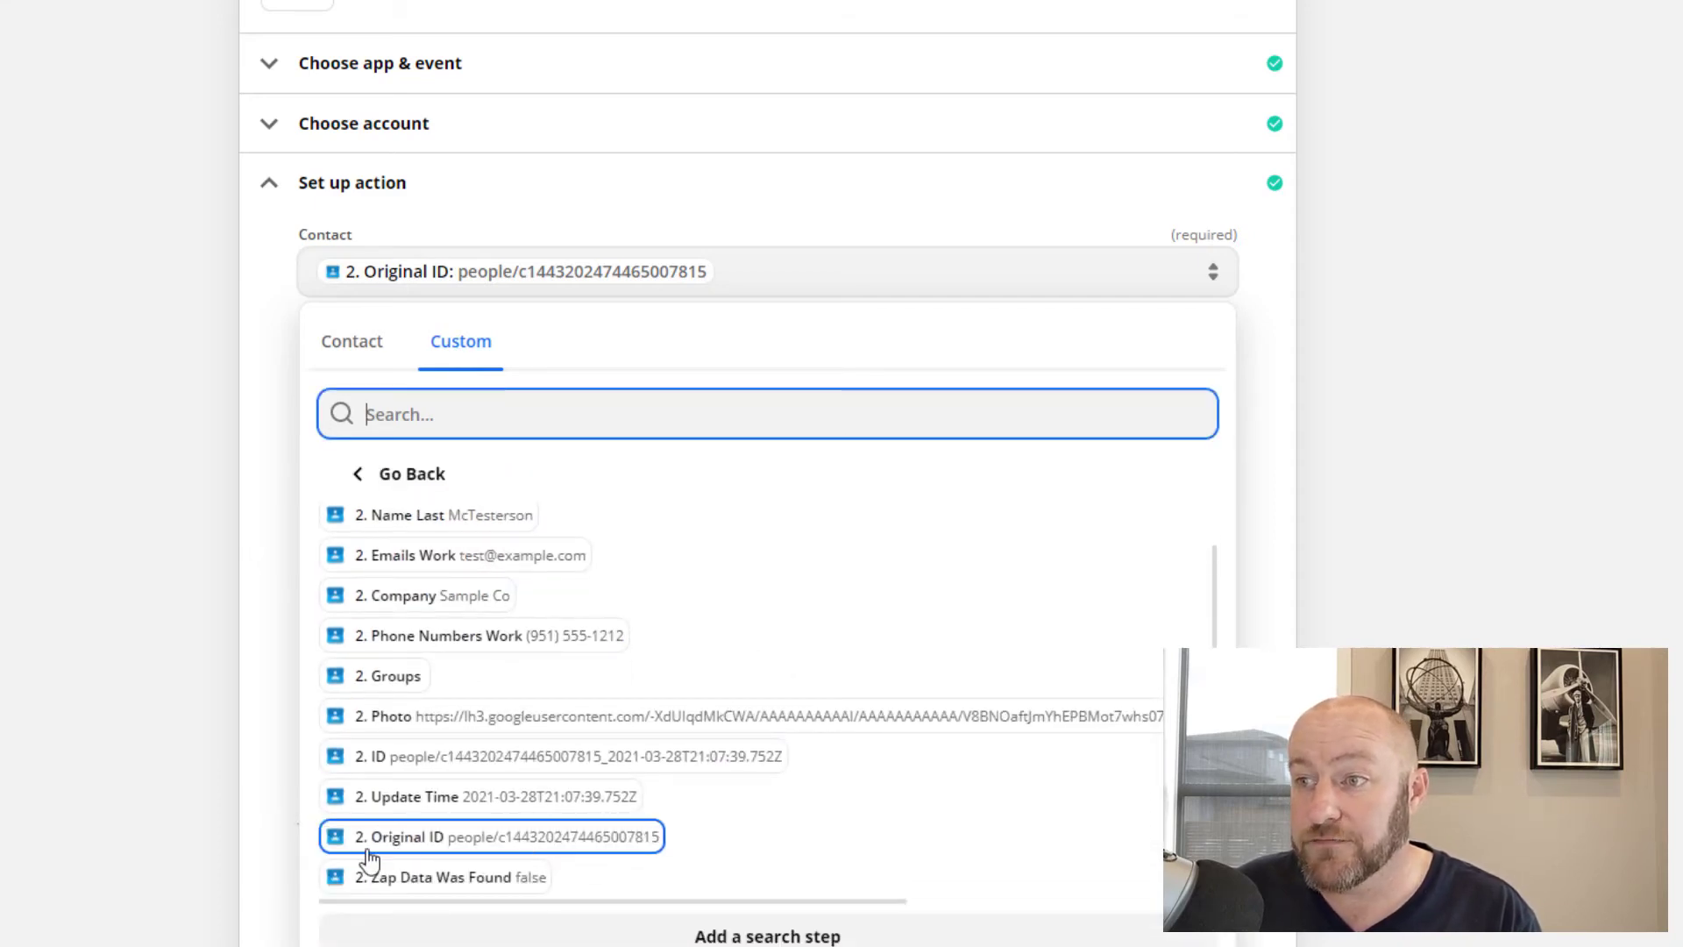
mouse_move(451, 849)
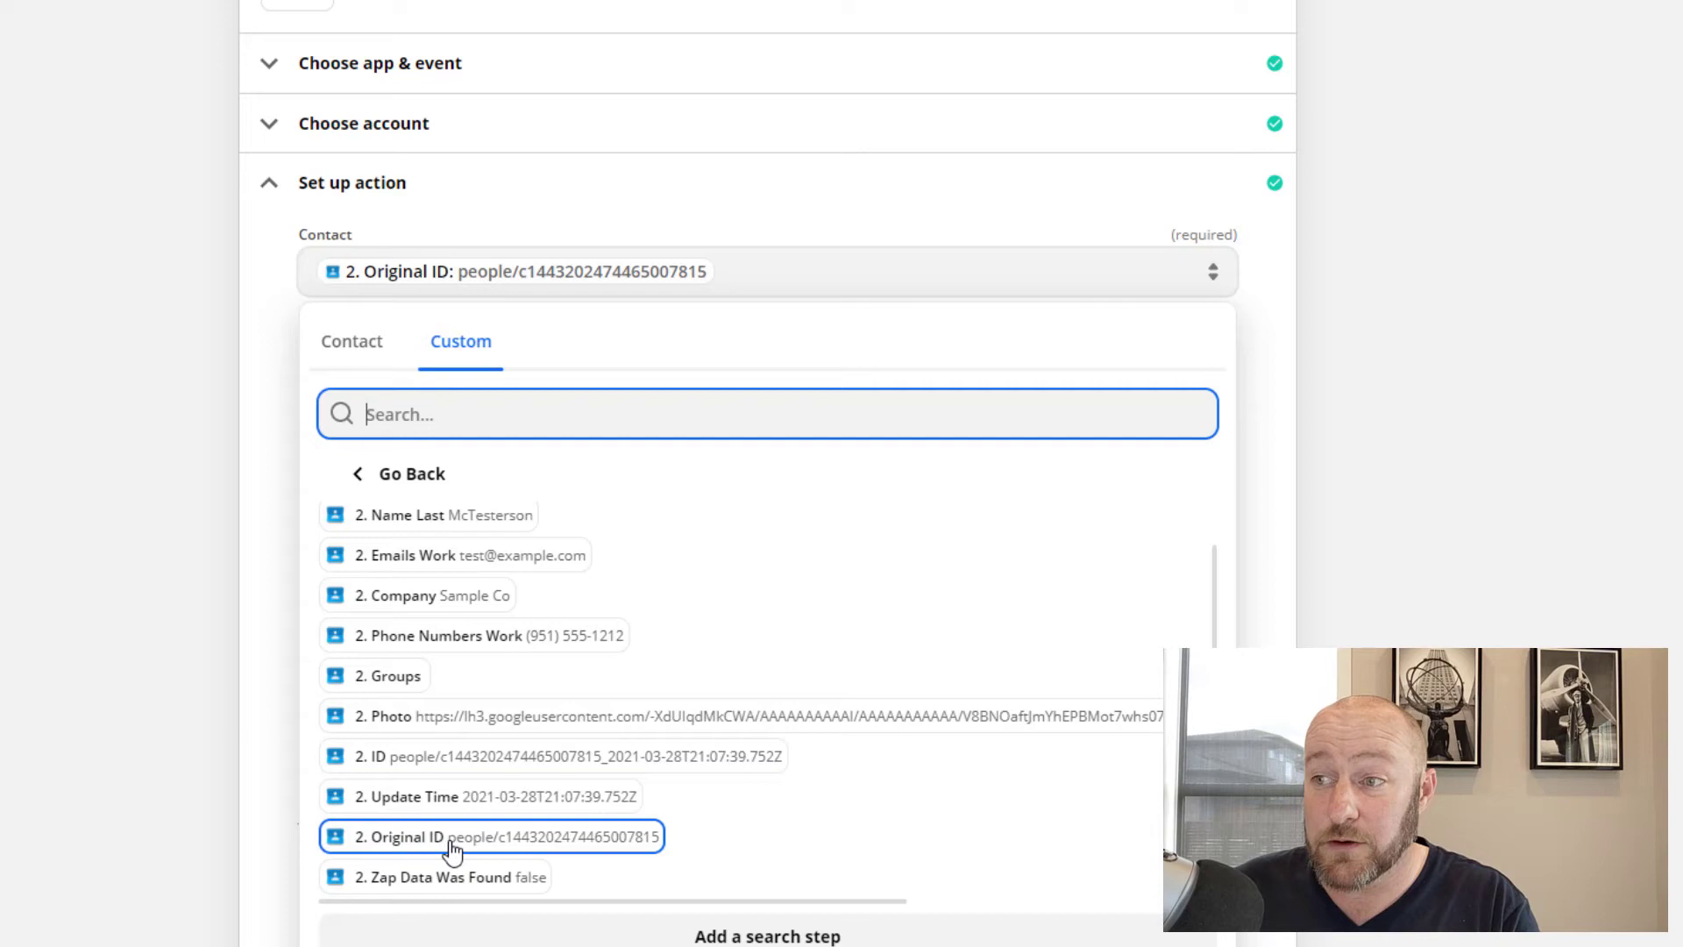
mouse_move(496, 842)
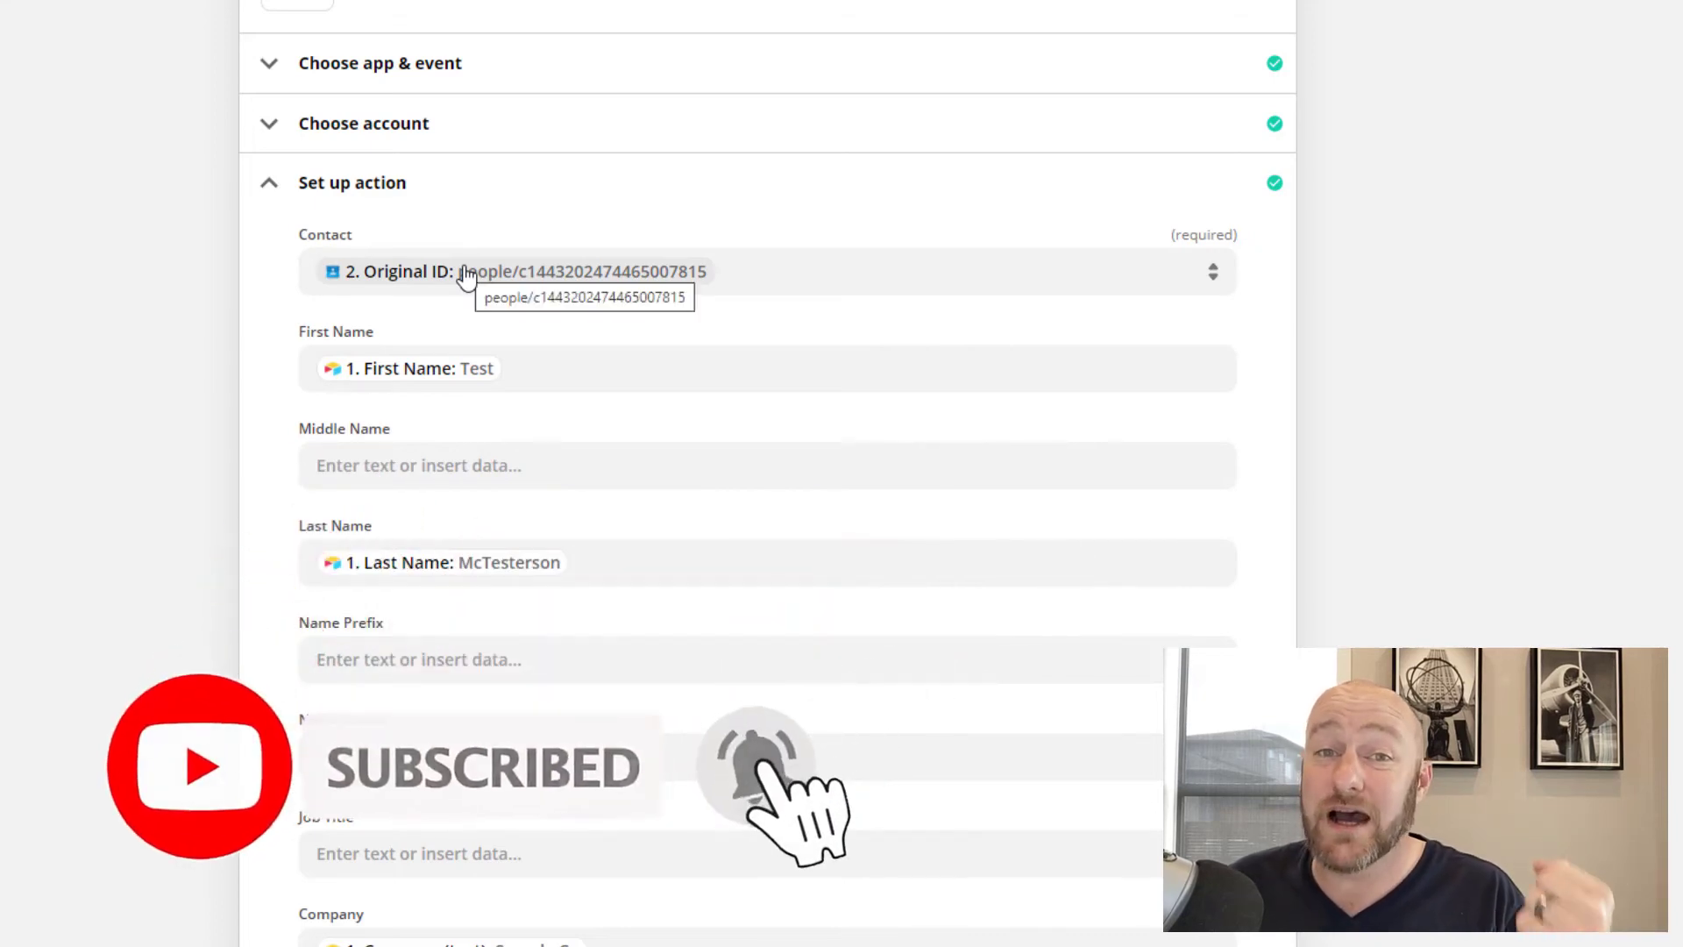
mouse_move(536, 395)
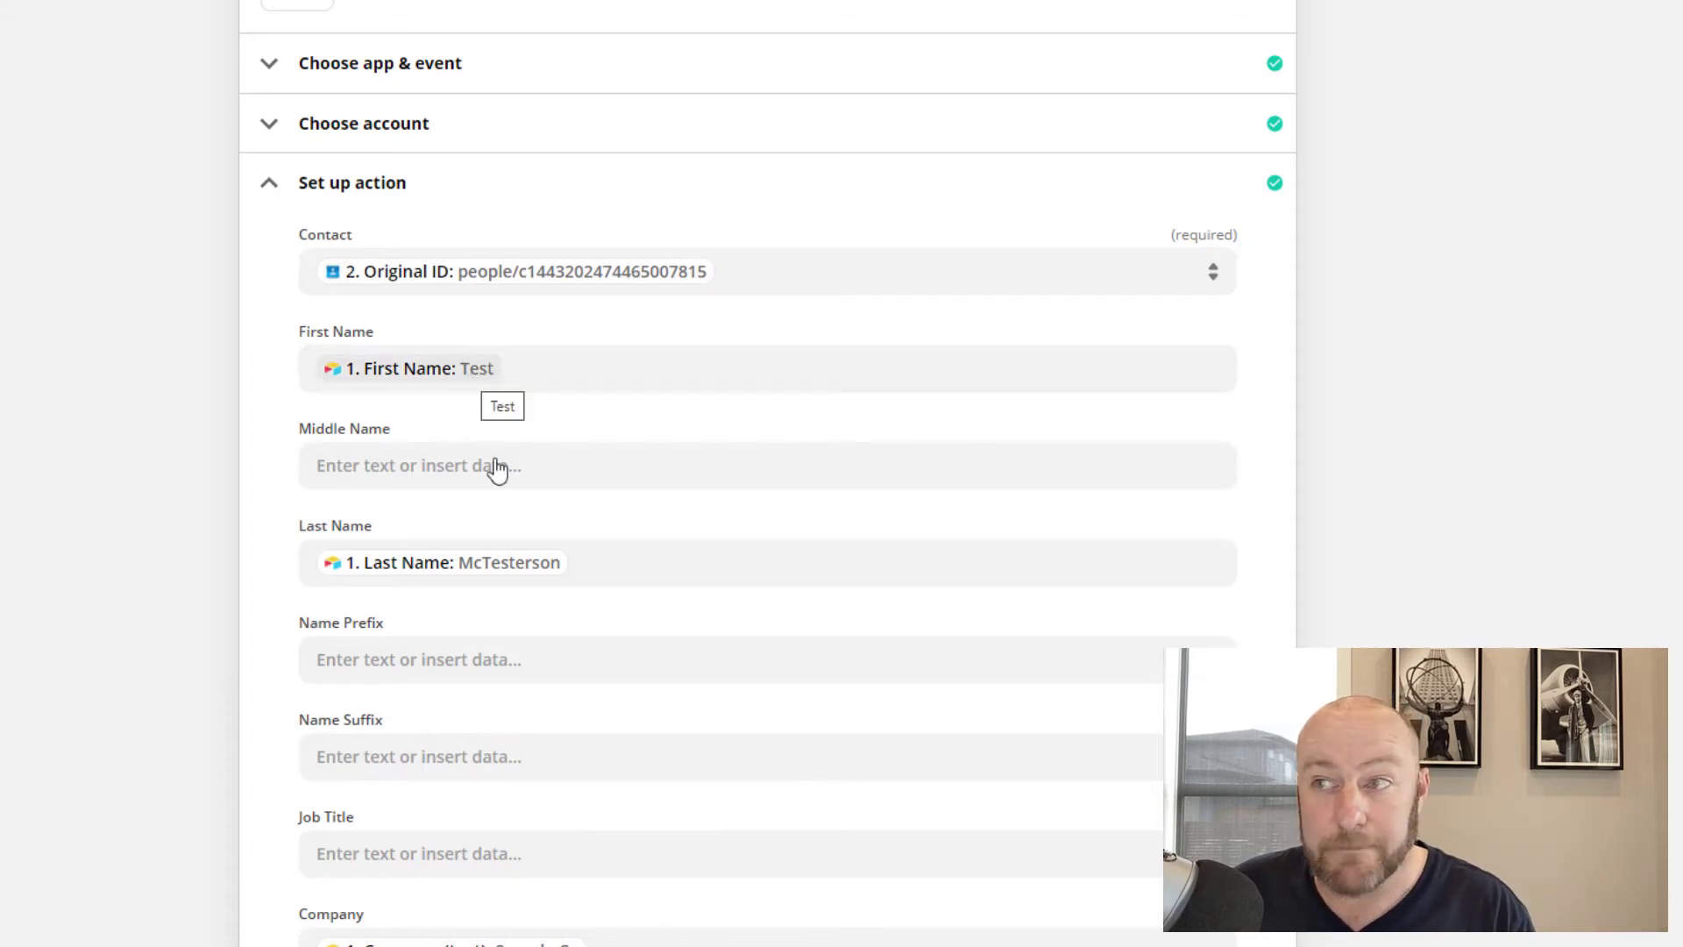
scroll("down", 3)
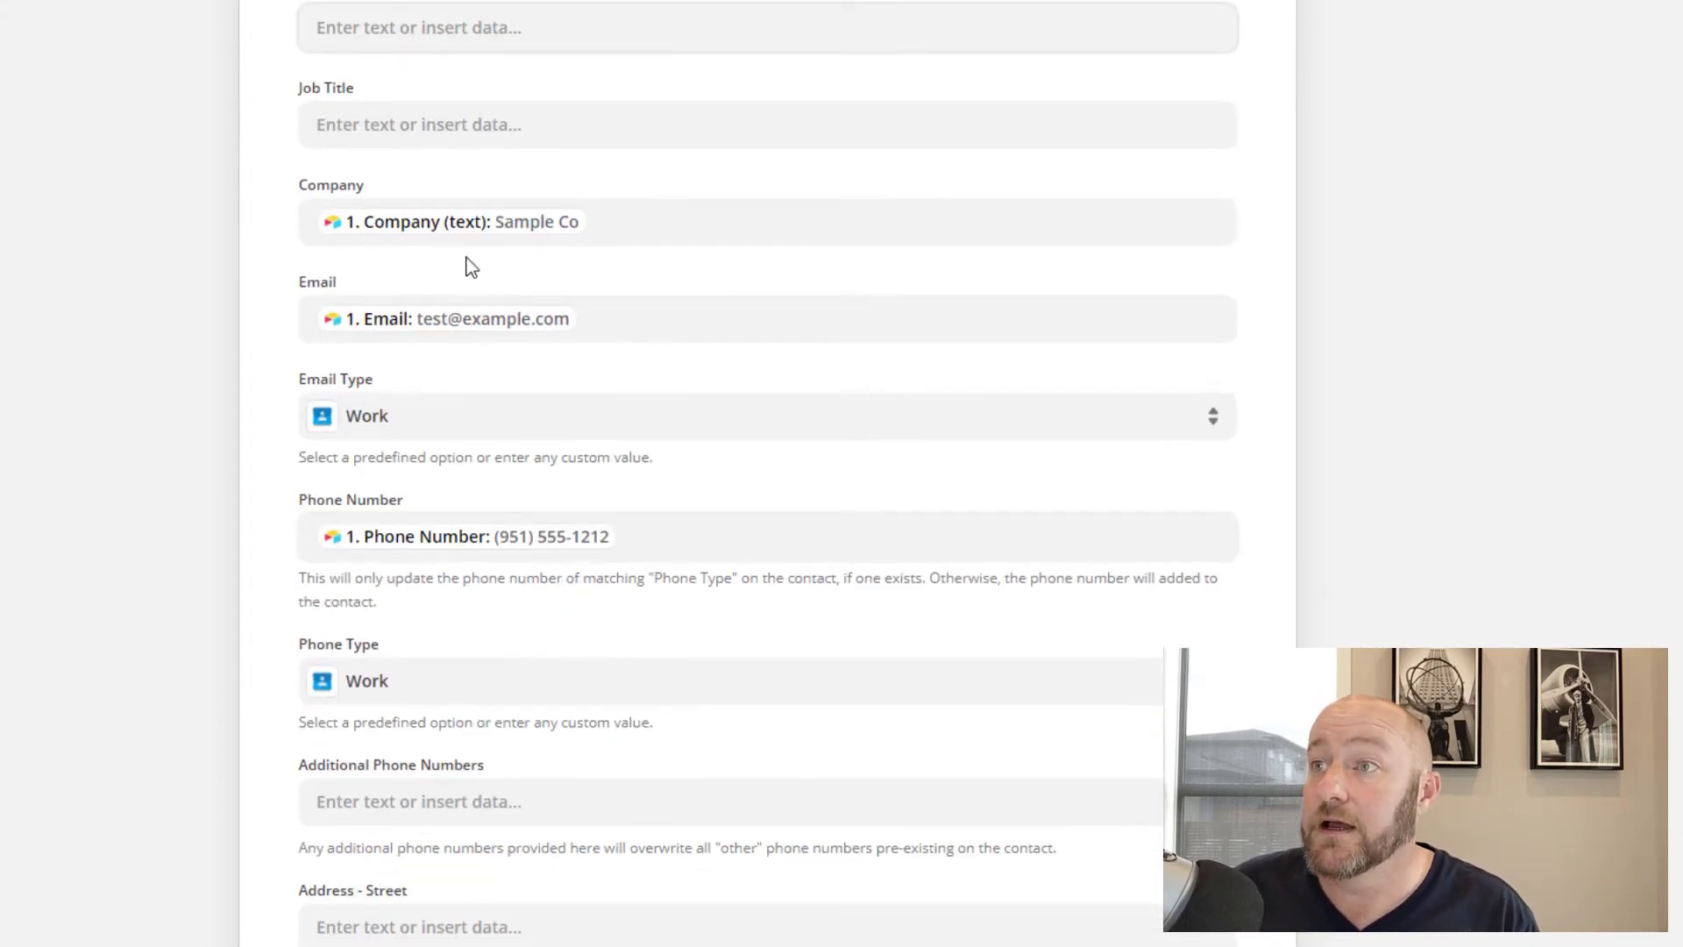
mouse_move(500, 221)
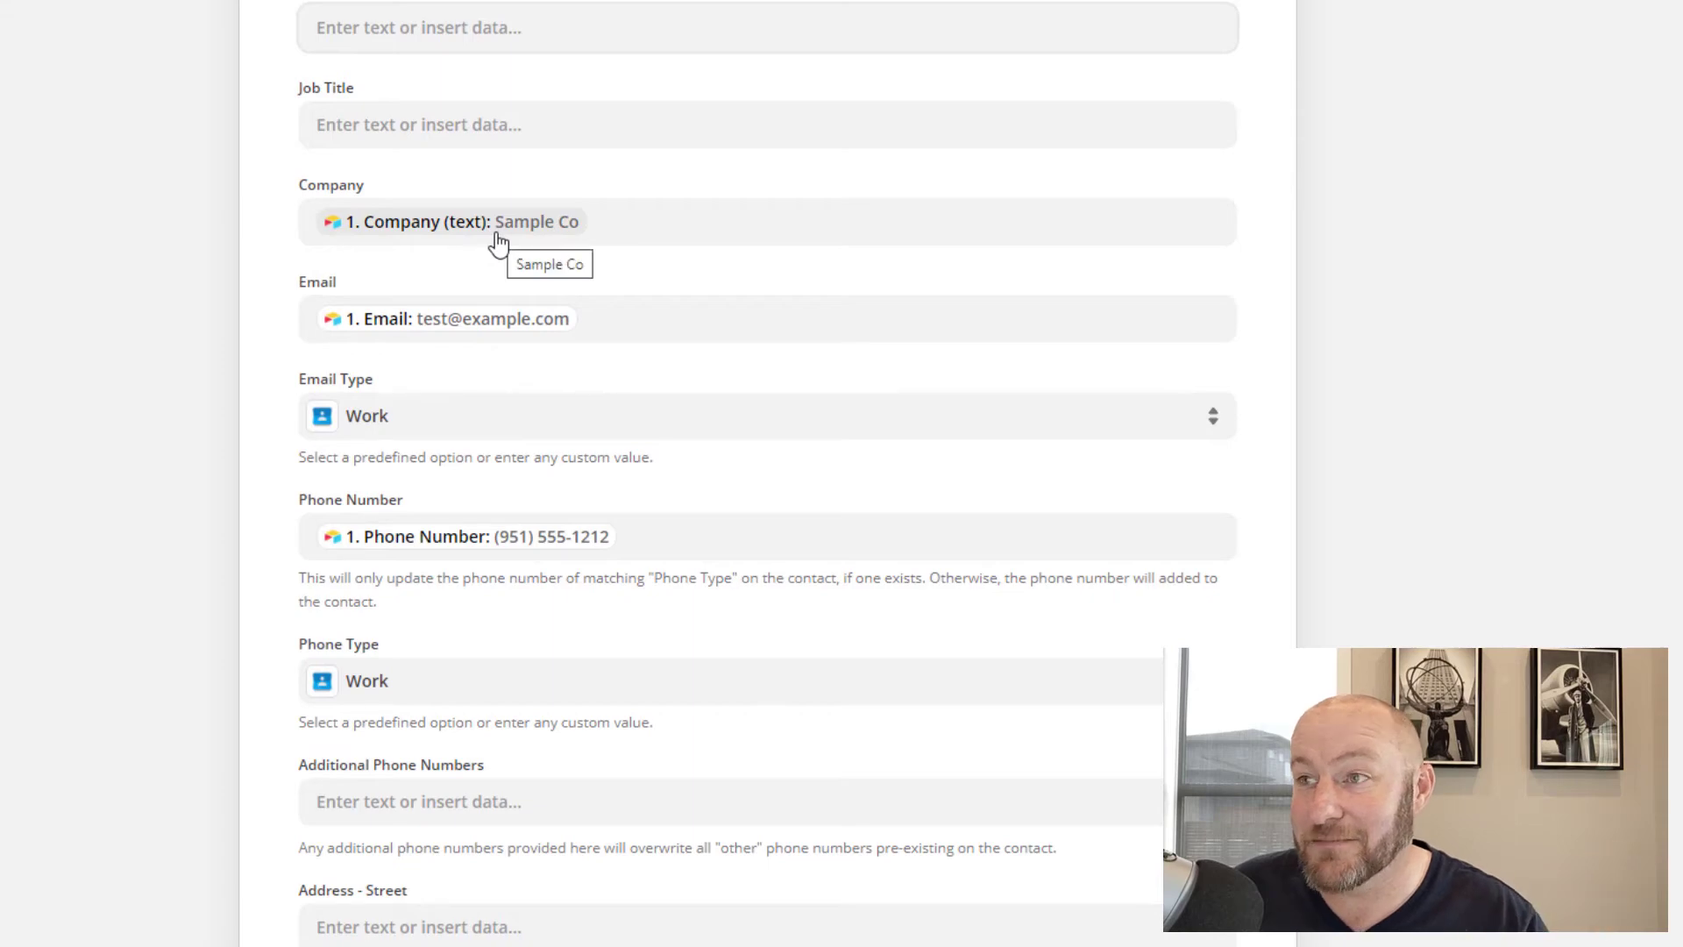
mouse_move(423, 408)
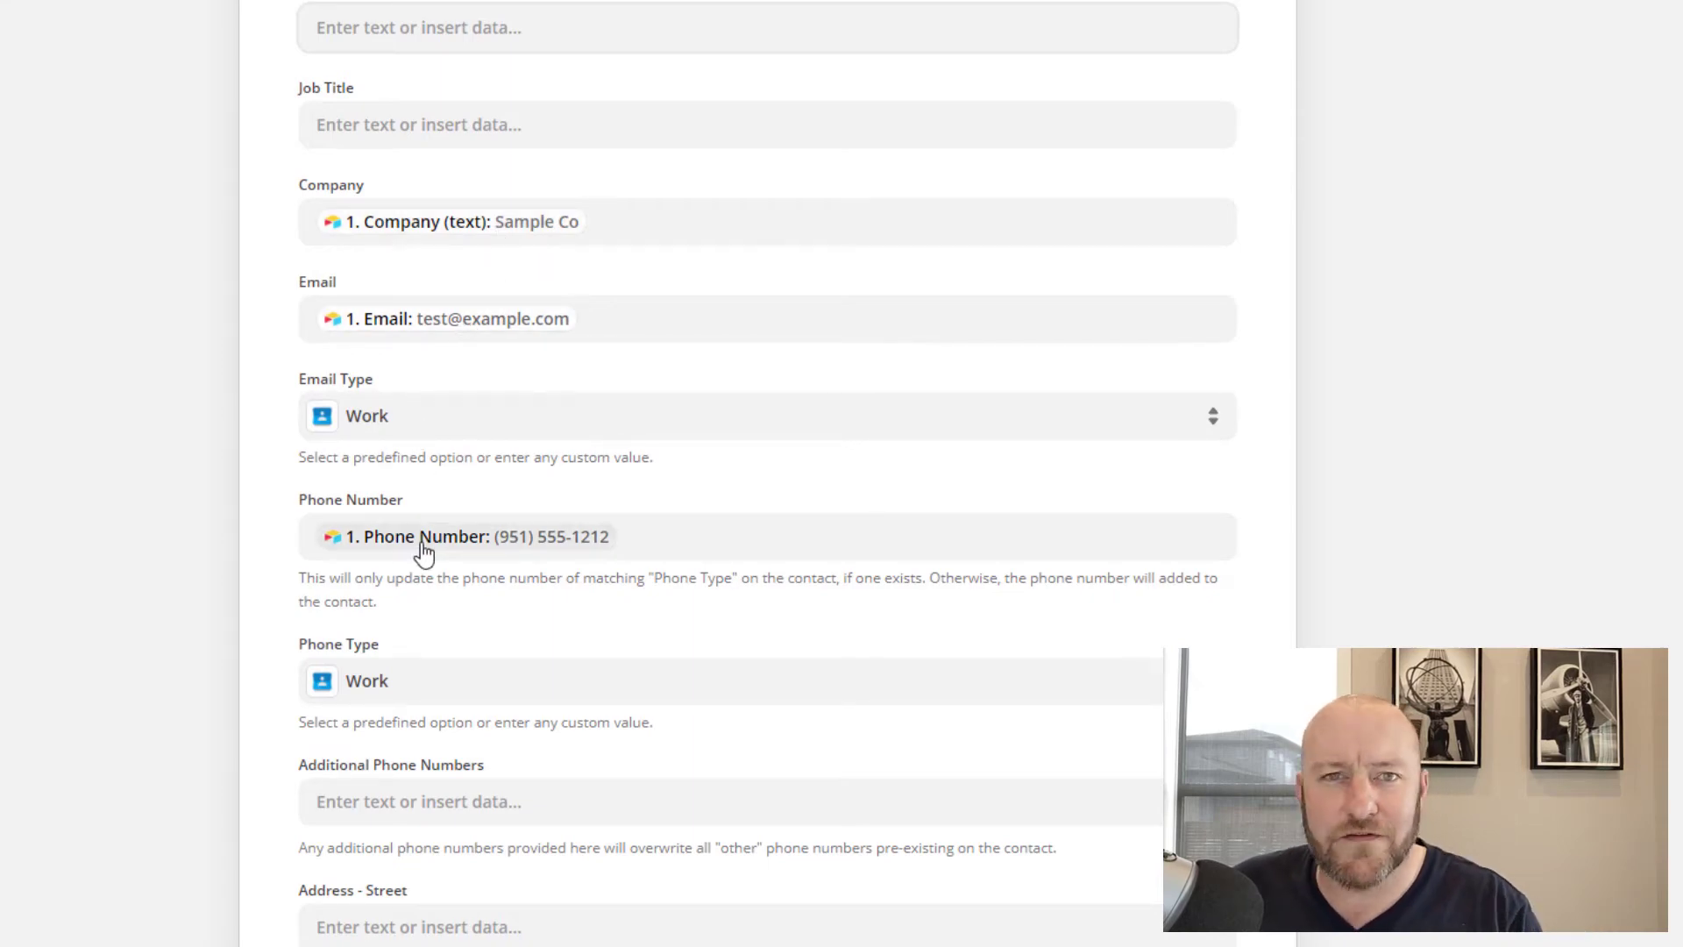
- Review the remaining mapped Airtable contact fields down to the end of the step
scroll("down", 3)
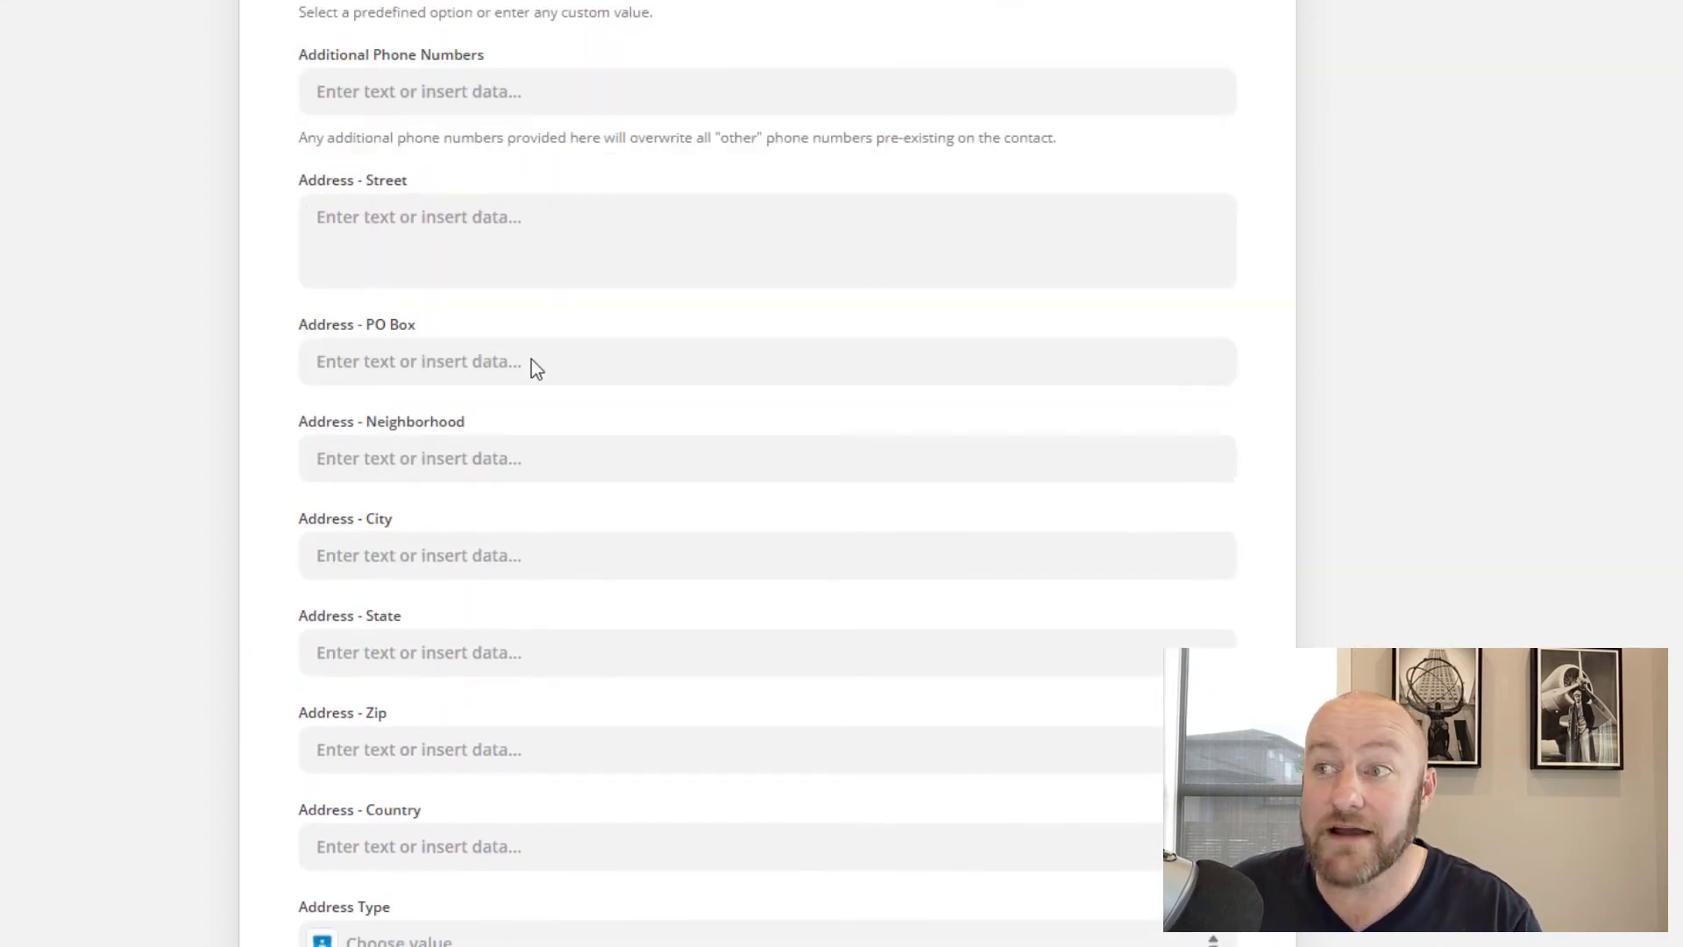
scroll("down", 3)
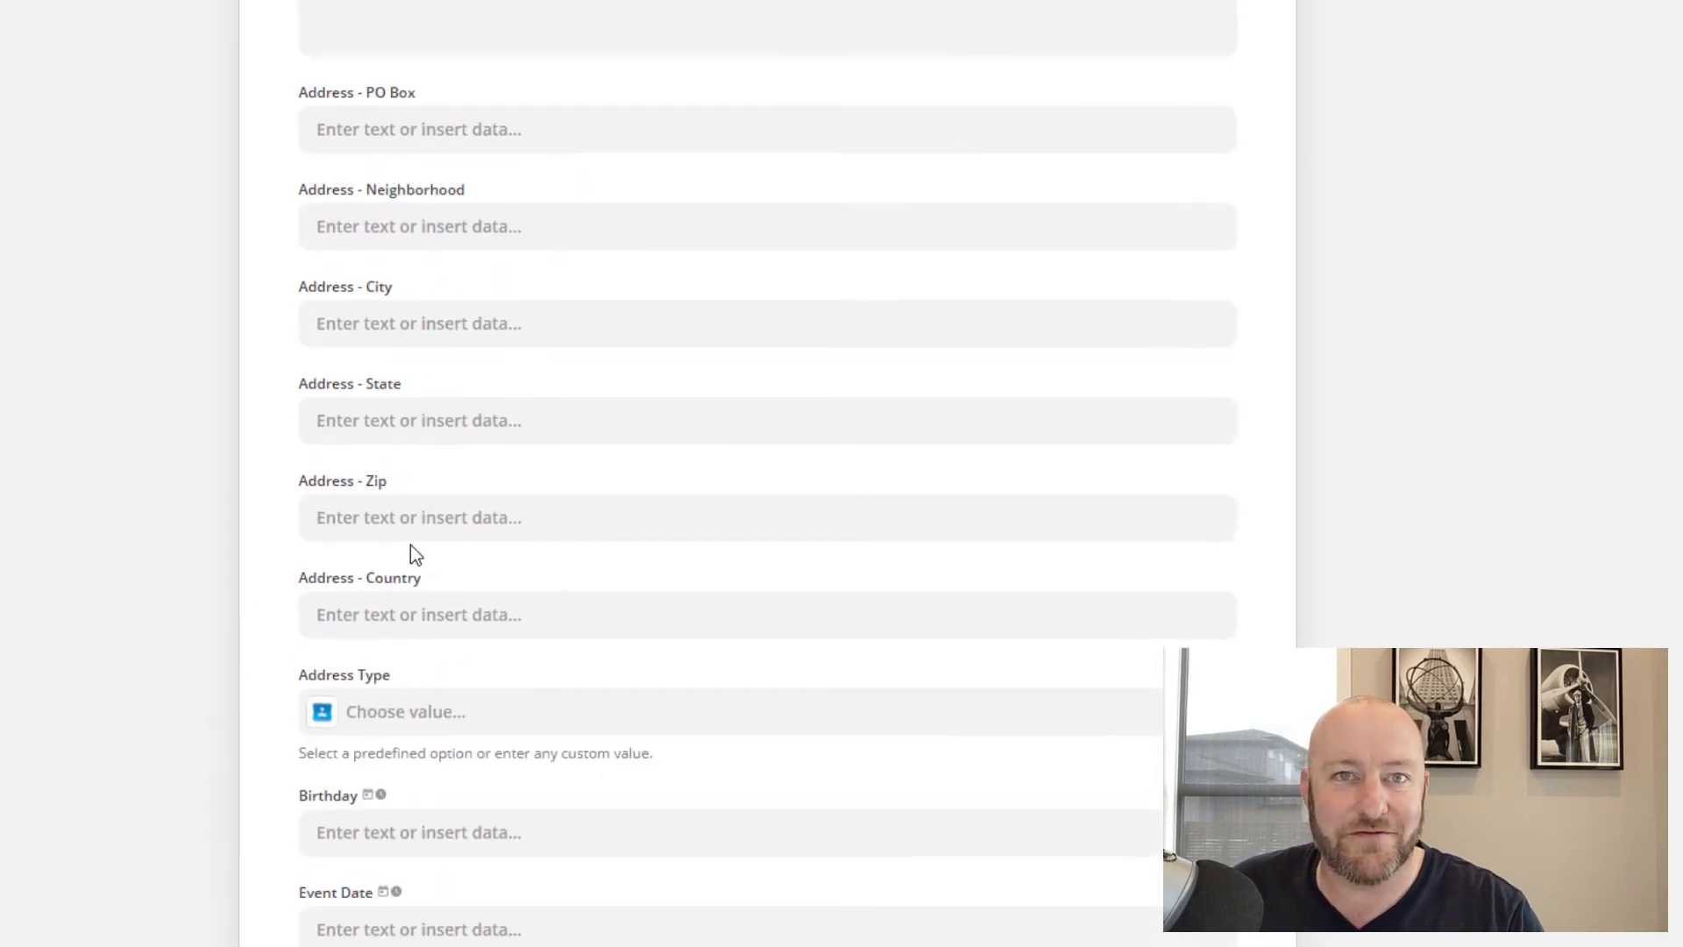
scroll("down", 3)
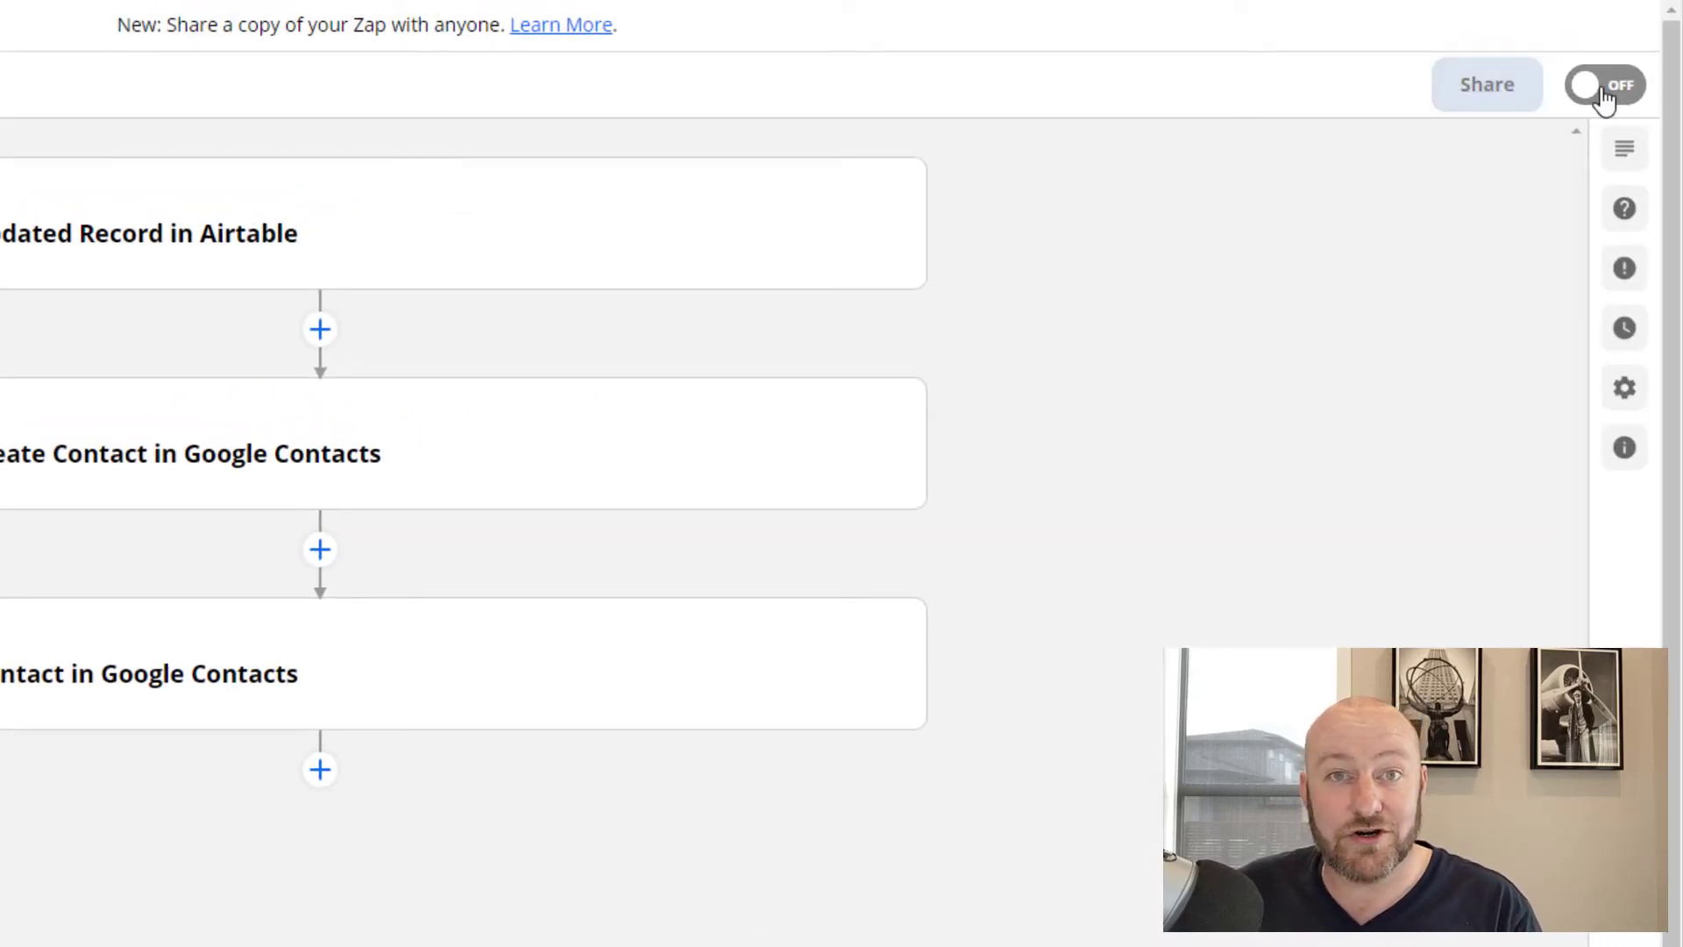
- Switch the zap on and dismiss the share-a-copy prompt
left_click(1605, 85)
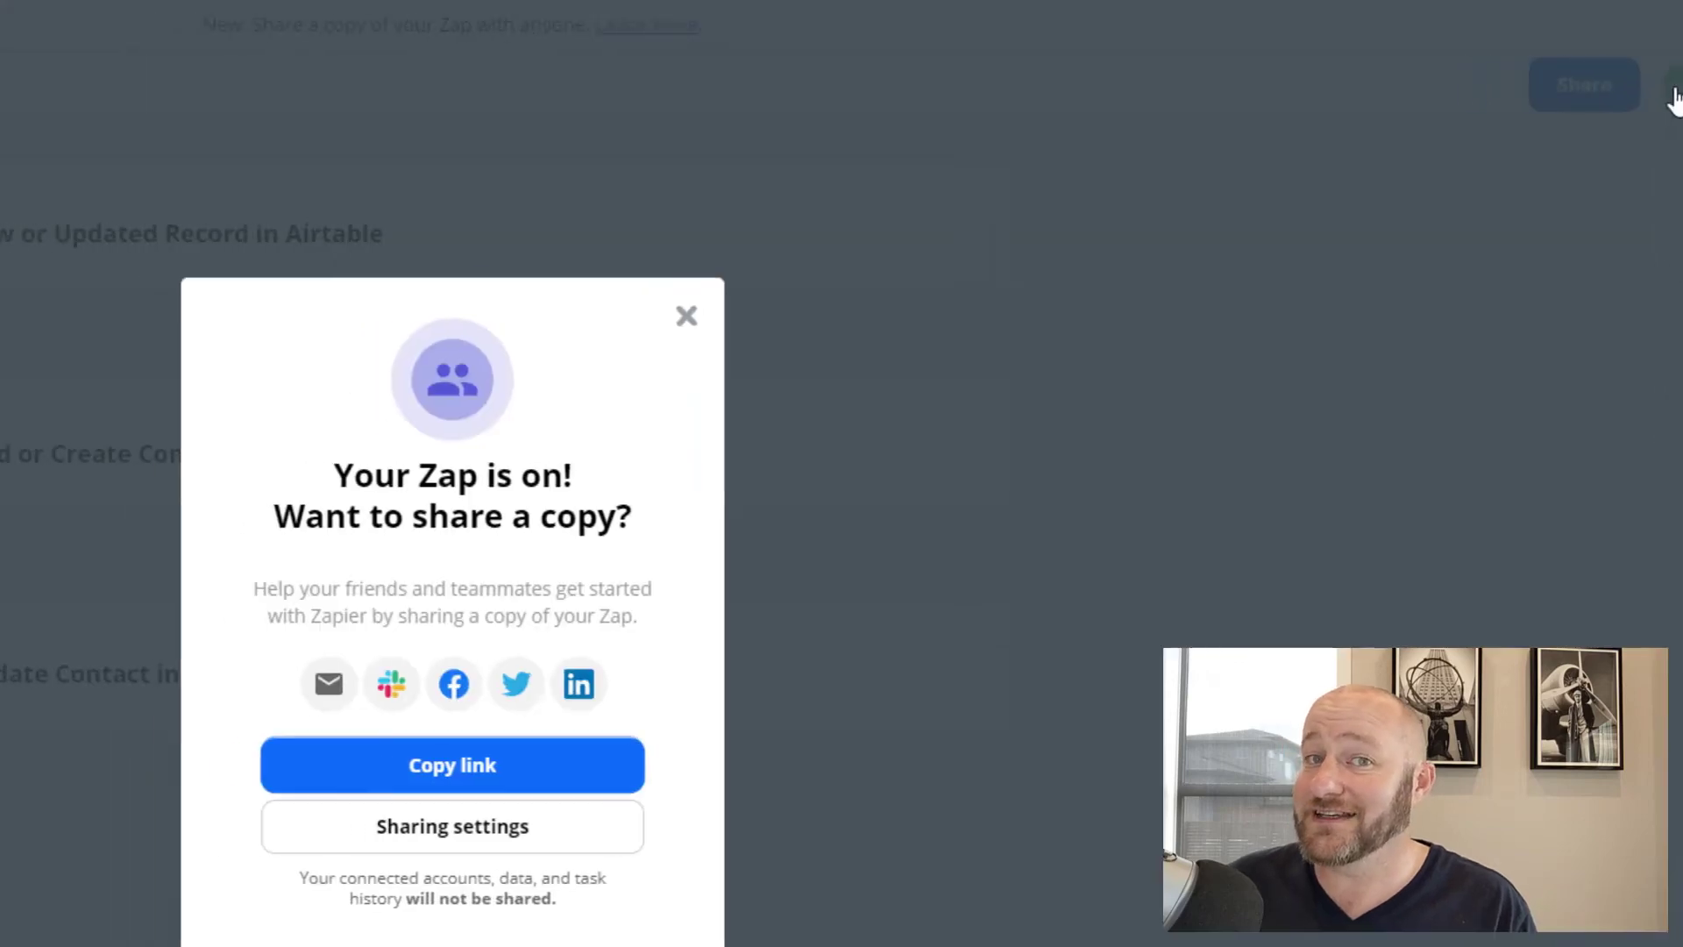
left_click(686, 316)
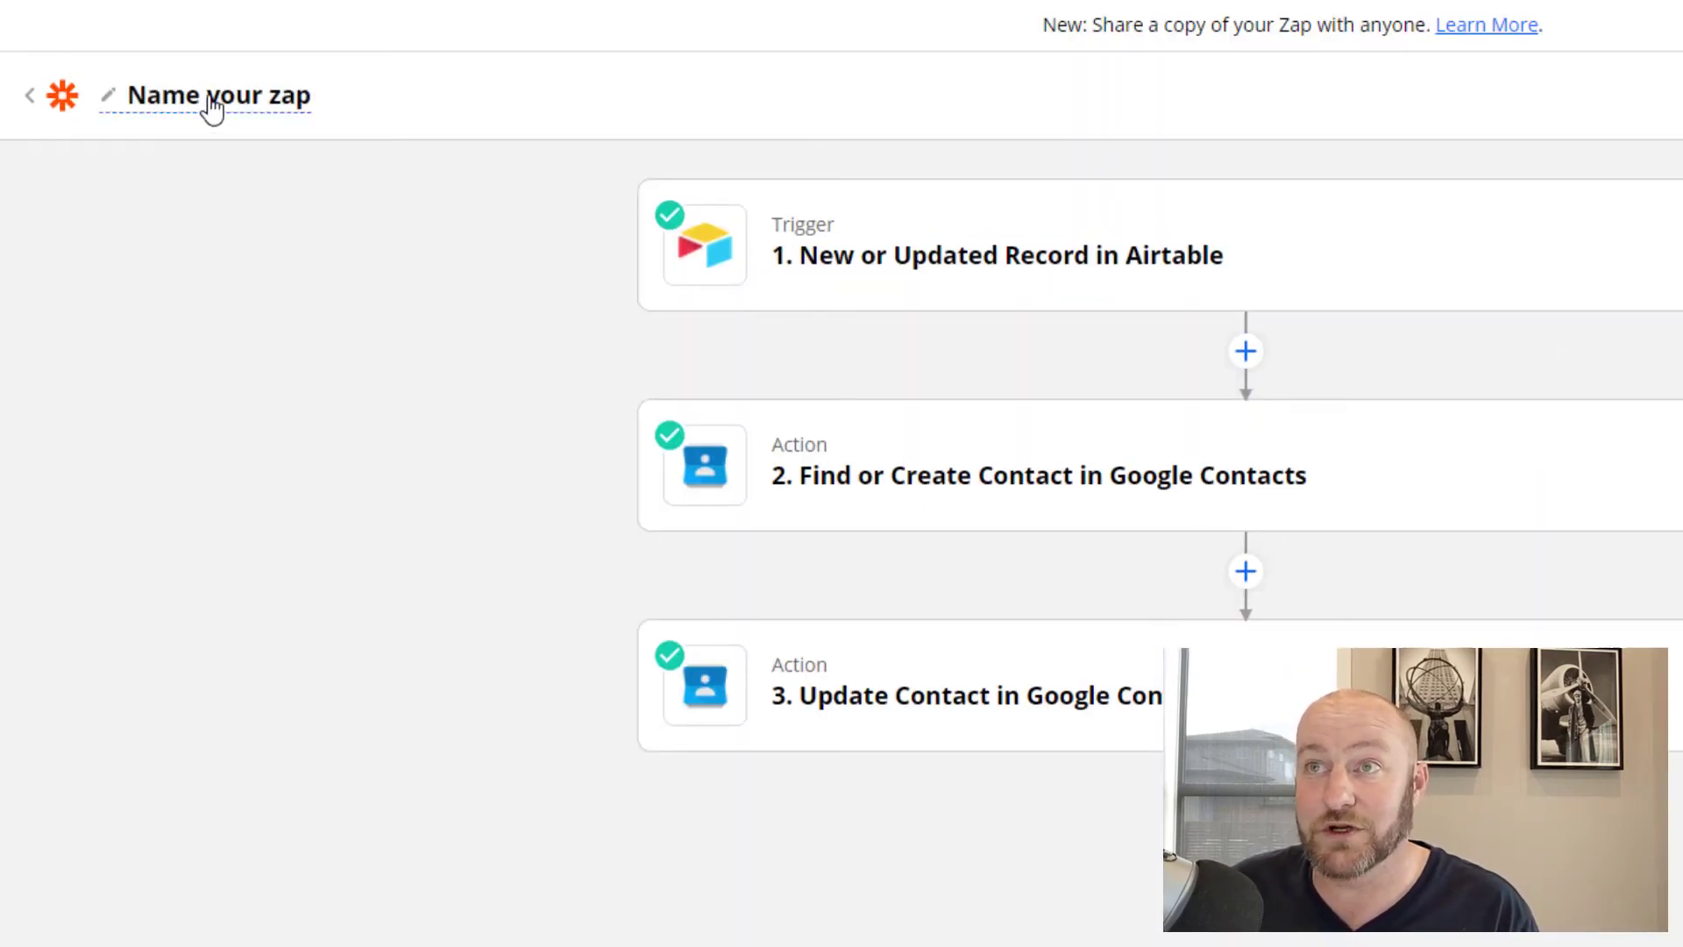
- Name the zap Keep GContacts Synced and leave the editor for the zaps list
left_click(214, 95)
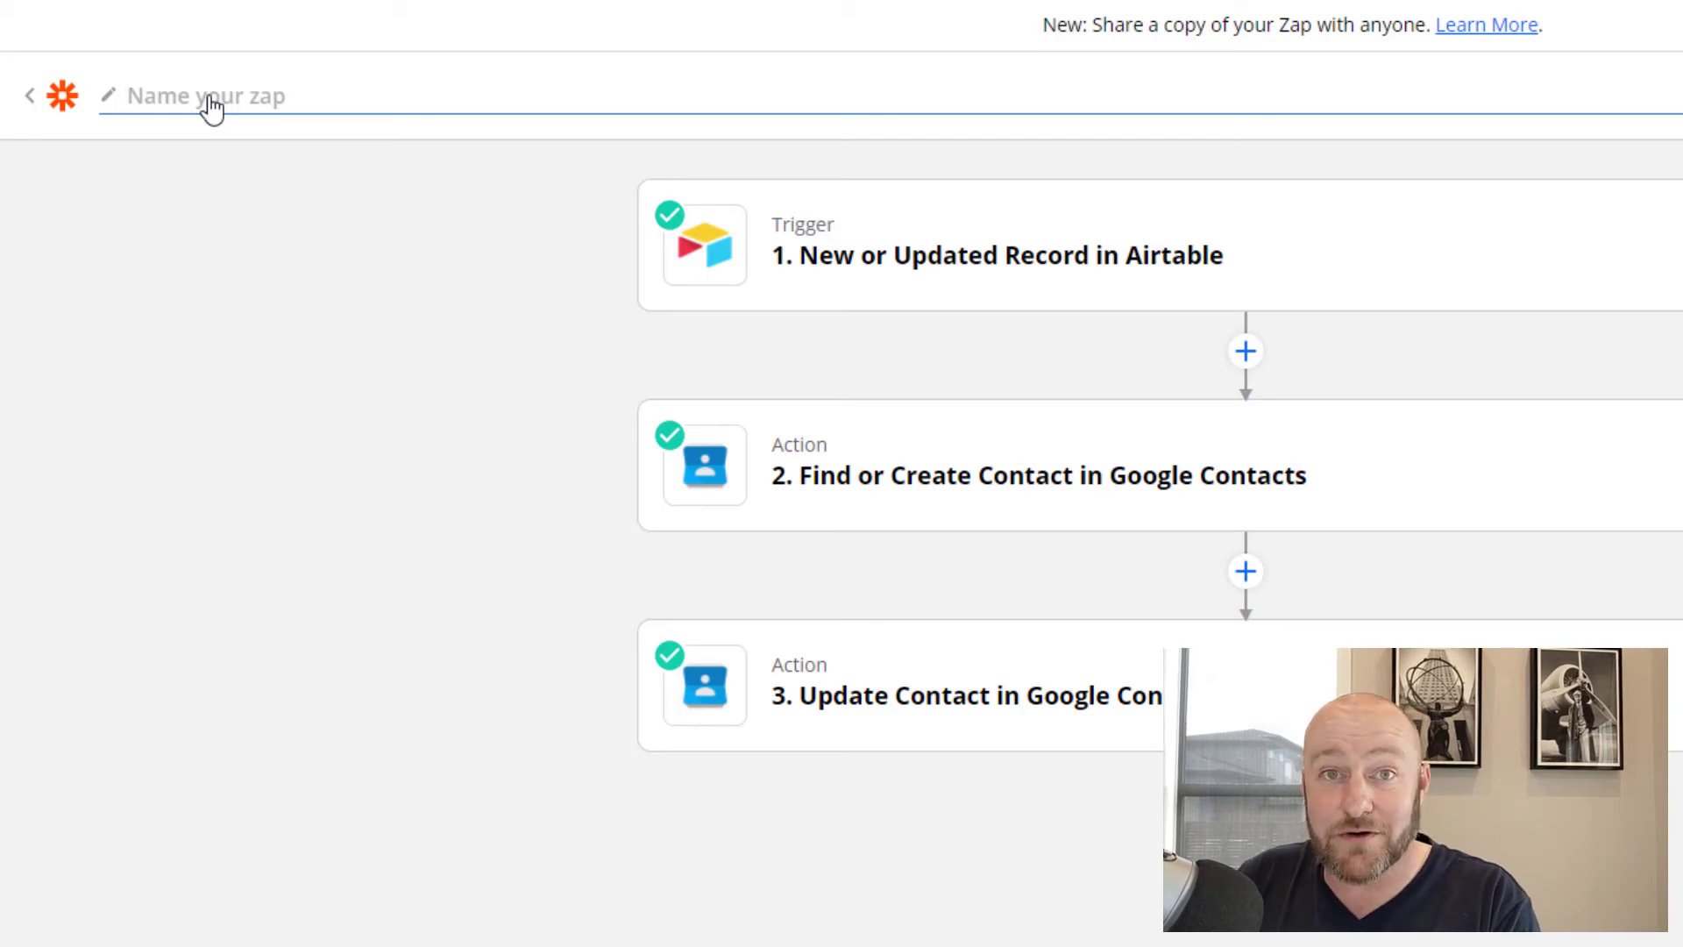
type("Keep GContacts Synced")
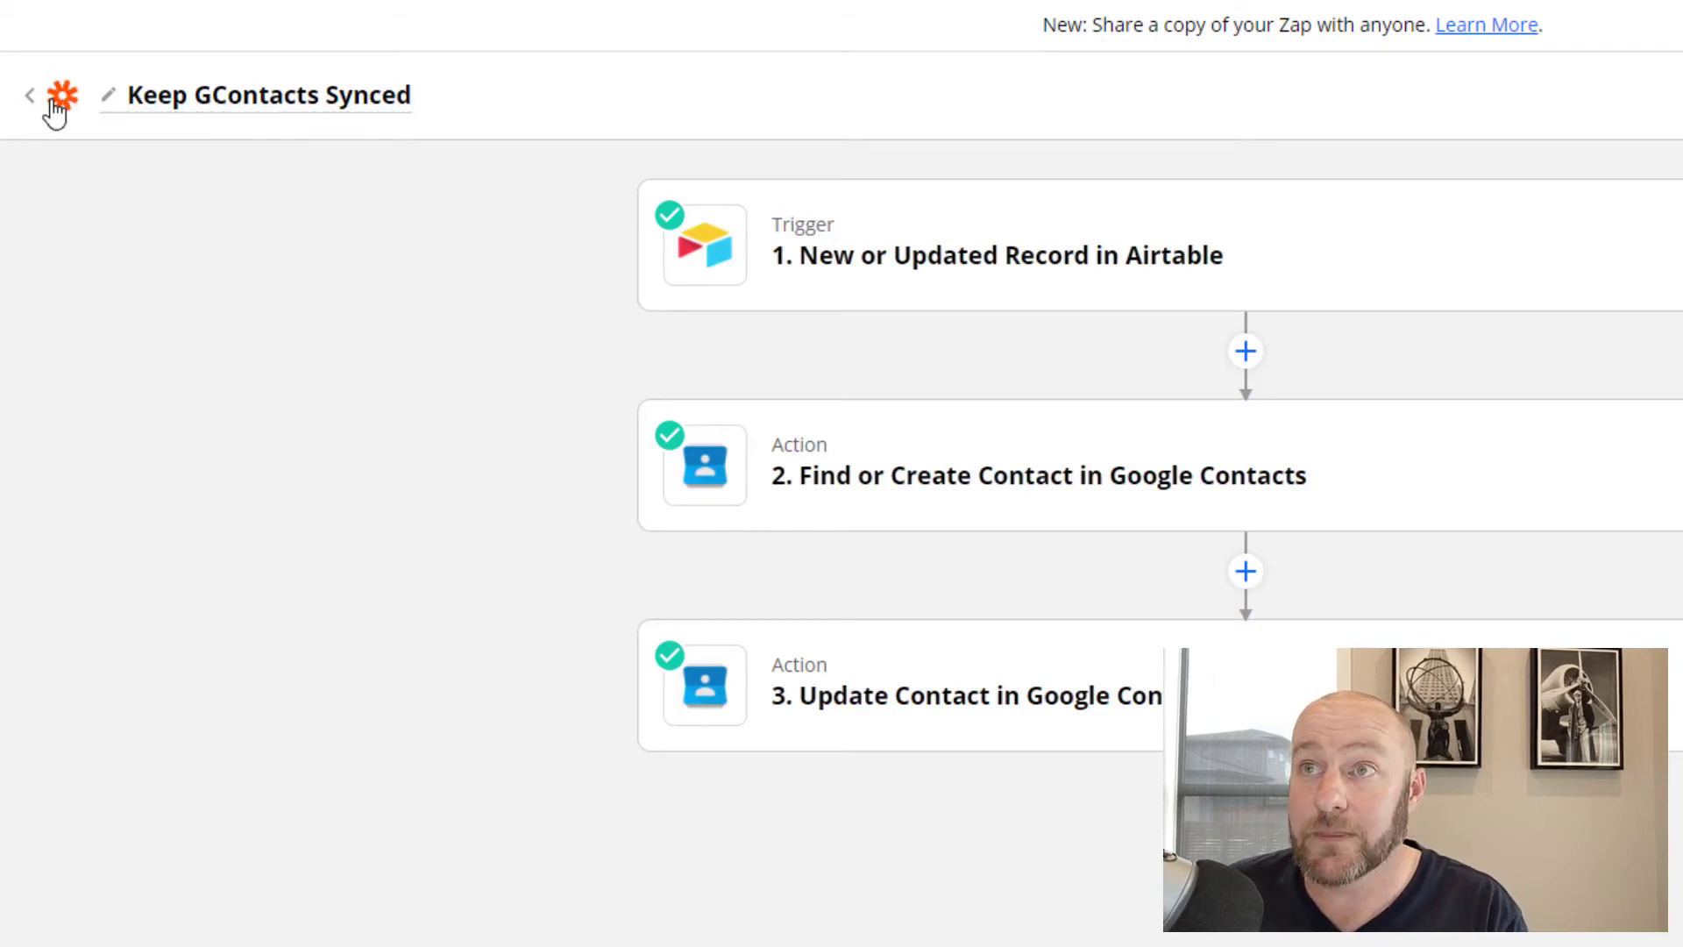
left_click(30, 95)
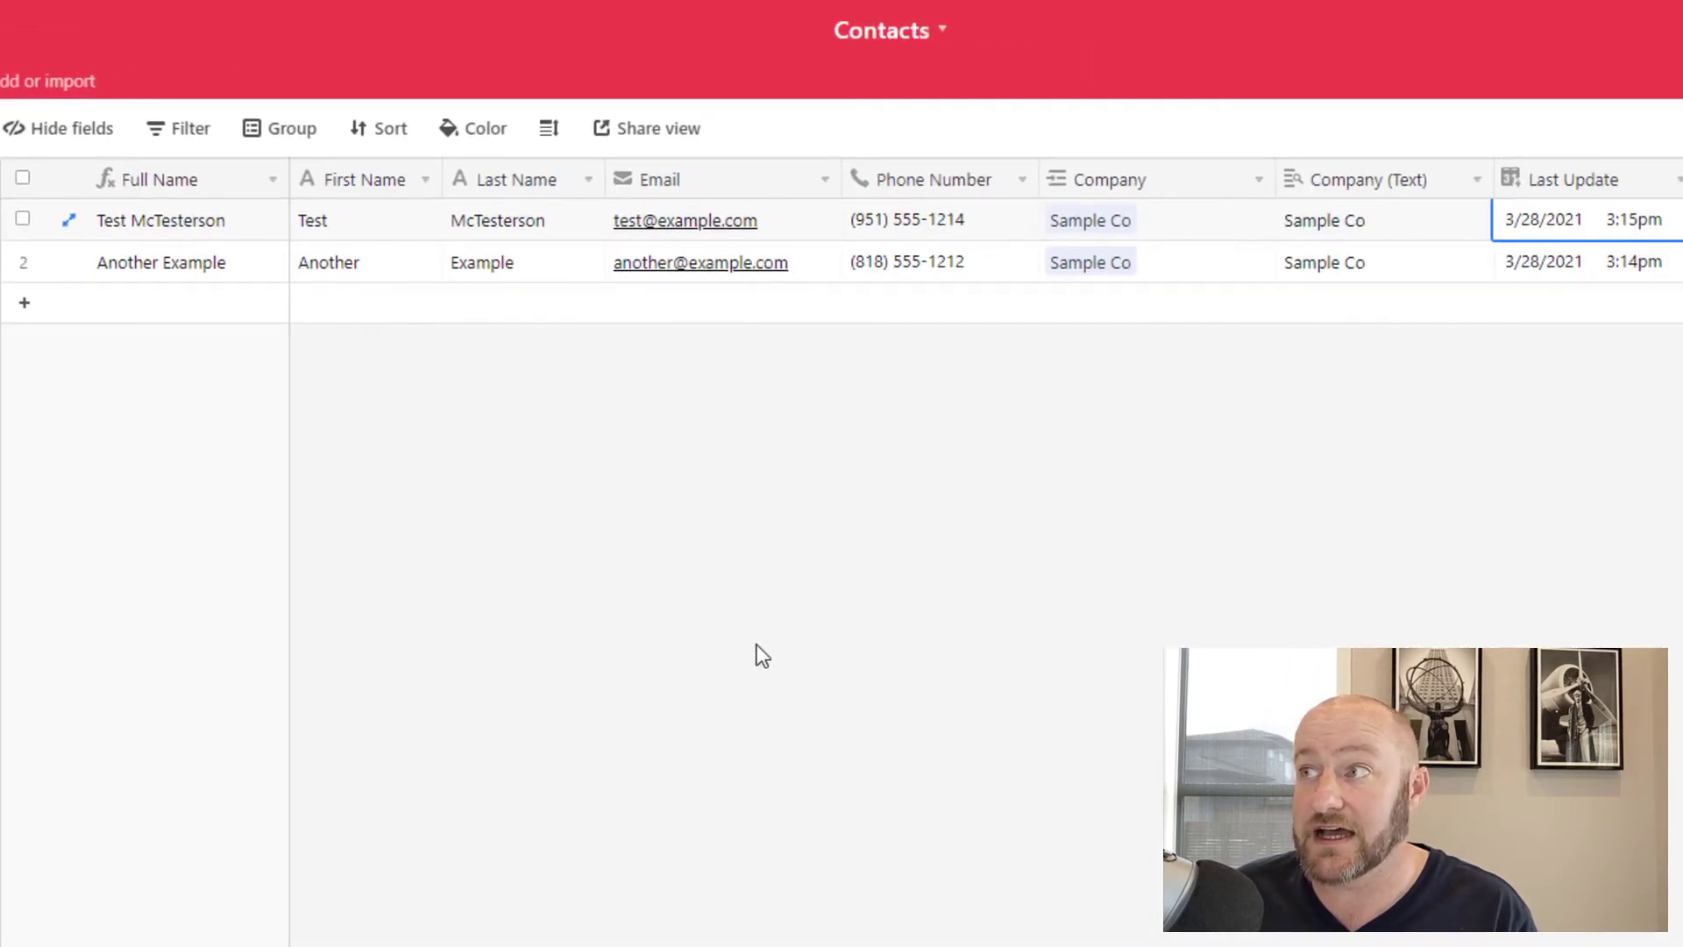
mouse_move(328, 326)
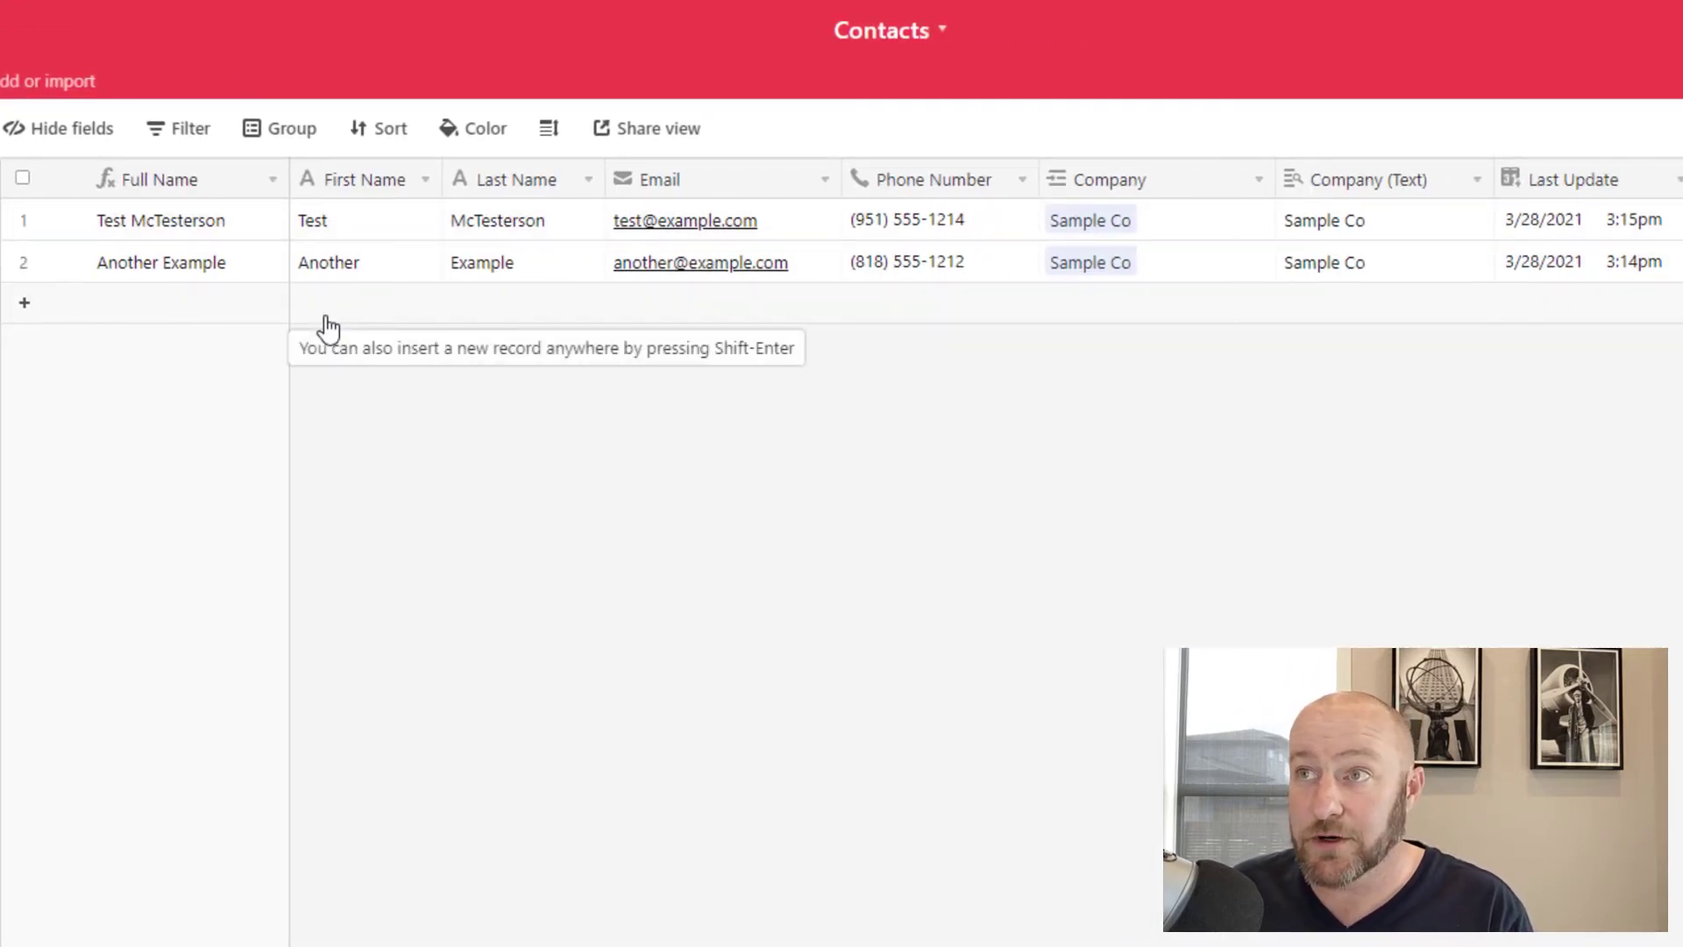
left_click(369, 303)
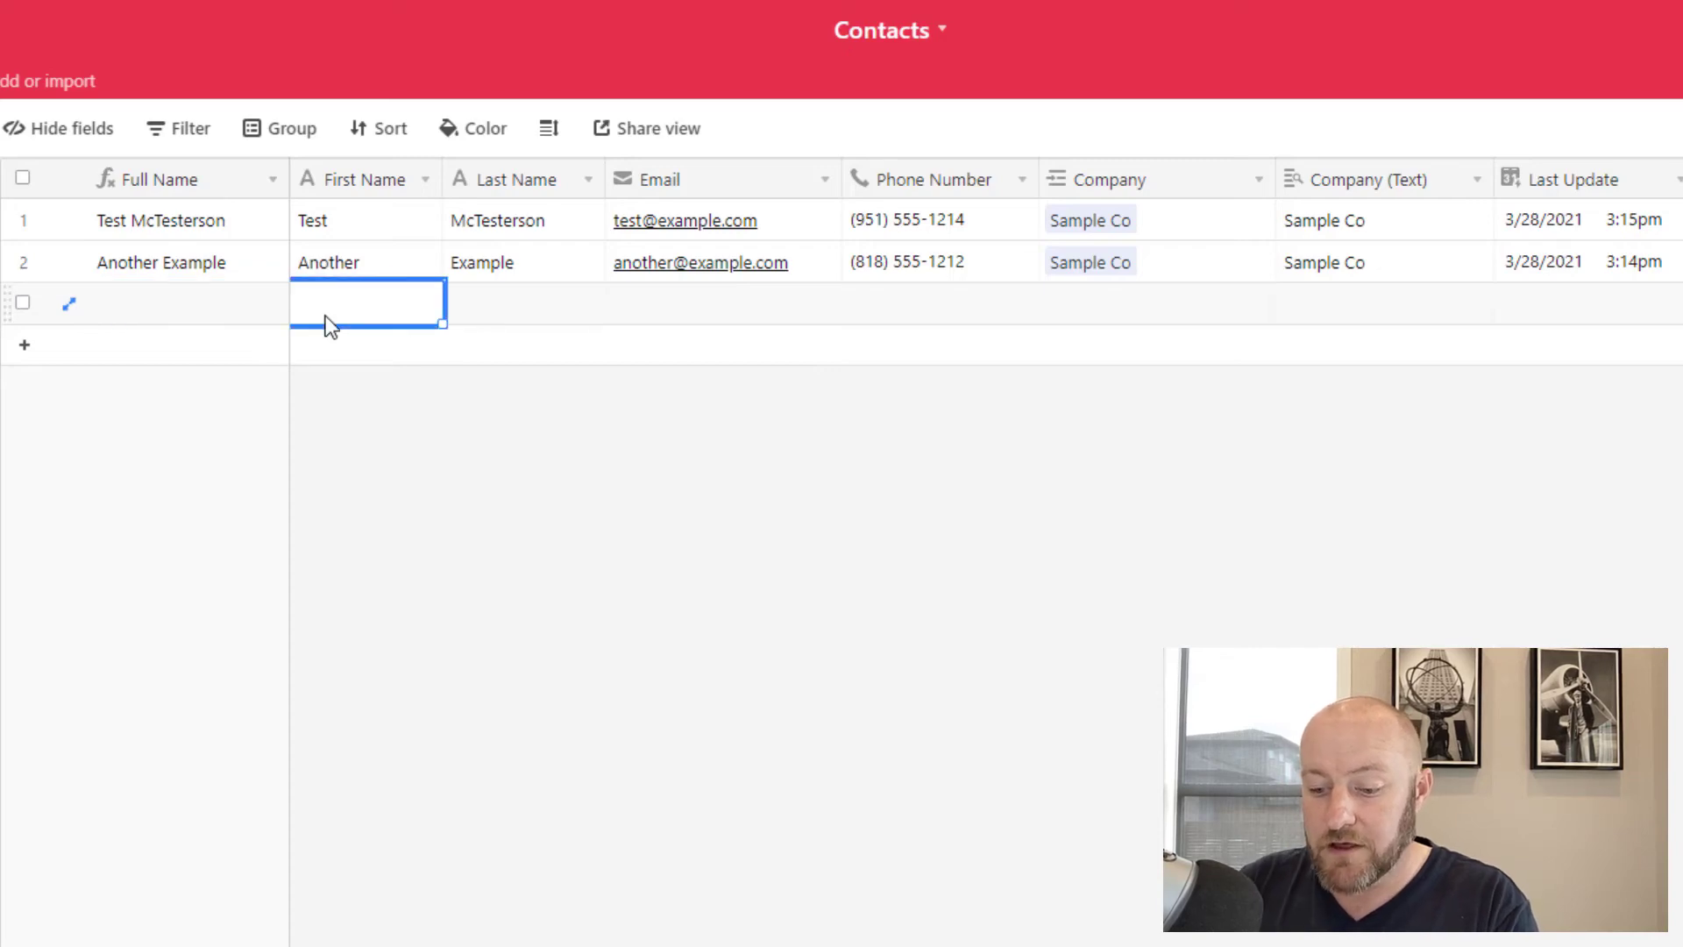
type("Third")
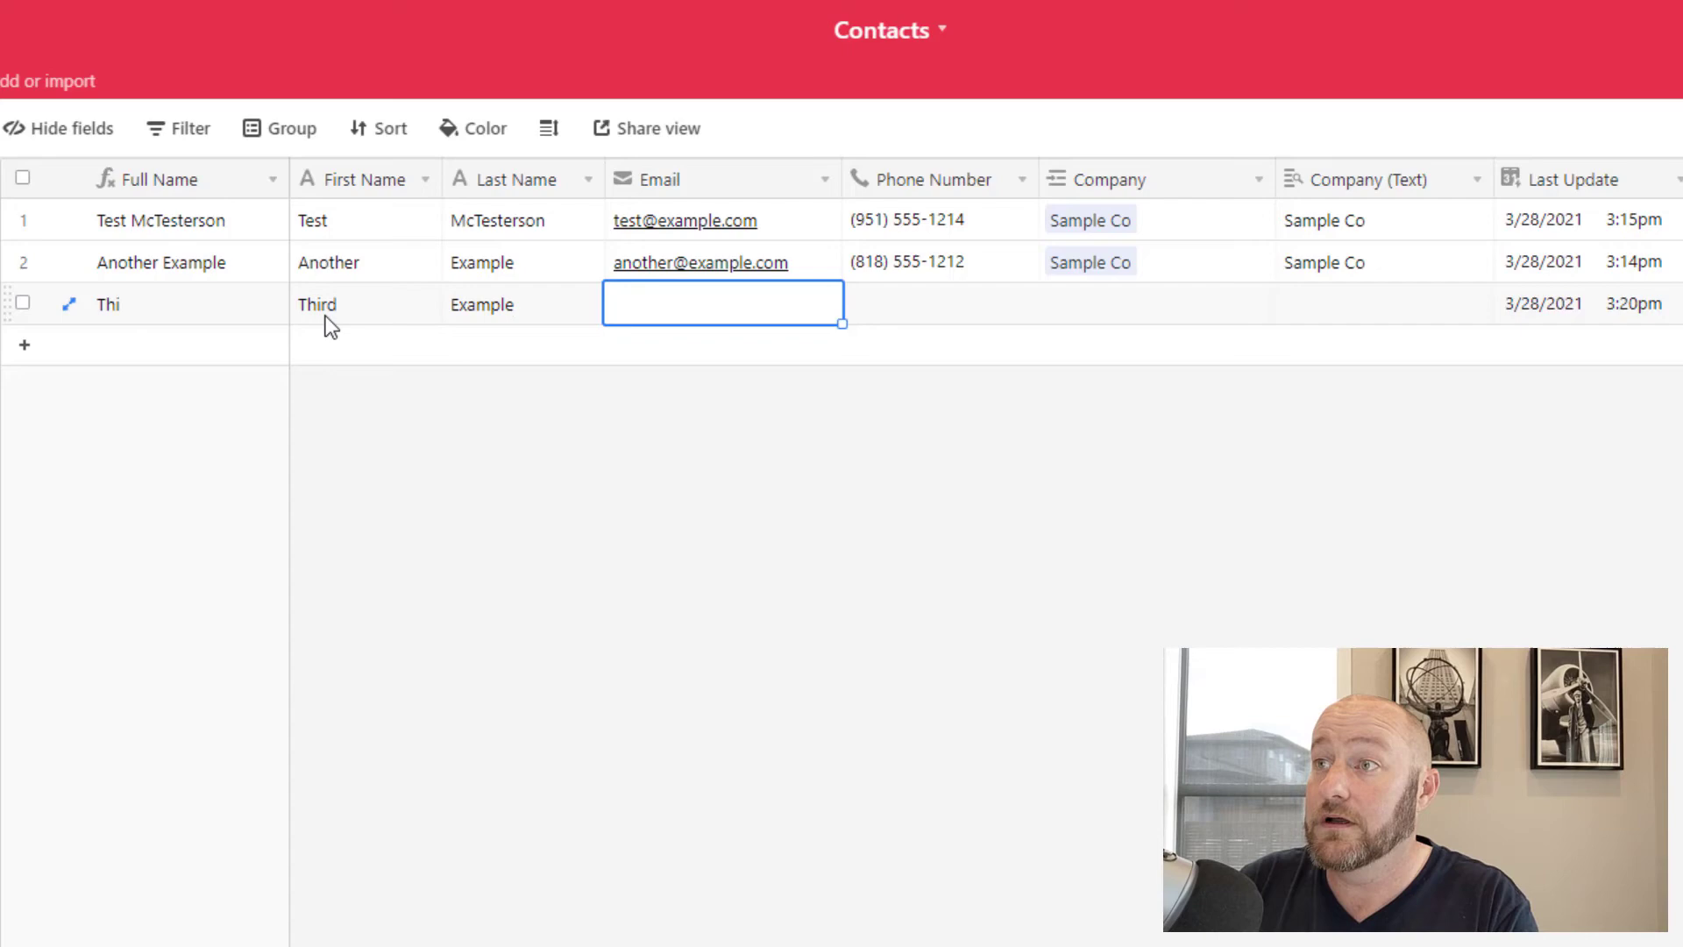
type("third@example.com")
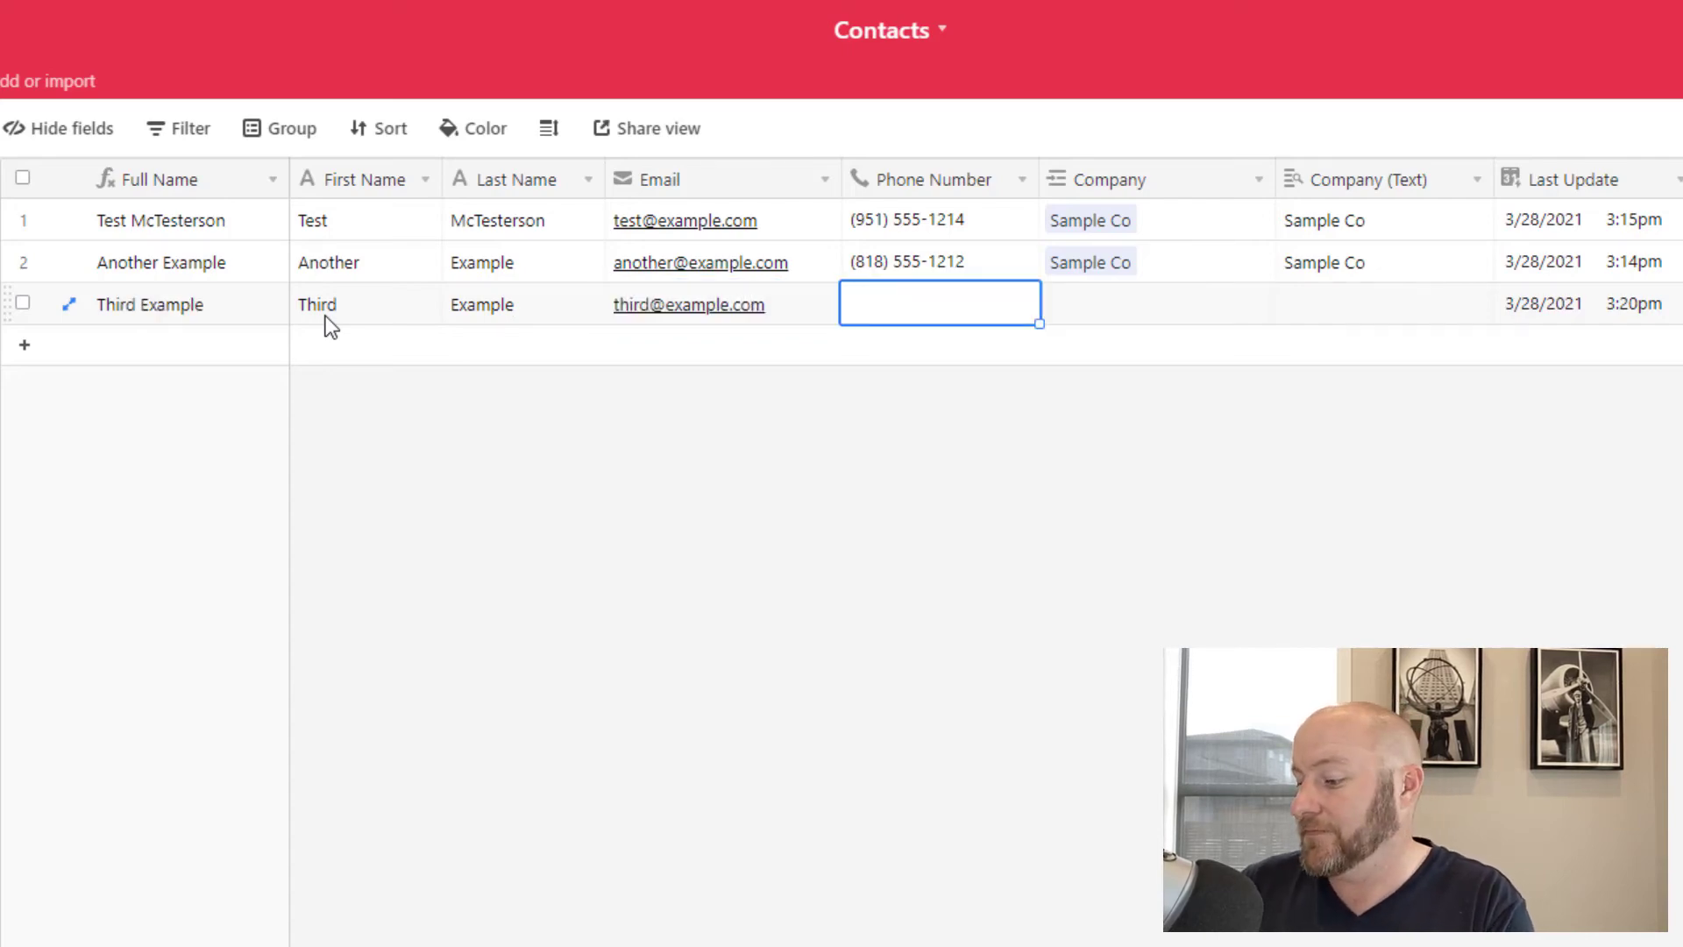
type("702555")
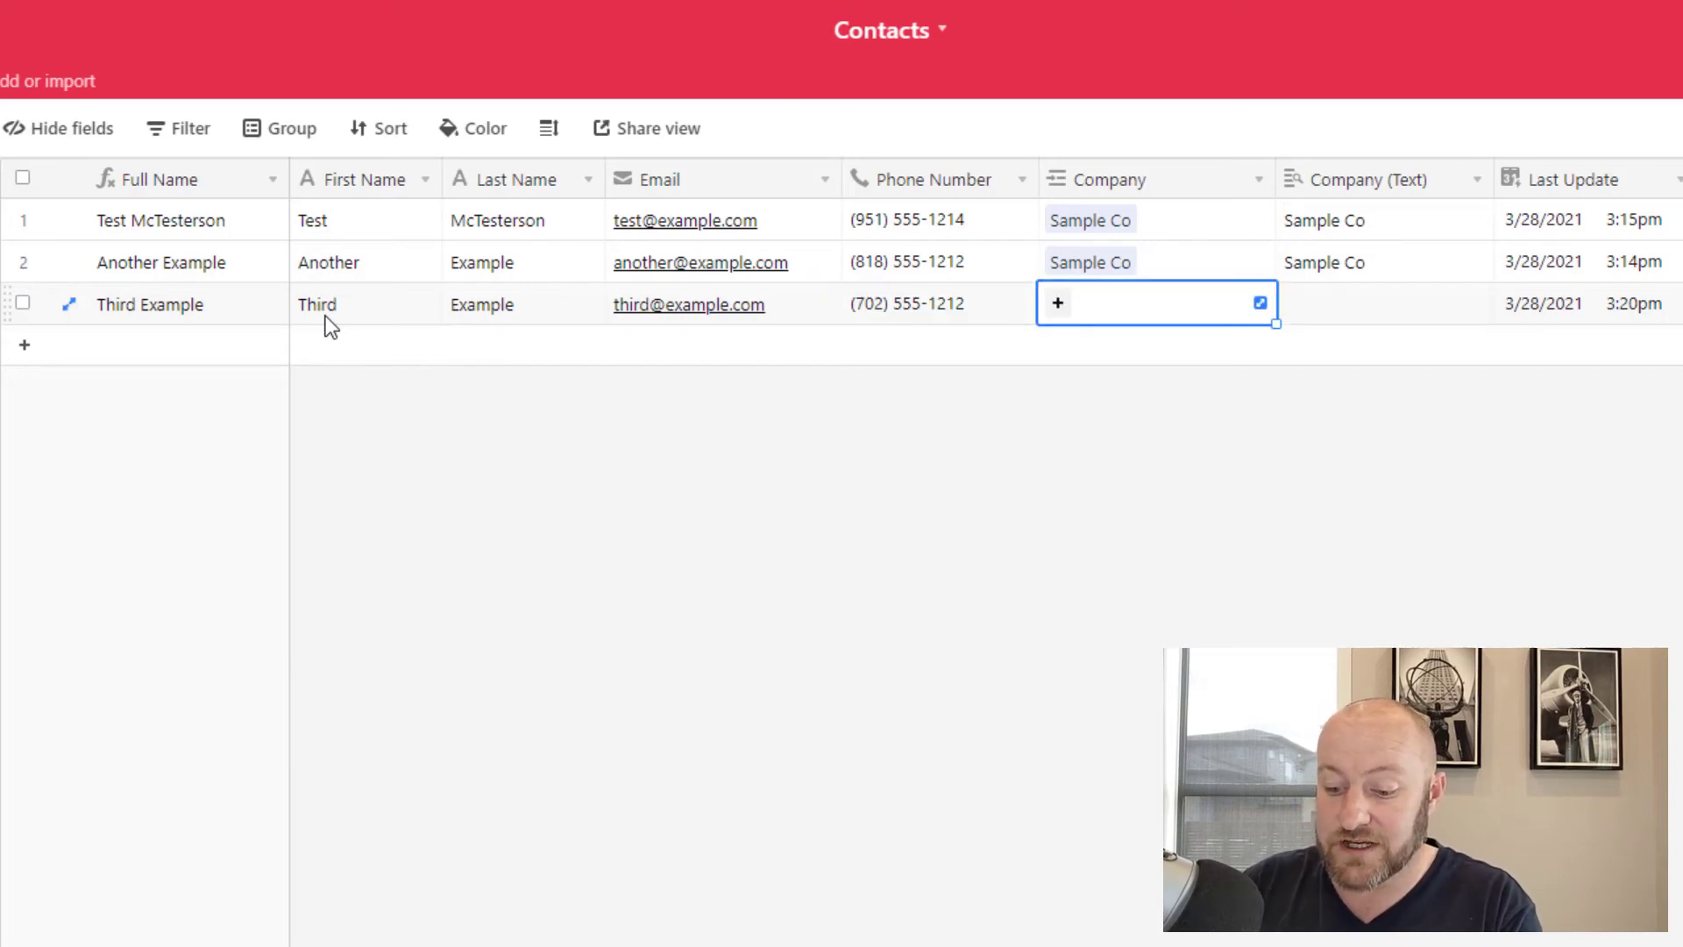
type("Acme Co")
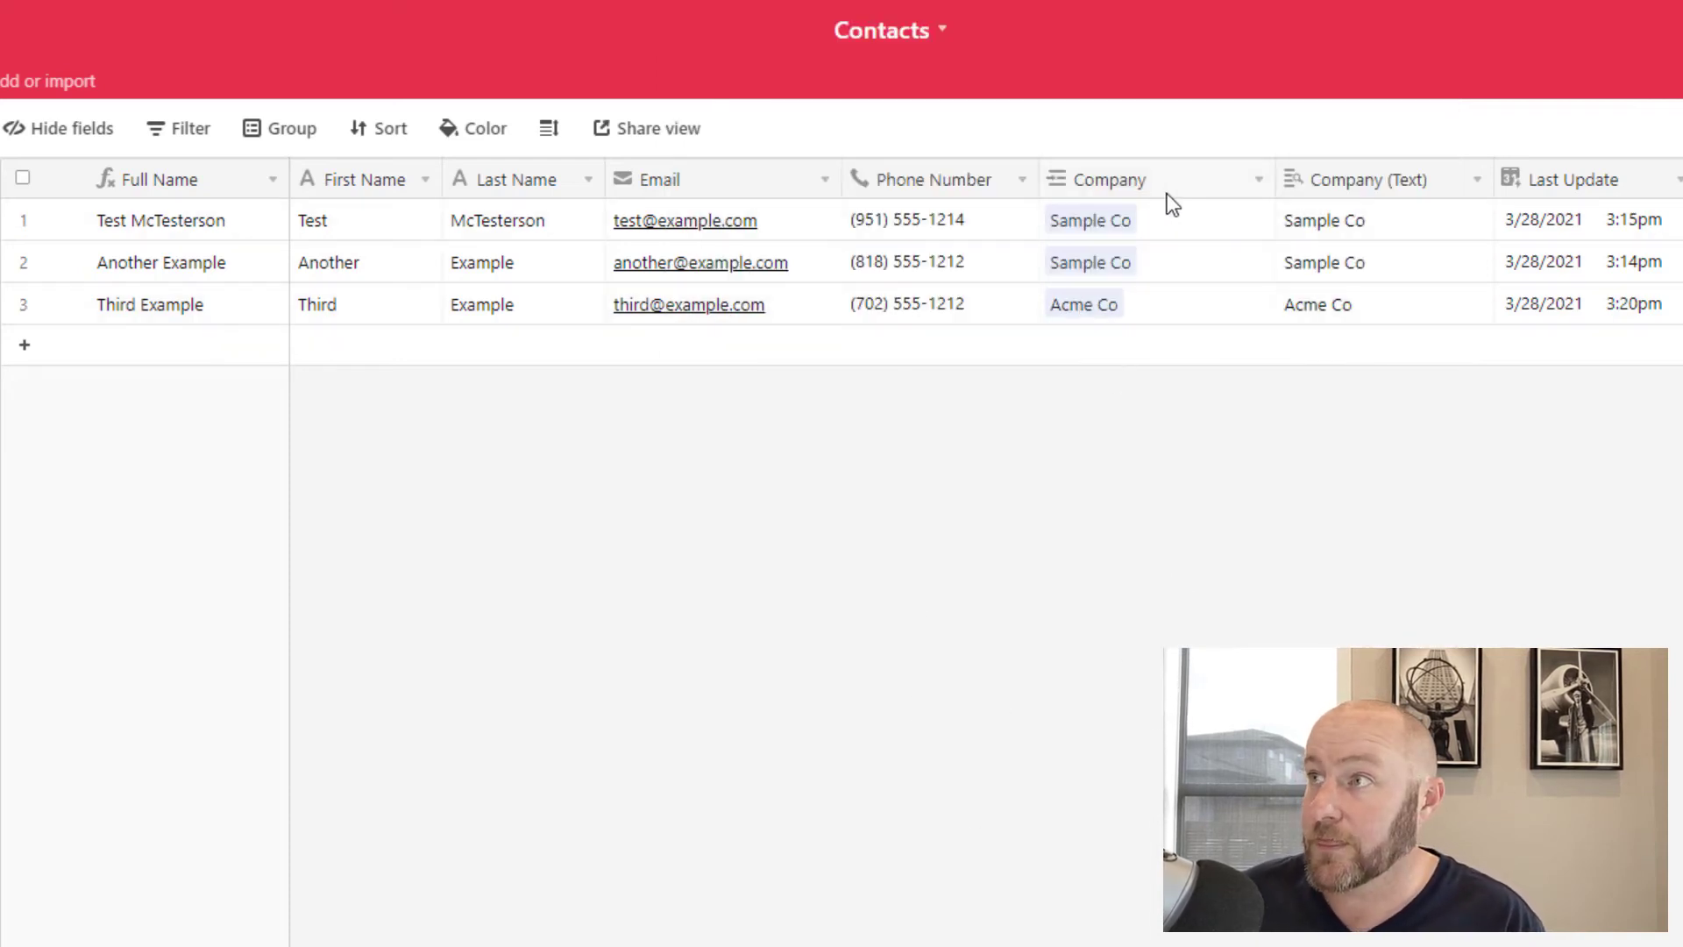
left_click(1587, 303)
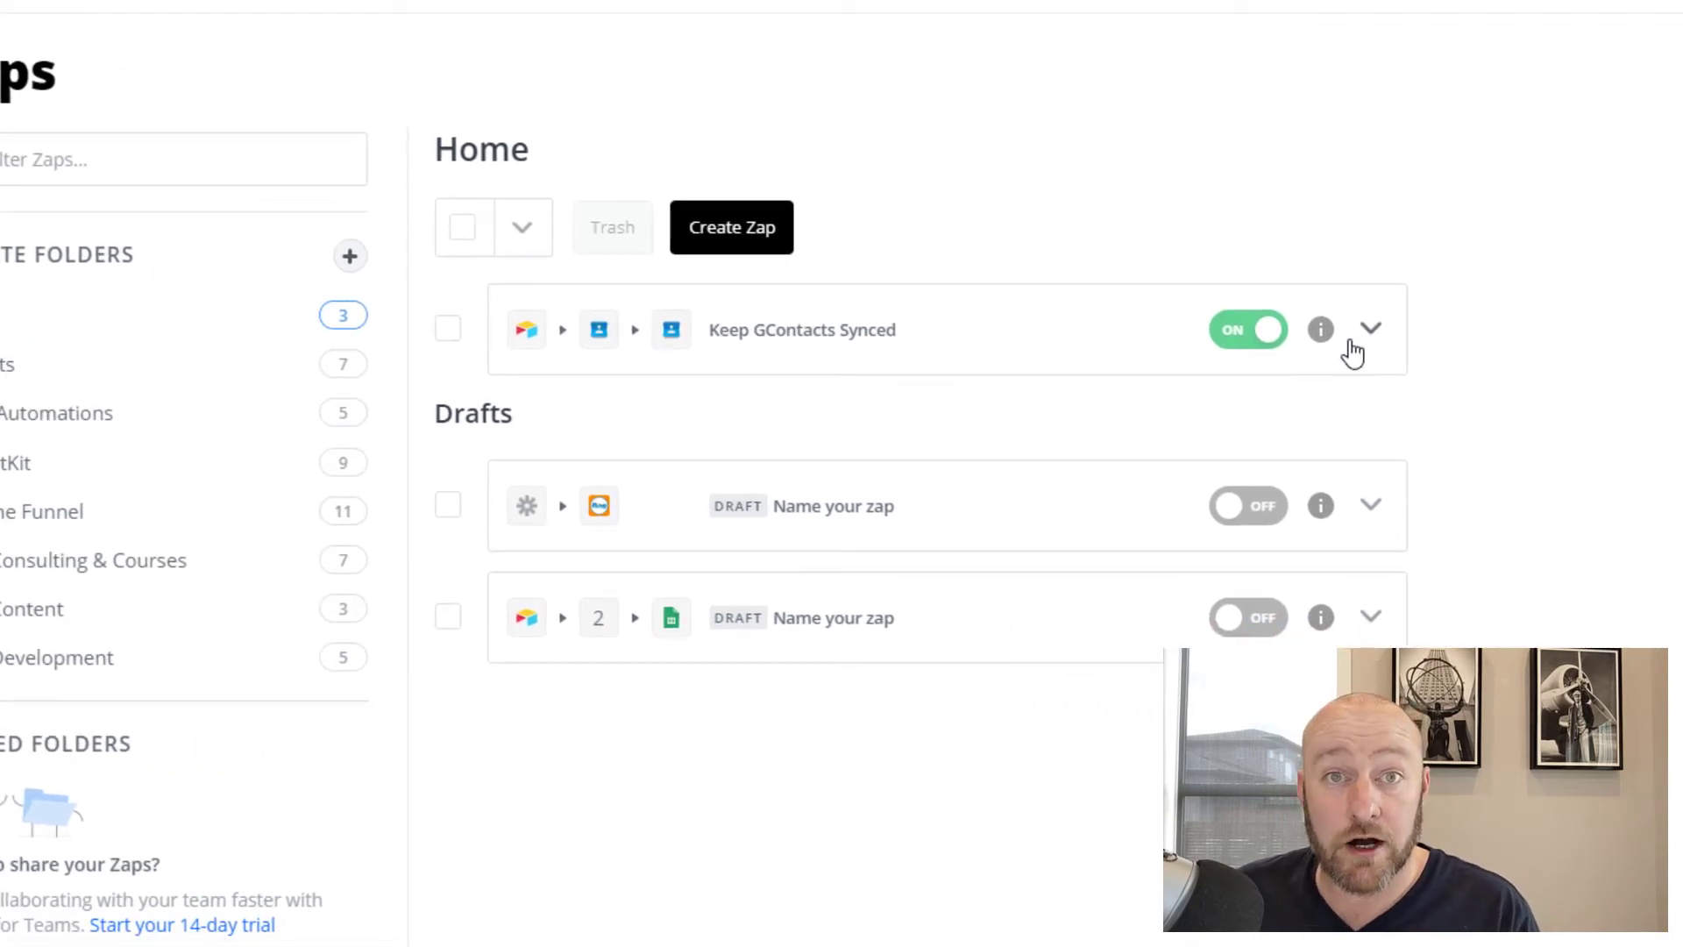
- Run Keep GContacts Synced manually from its options menu and dismiss the successful run results
left_click(1372, 328)
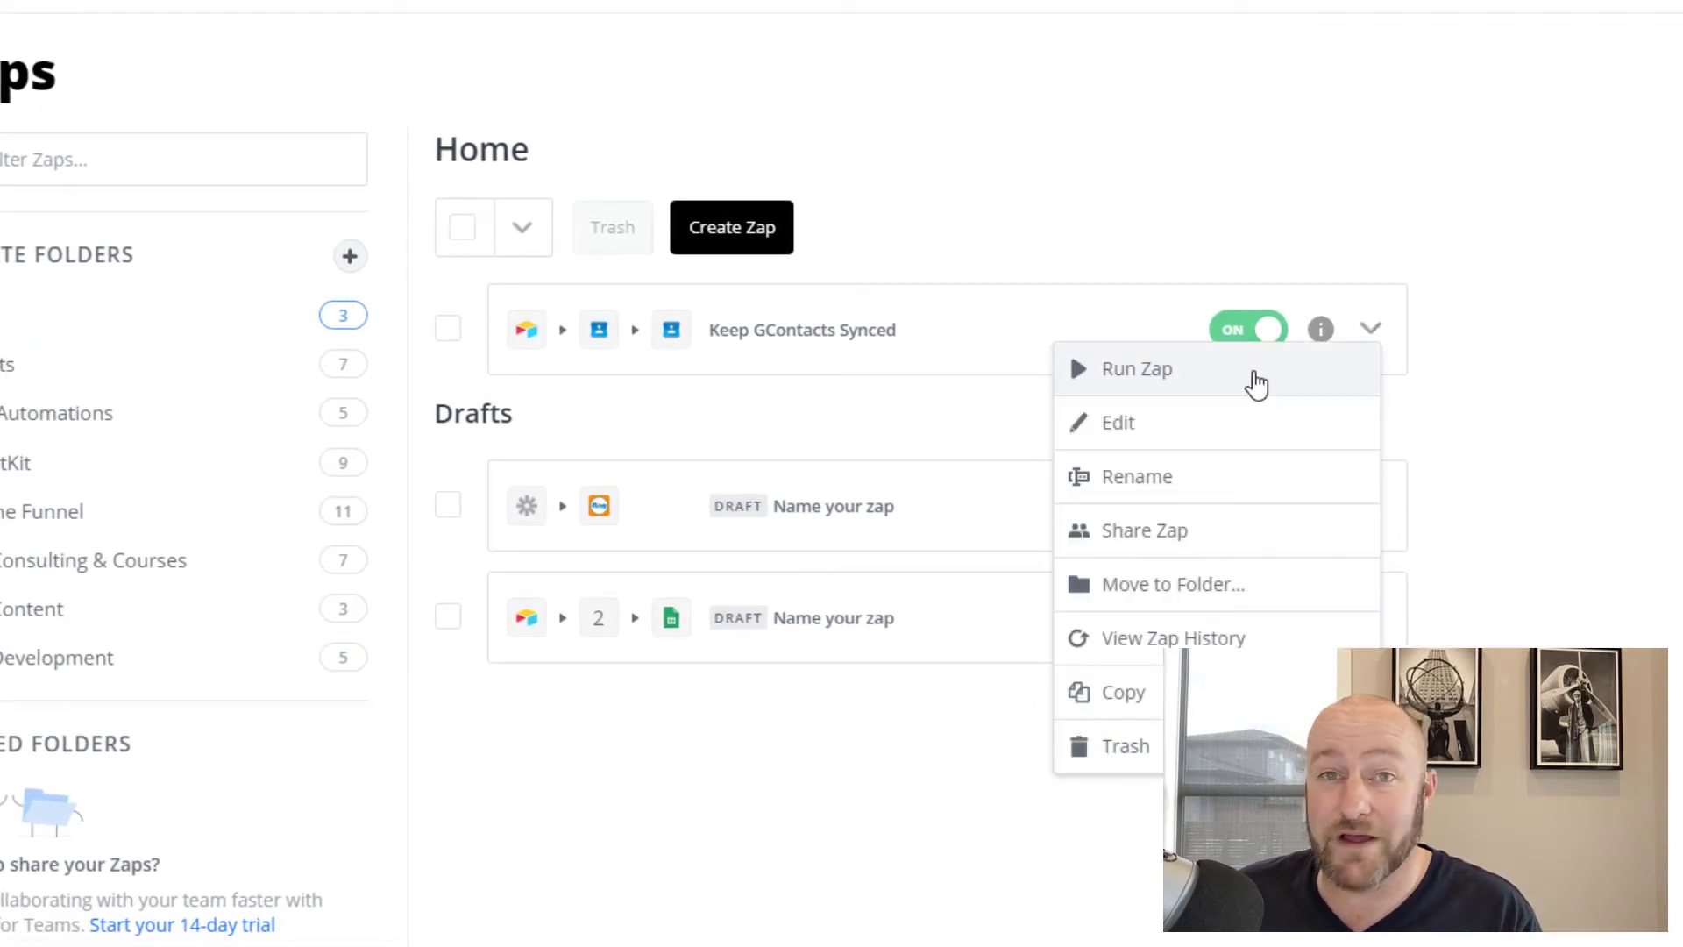
left_click(1137, 368)
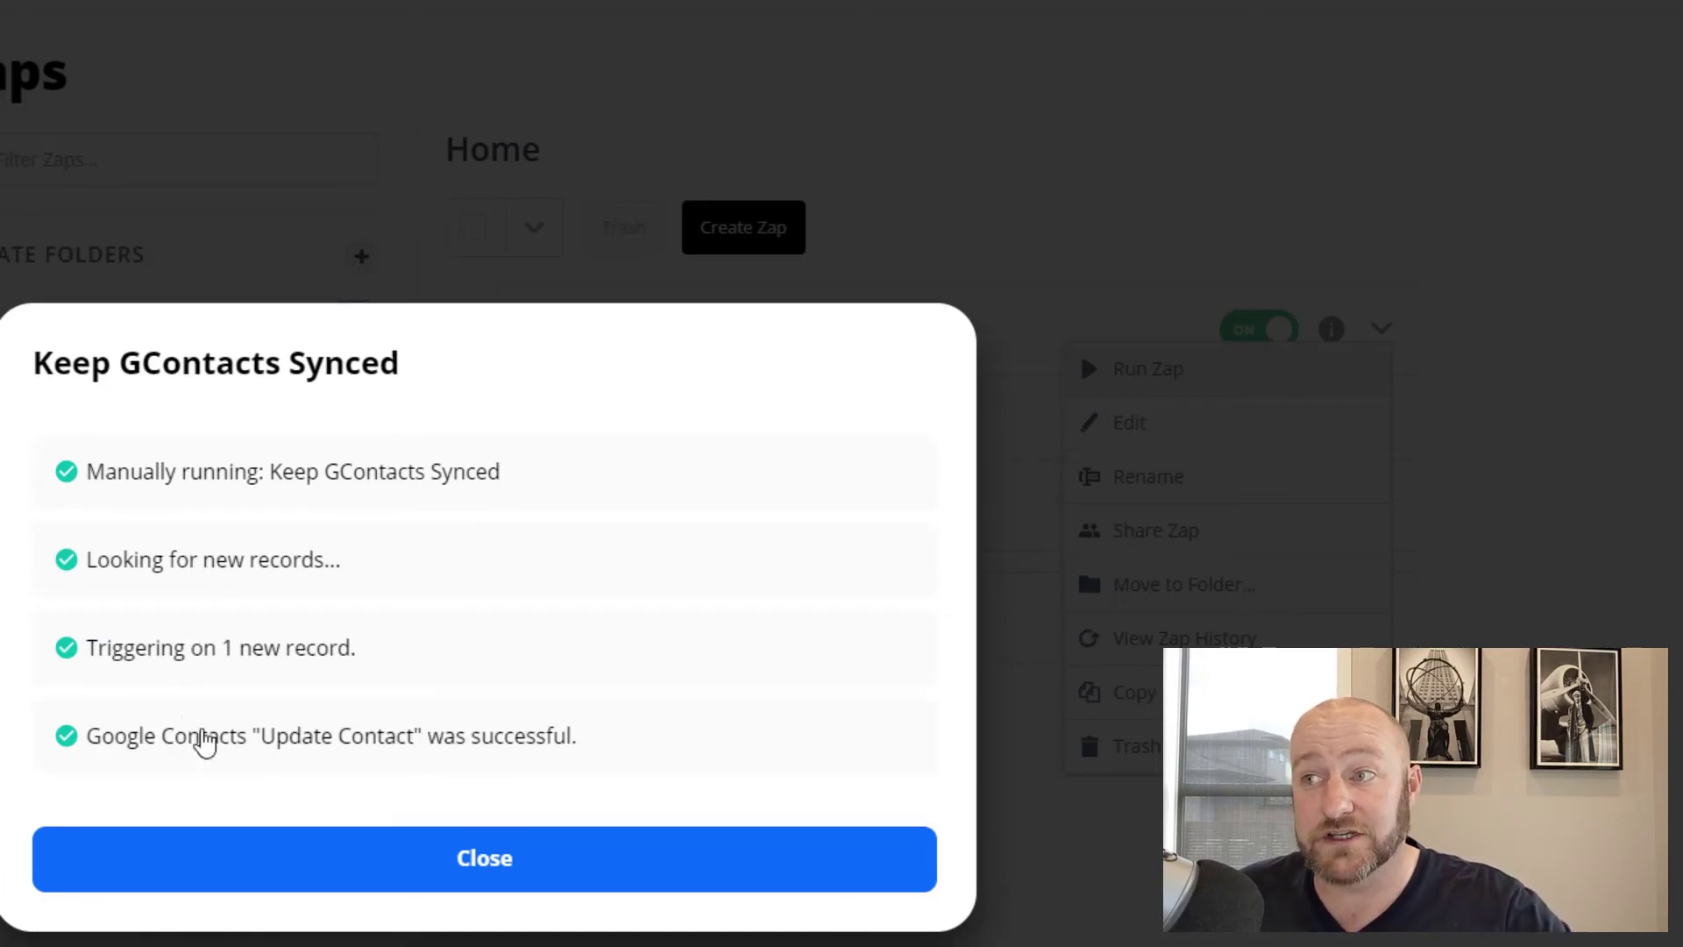
mouse_move(238, 753)
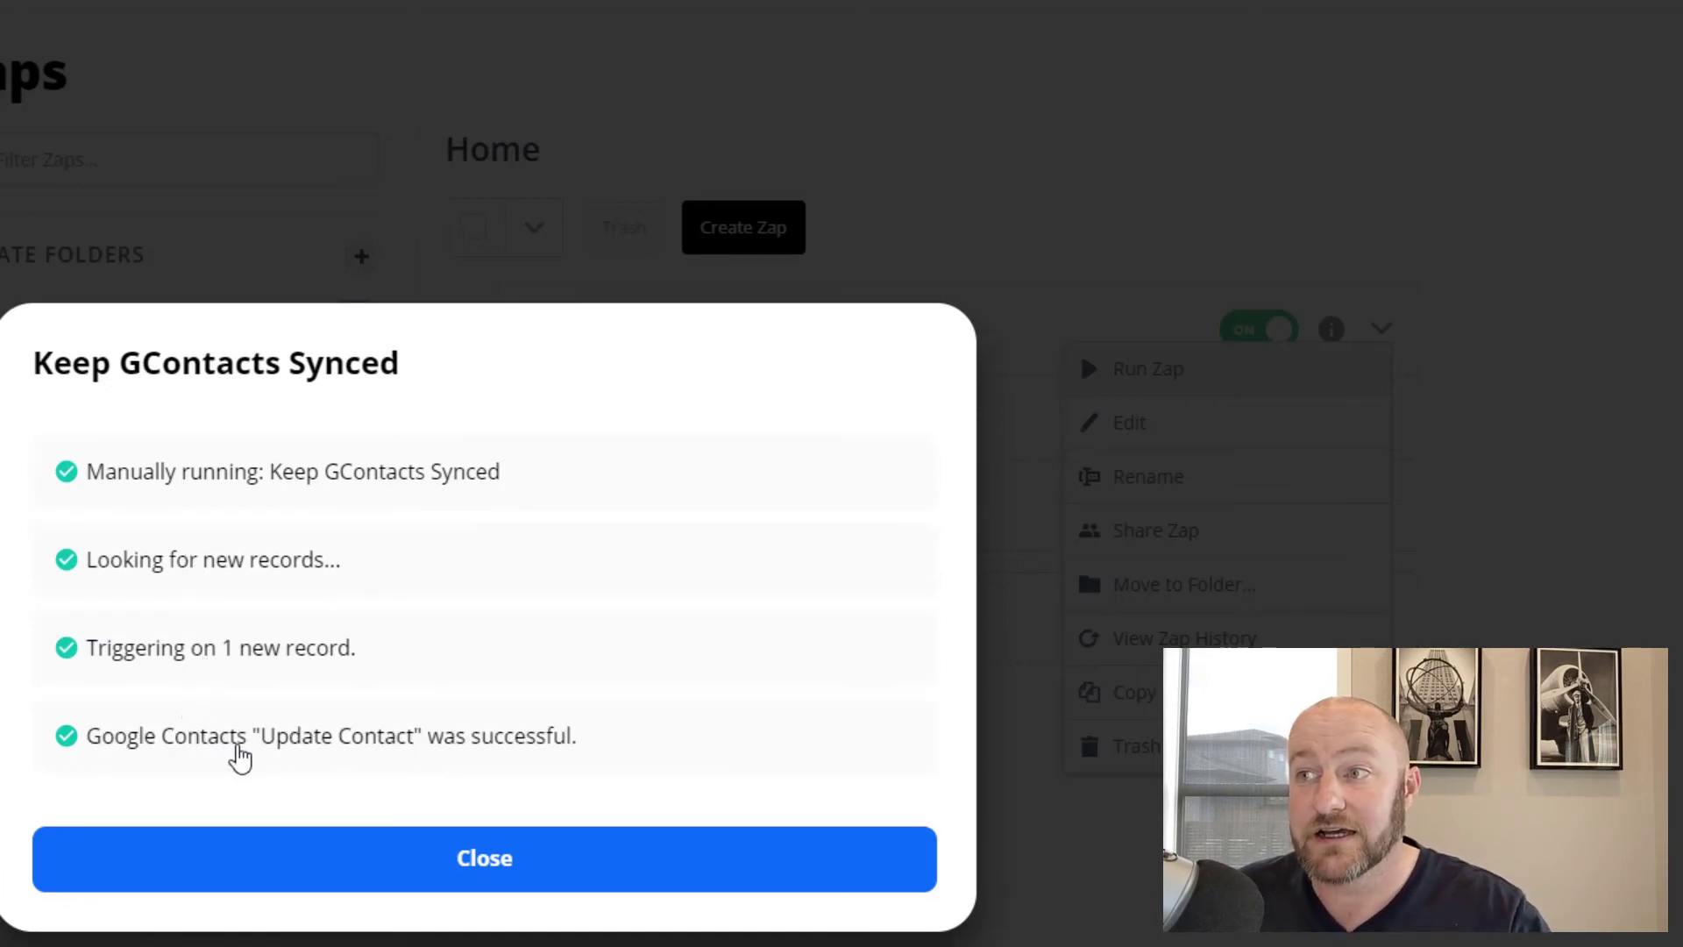
mouse_move(484, 859)
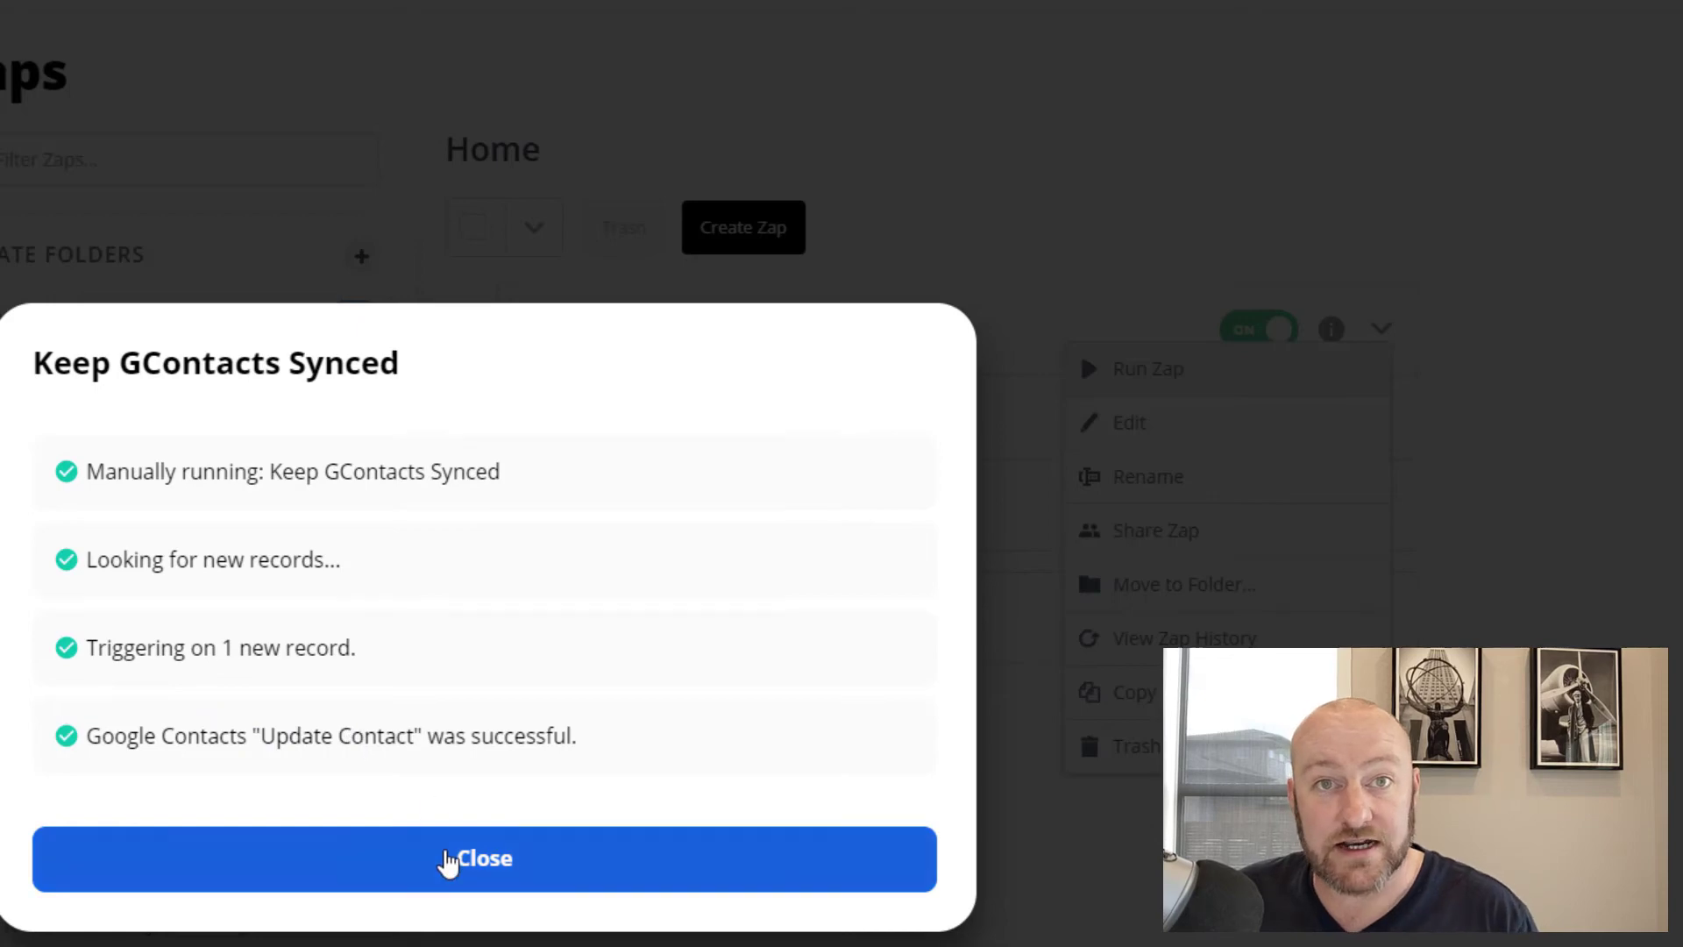
left_click(484, 857)
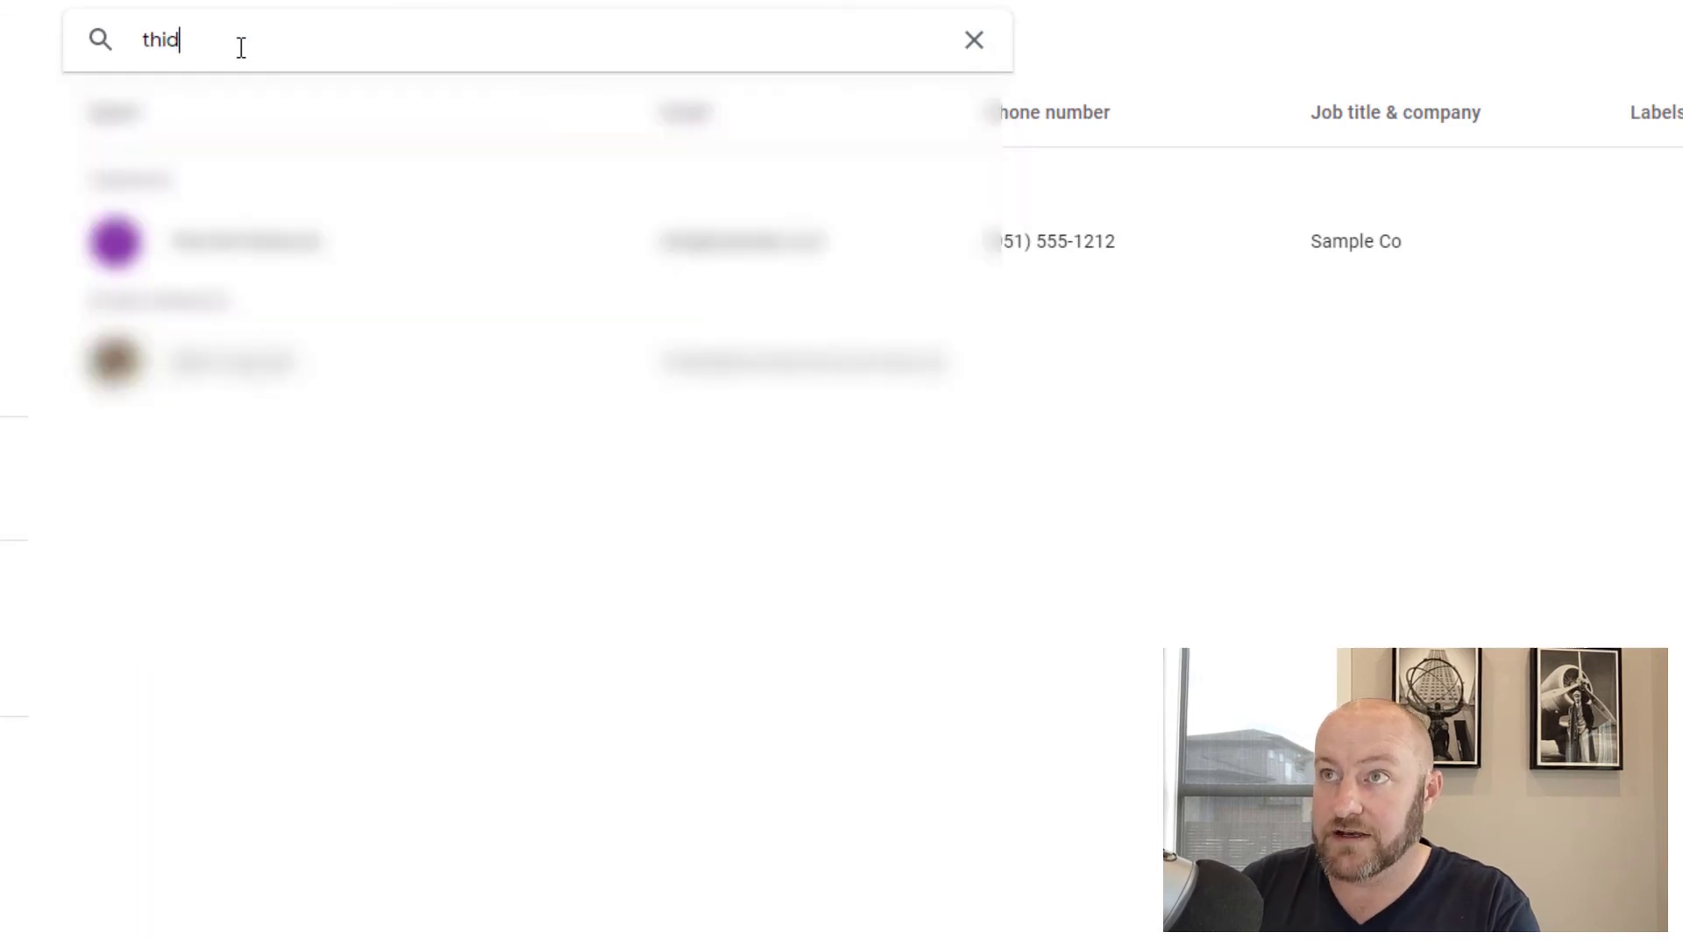
- Search 'third', review the Third Example contact's details, then return to the Airtable table
type("third")
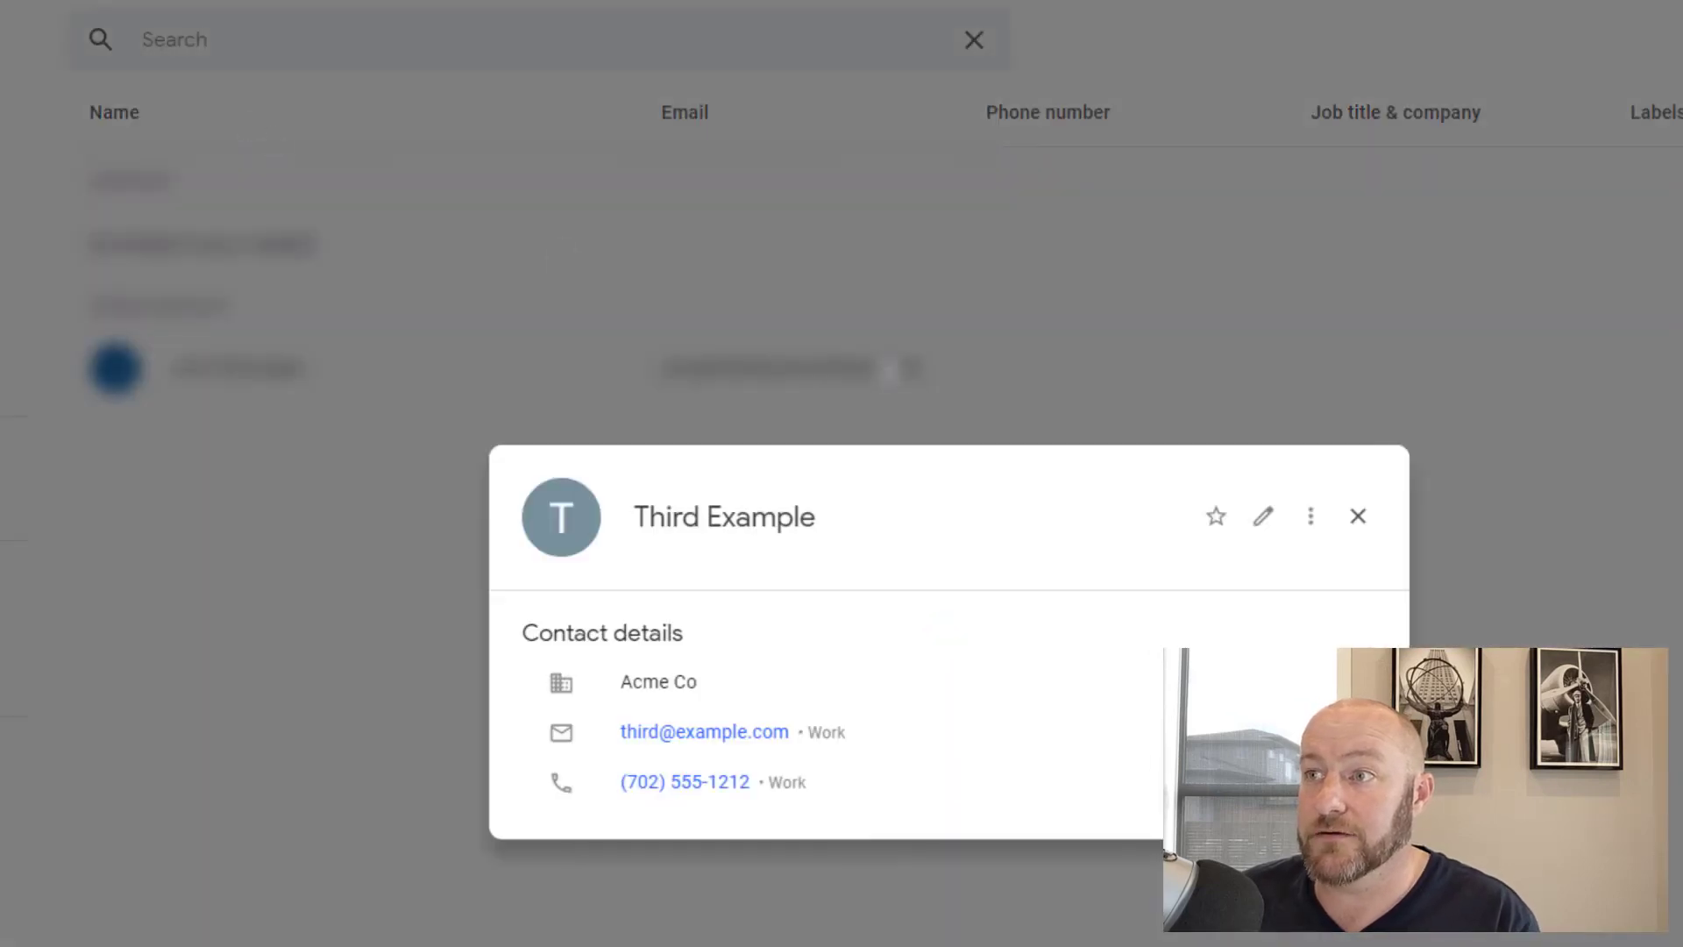
mouse_move(561, 516)
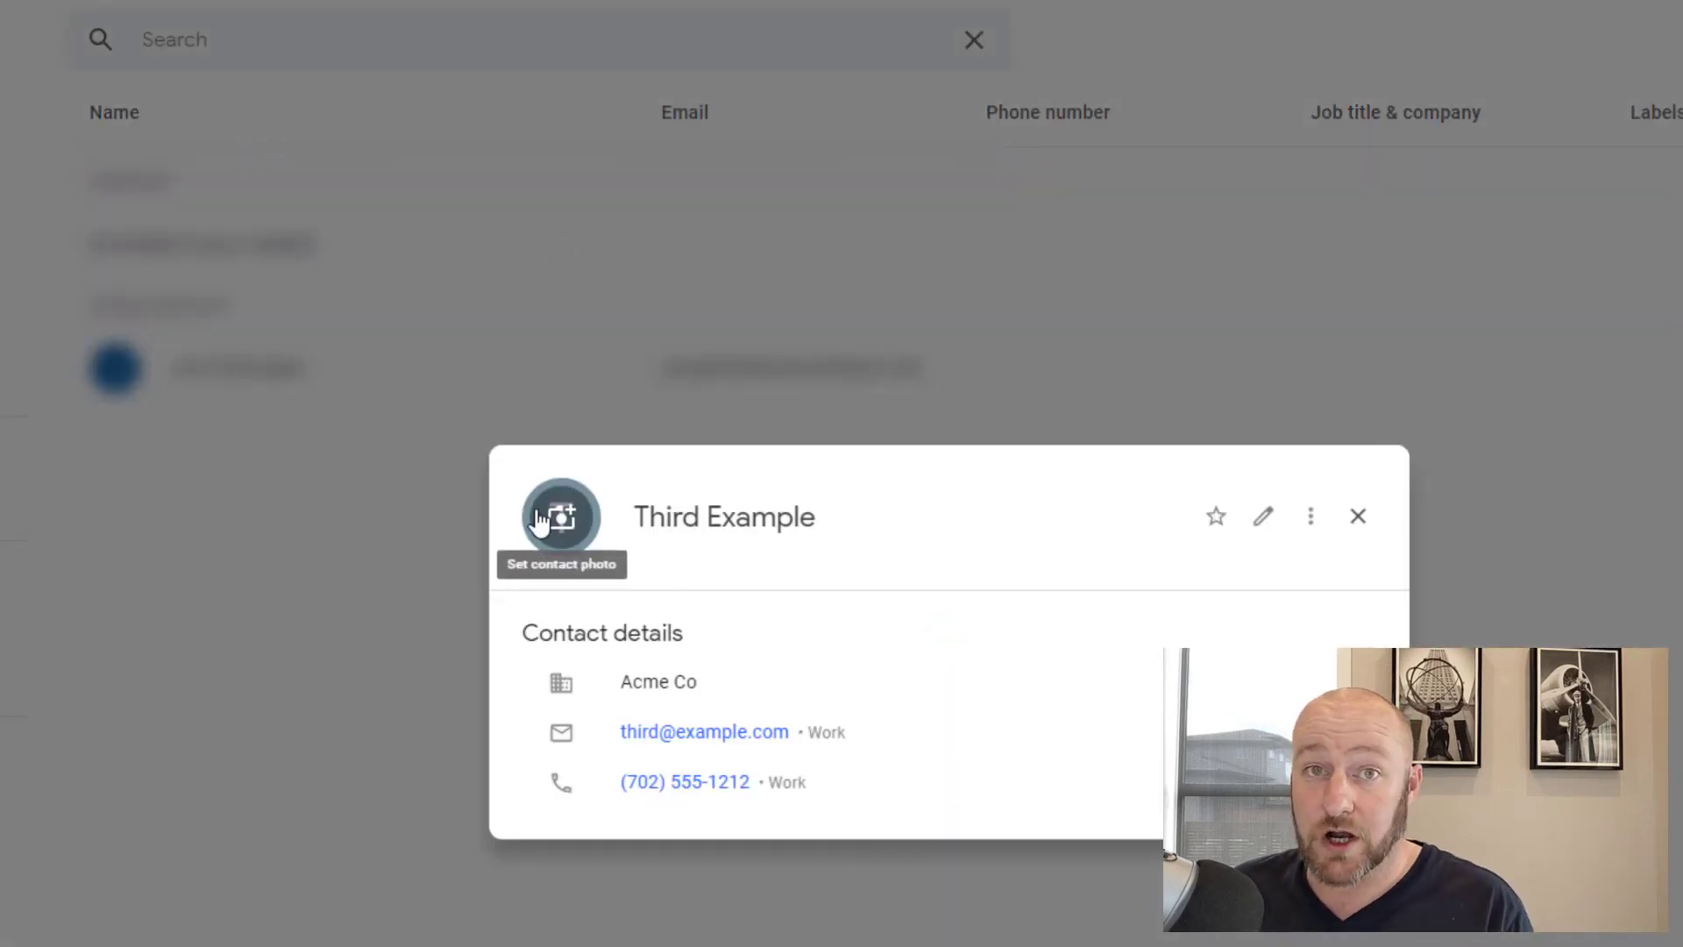
mouse_move(677, 549)
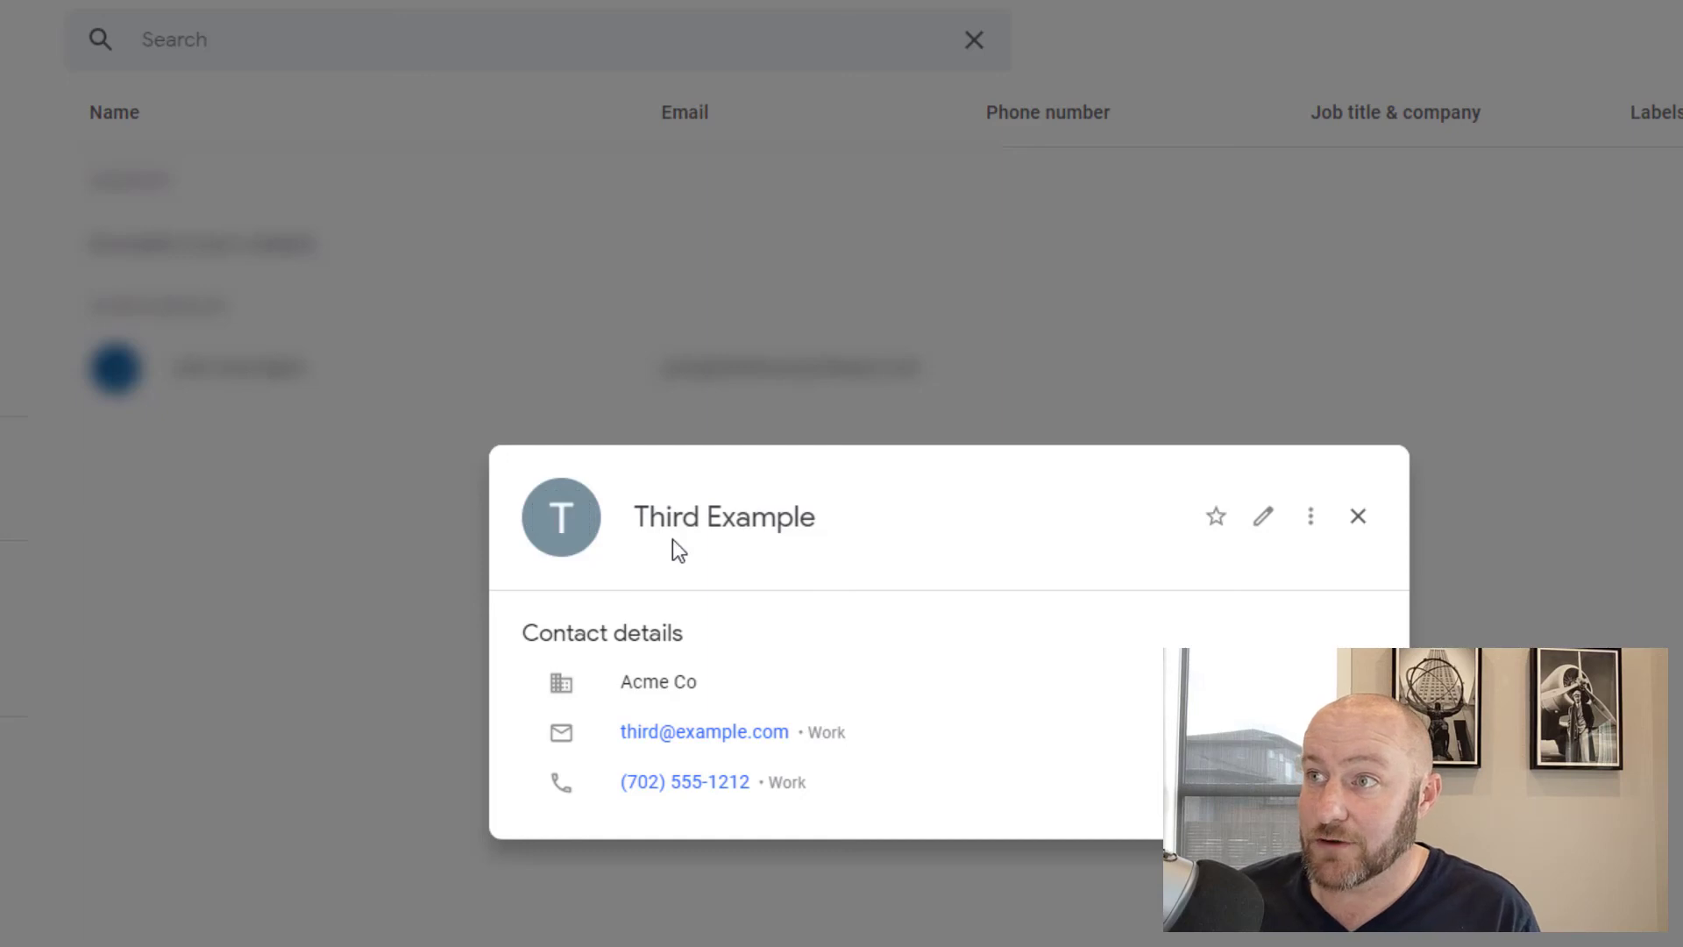
mouse_move(642, 520)
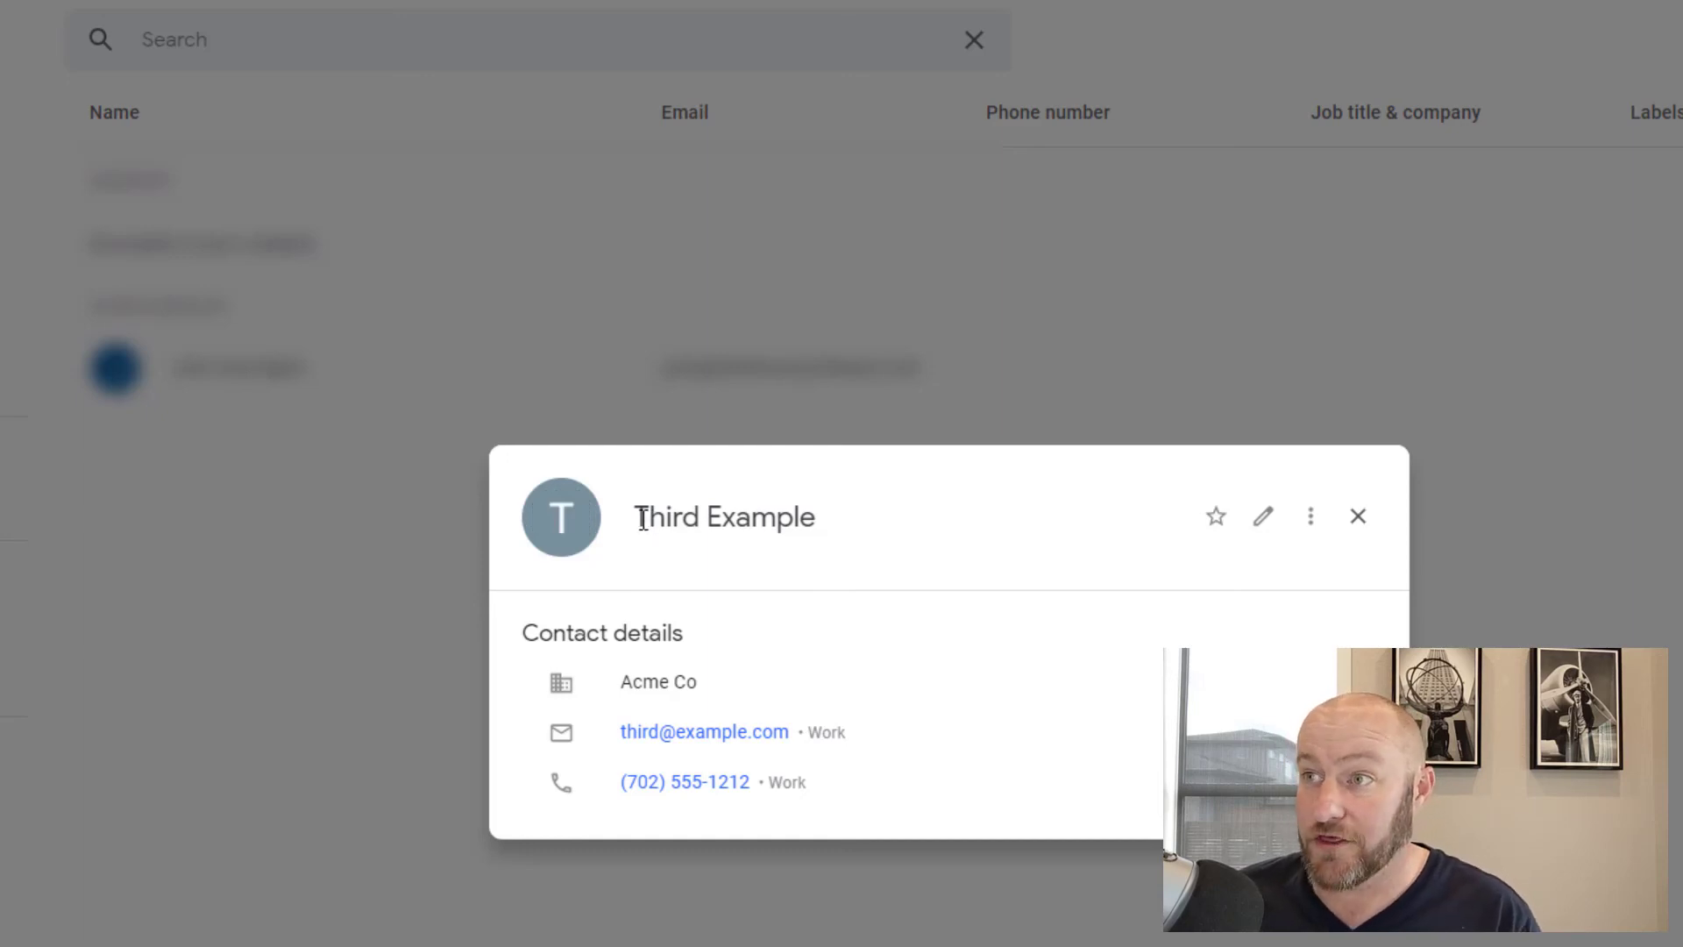
double_click(722, 516)
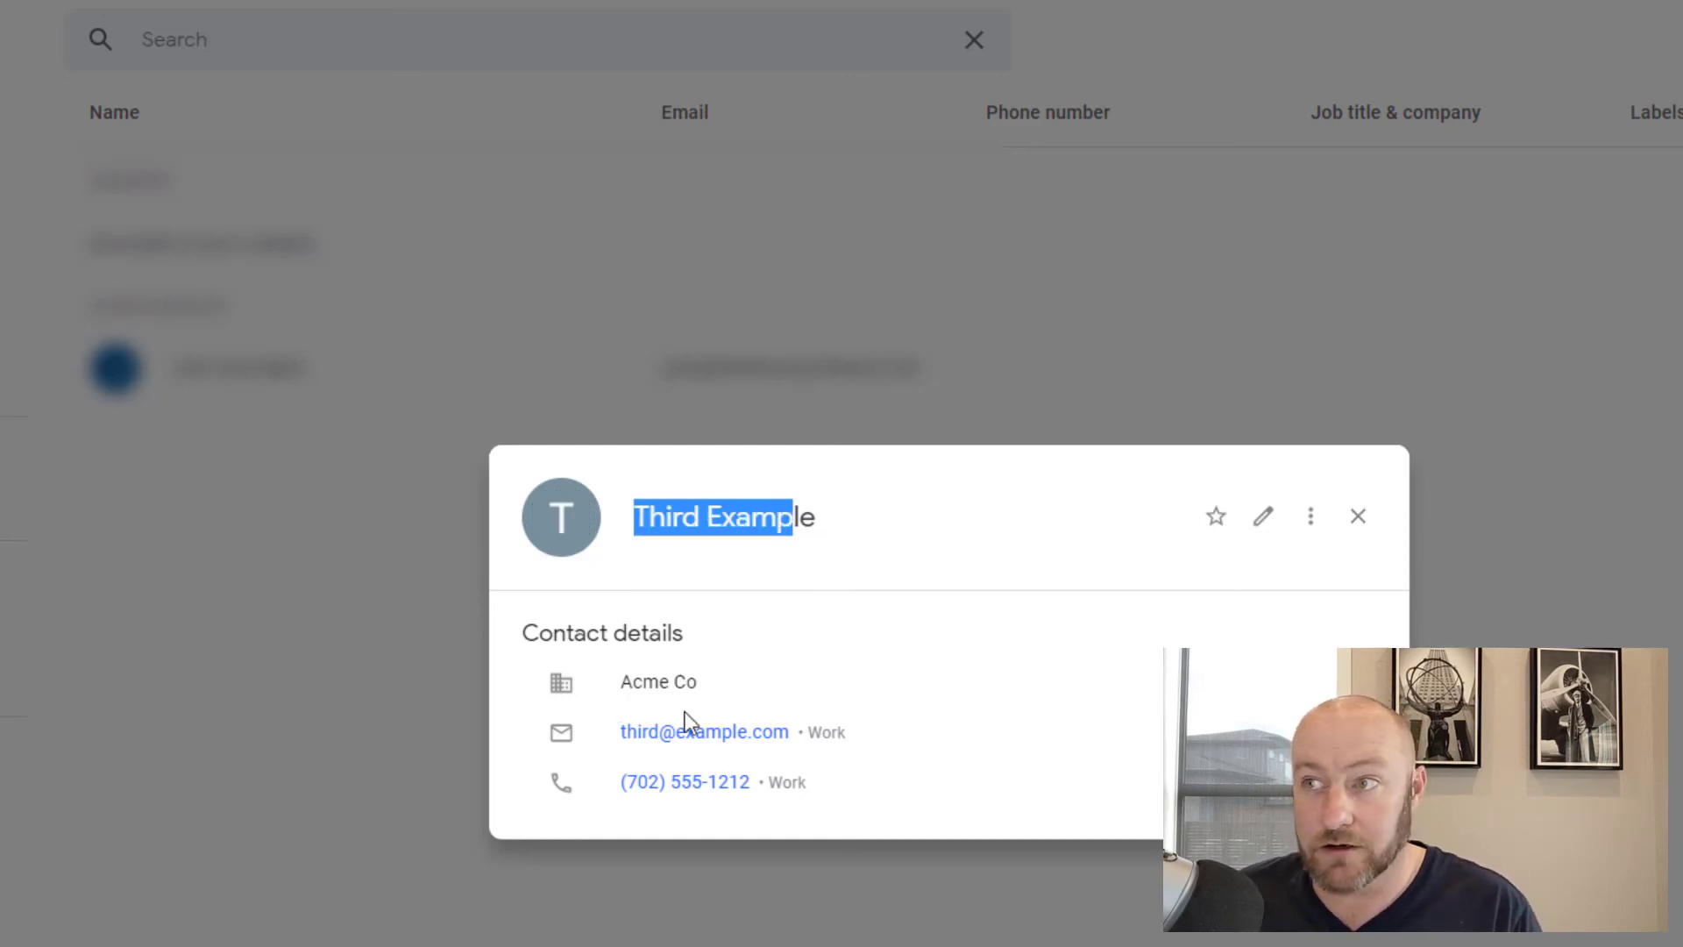
mouse_move(669, 806)
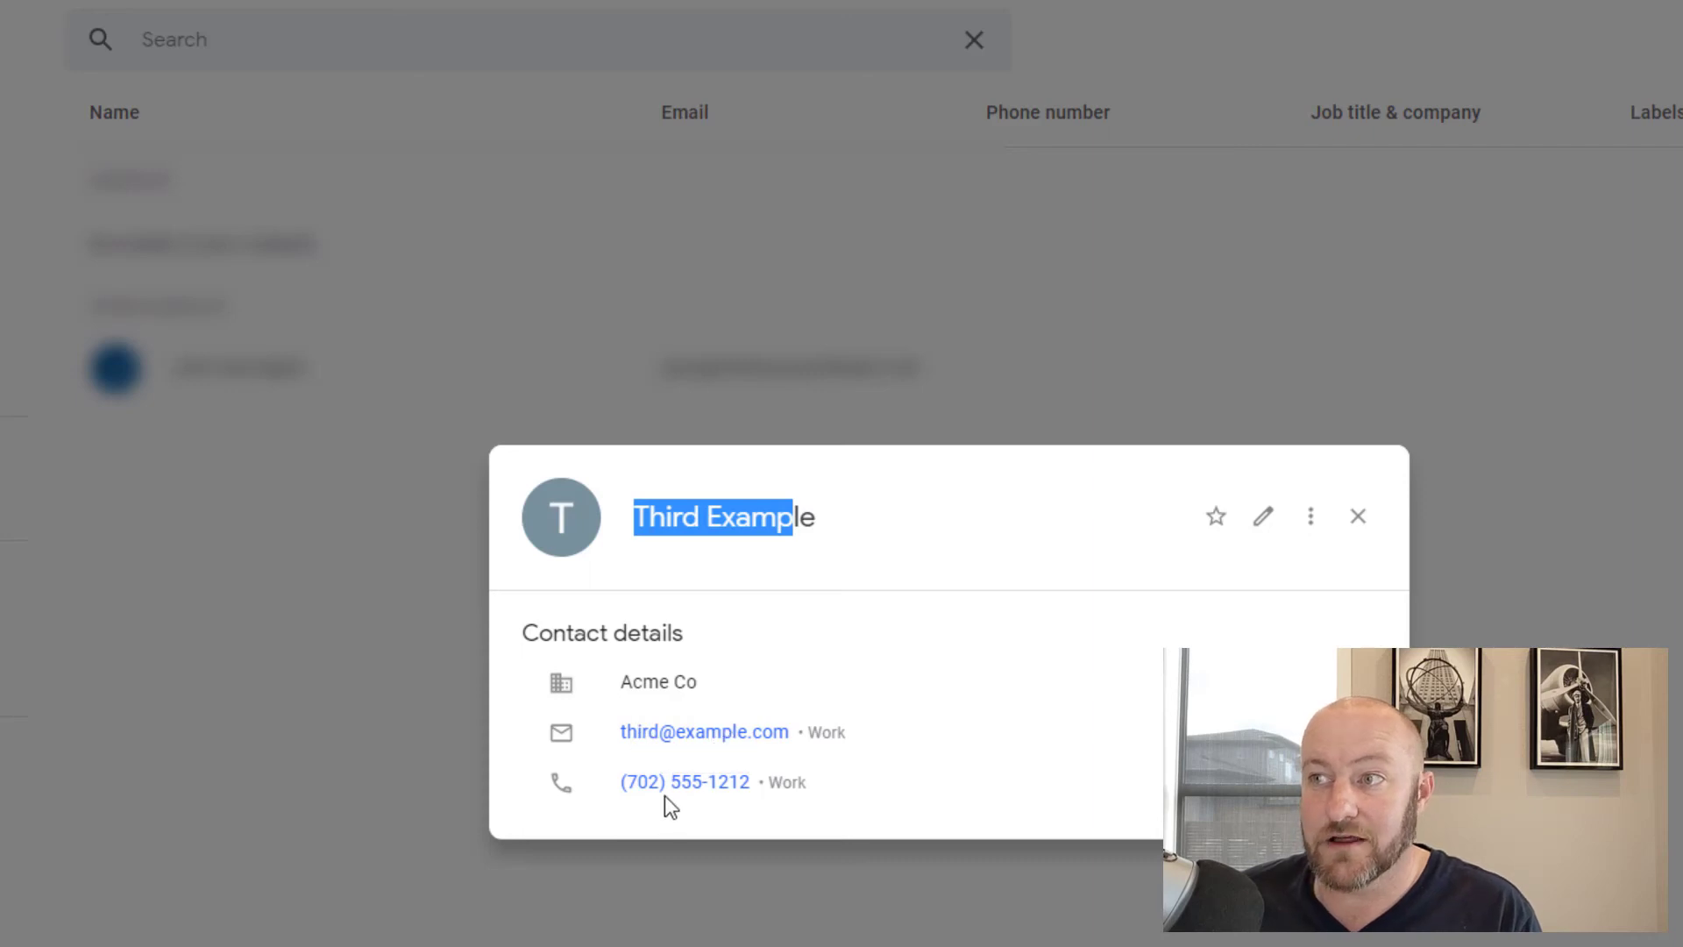
mouse_move(684, 782)
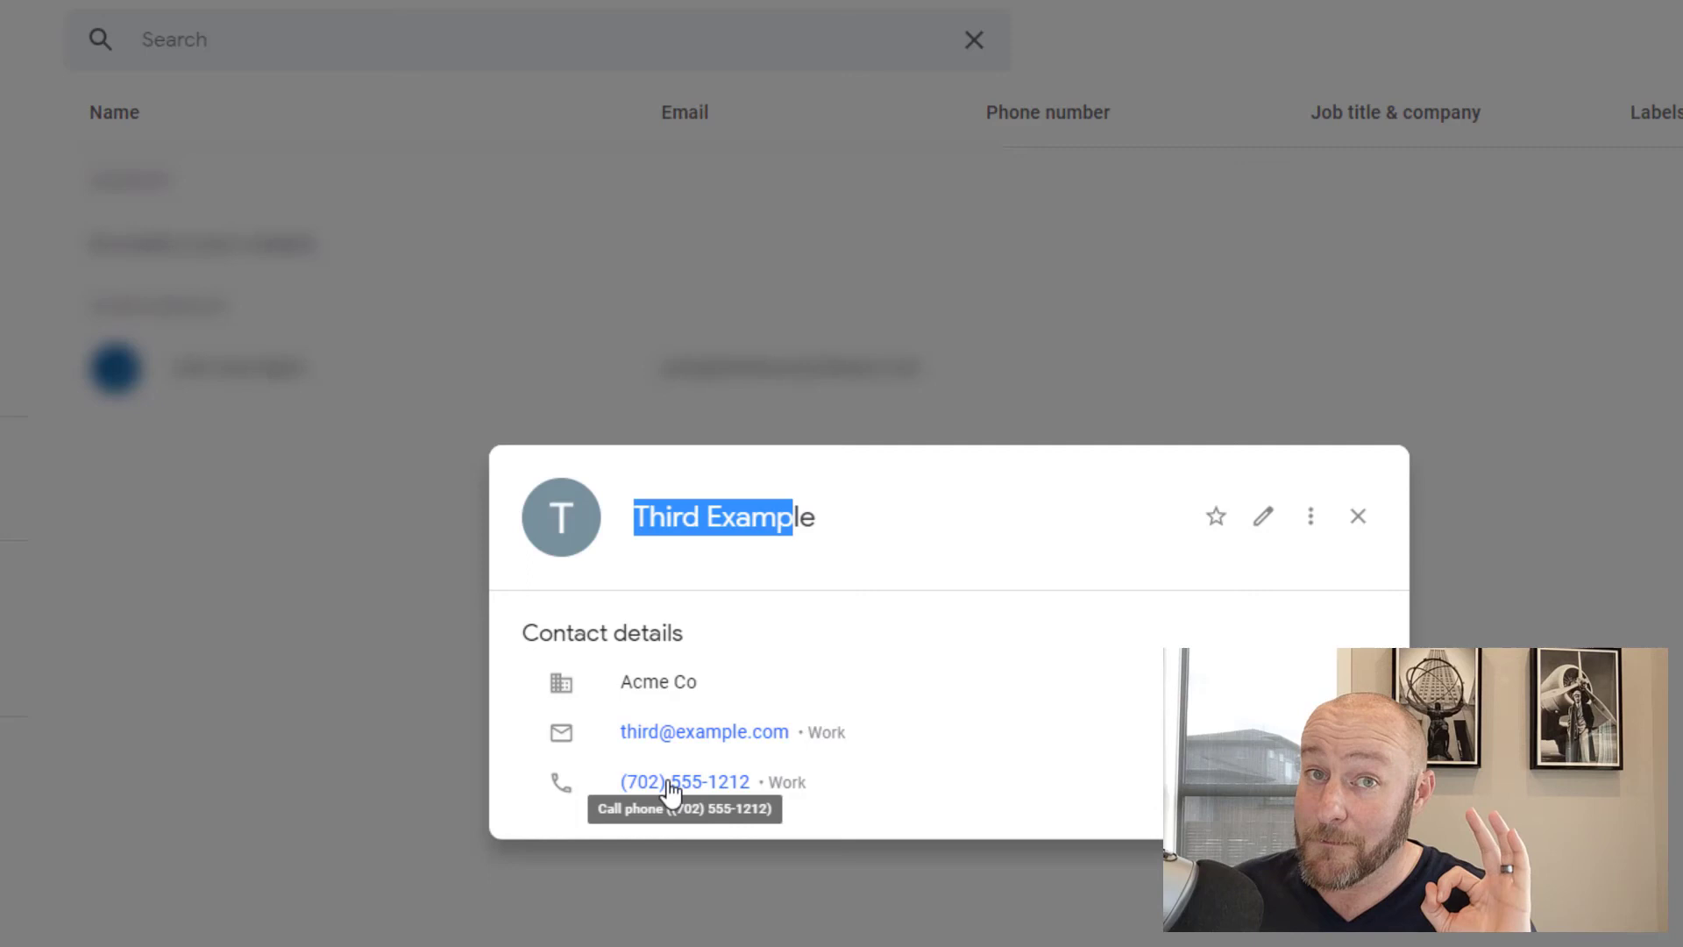
mouse_move(449, 537)
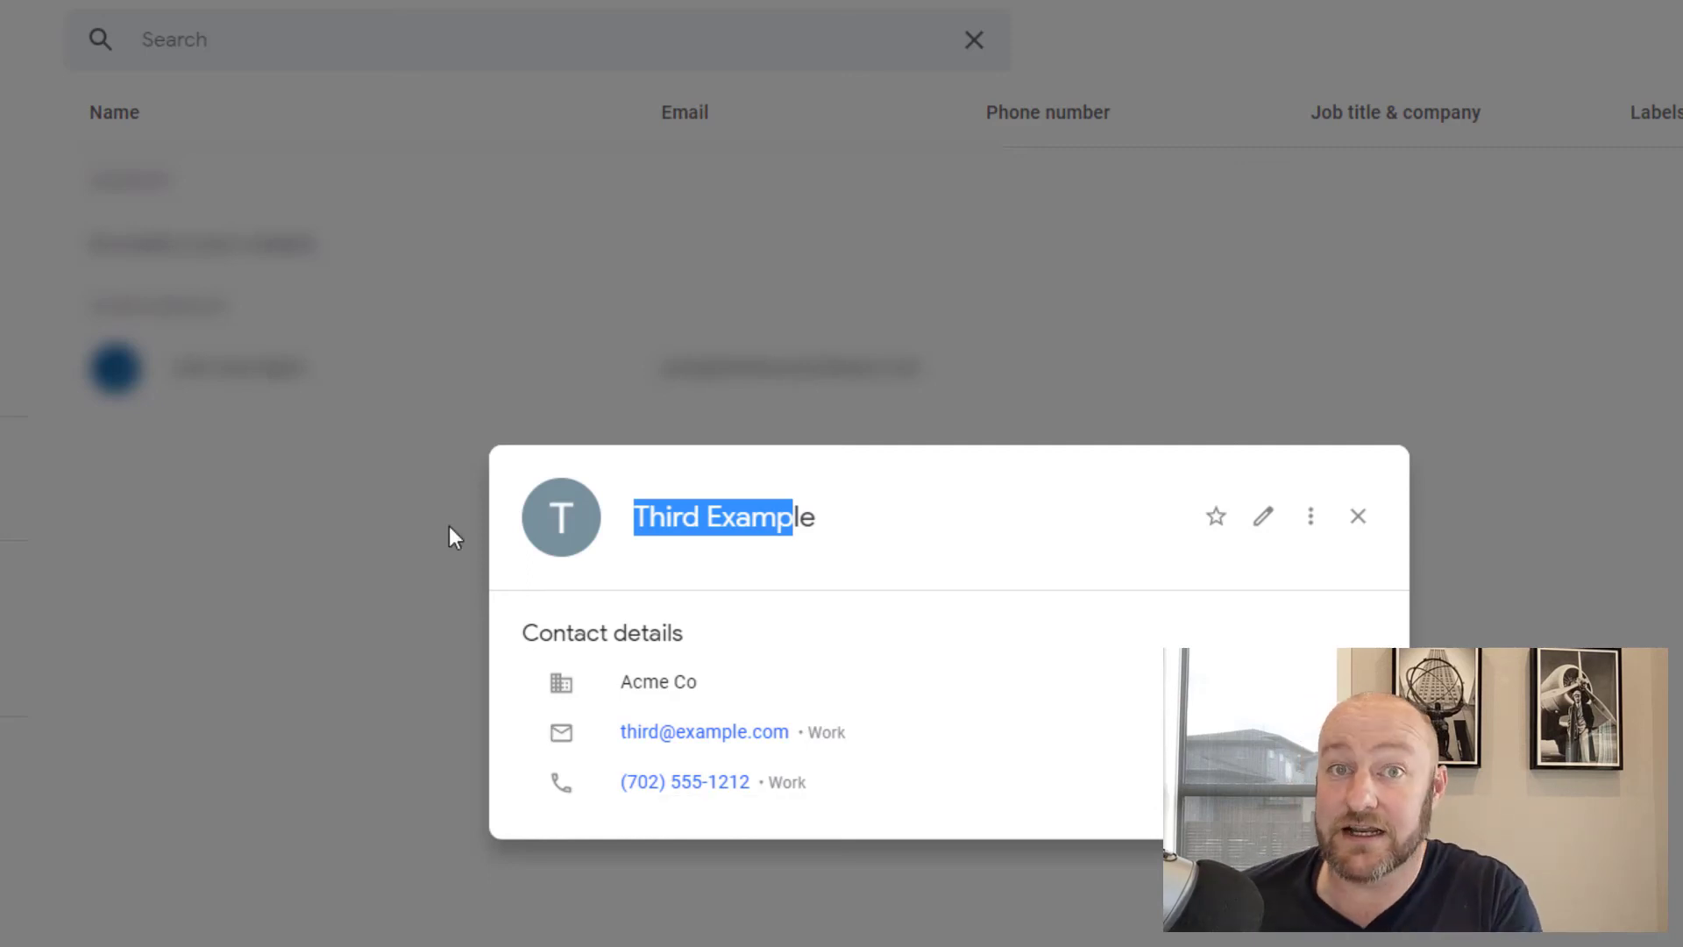
left_click(1357, 516)
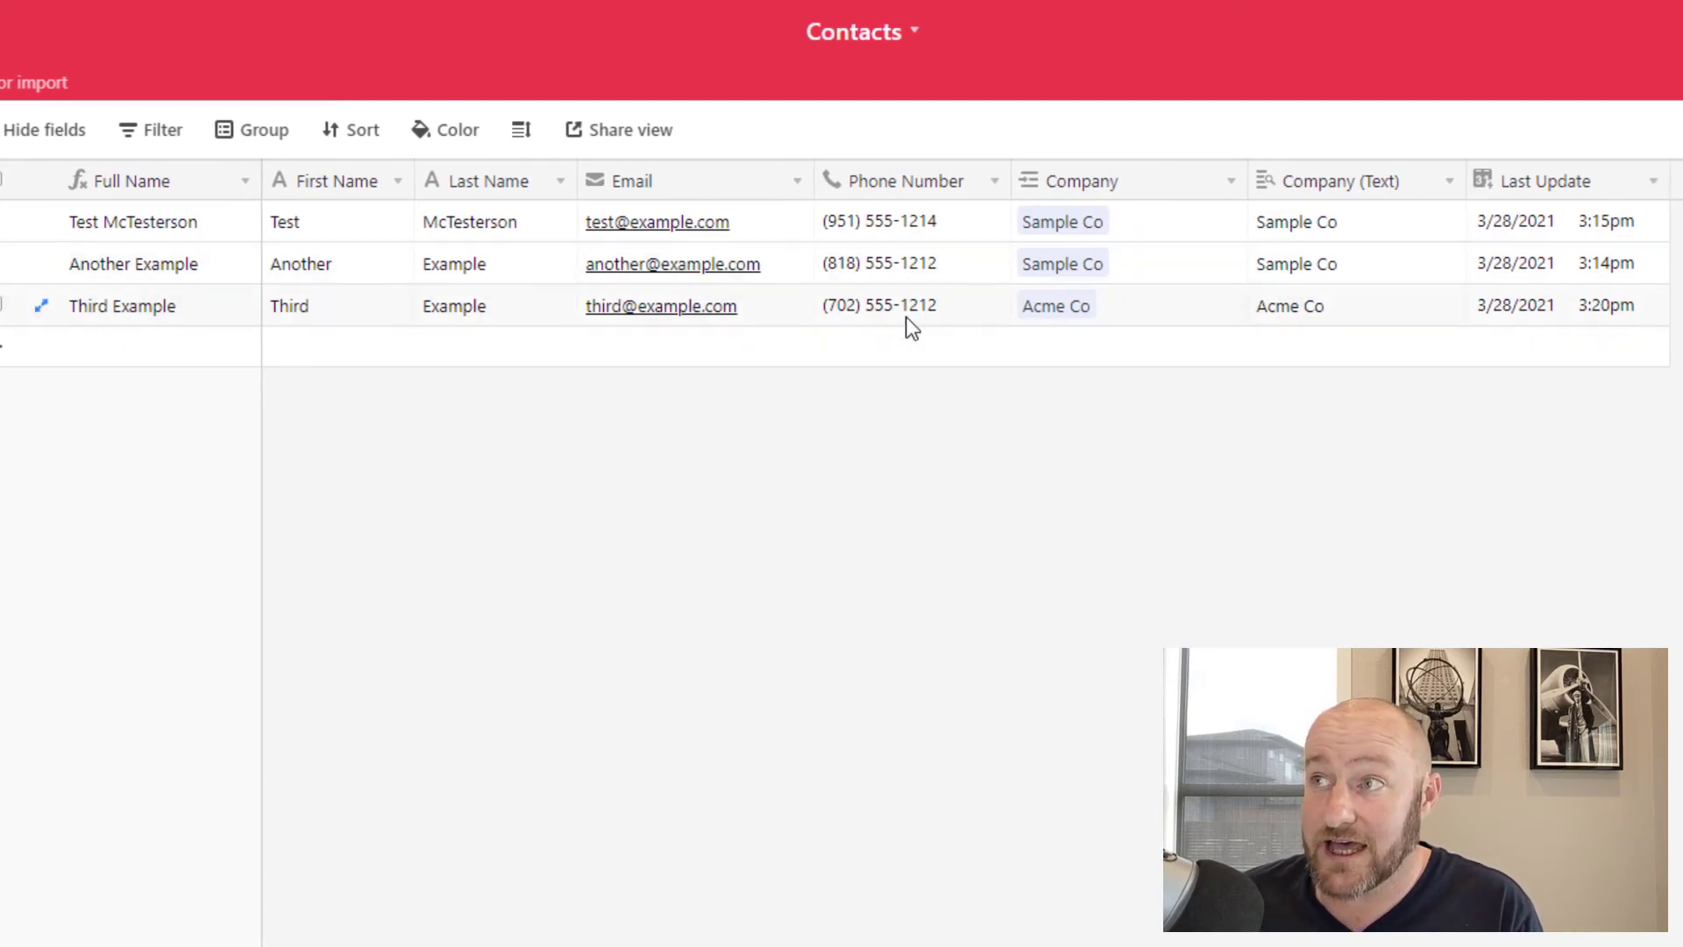
left_click(495, 305)
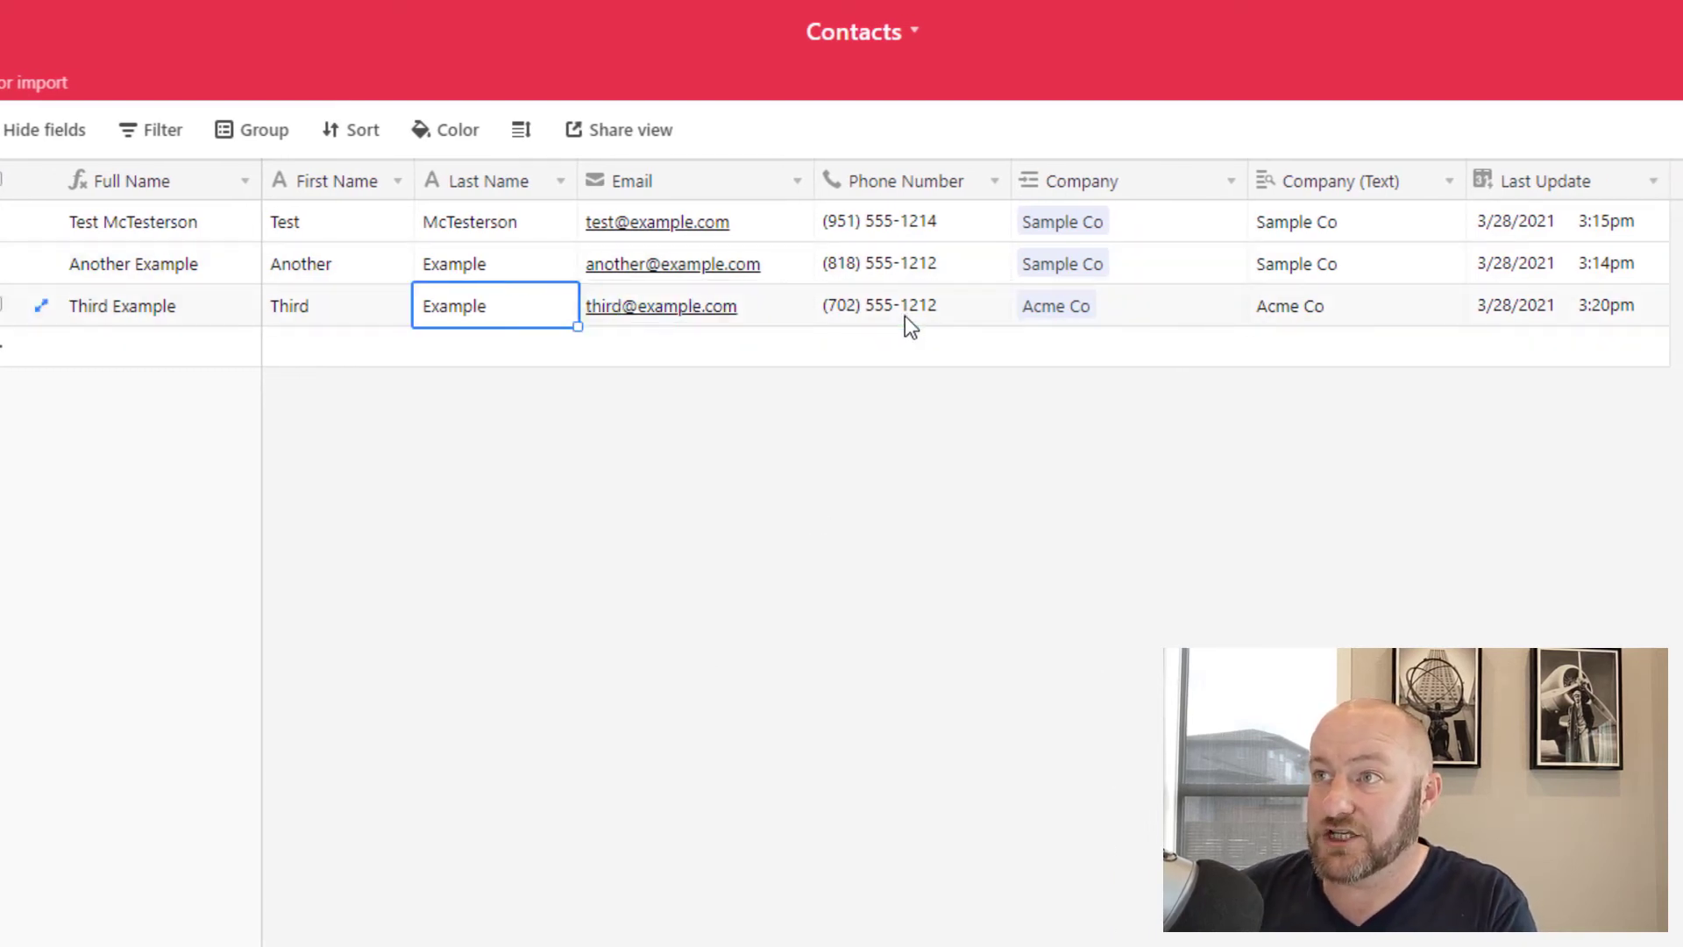
left_click(695, 305)
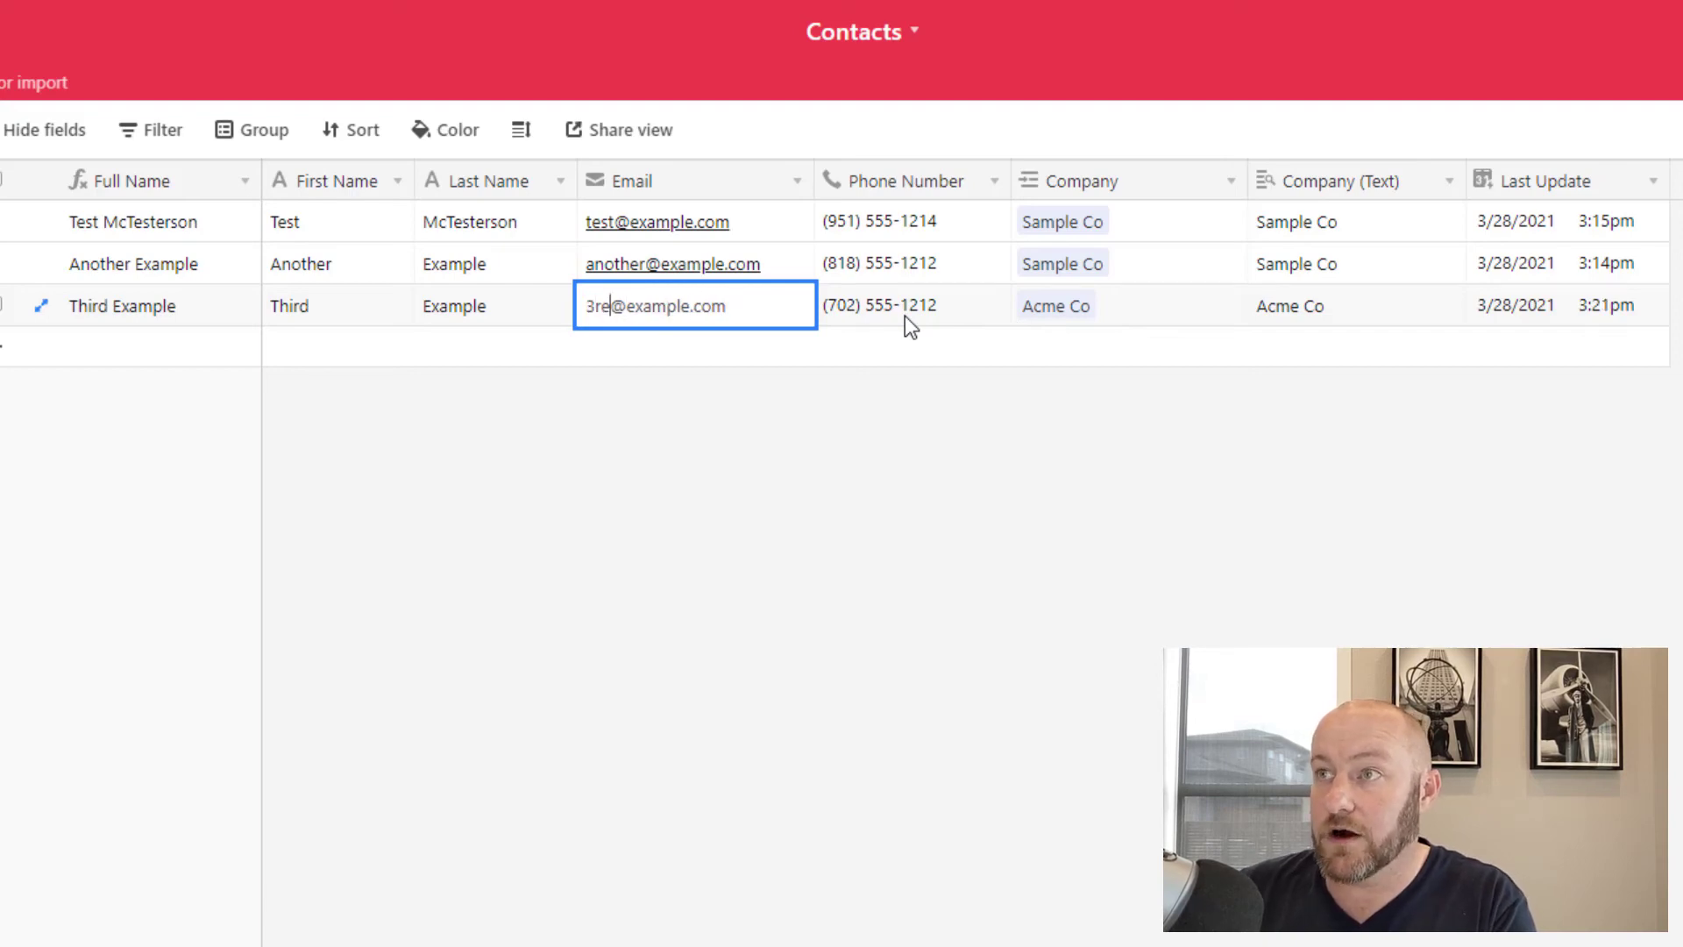
left_click(912, 305)
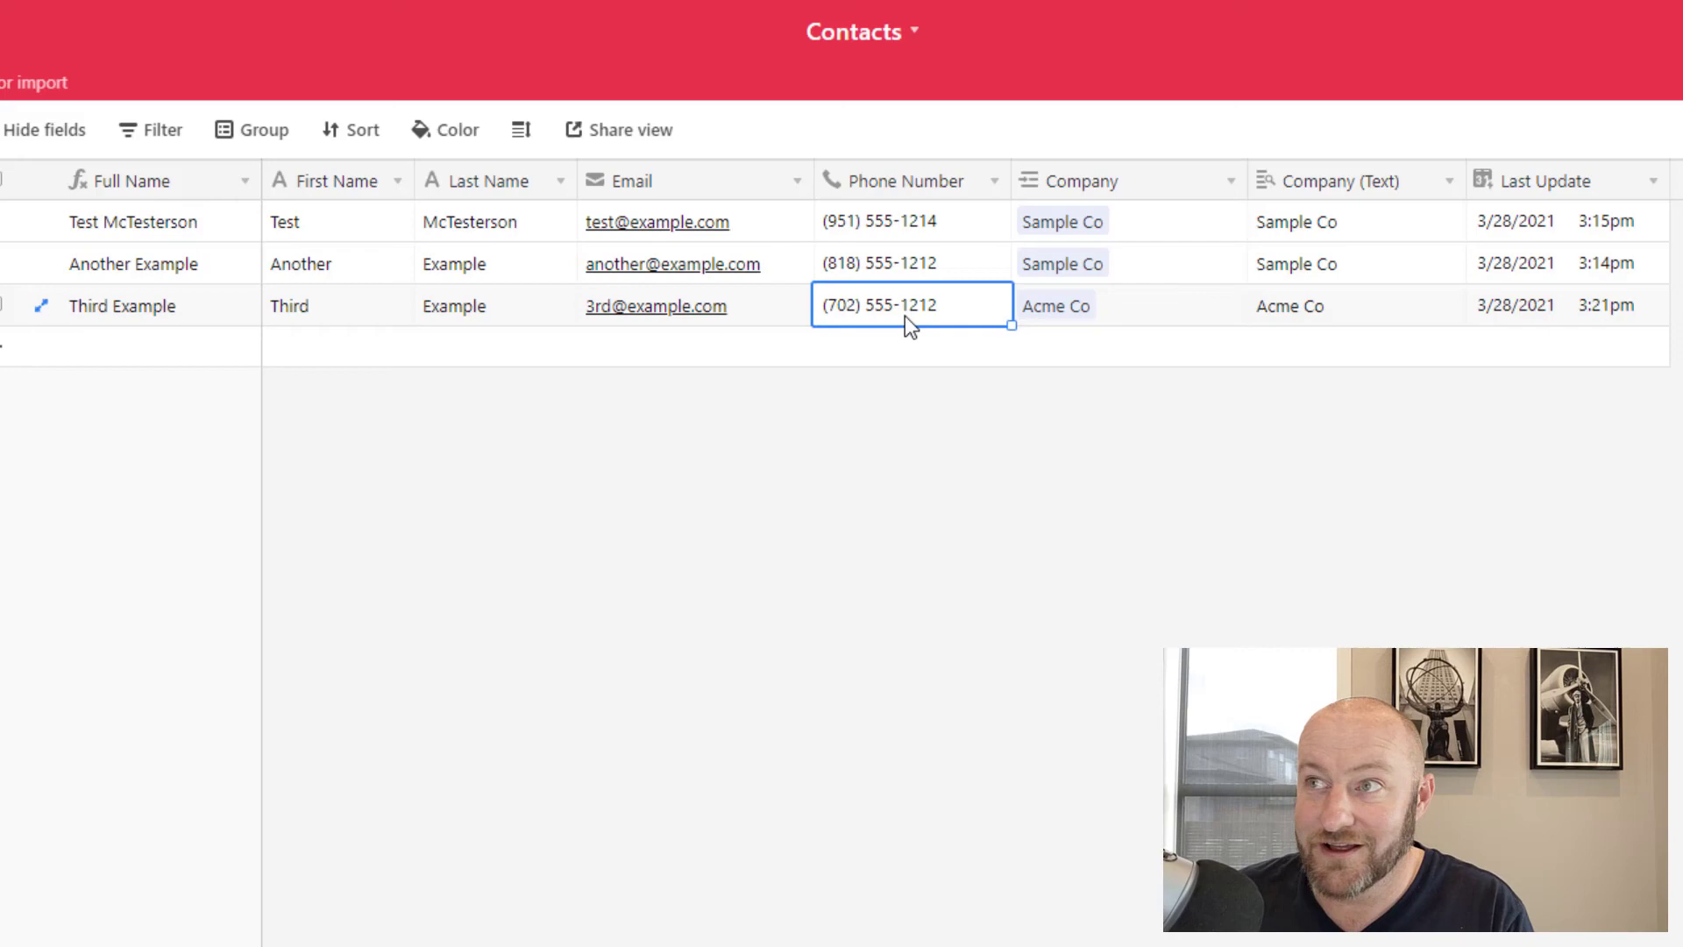
left_click(840, 550)
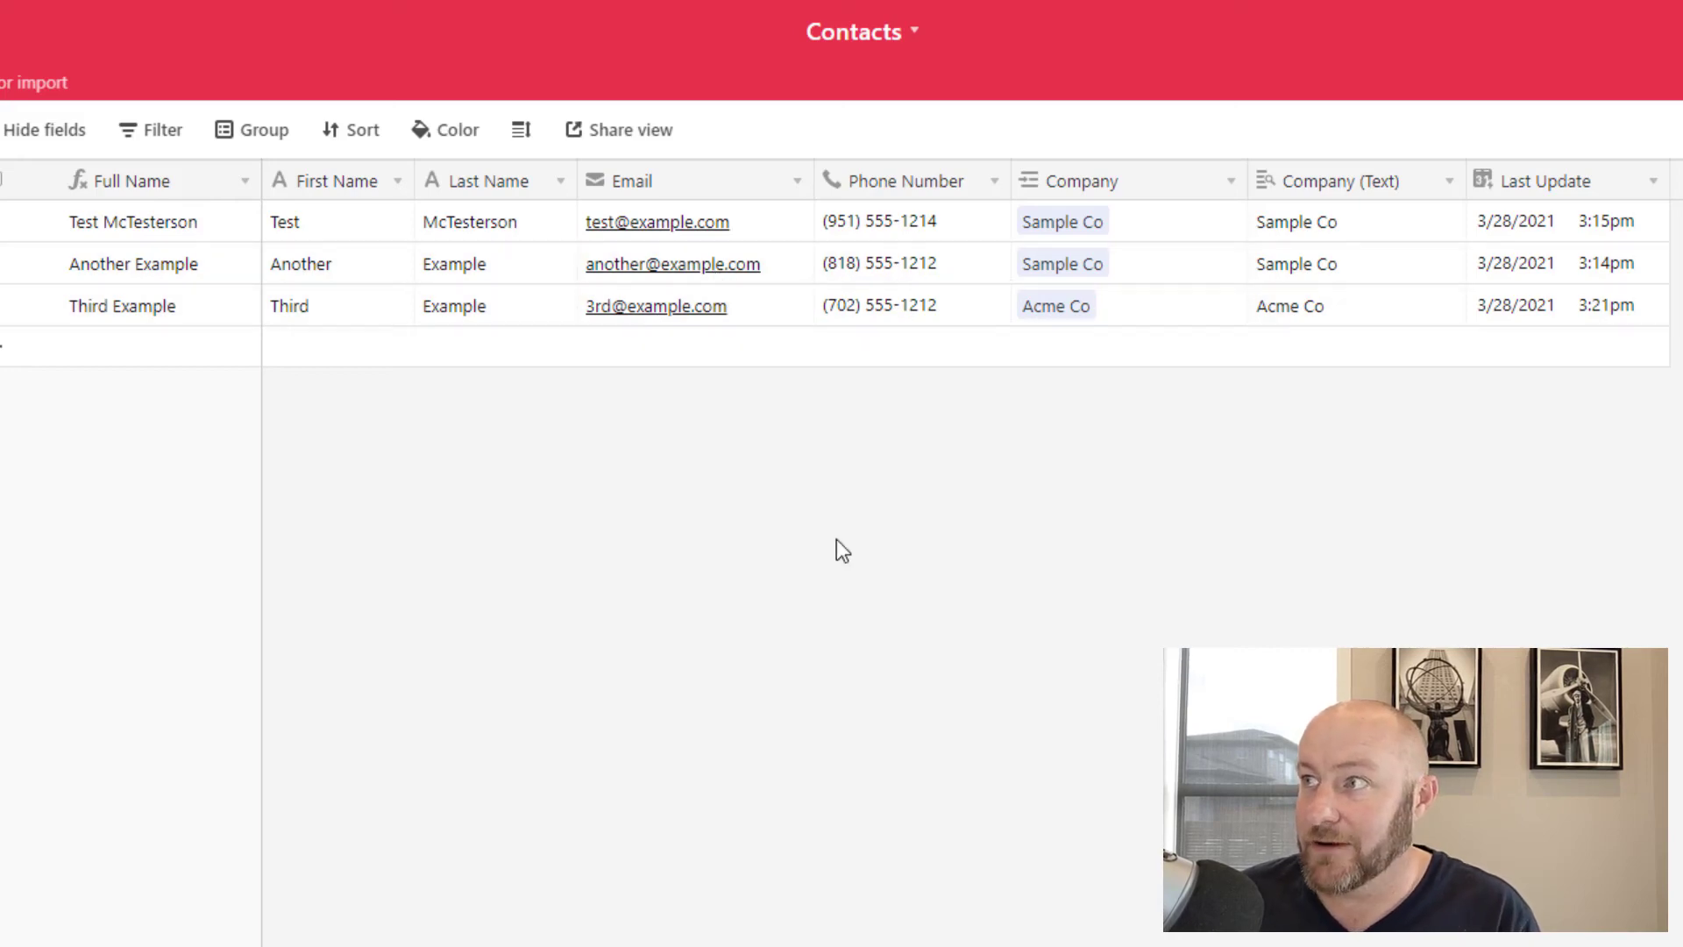
left_click(1558, 305)
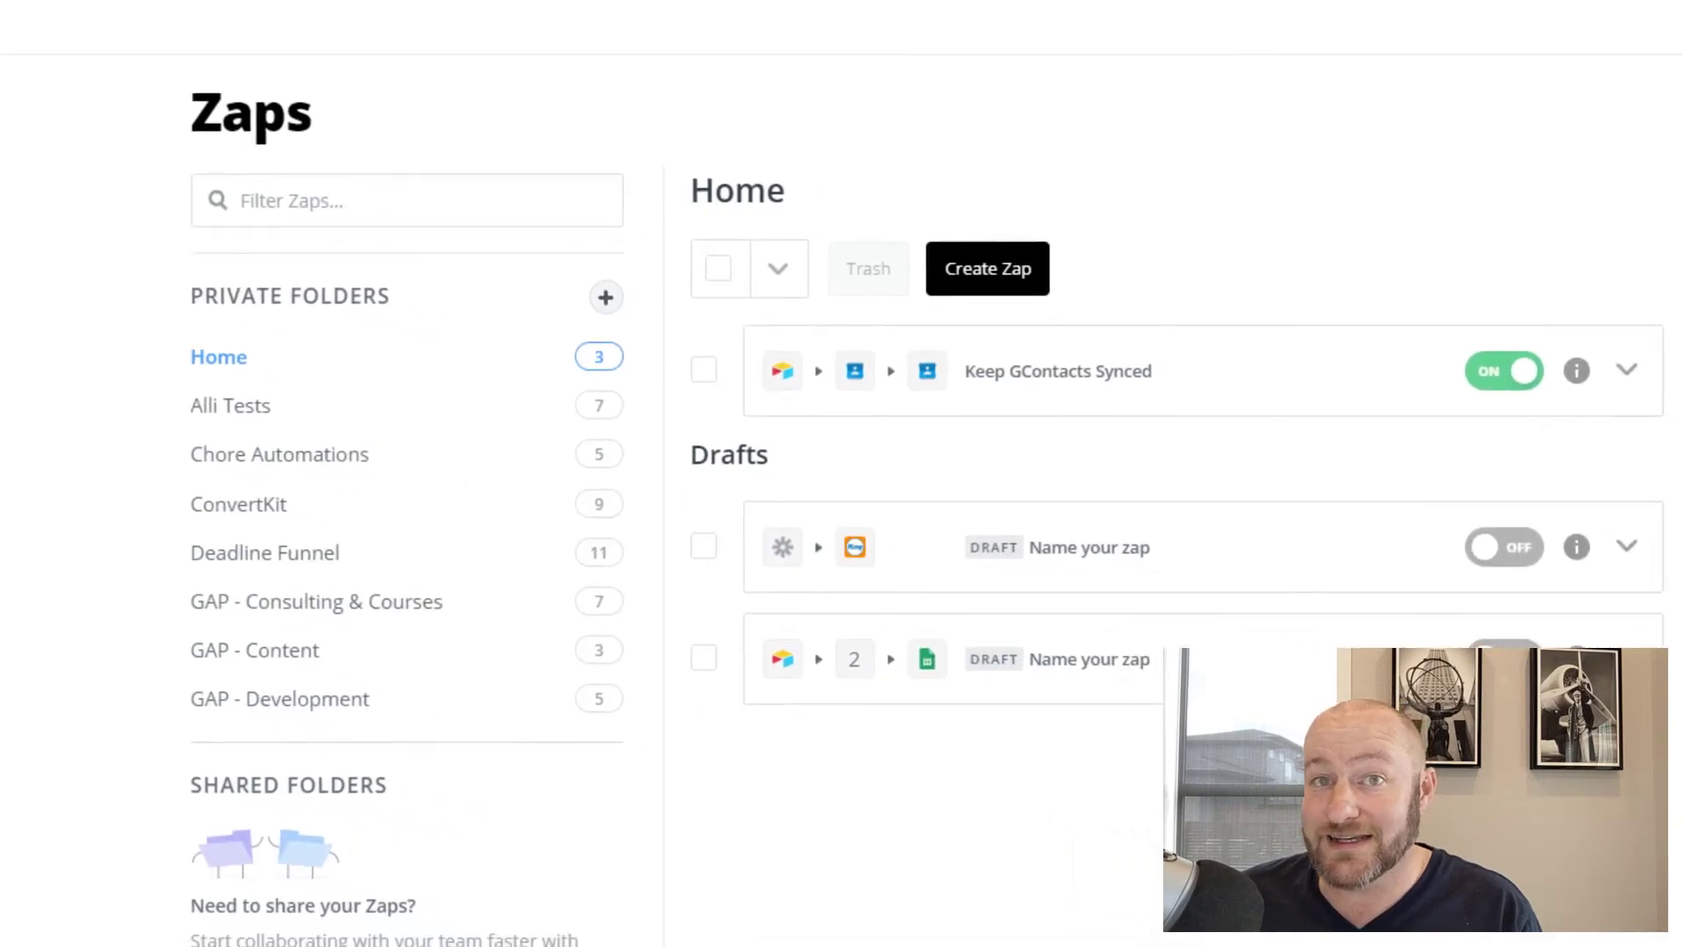
- Run Keep GContacts Synced again manually and dismiss the successful run results
left_click(1628, 370)
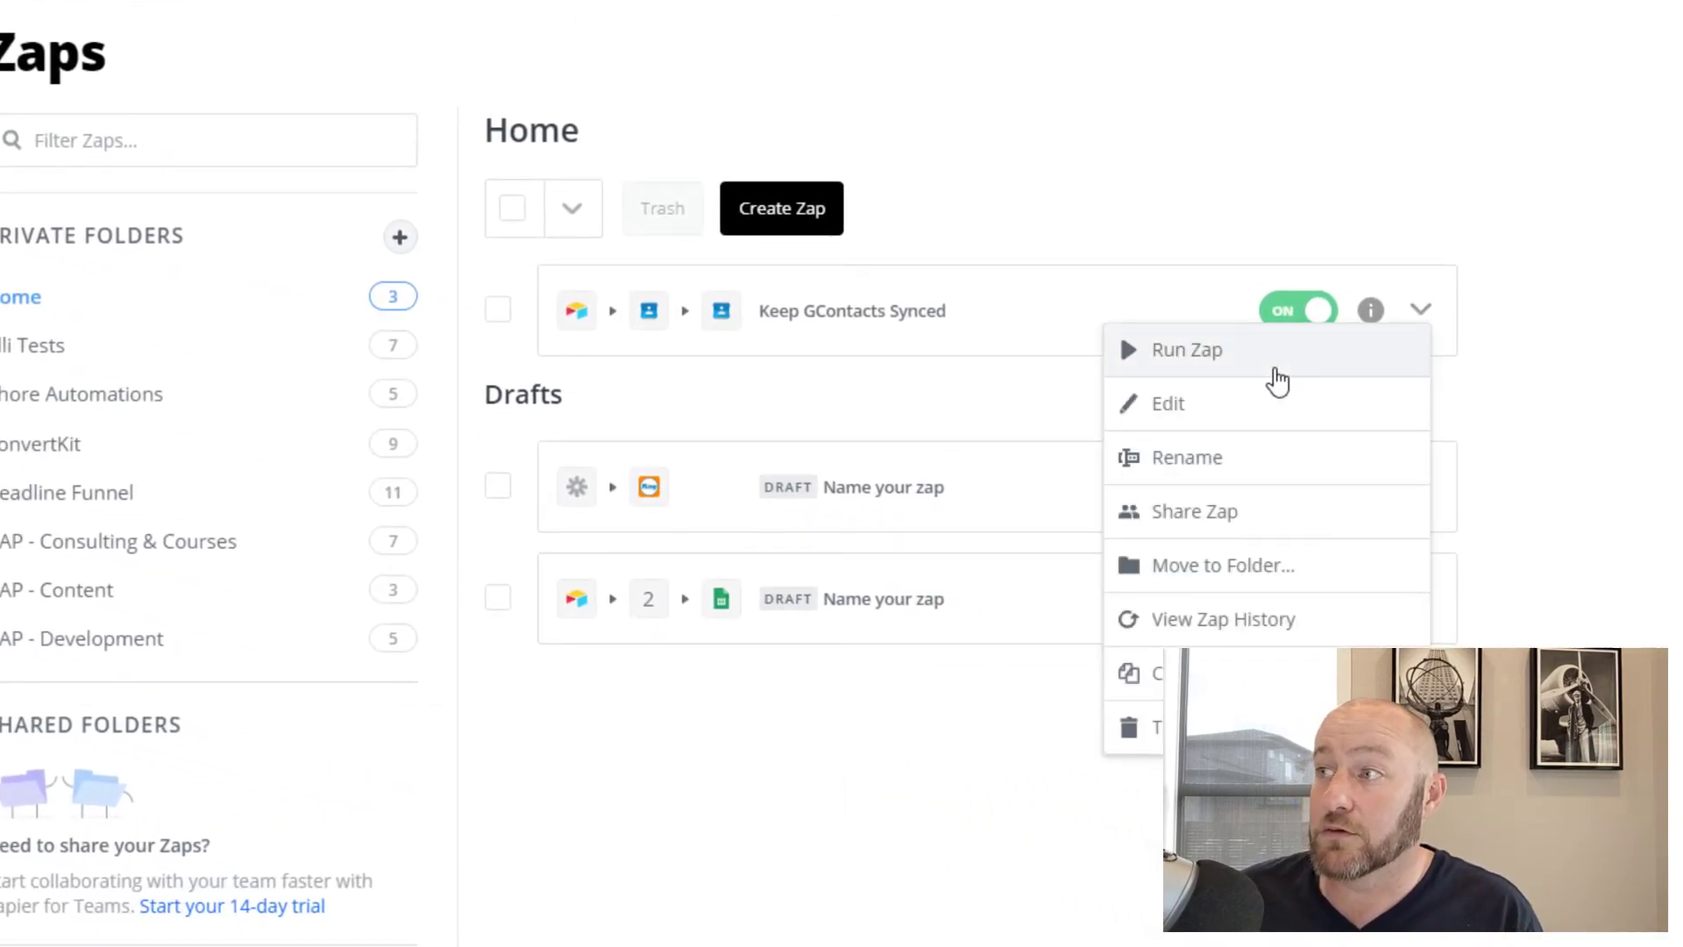
left_click(1185, 349)
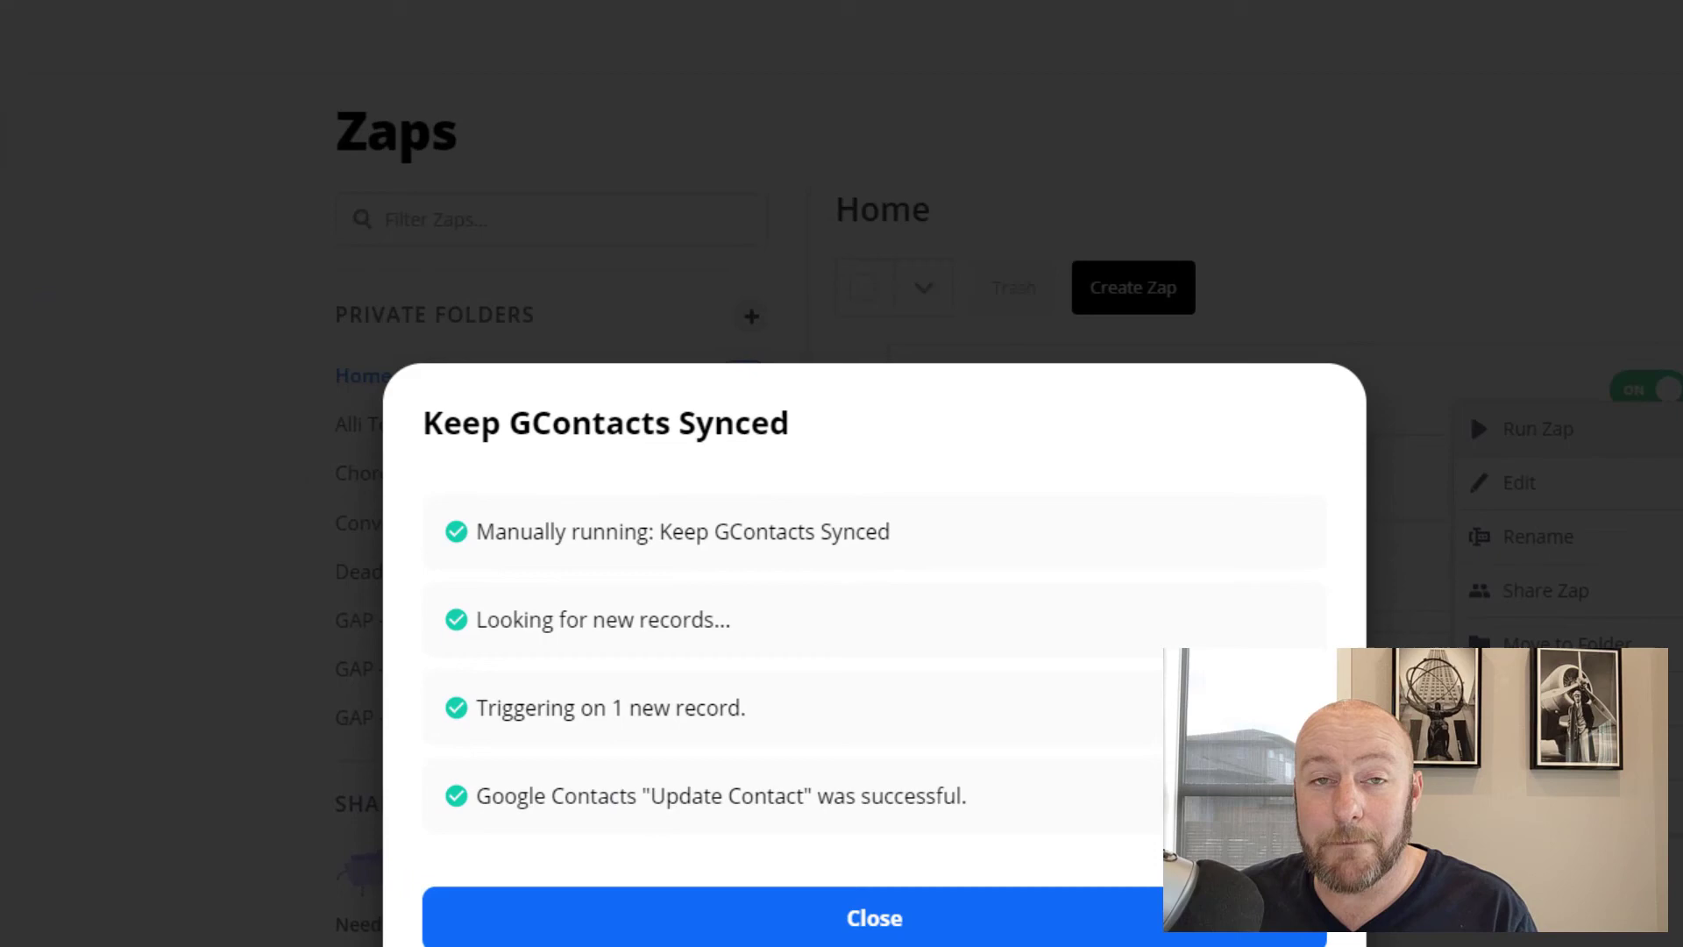
left_click(873, 917)
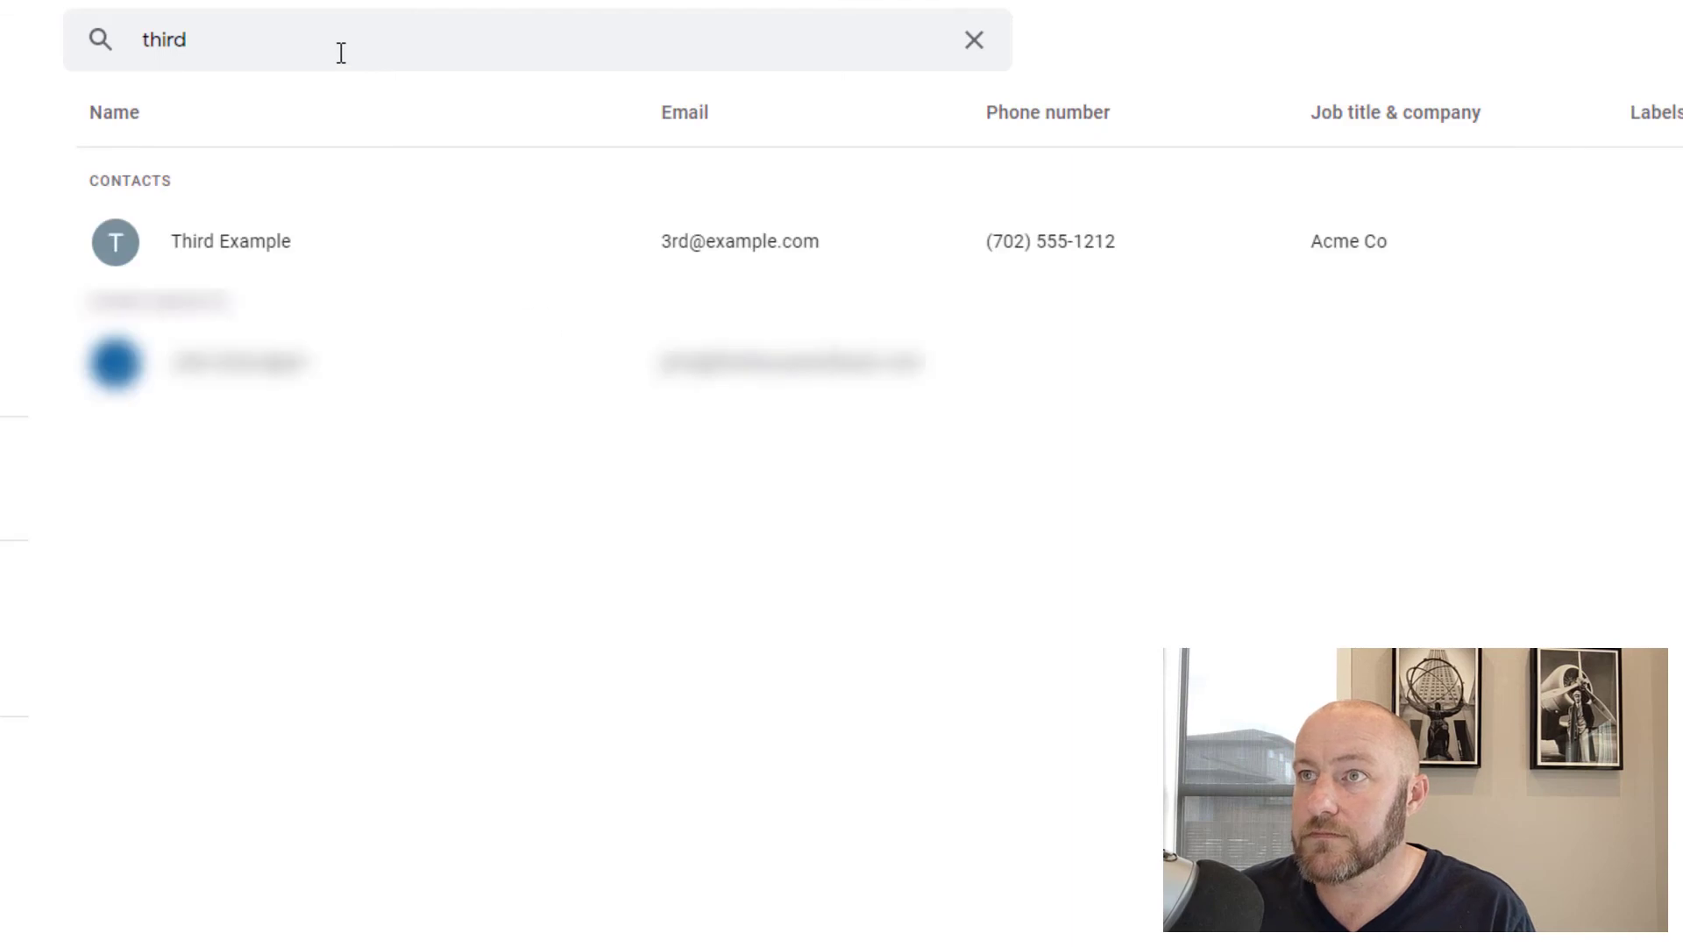
left_click(229, 240)
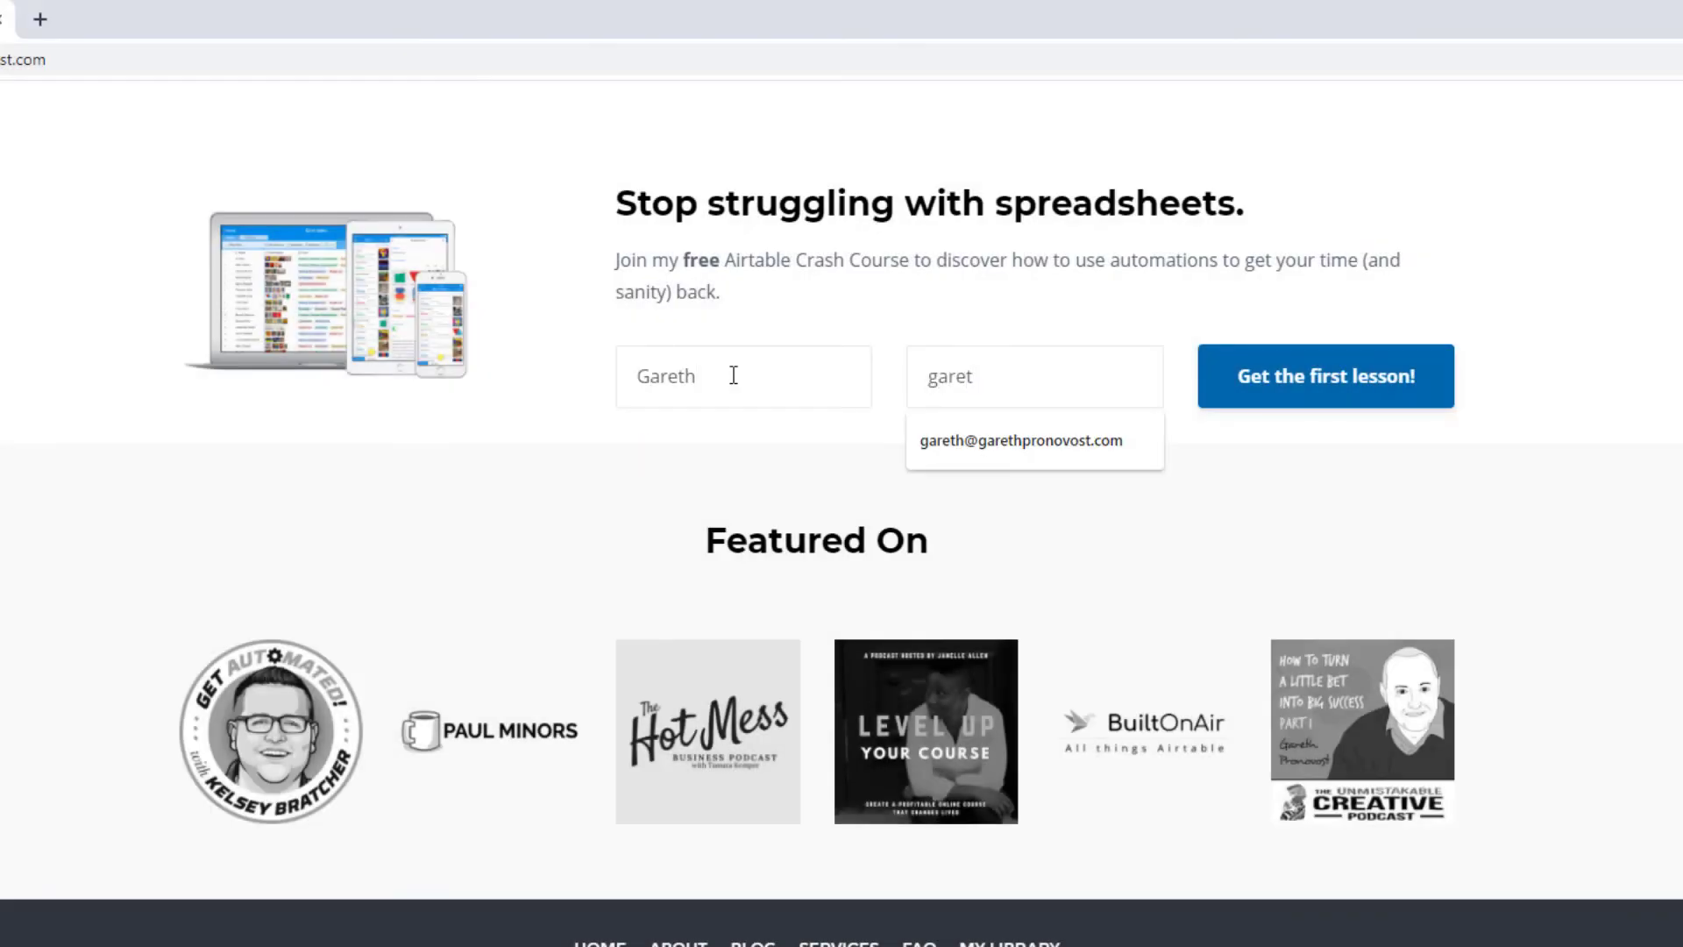
- Fill the sign-up email from autofill, go to Services, and scroll to the three support option cards
left_click(1021, 440)
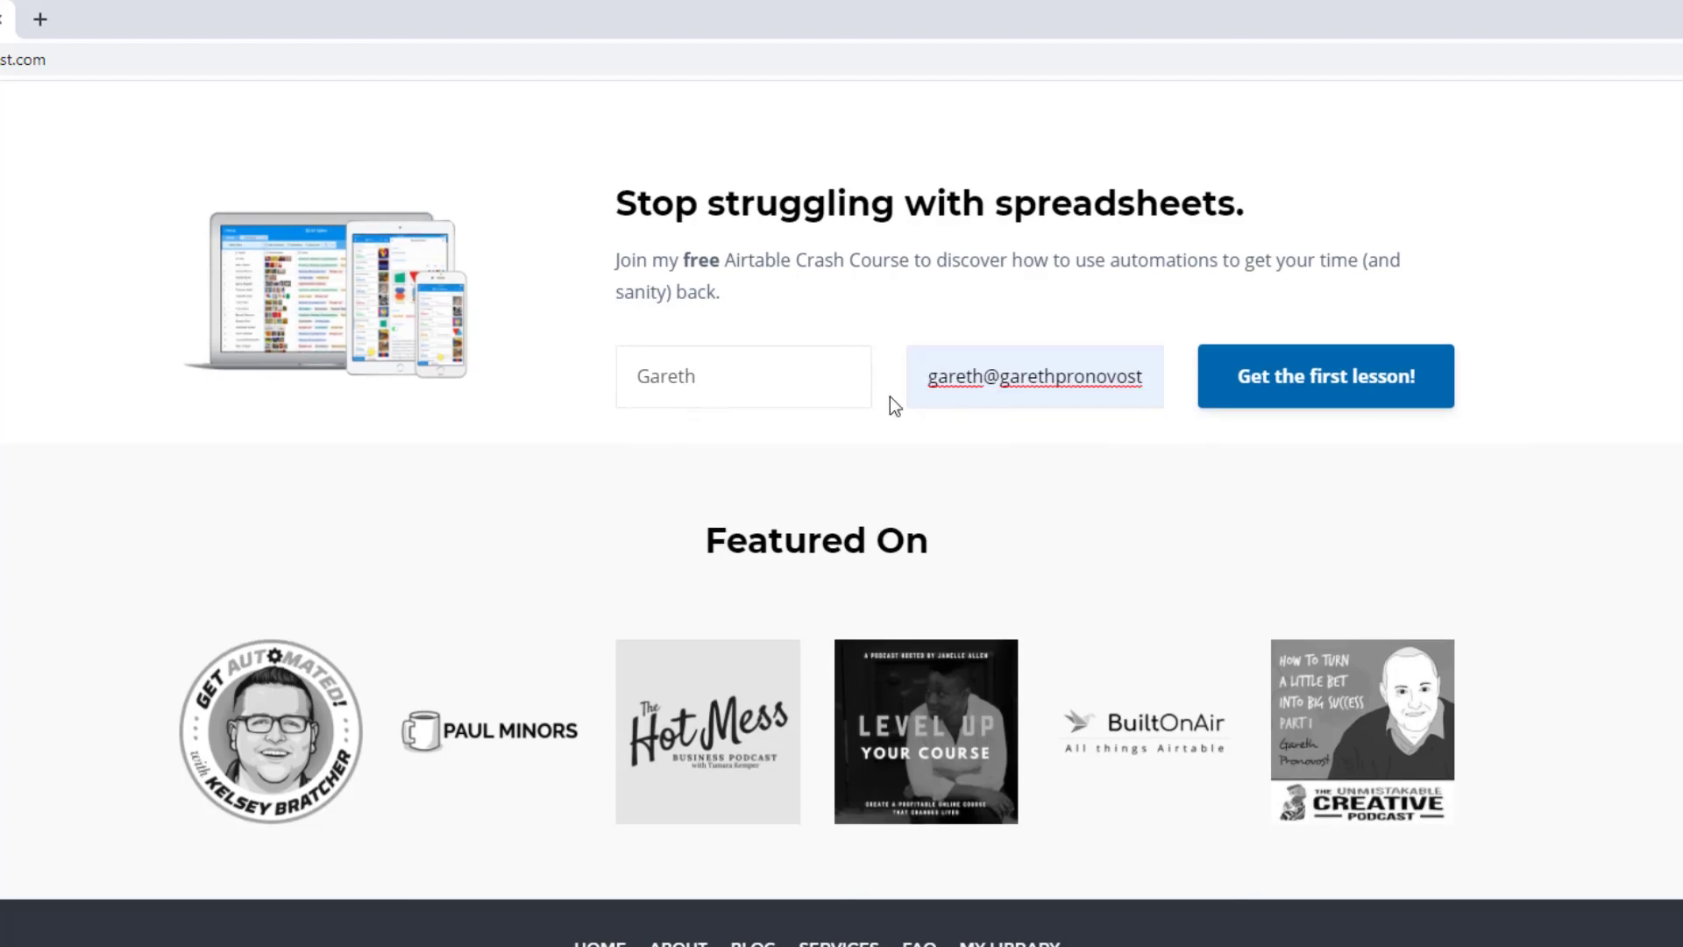
mouse_move(1327, 405)
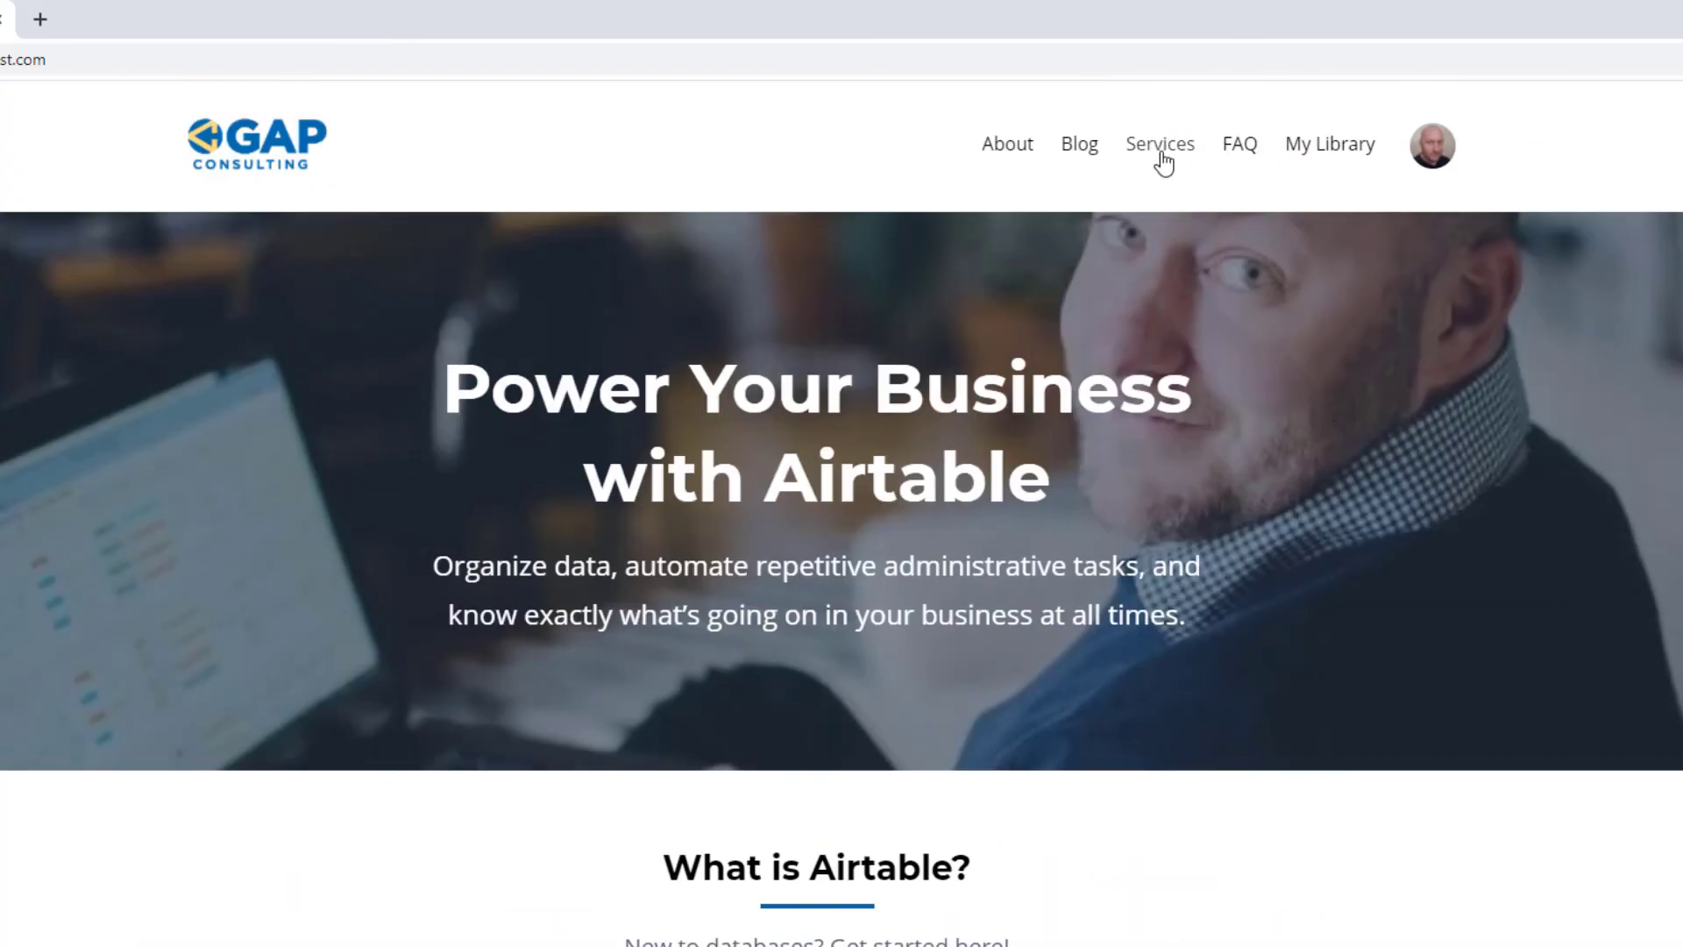
left_click(1159, 142)
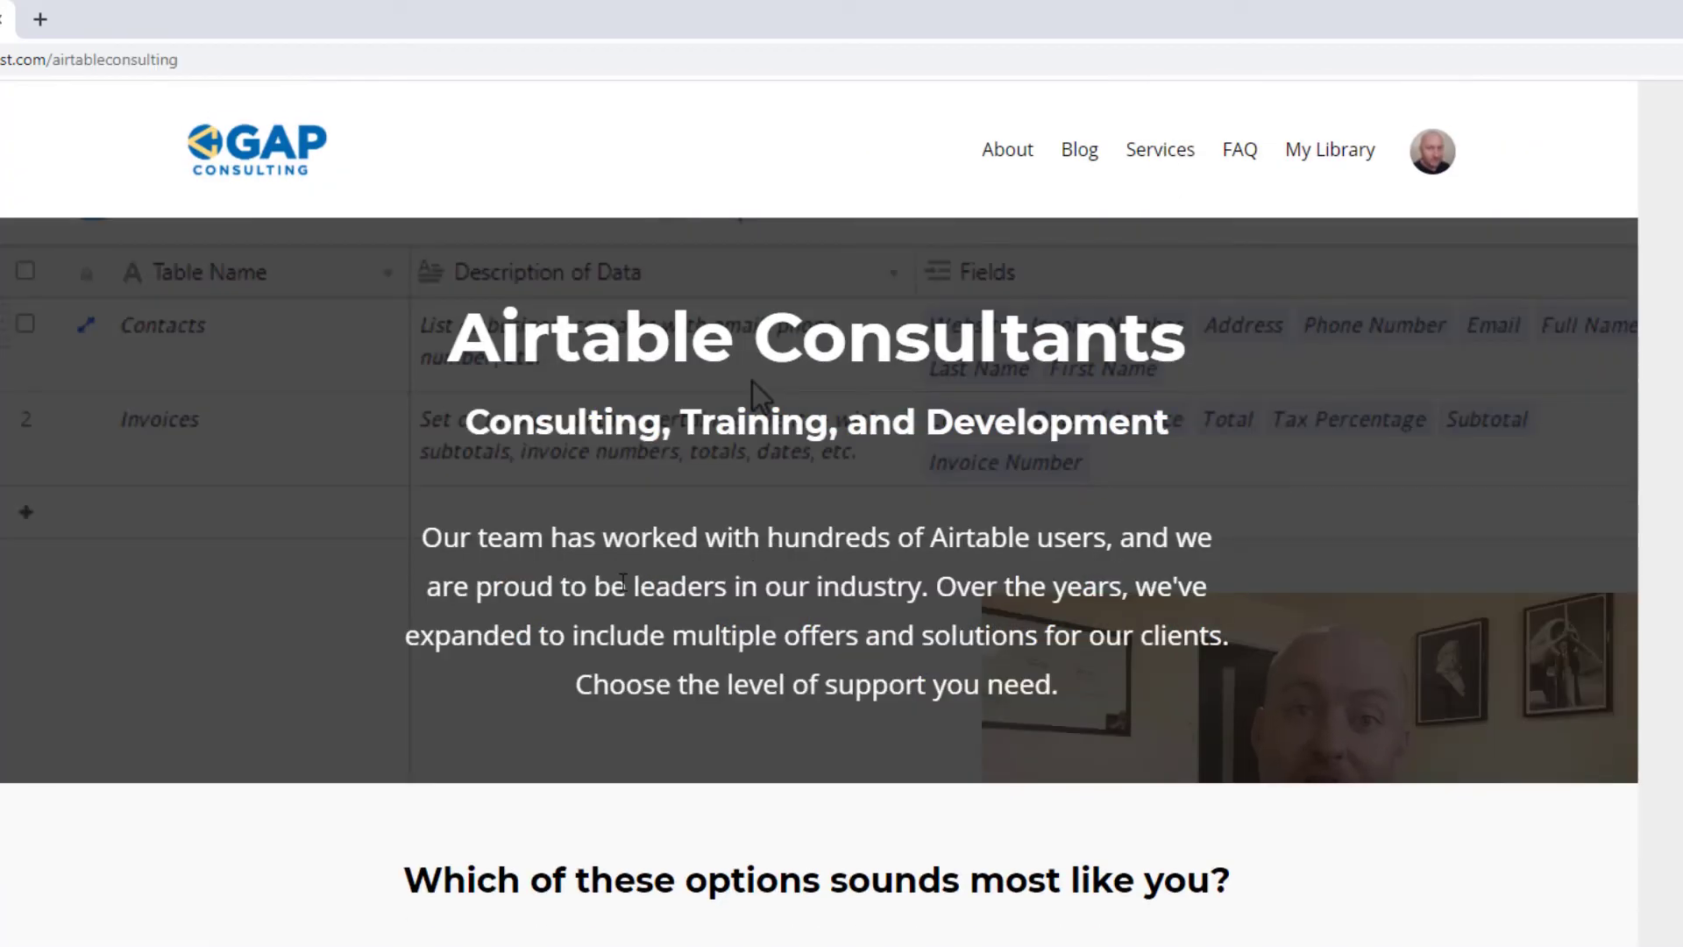
scroll("down", 3)
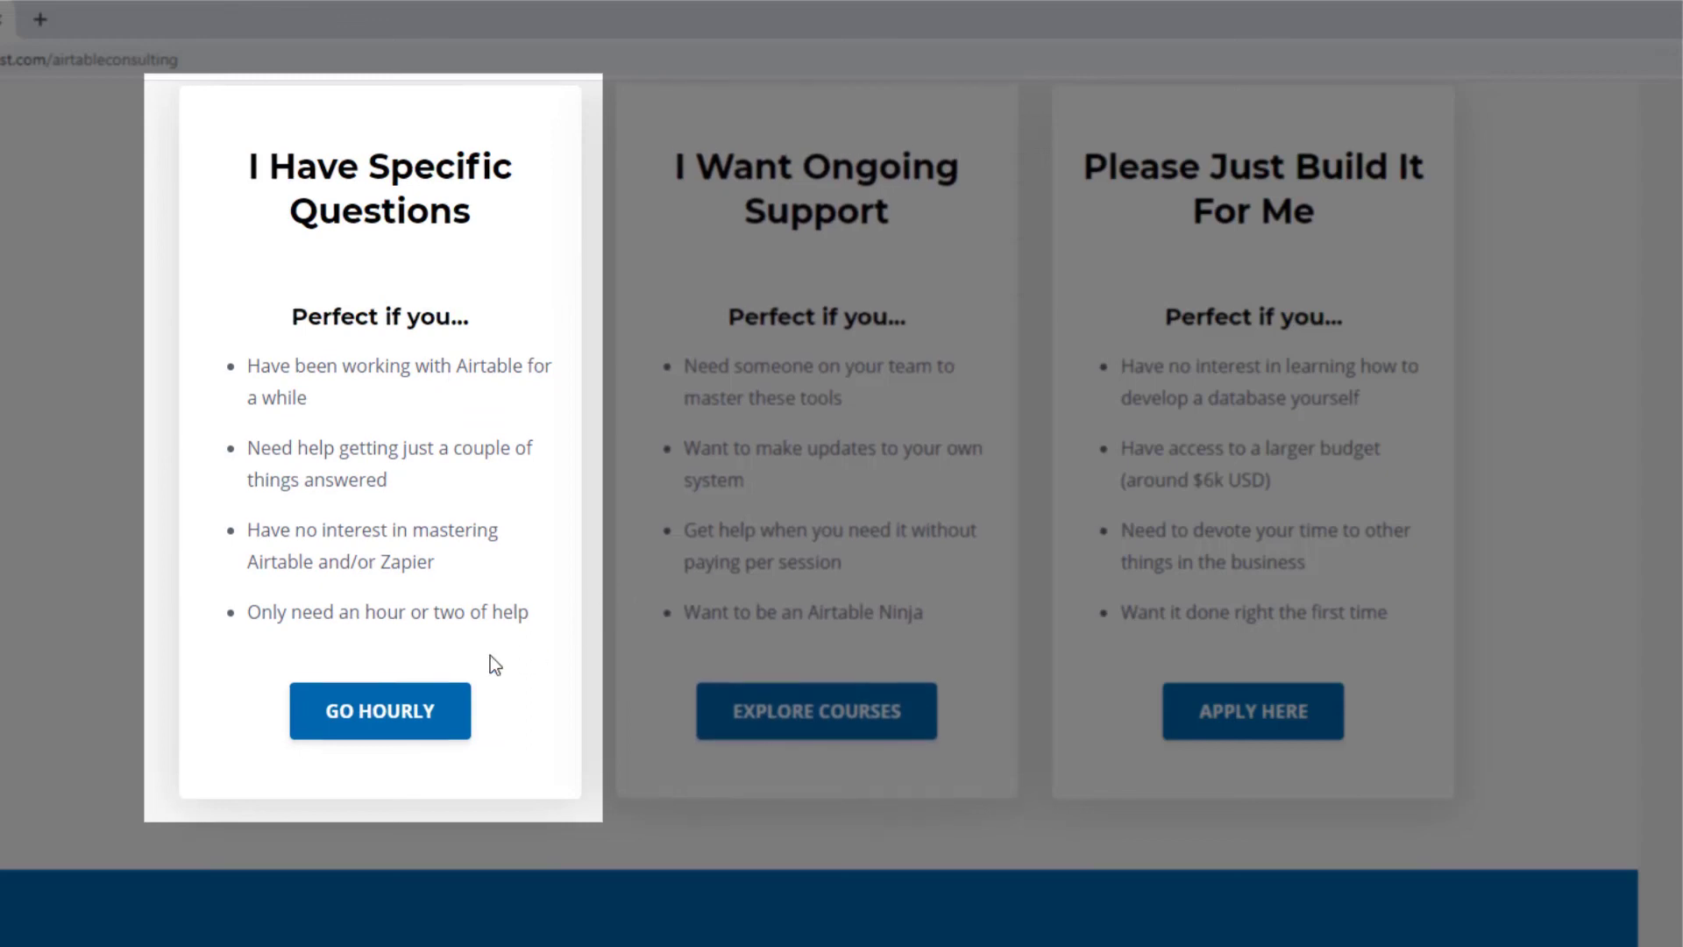